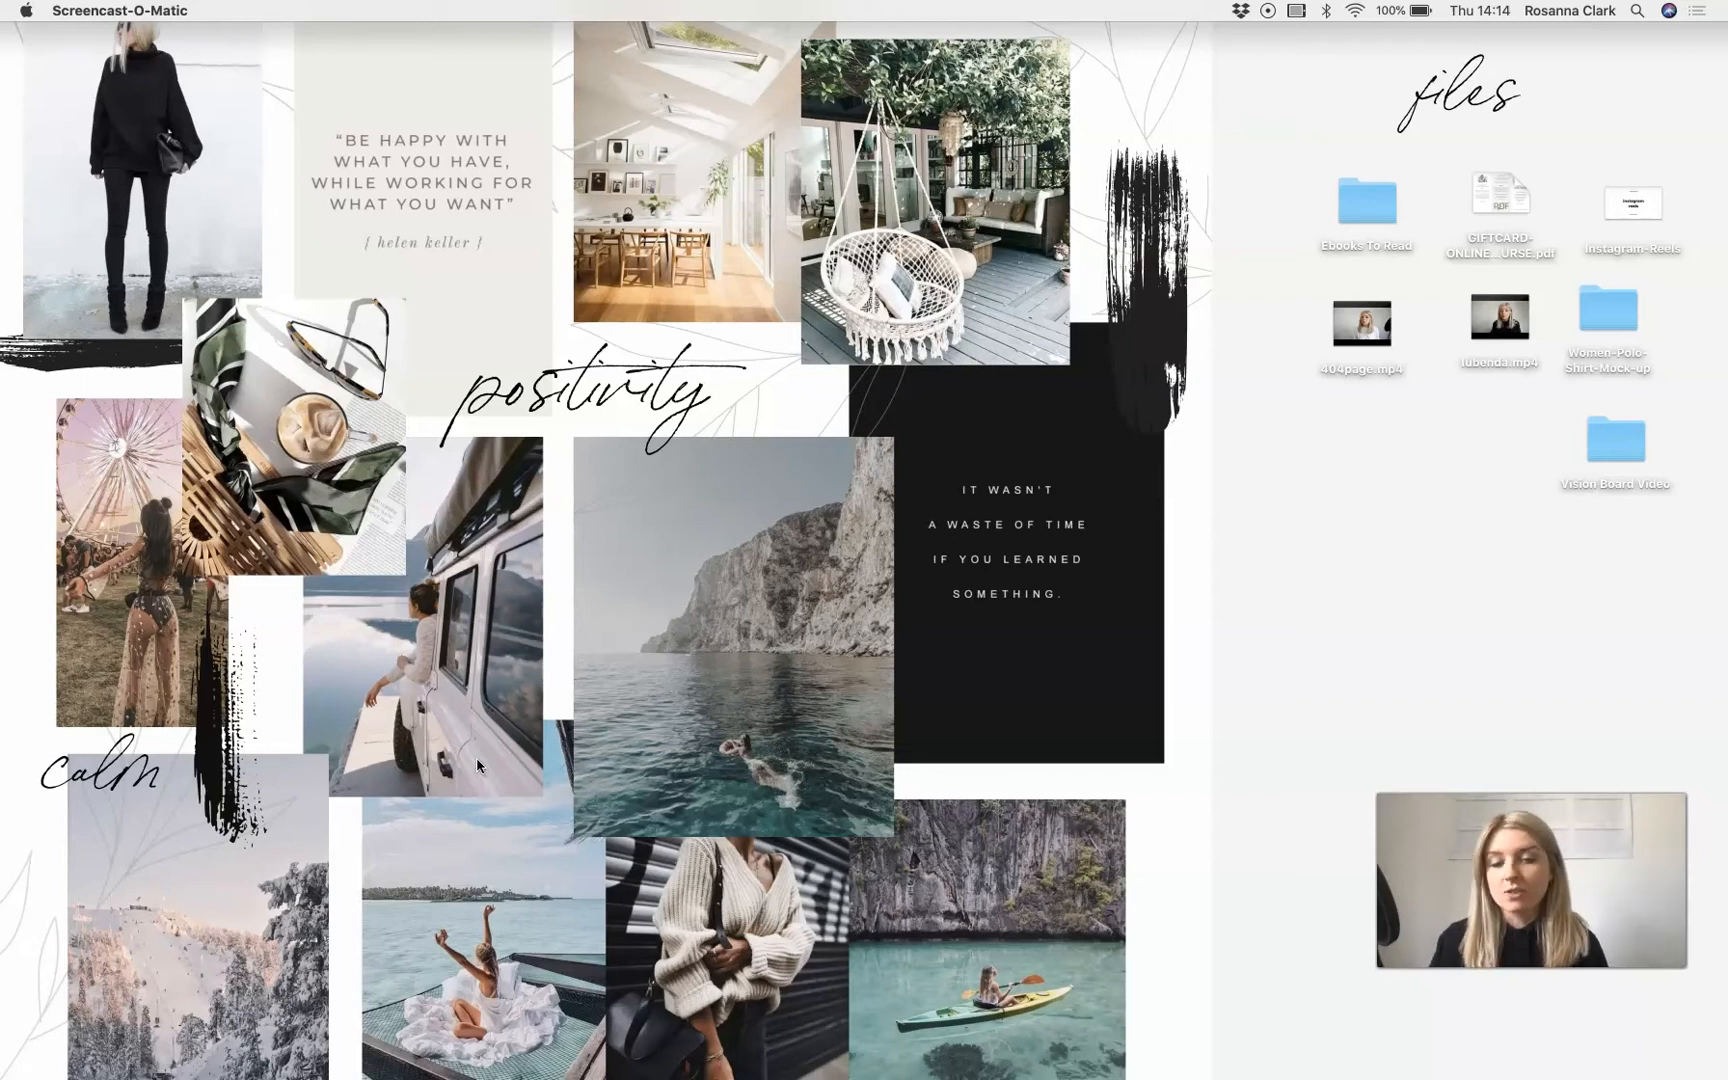
pyautogui.moveTo(530, 788)
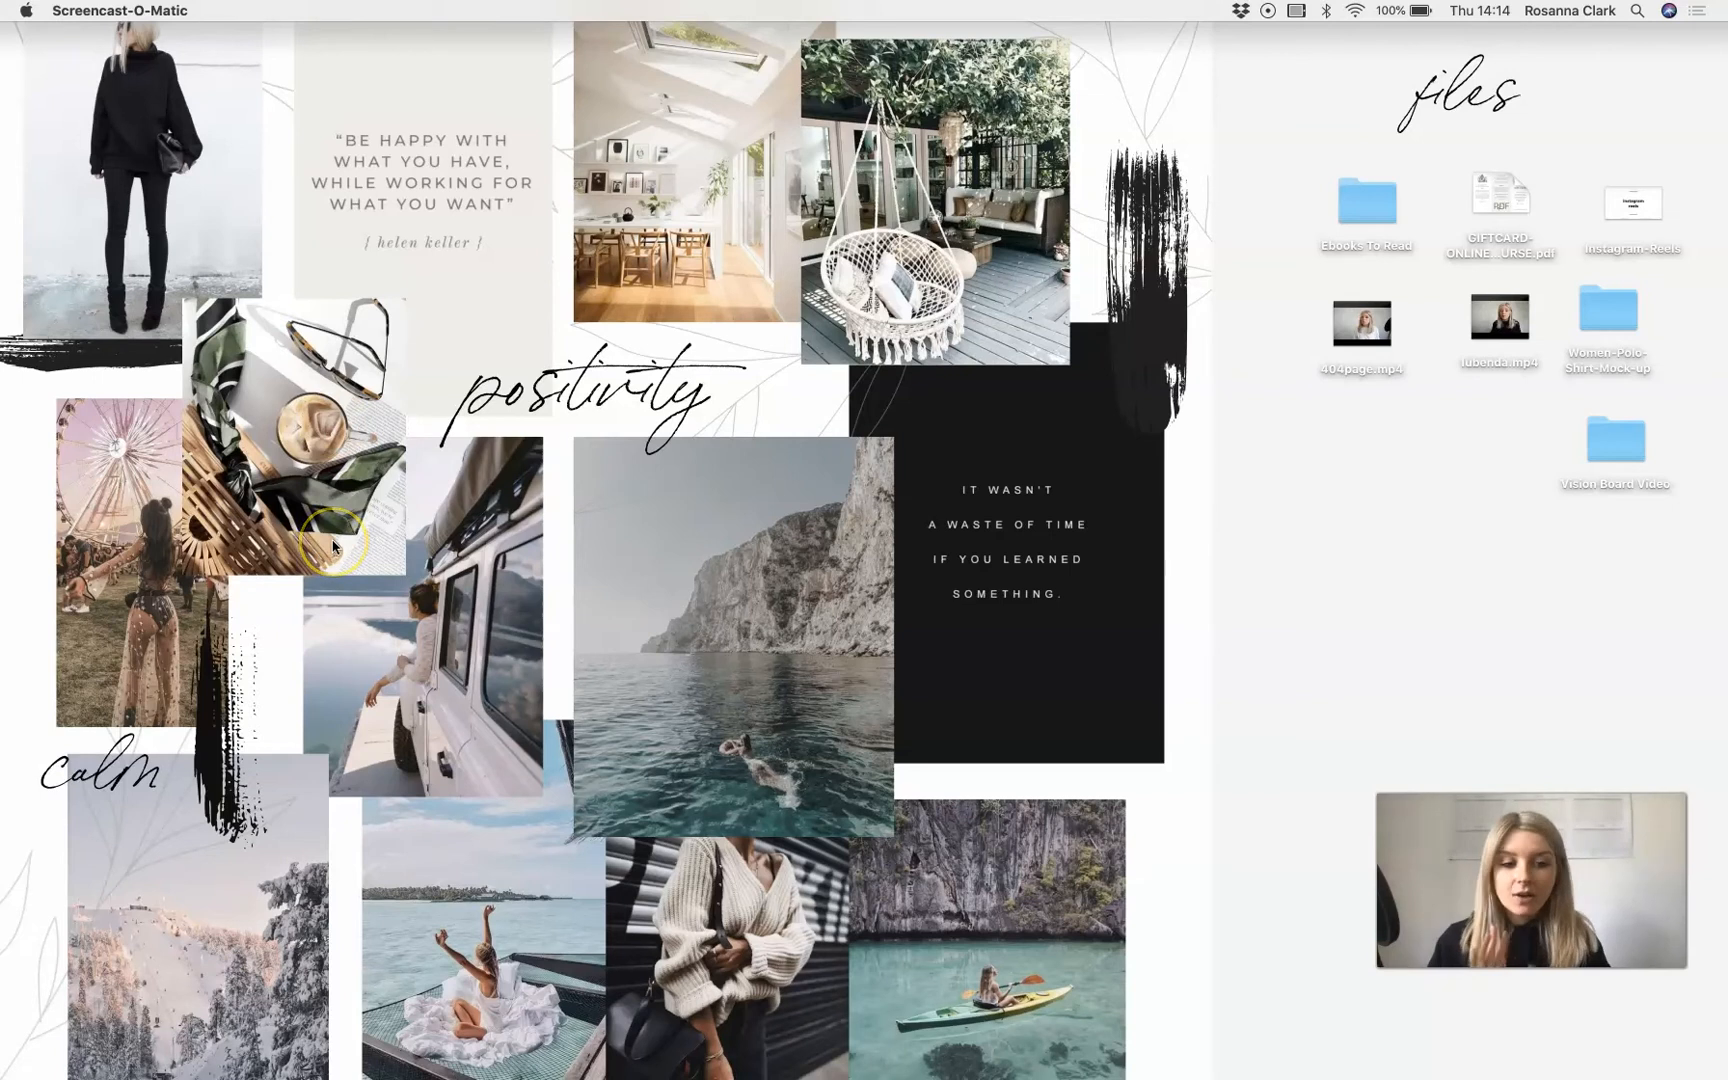
pyautogui.moveTo(1648, 75)
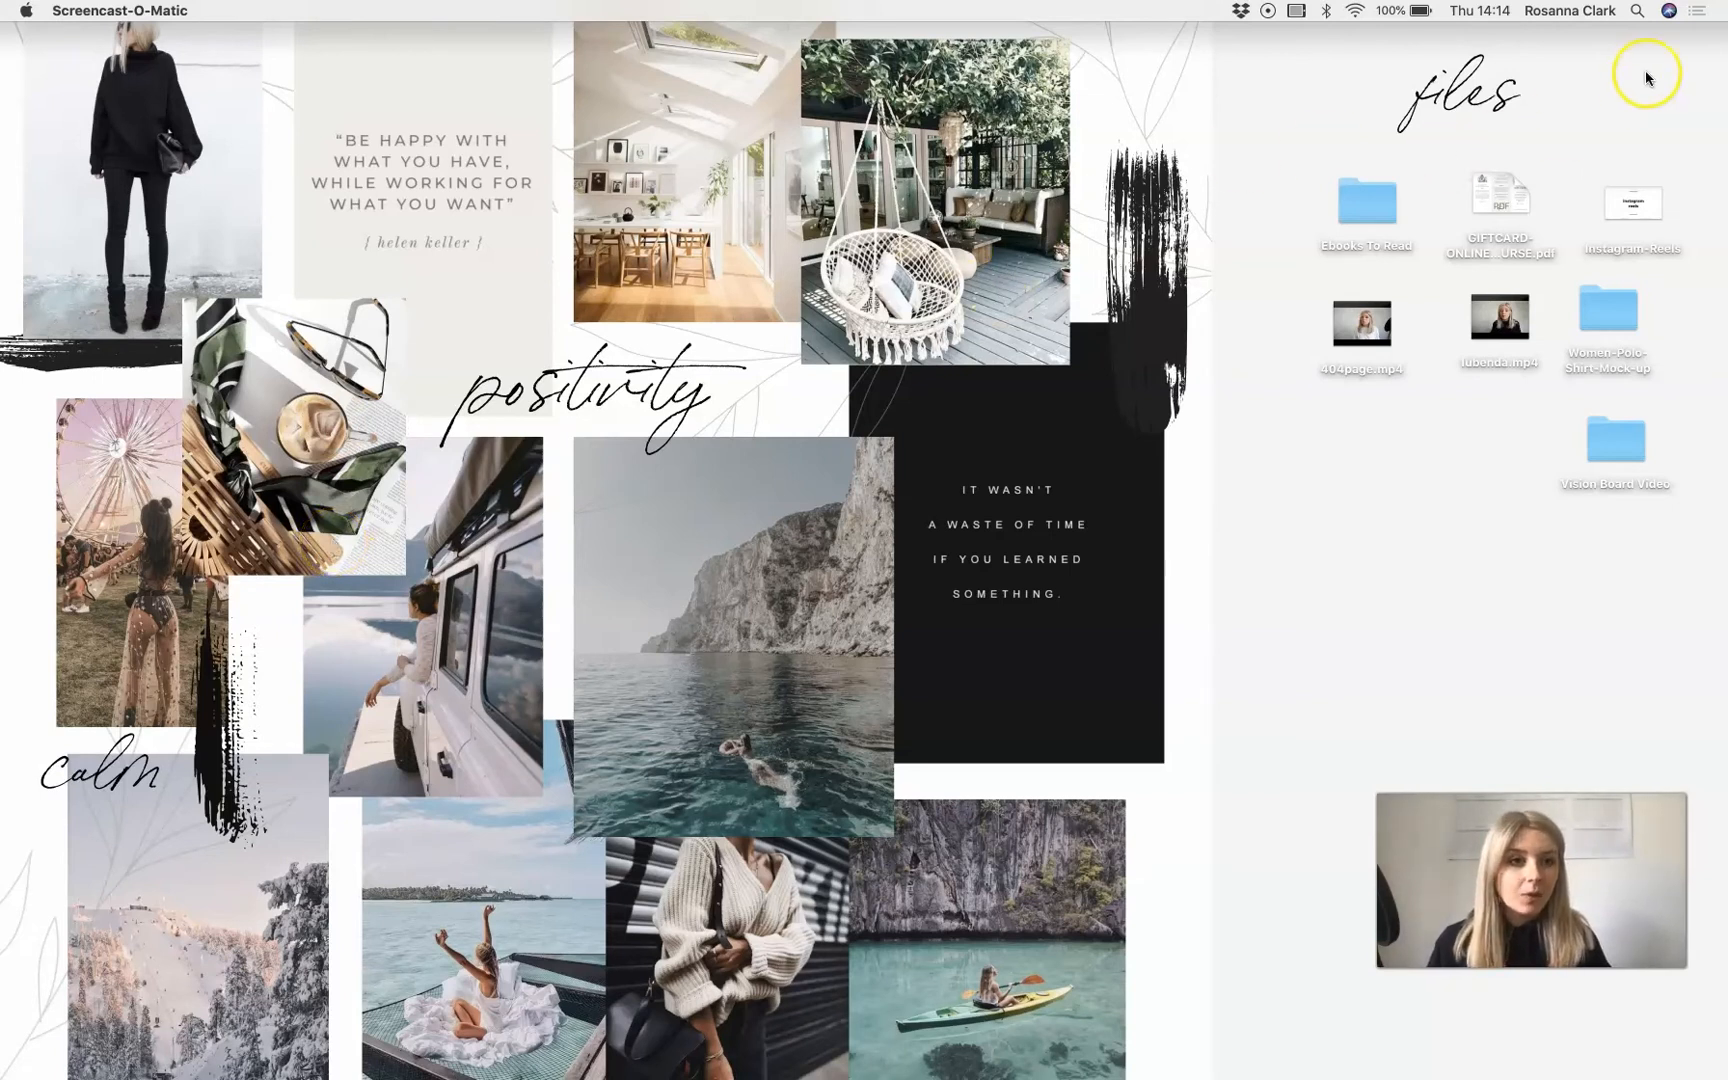
pyautogui.moveTo(1603, 452)
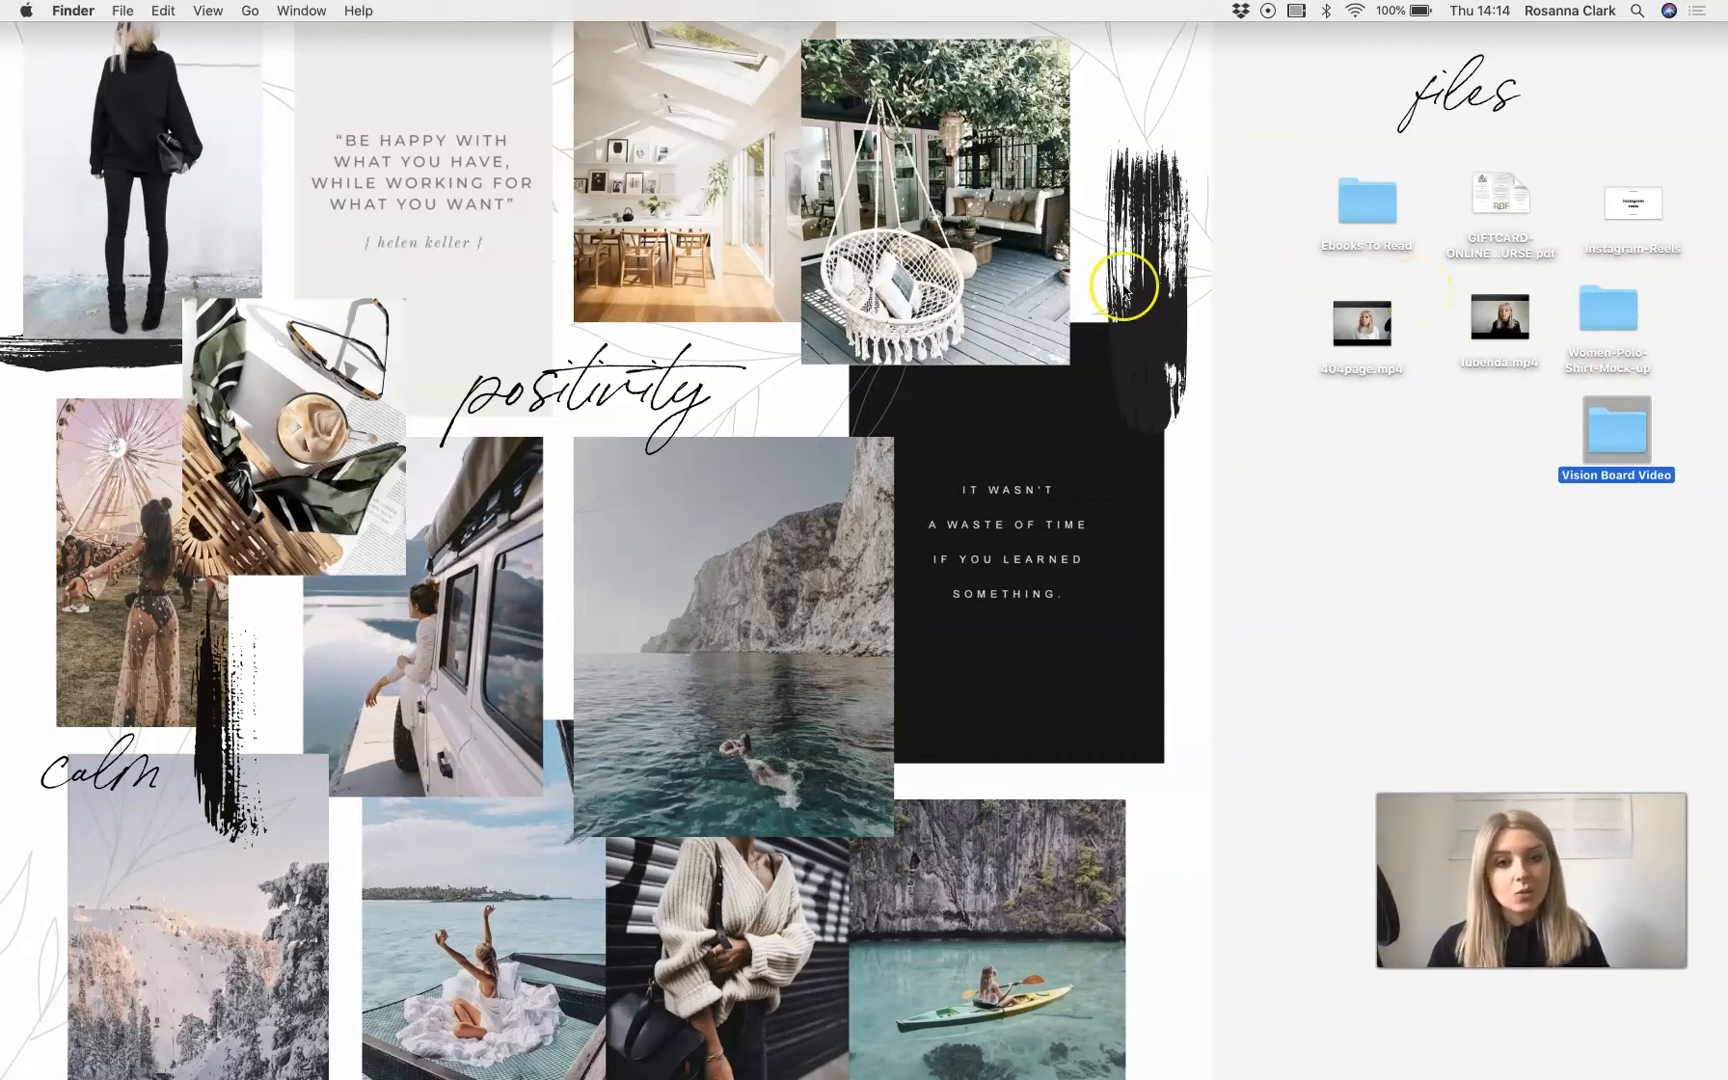
pyautogui.moveTo(711, 372)
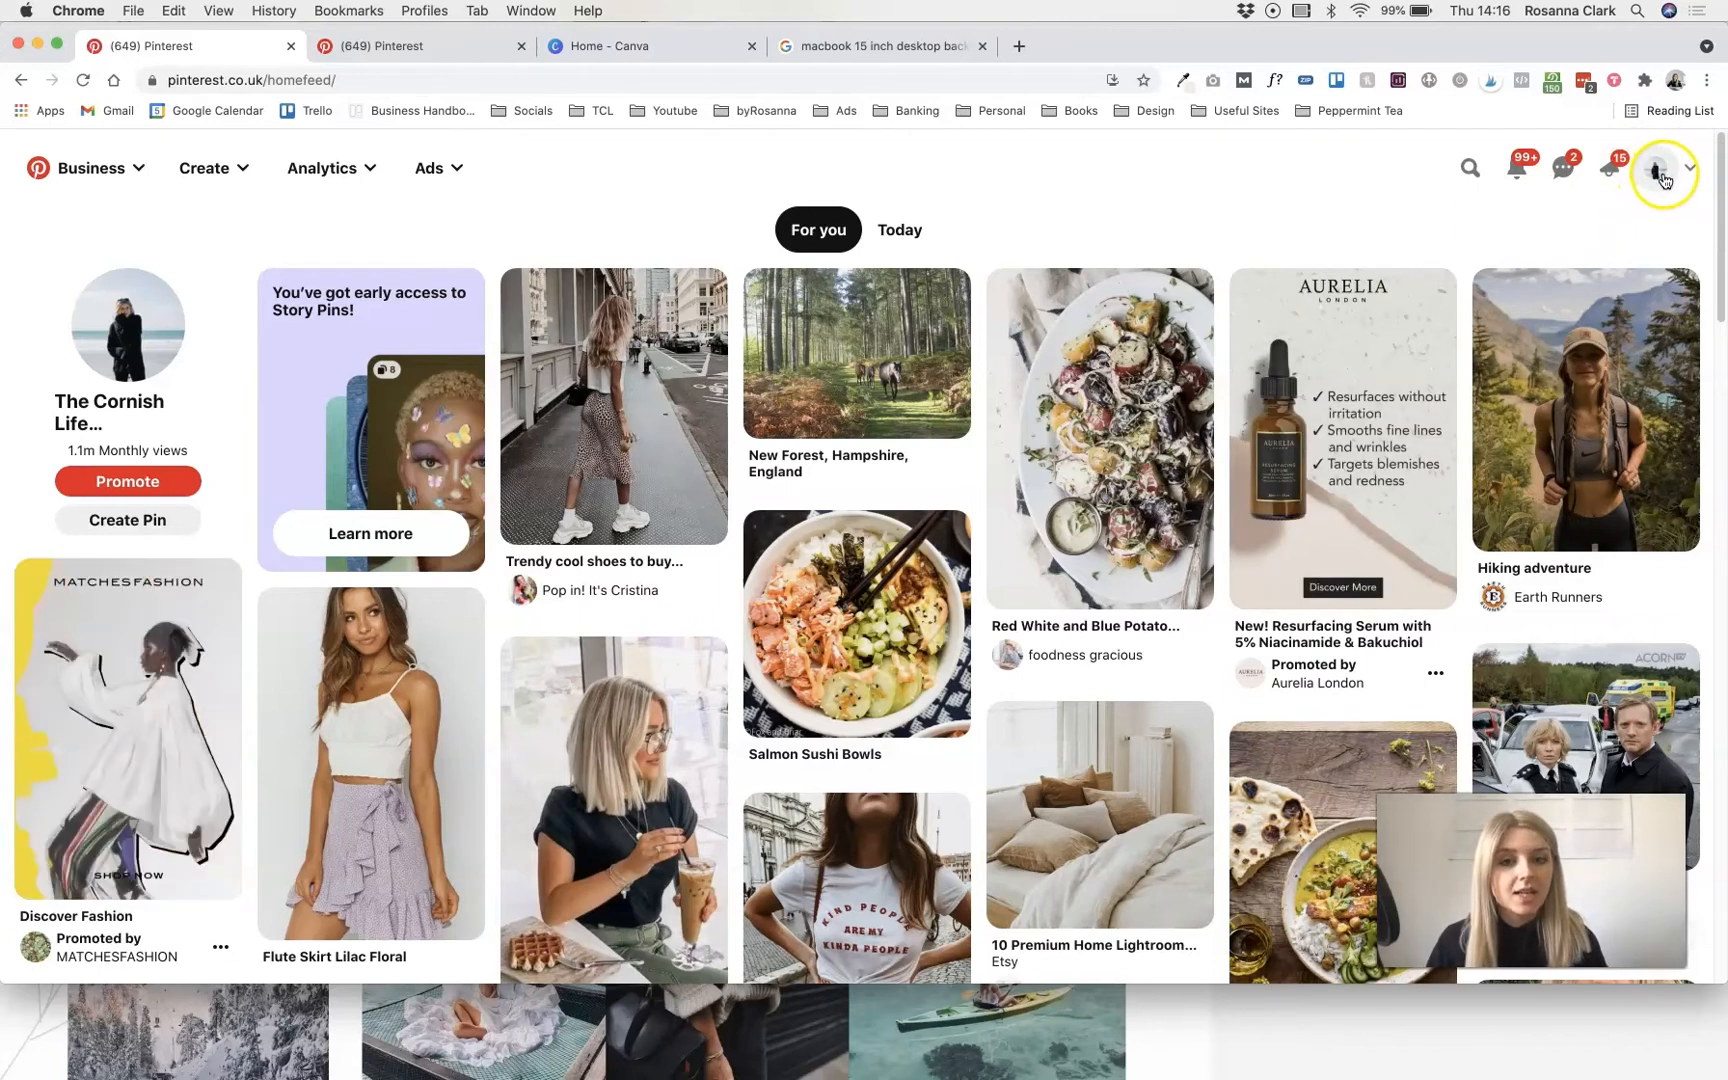
# - Show the profile's Saved boards and bring up the Create menu with Pin, Story Pin and Board
pyautogui.click(1657, 168)
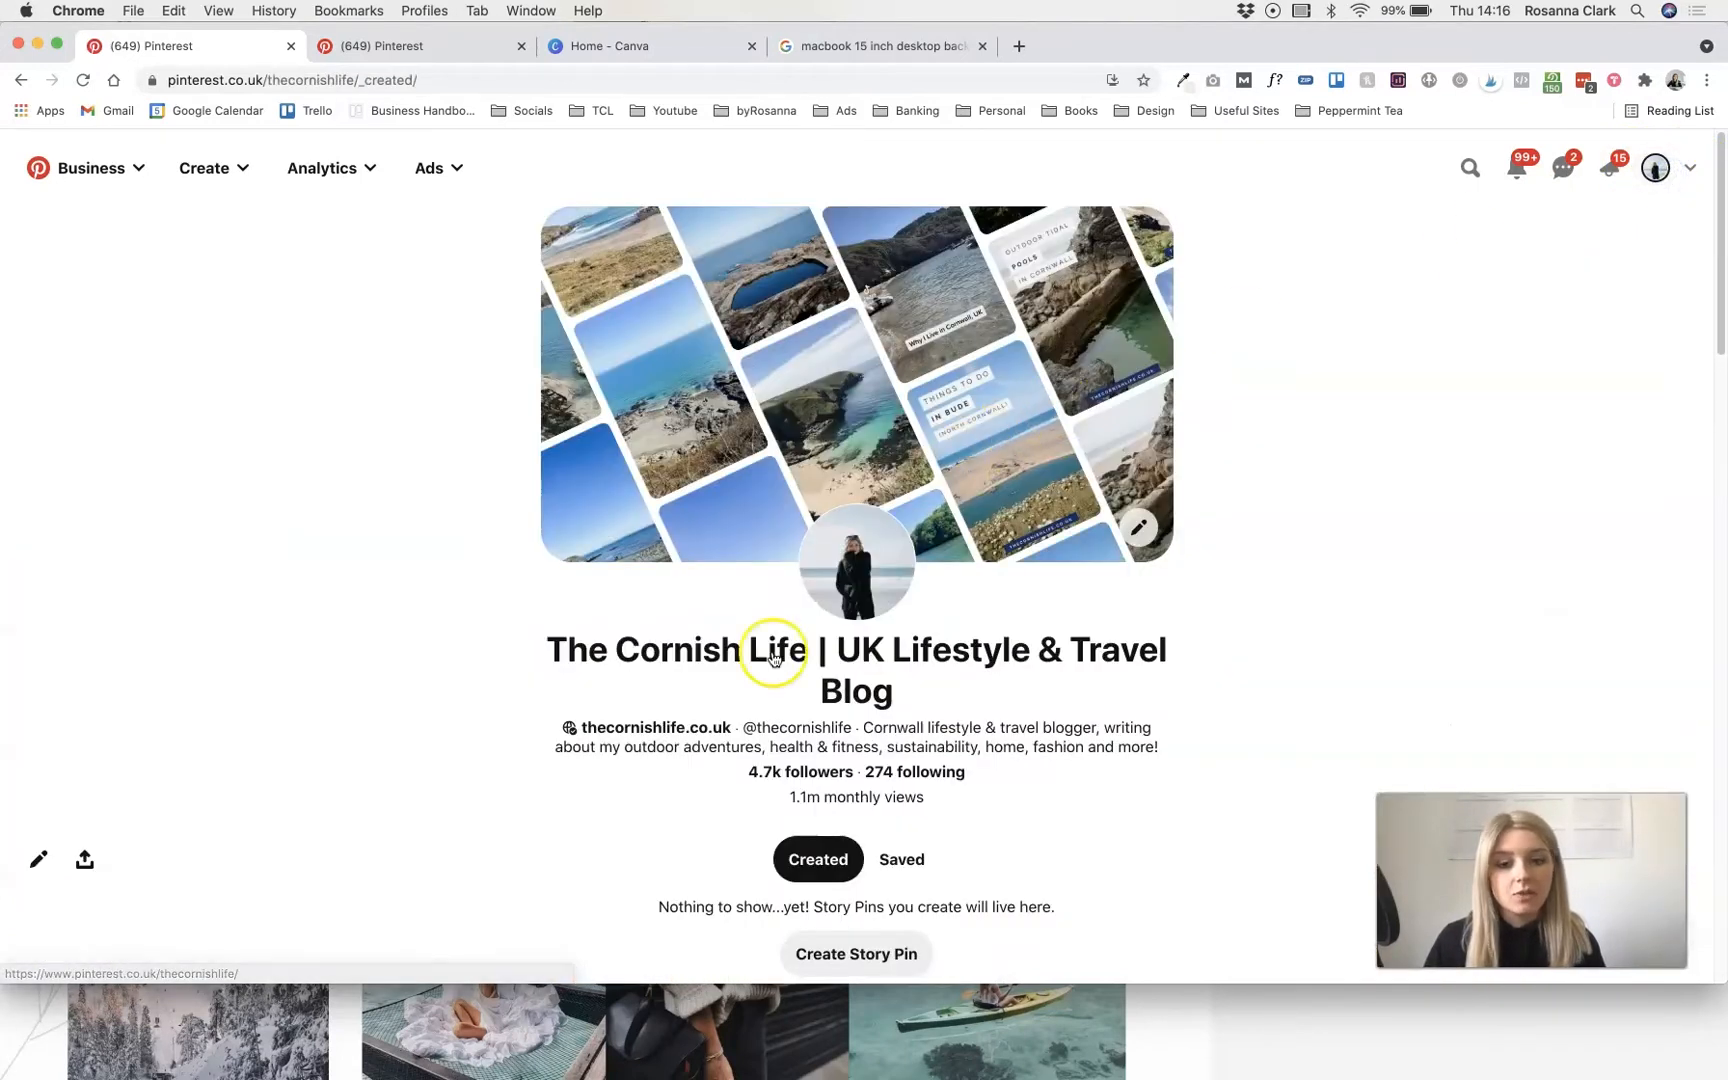
pyautogui.click(900, 860)
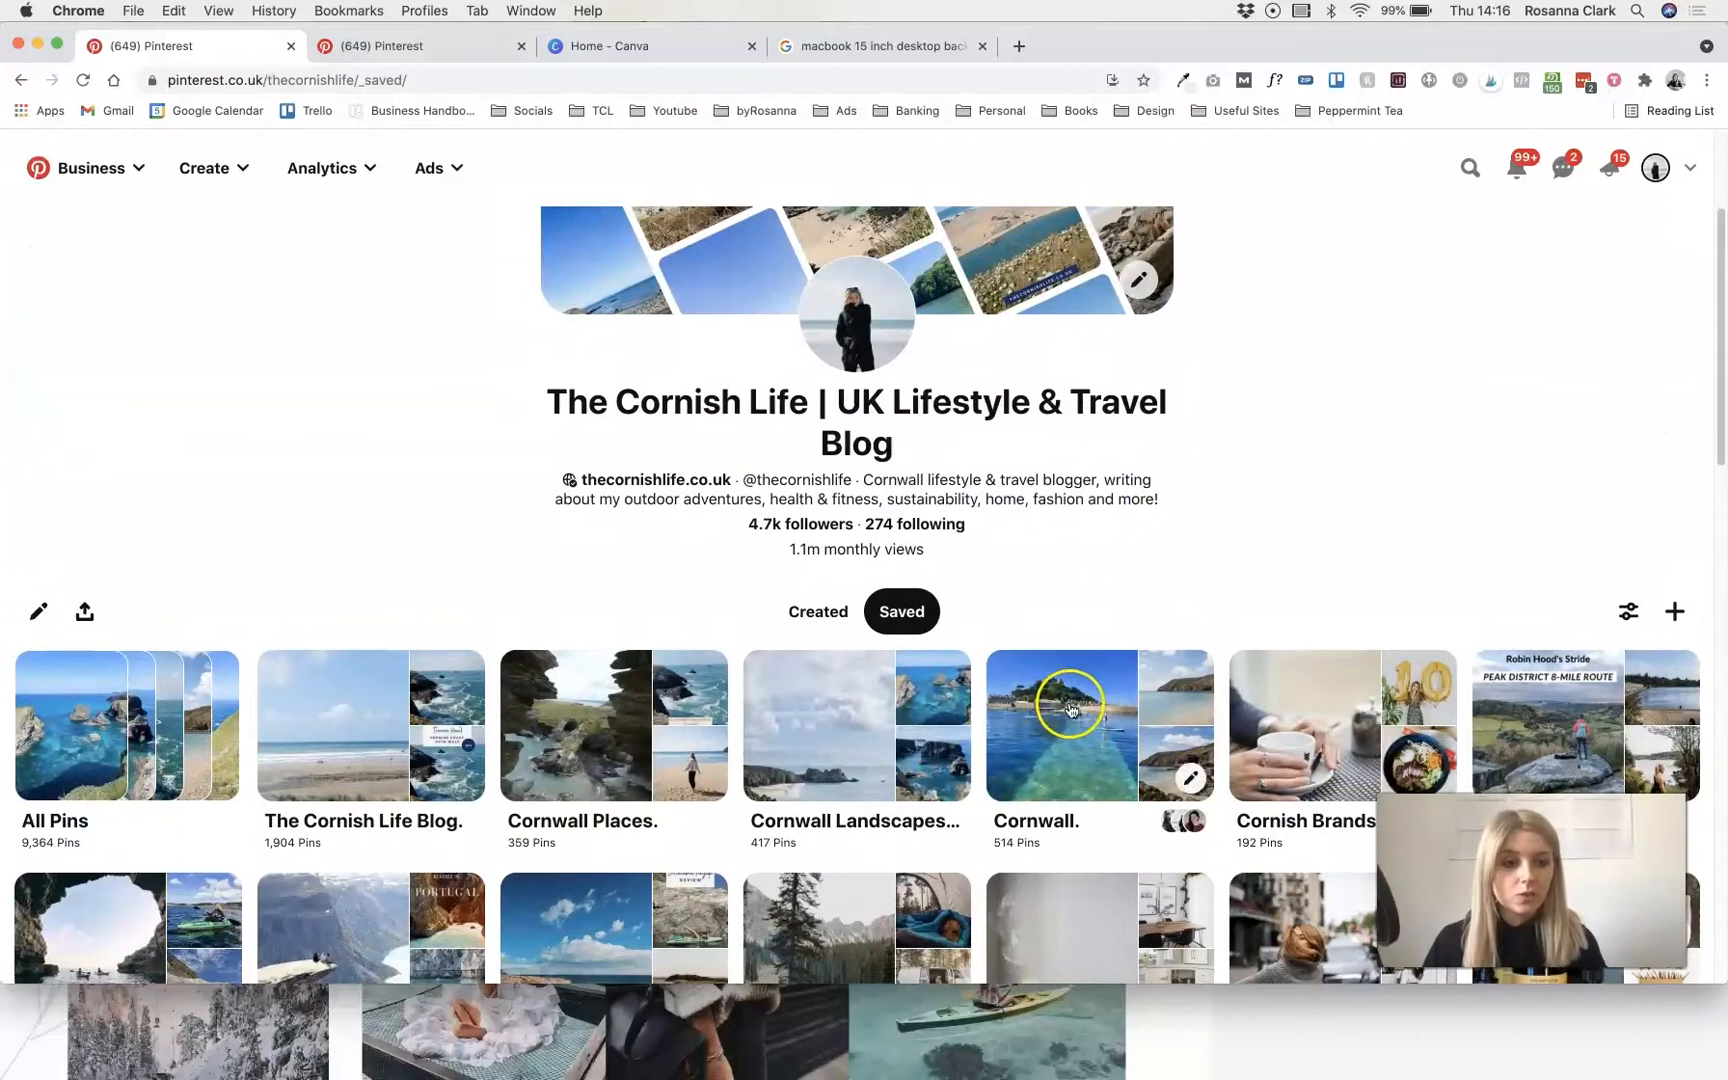
pyautogui.click(1673, 612)
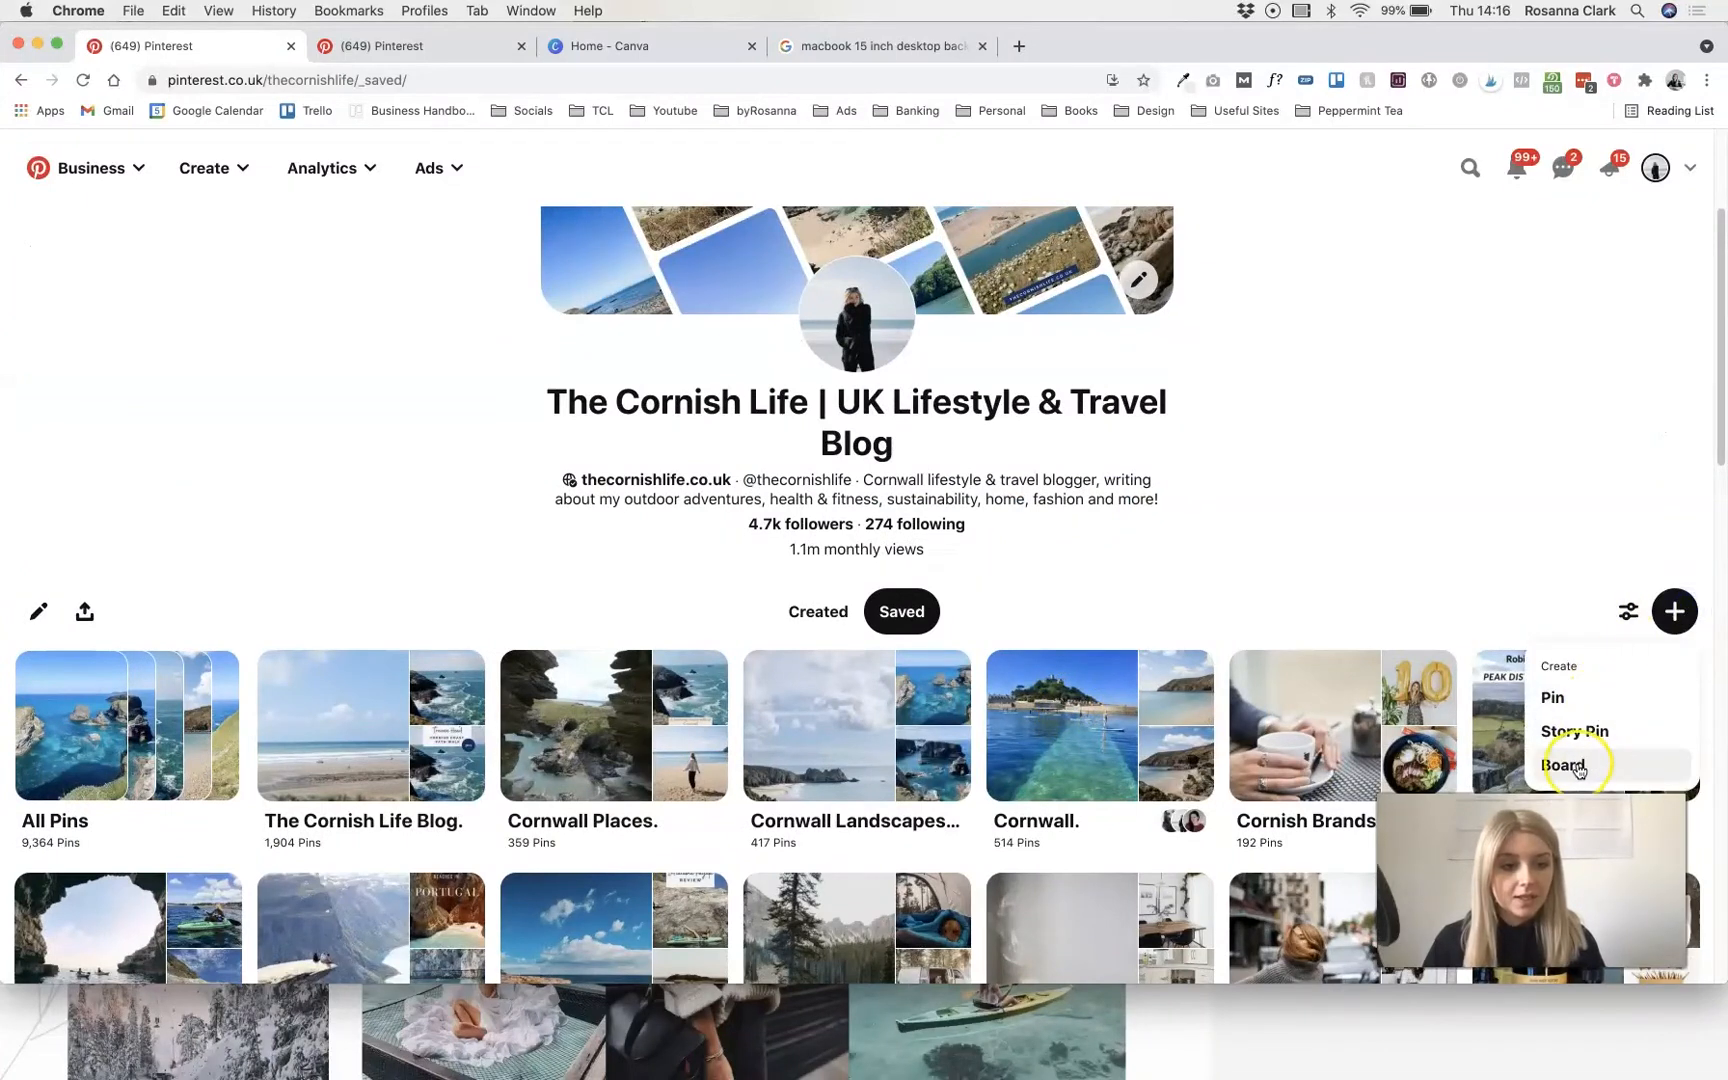
pyautogui.click(1564, 765)
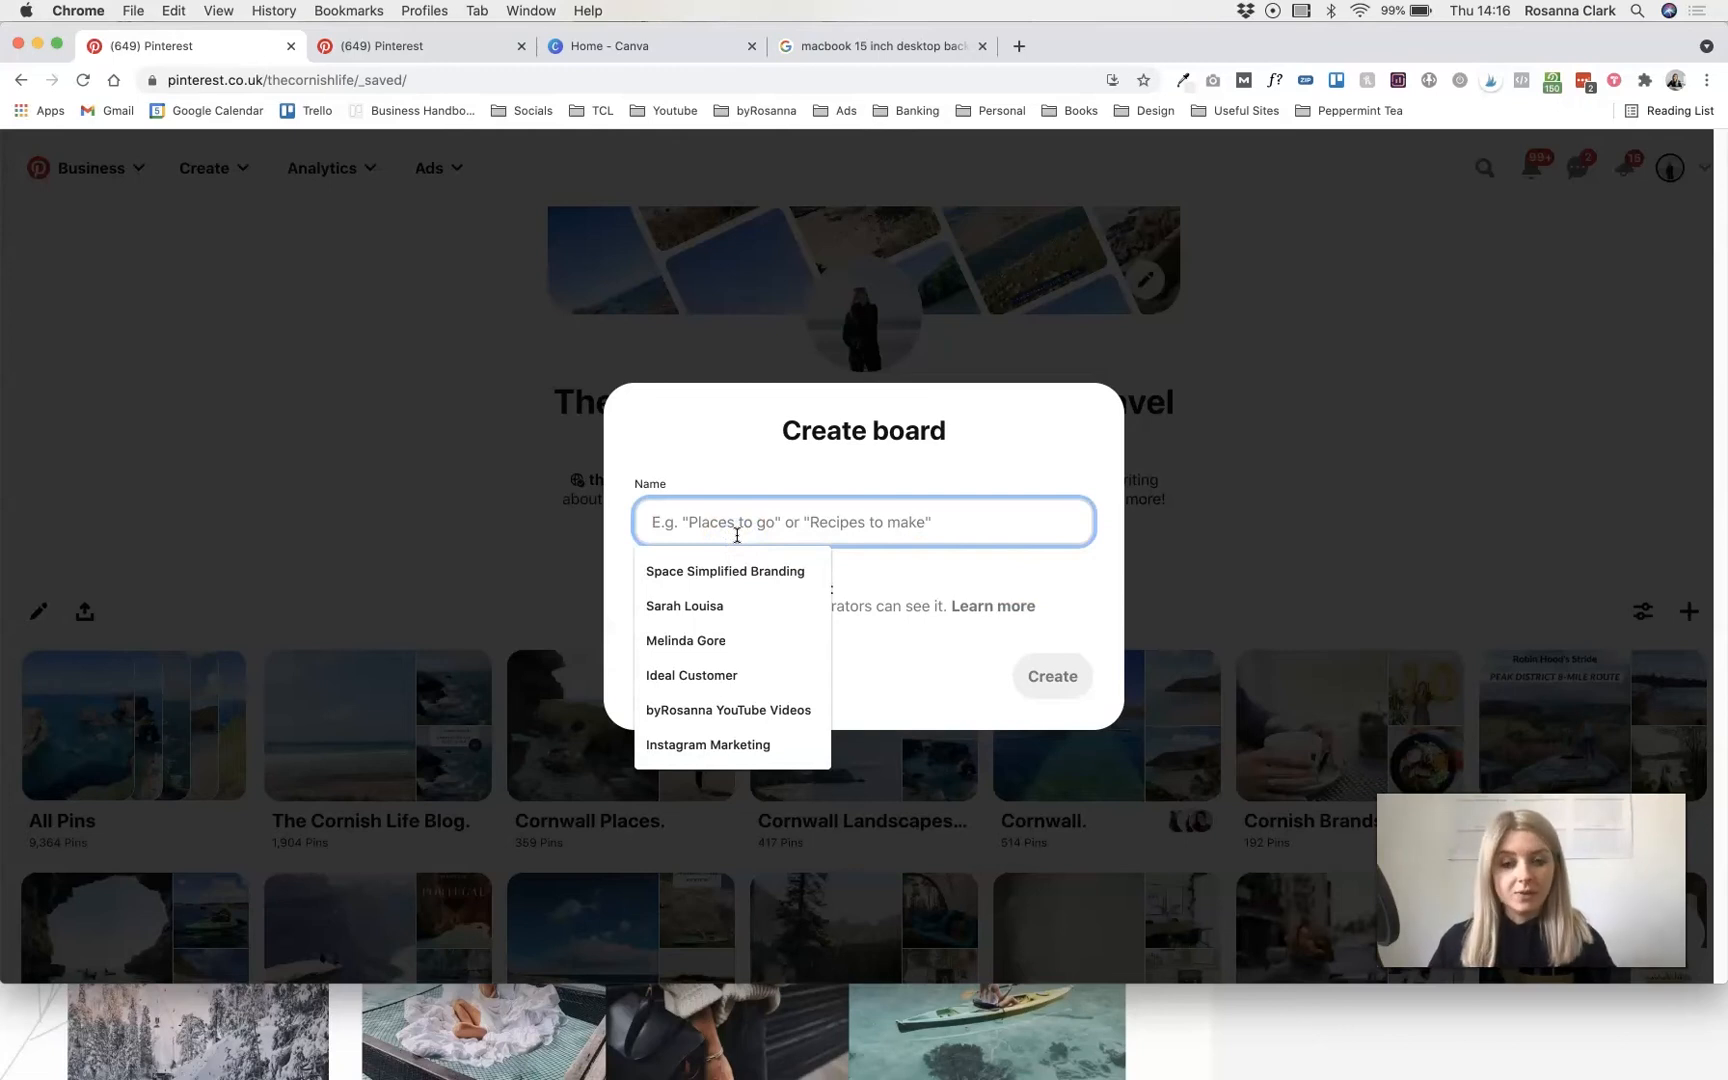
pyautogui.write('Vision Board')
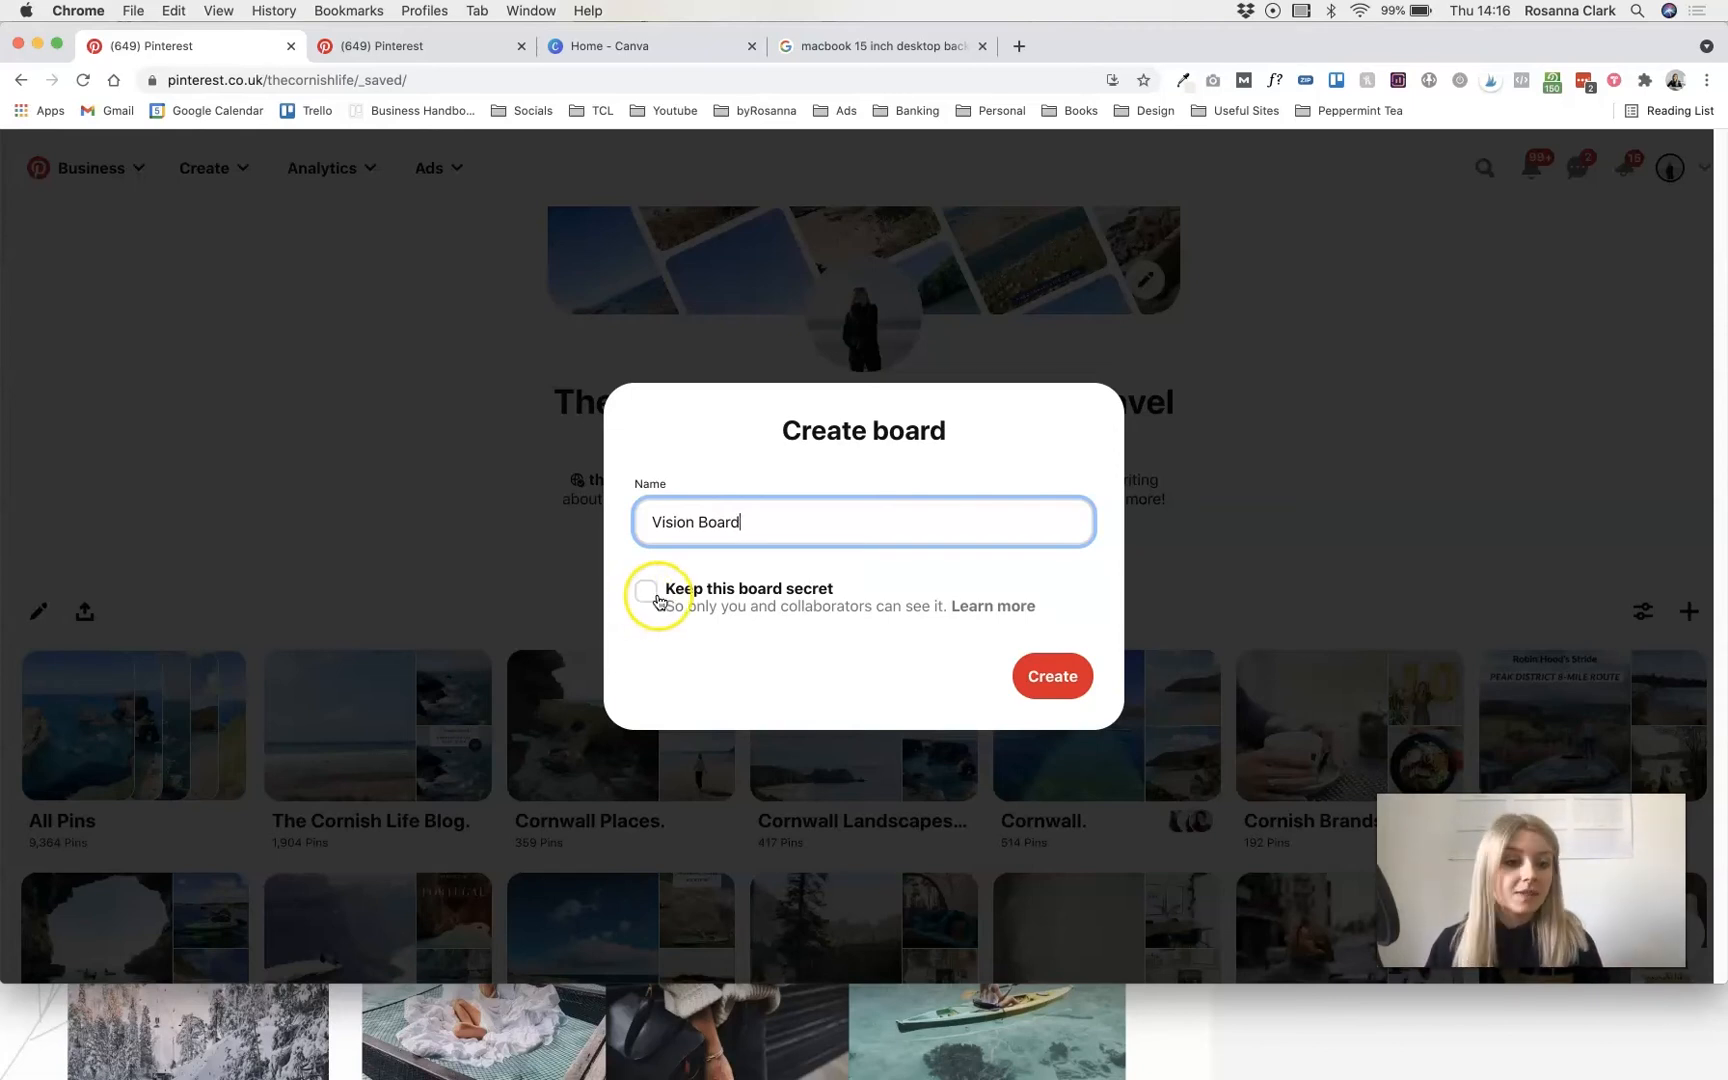
pyautogui.click(646, 592)
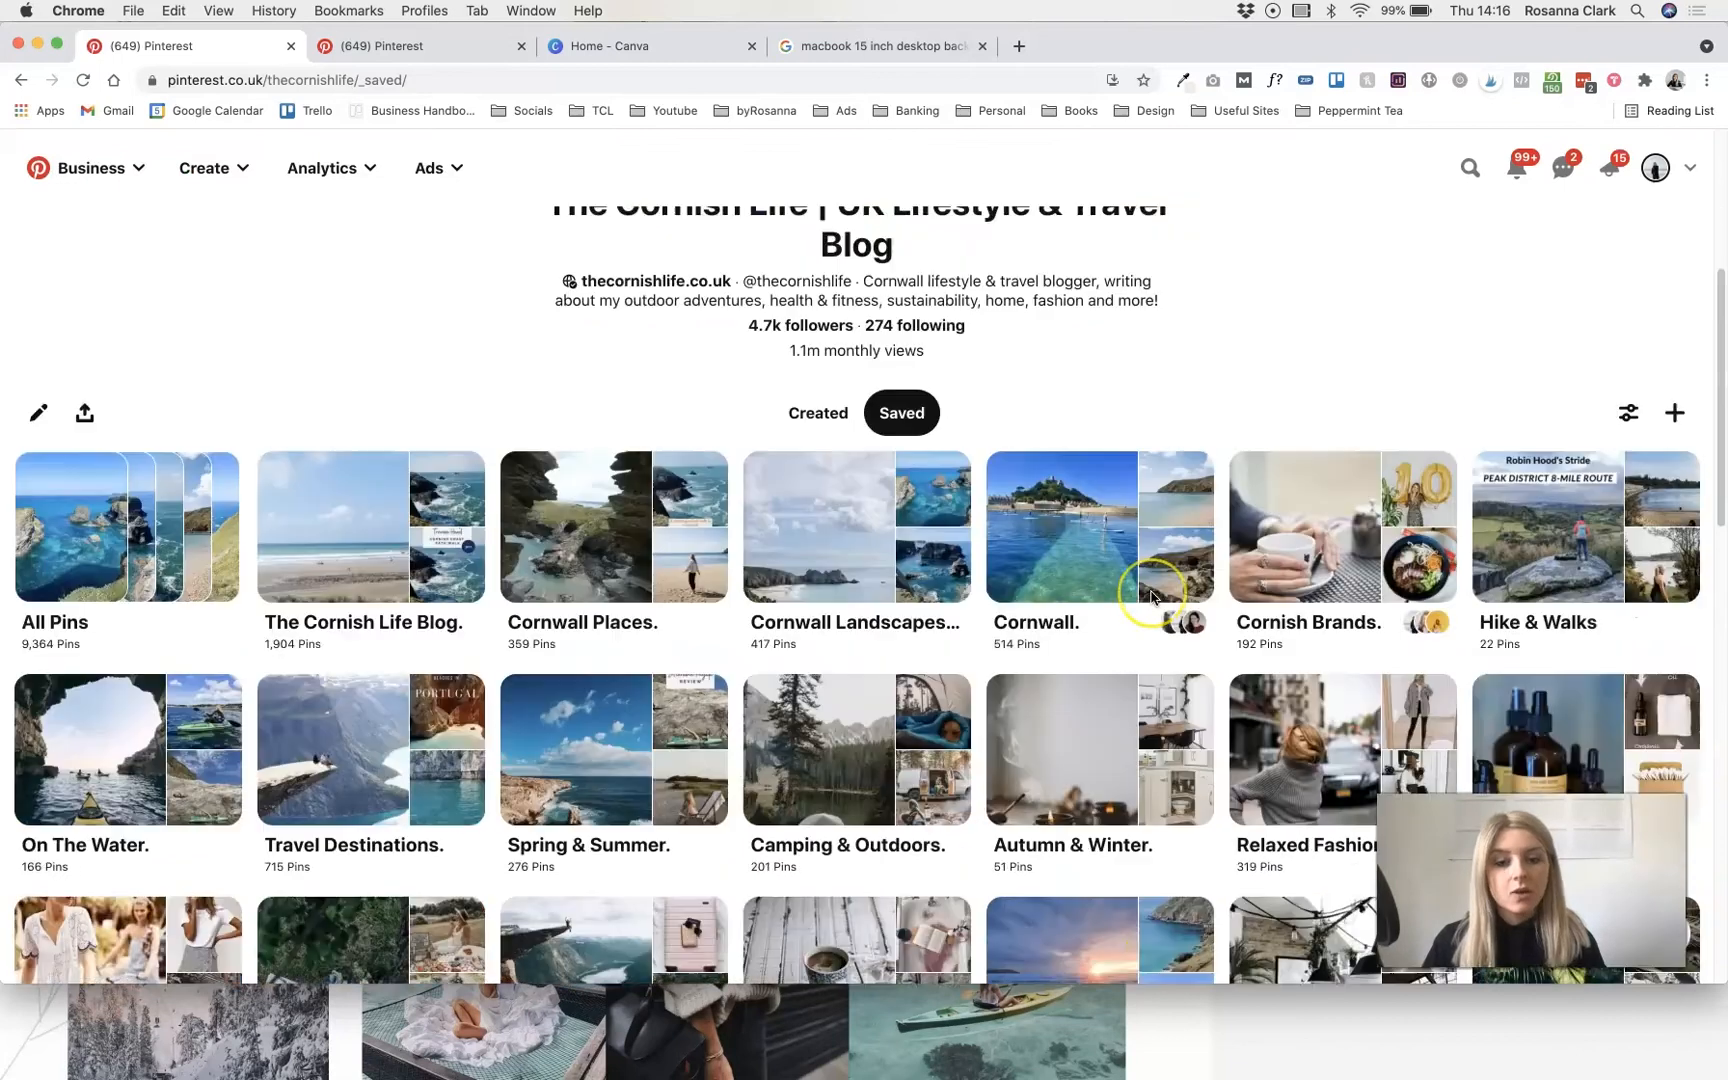
# - Open the secret Vision Board, cancel an Add section attempt, and return to the board
pyautogui.scroll(-3)
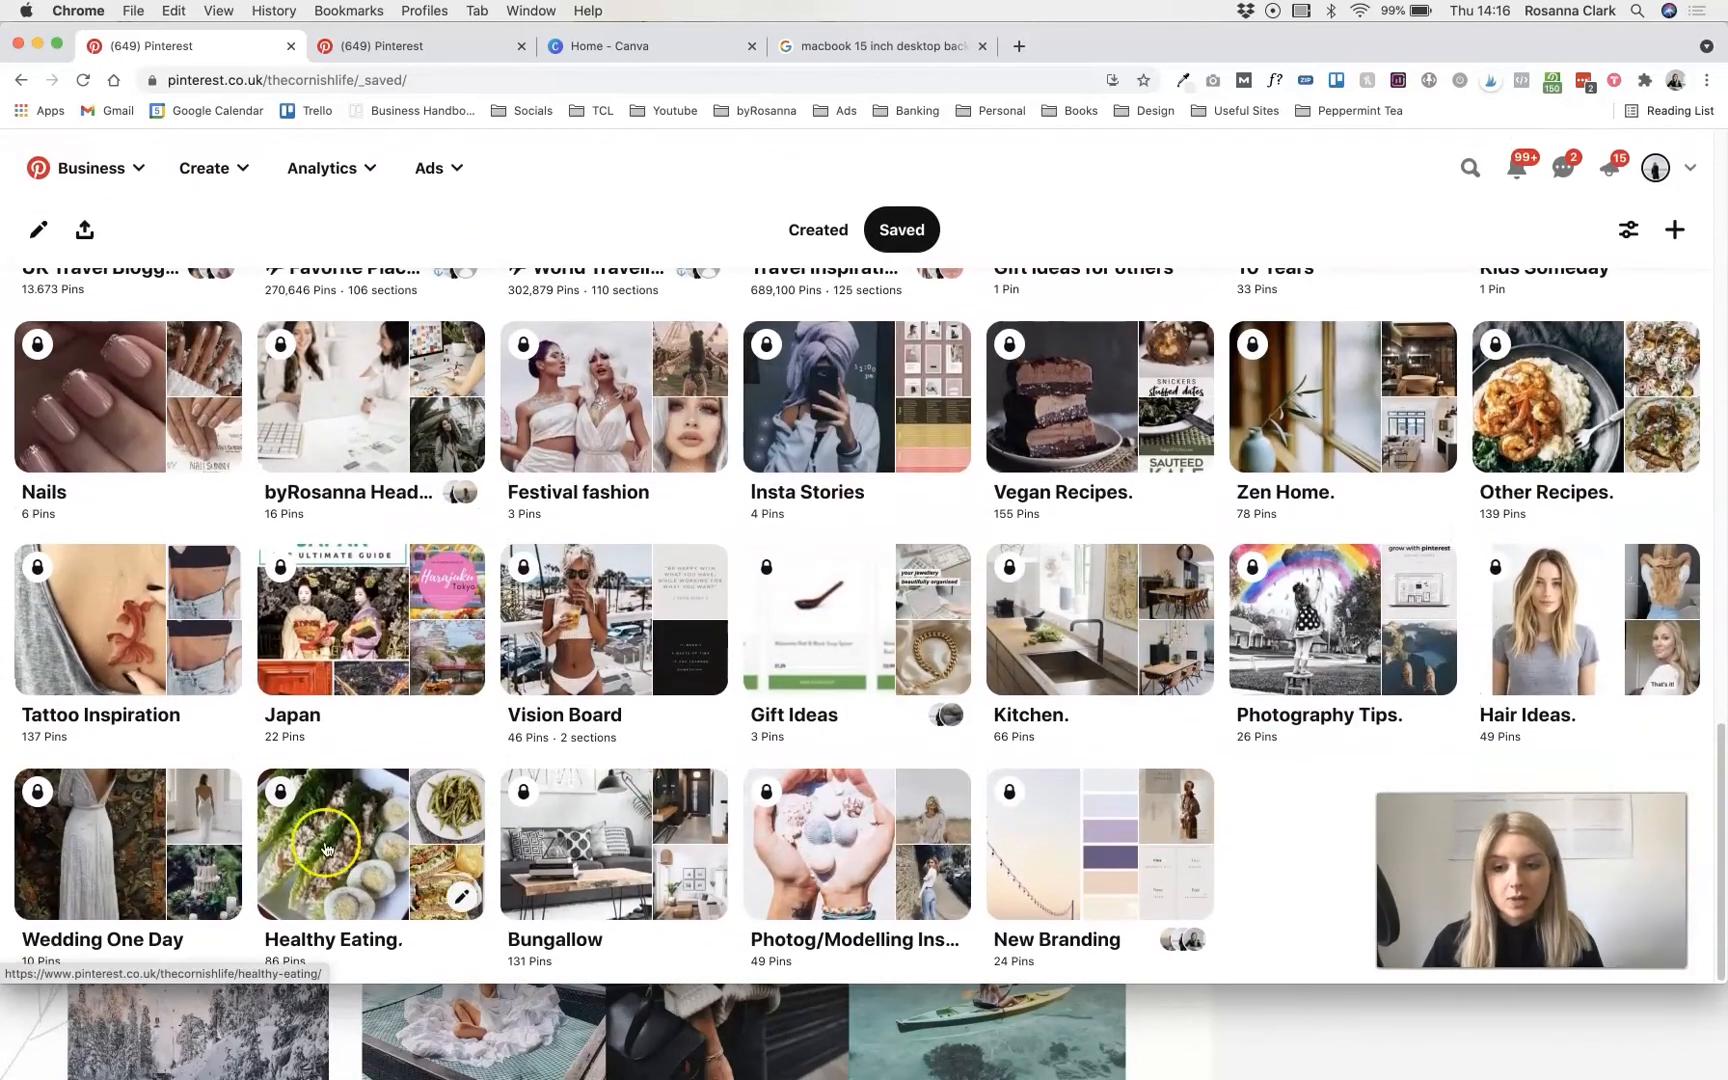
pyautogui.click(613, 619)
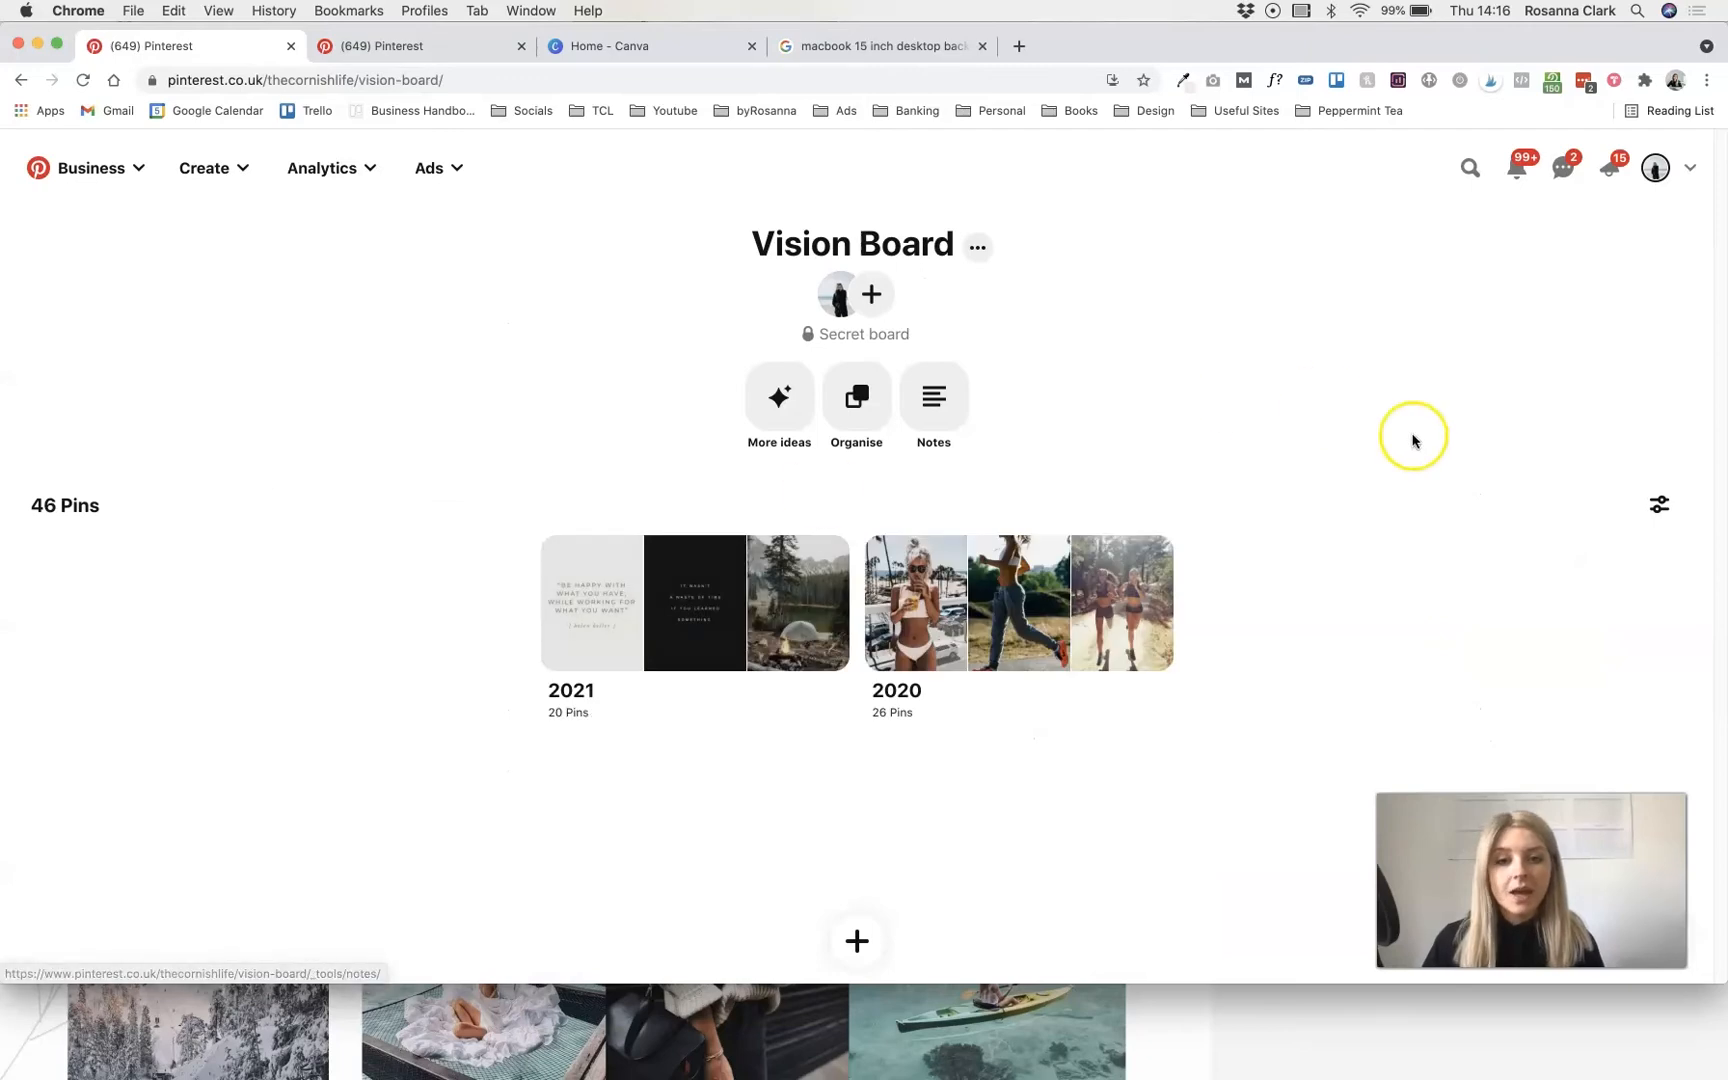
pyautogui.moveTo(1236, 512)
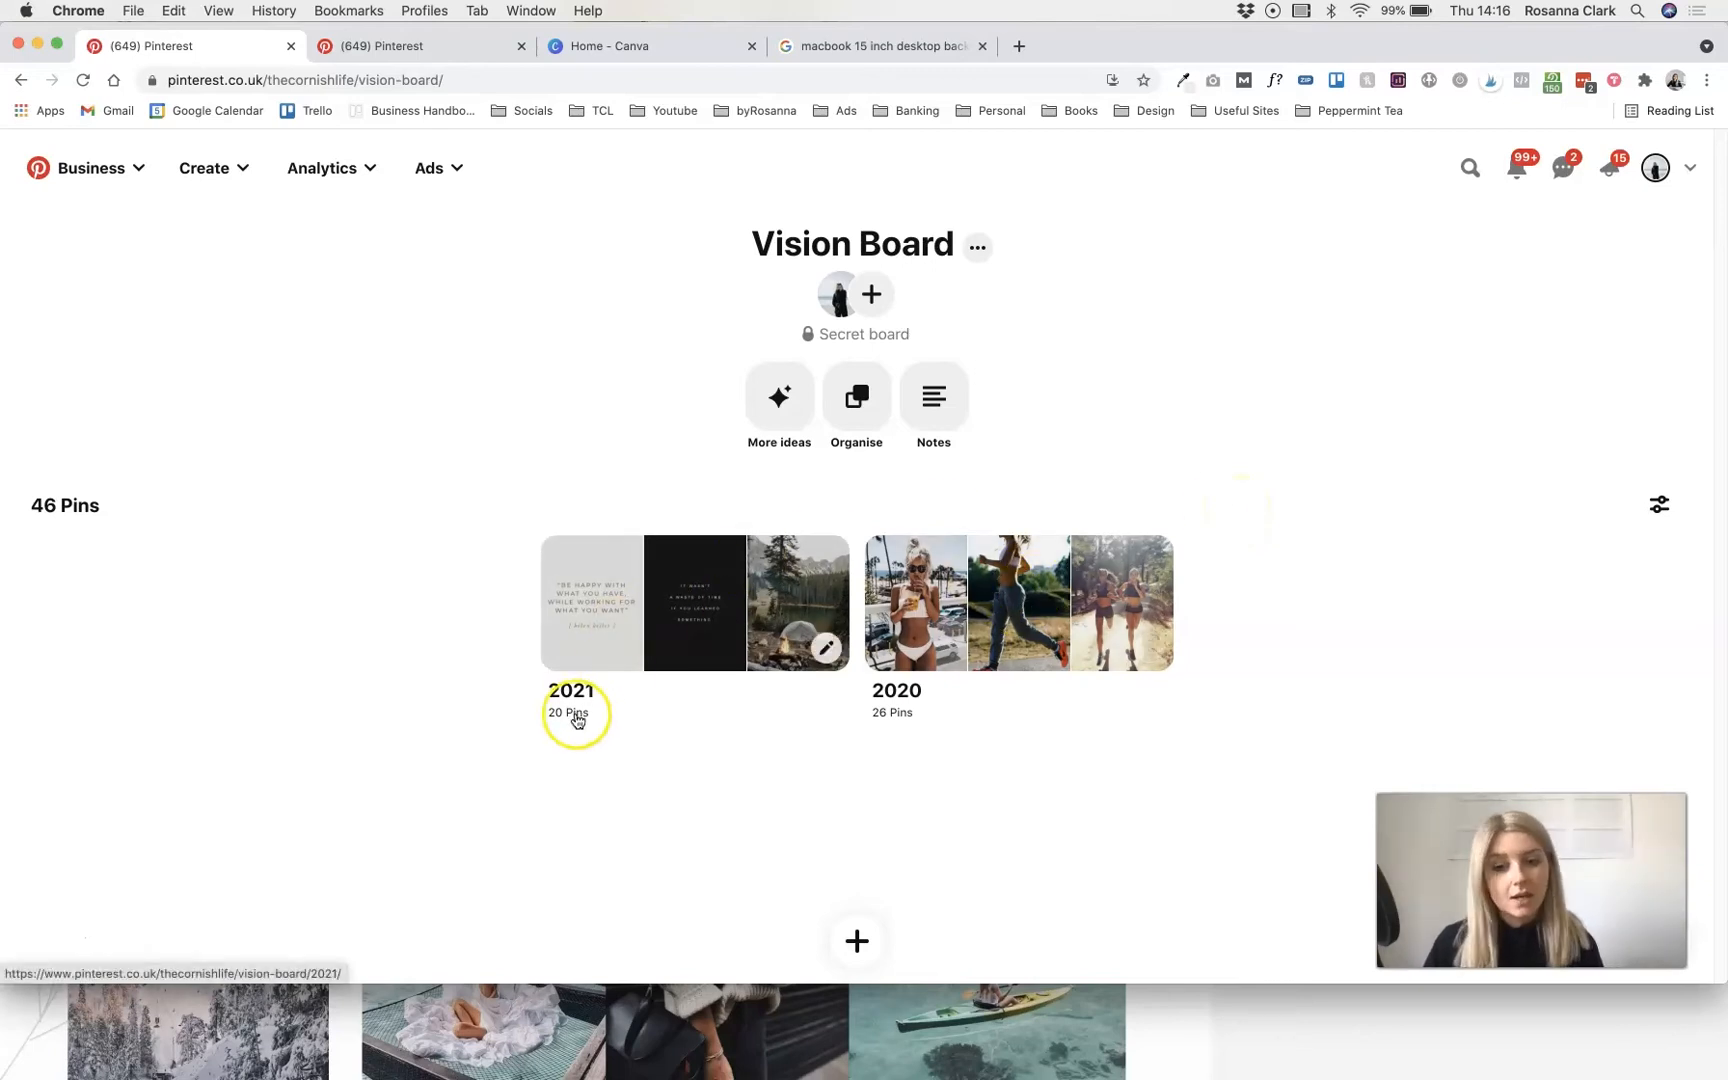
pyautogui.moveTo(658, 694)
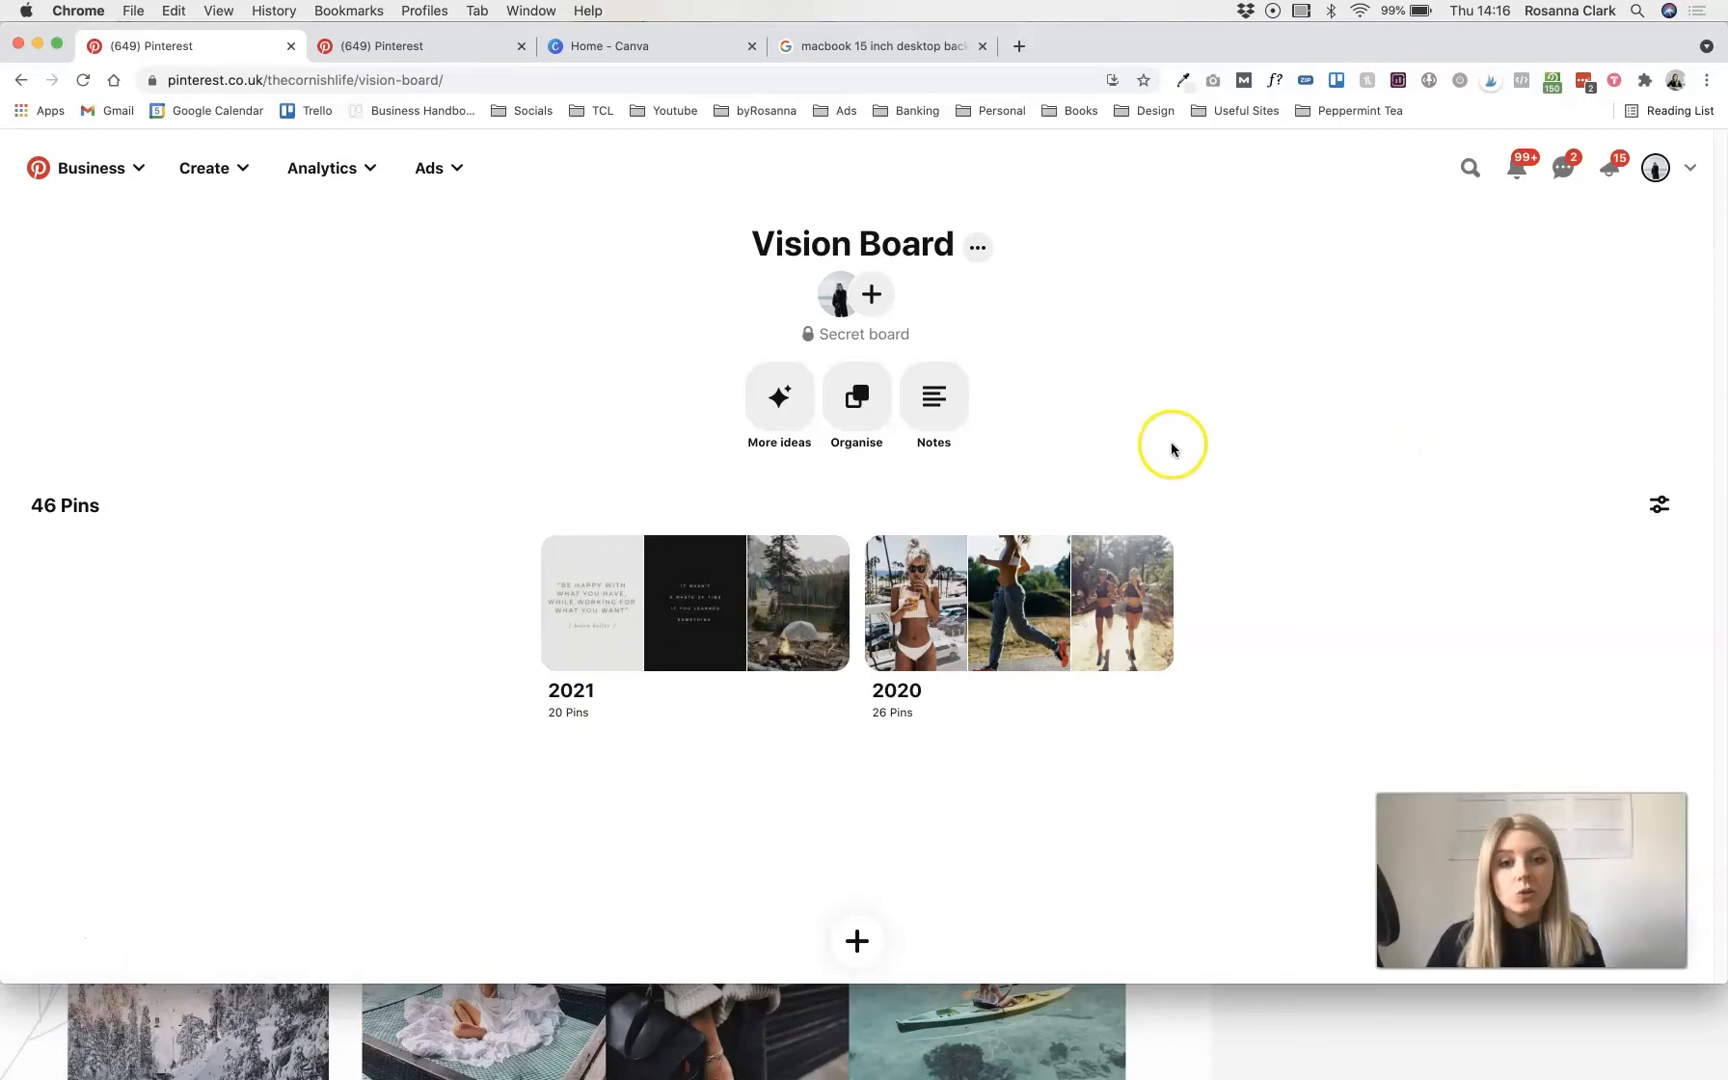
pyautogui.click(856, 397)
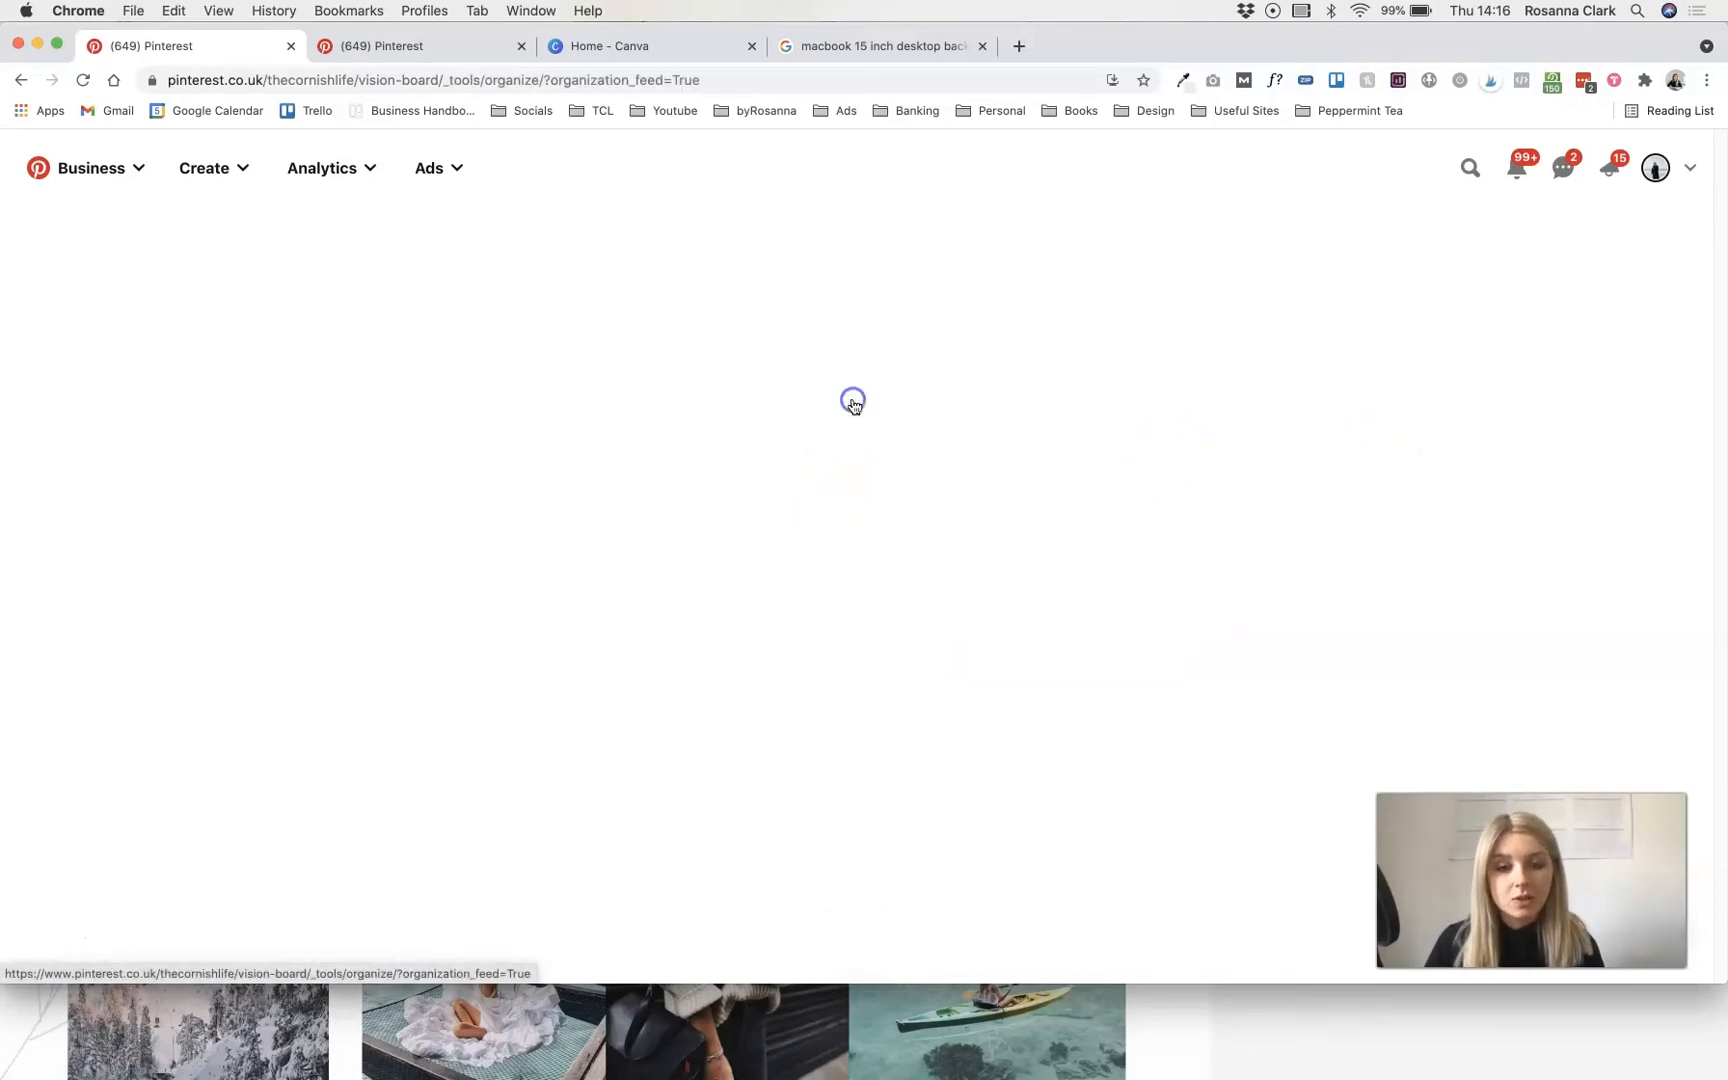
pyautogui.click(1106, 720)
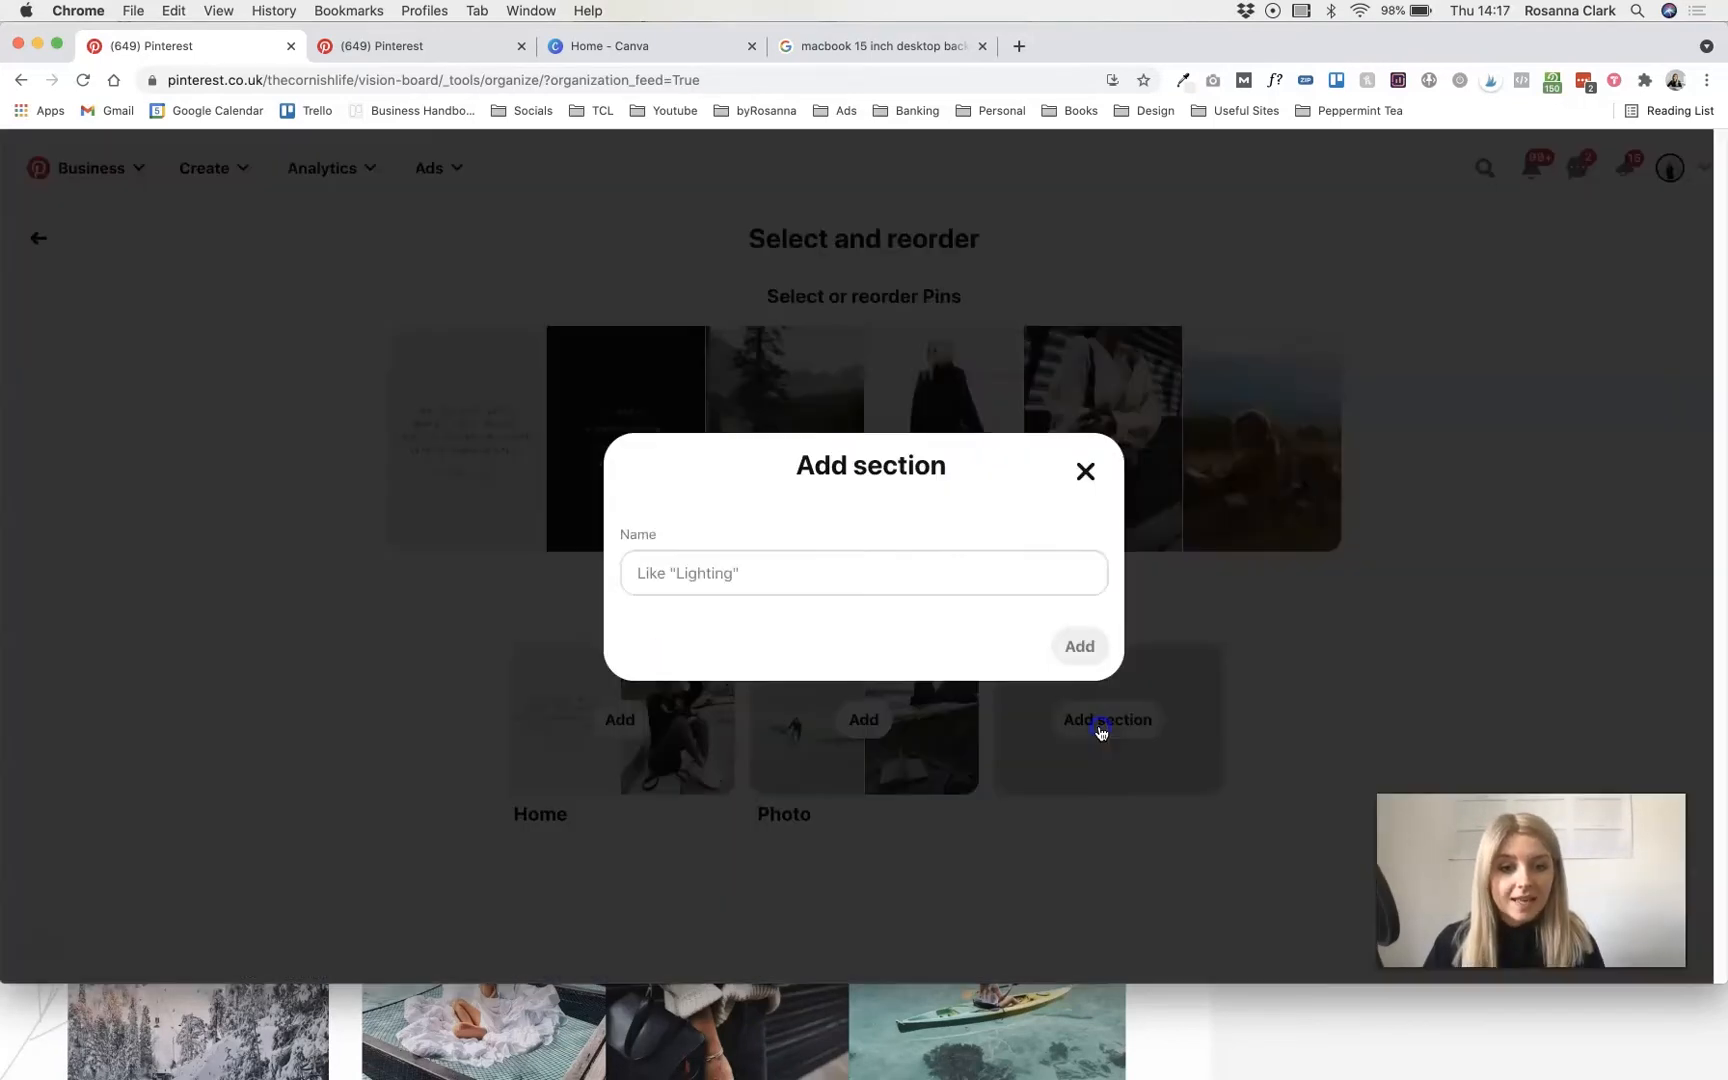
pyautogui.click(1086, 472)
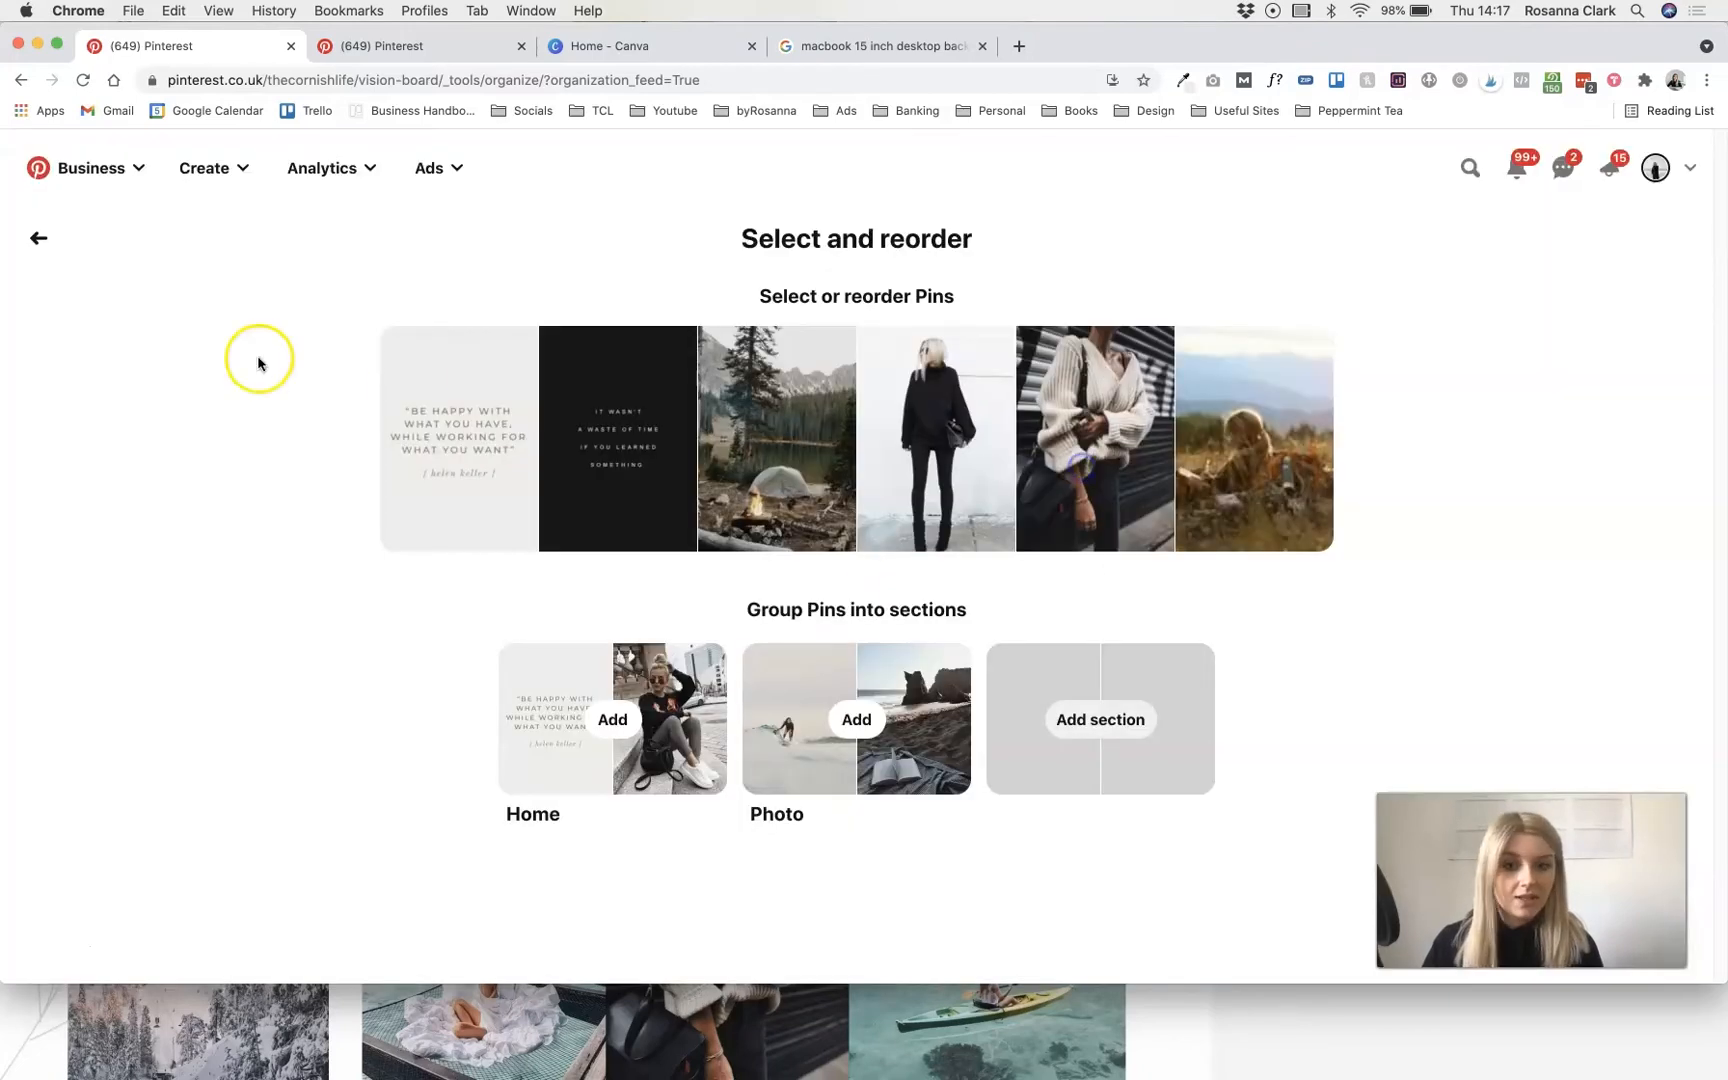
pyautogui.click(39, 238)
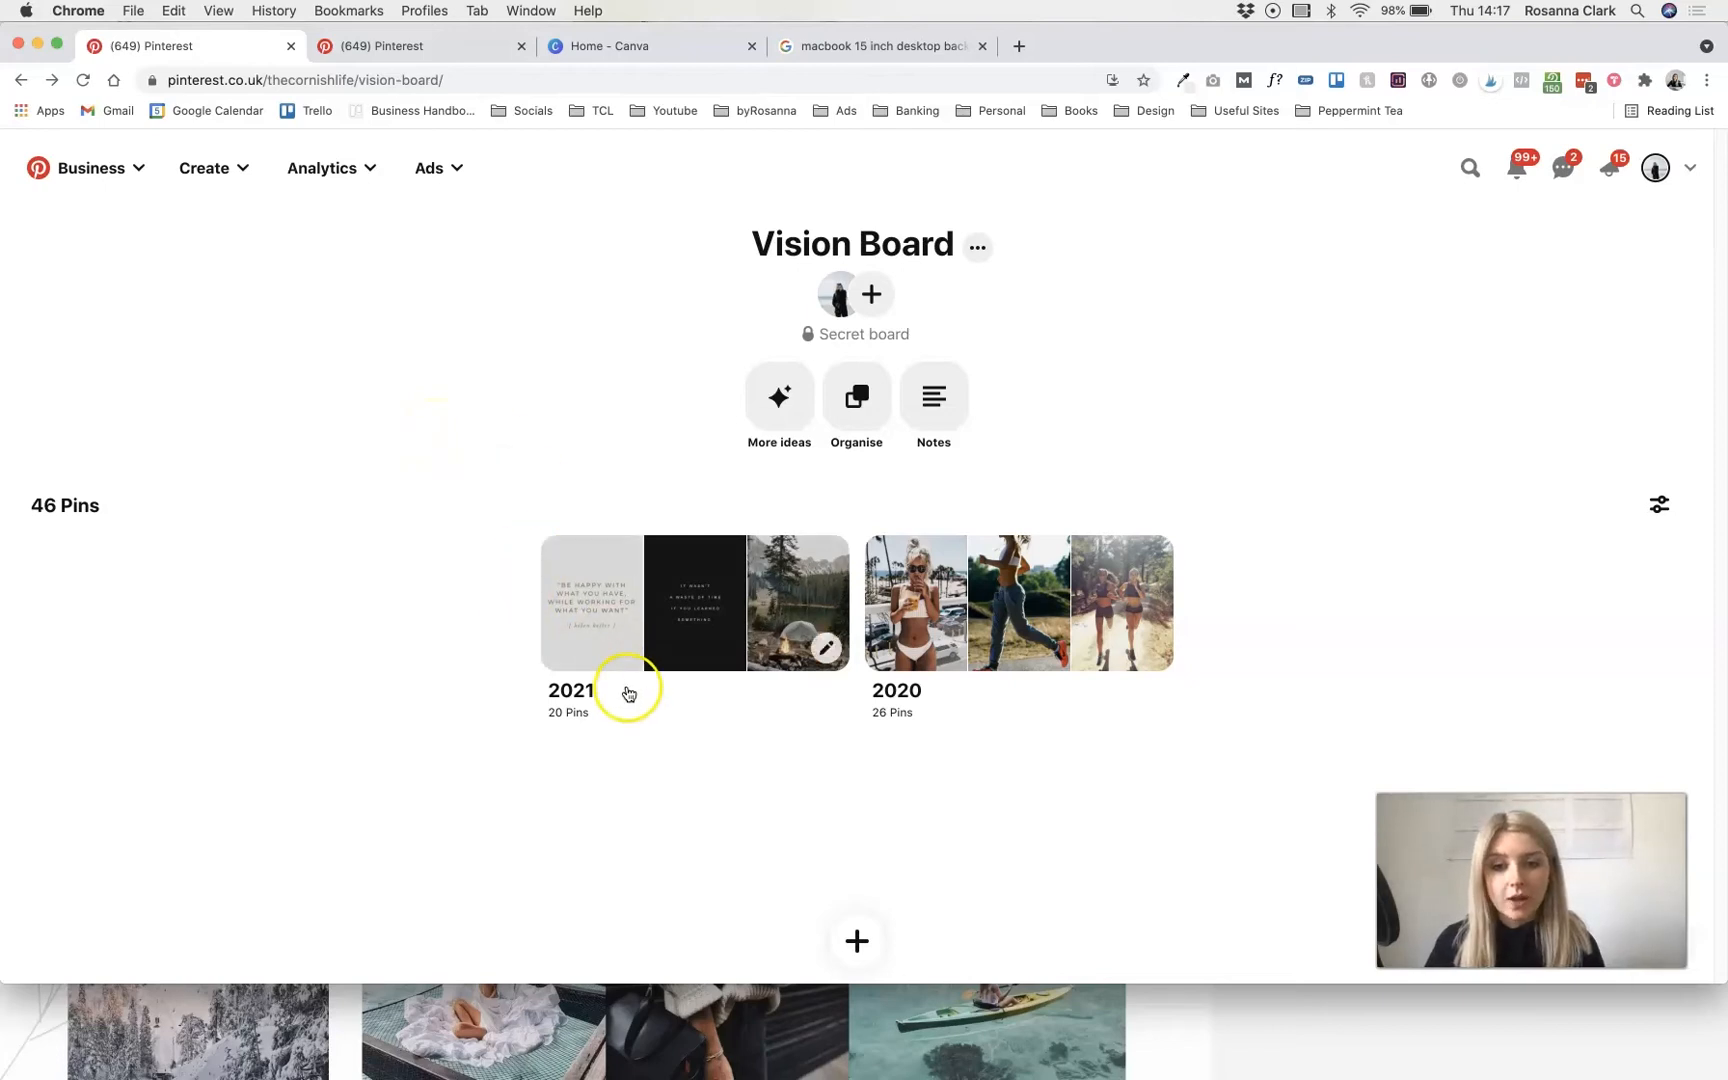
# - Open the Vision Board's 2021 section and scroll through its 20 pins
pyautogui.click(591, 603)
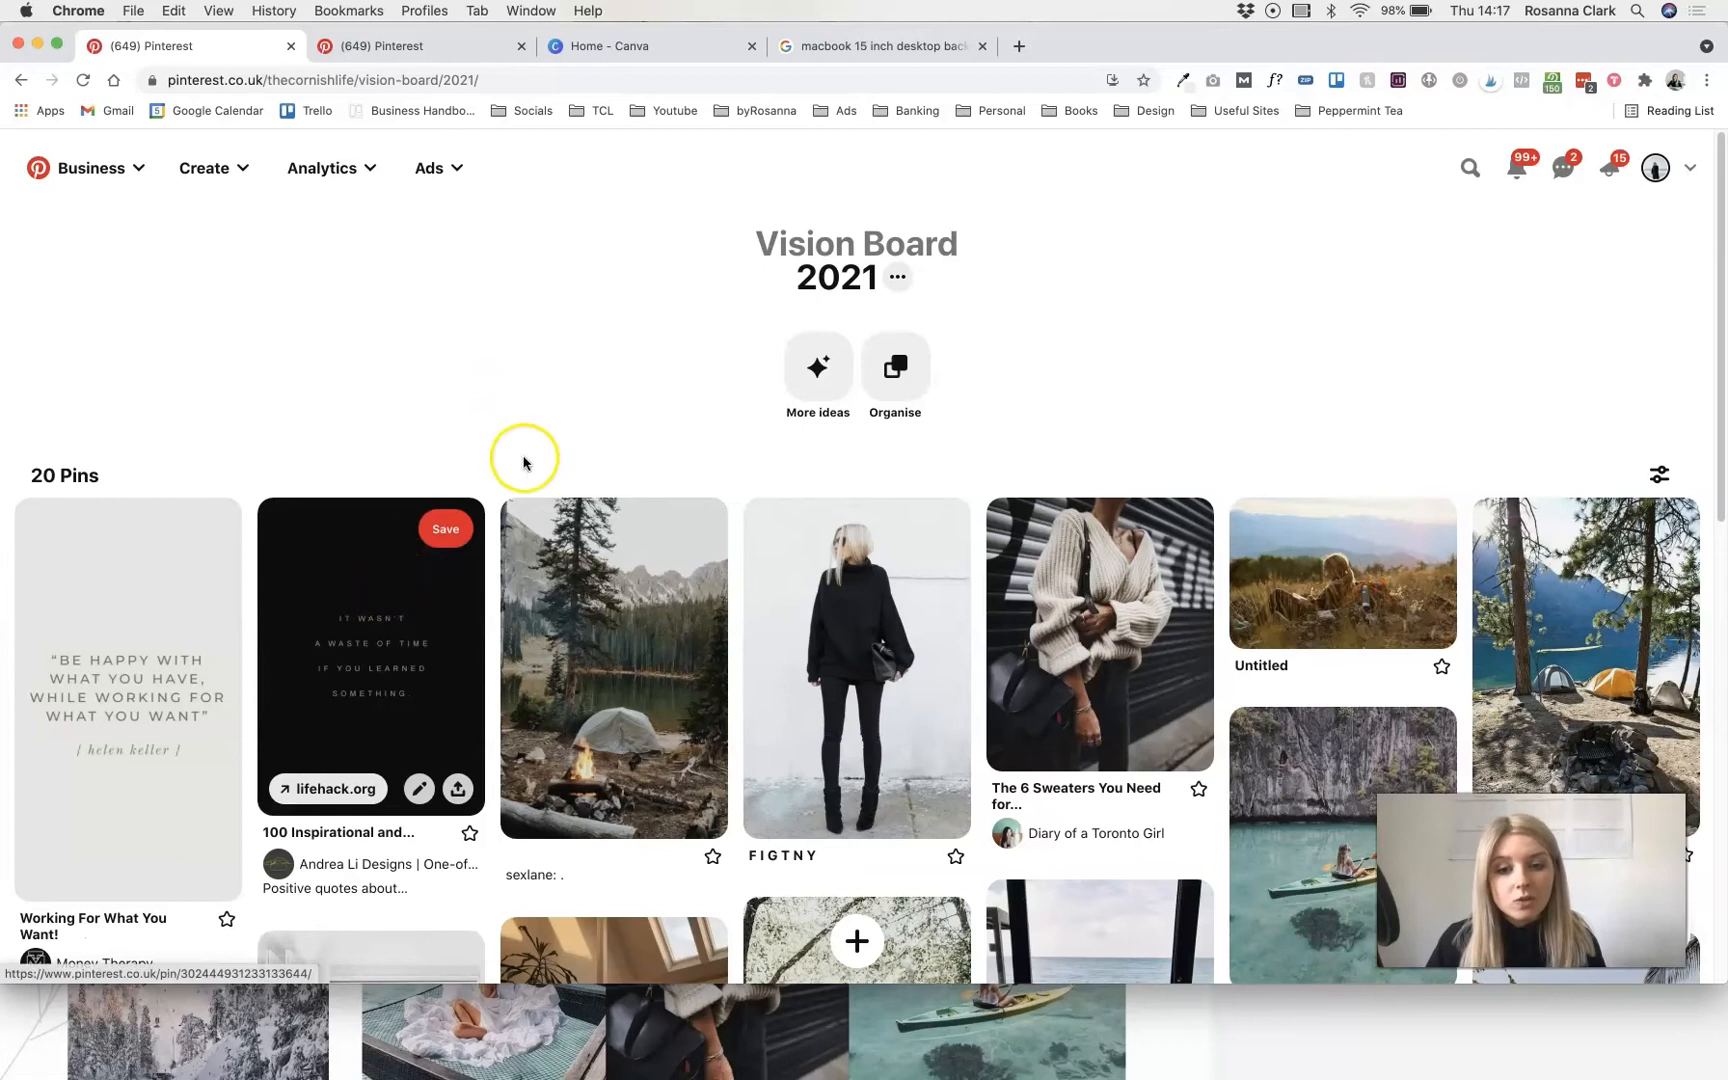
pyautogui.scroll(-3)
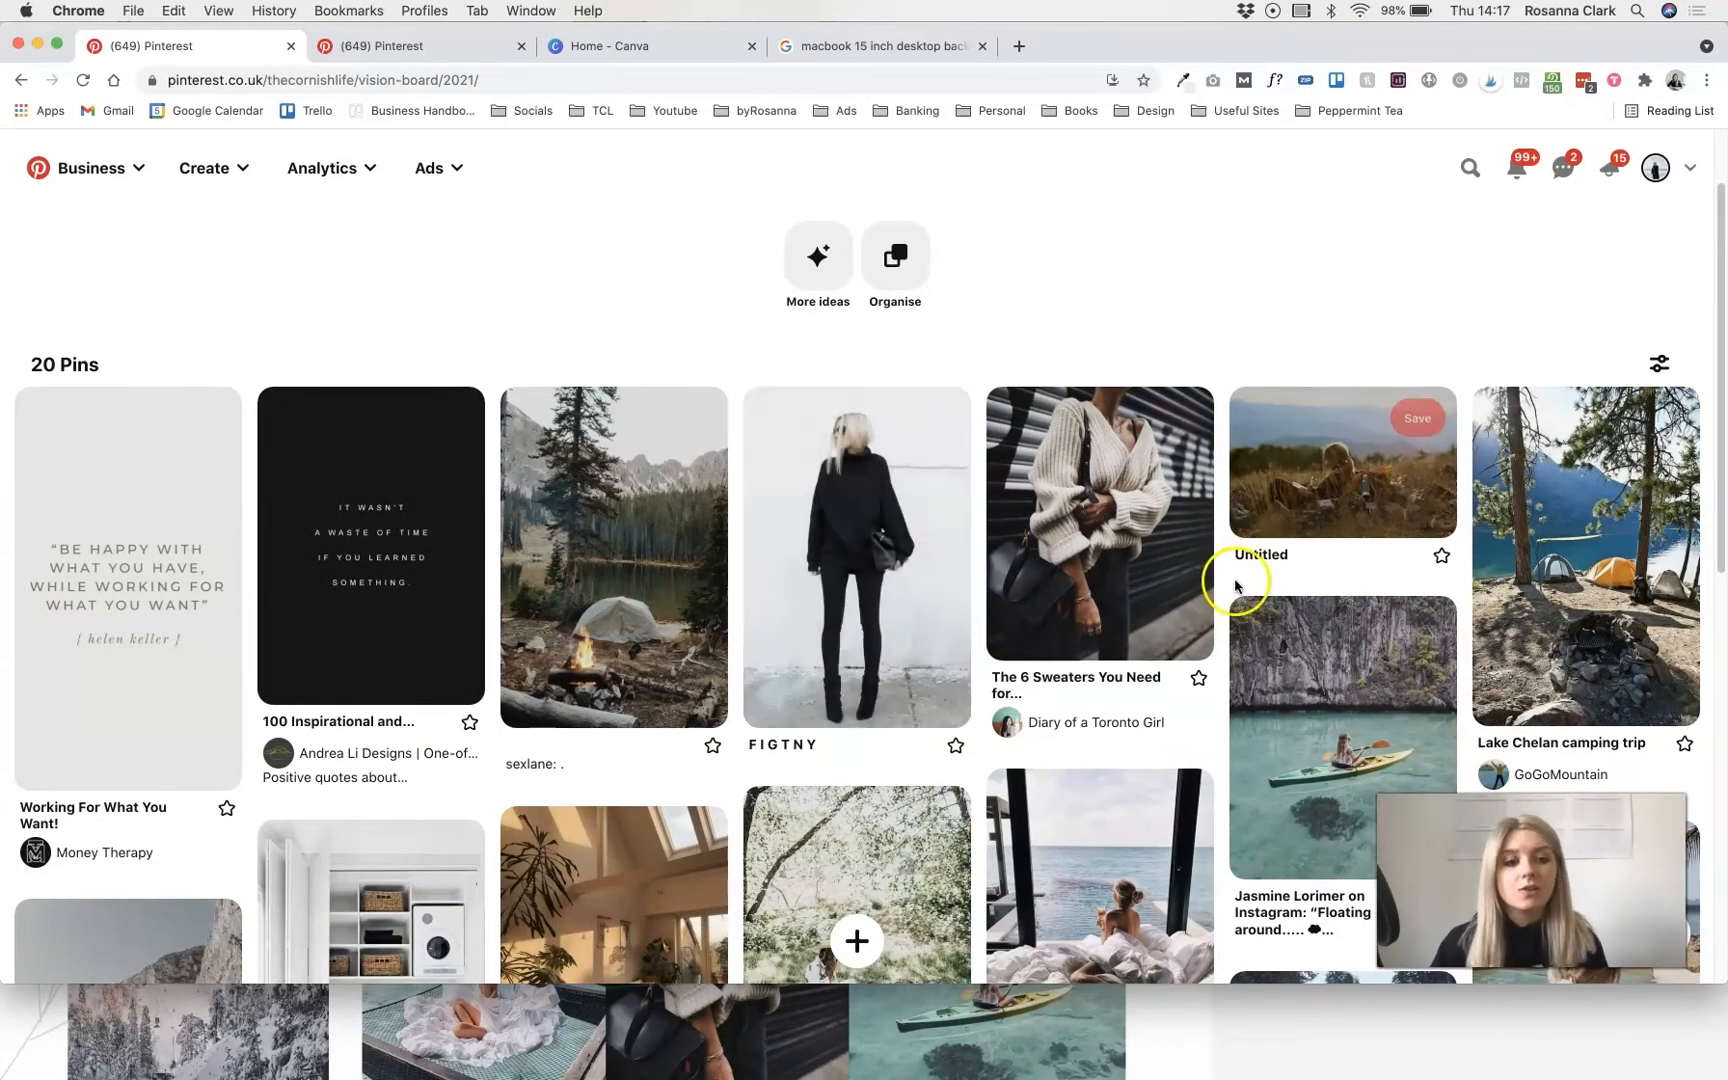
pyautogui.scroll(-3)
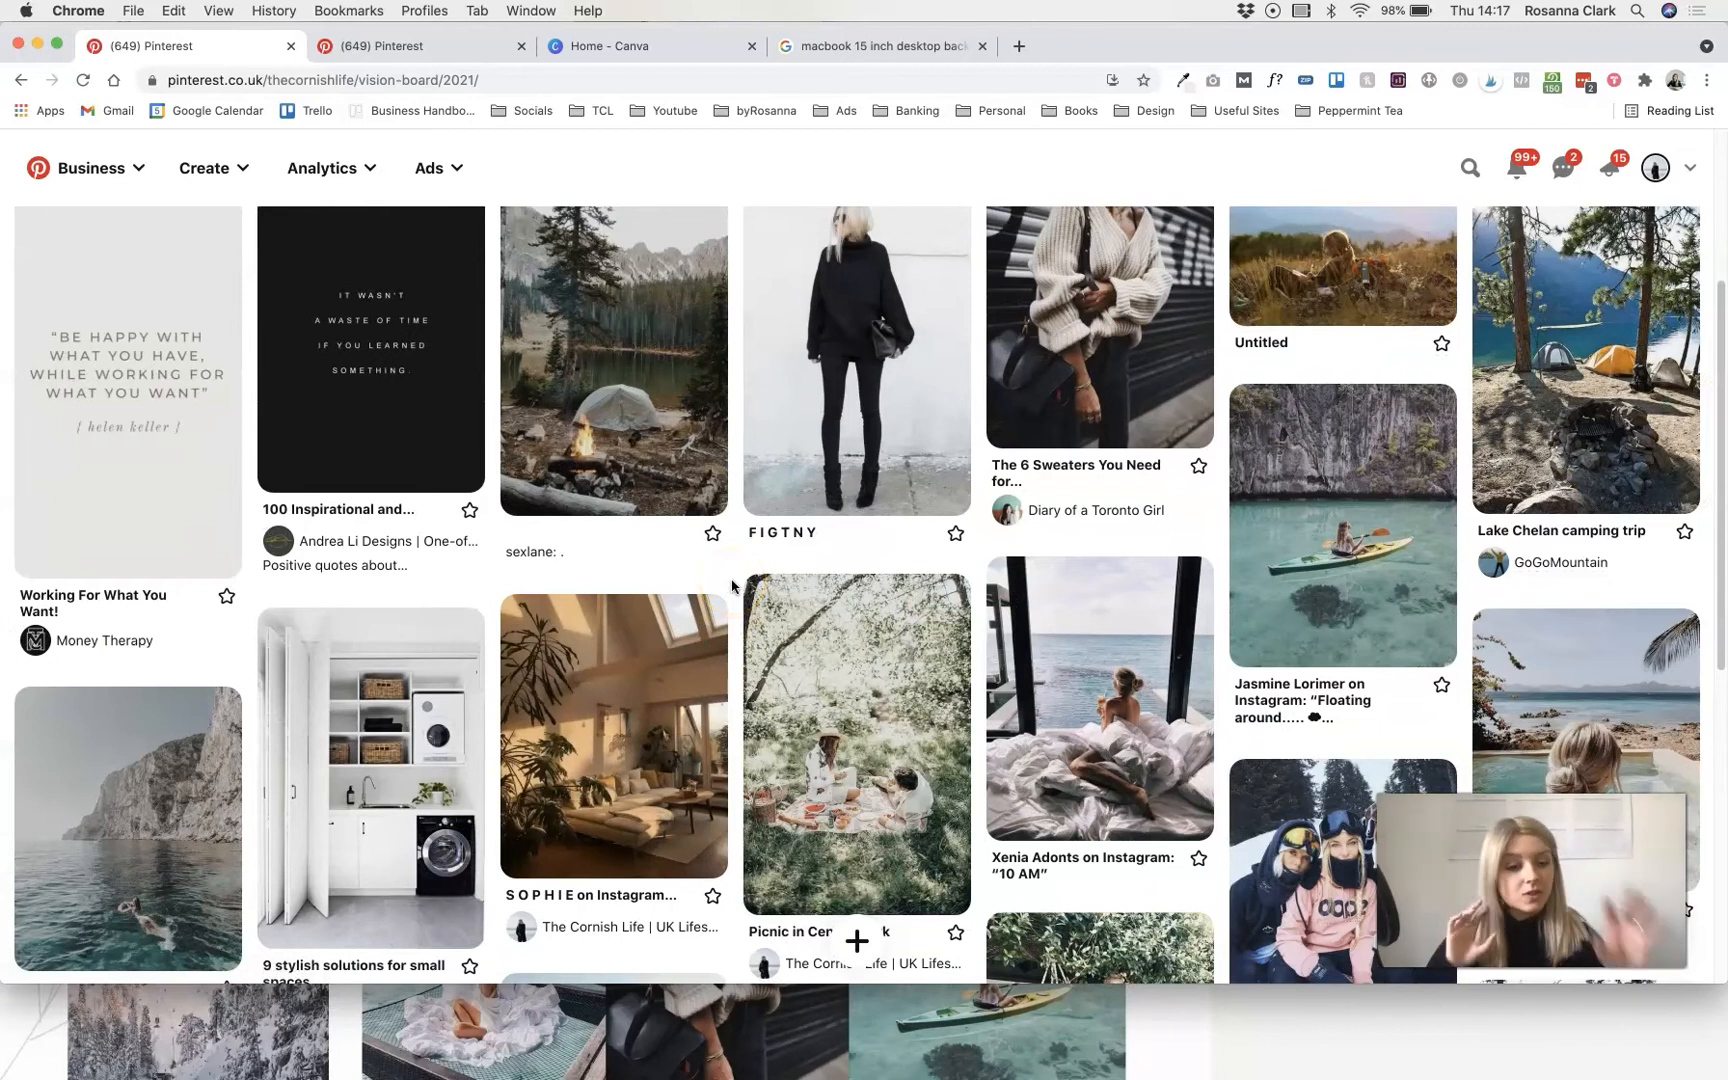
pyautogui.moveTo(856, 364)
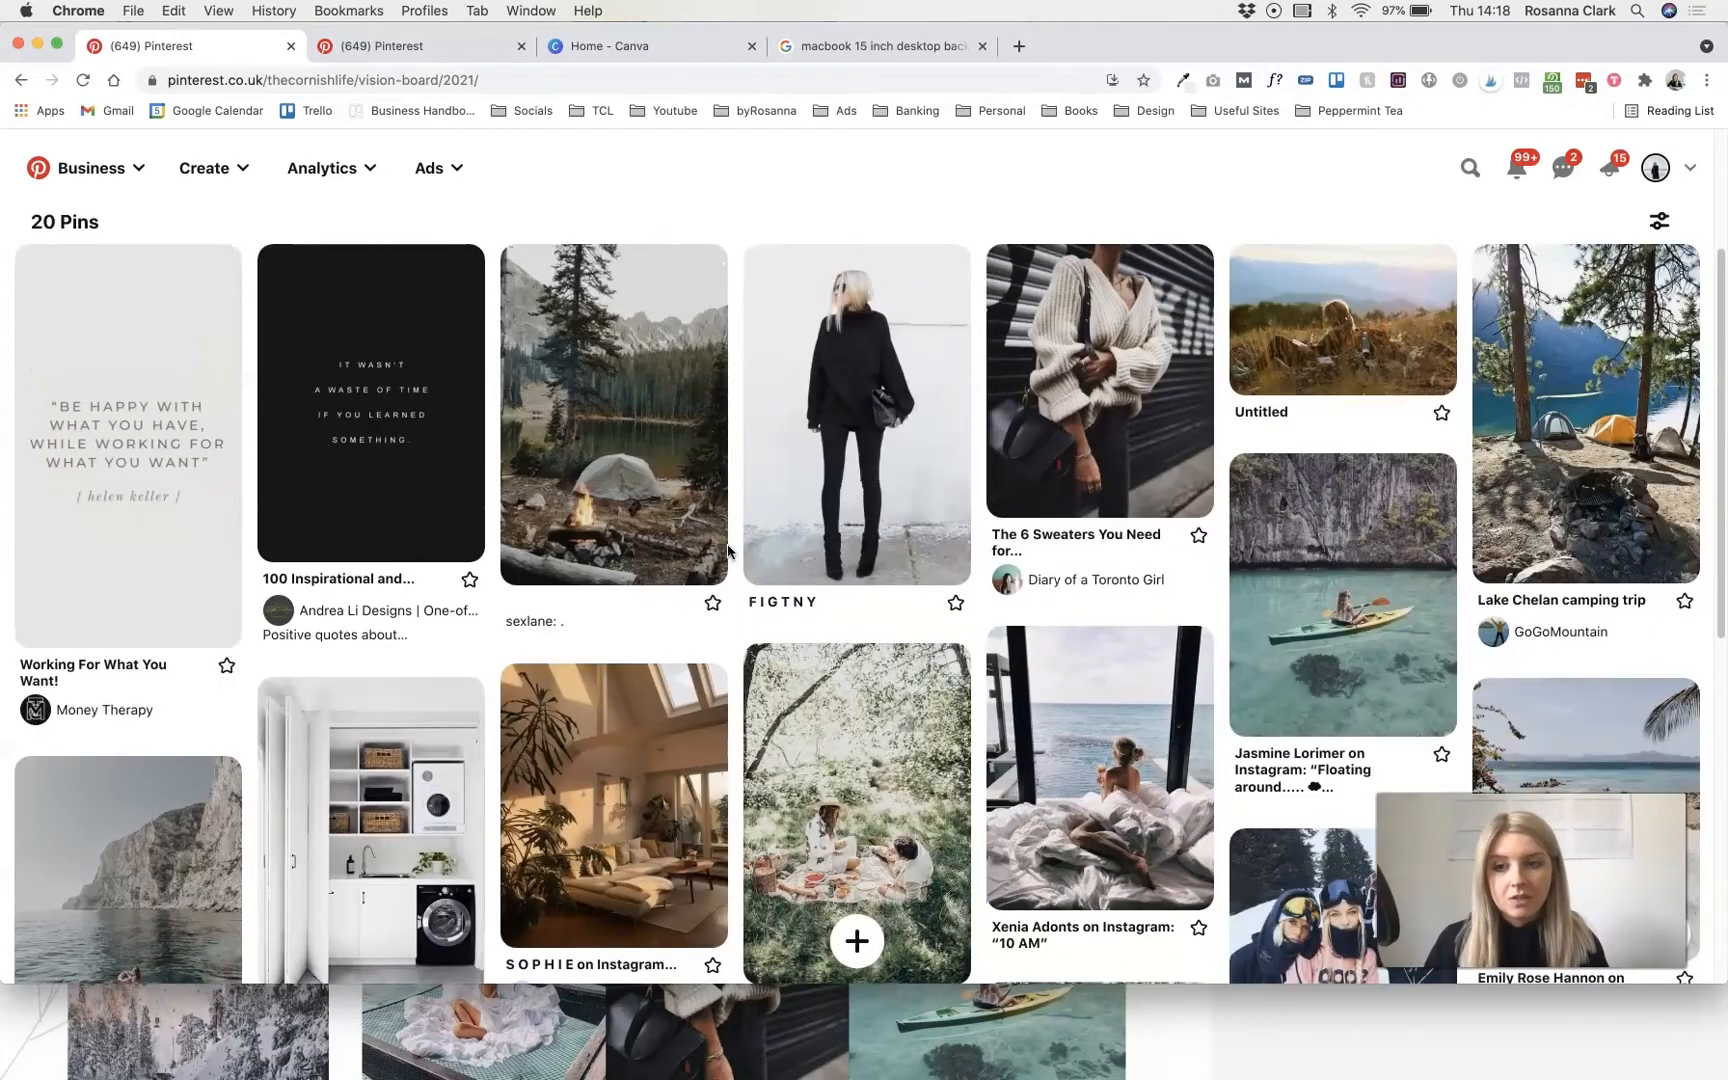
pyautogui.scroll(-3)
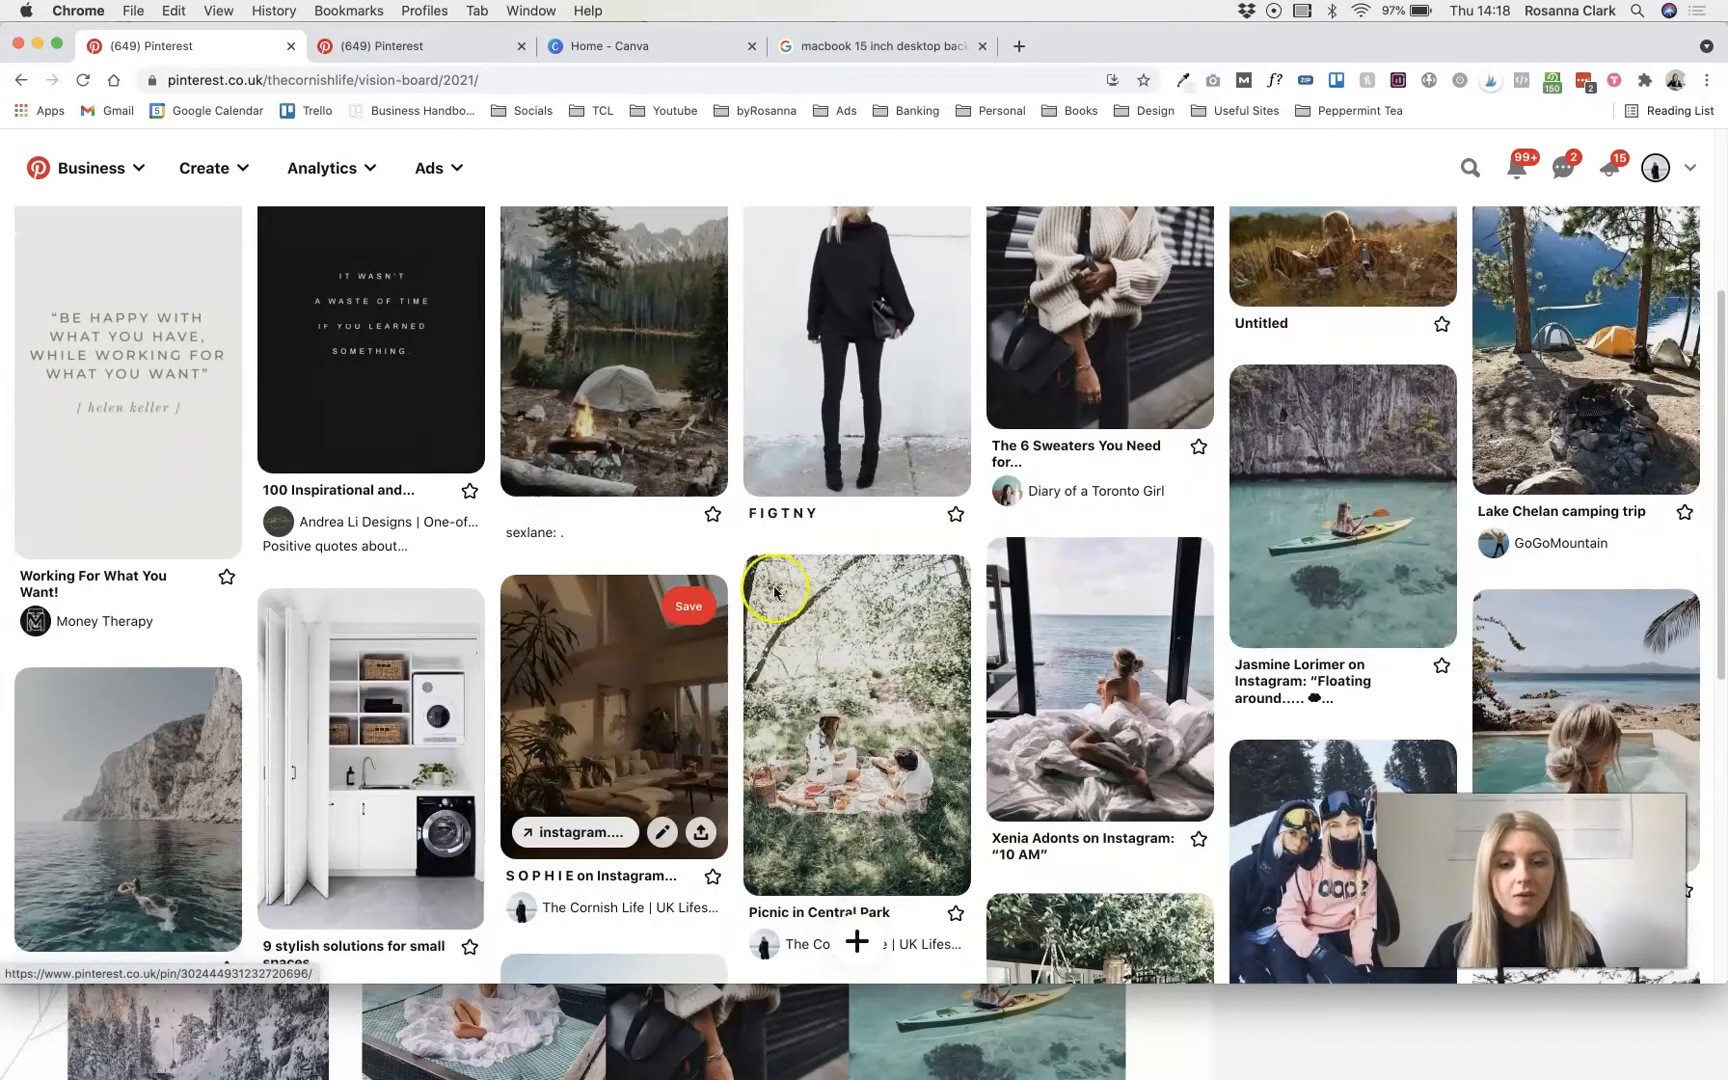
pyautogui.scroll(-3)
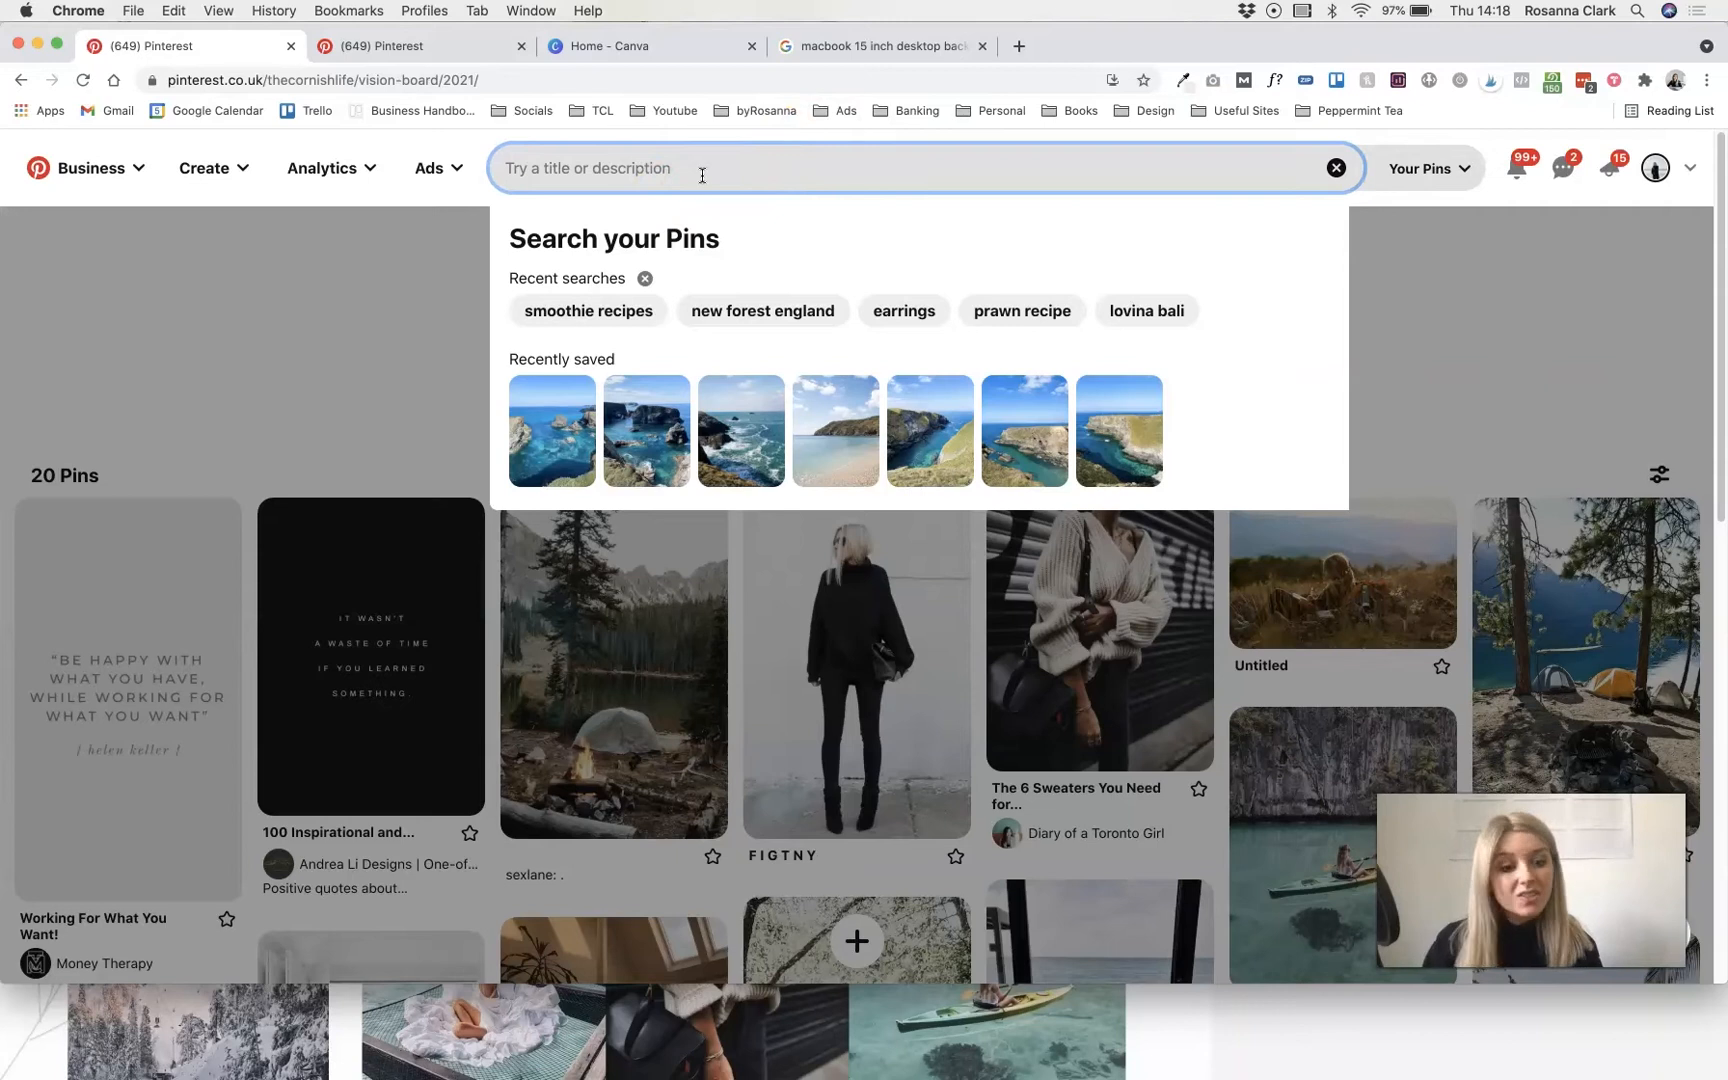
# - Search pins for 'minimal fashoo' and scroll through the results
pyautogui.write('m')
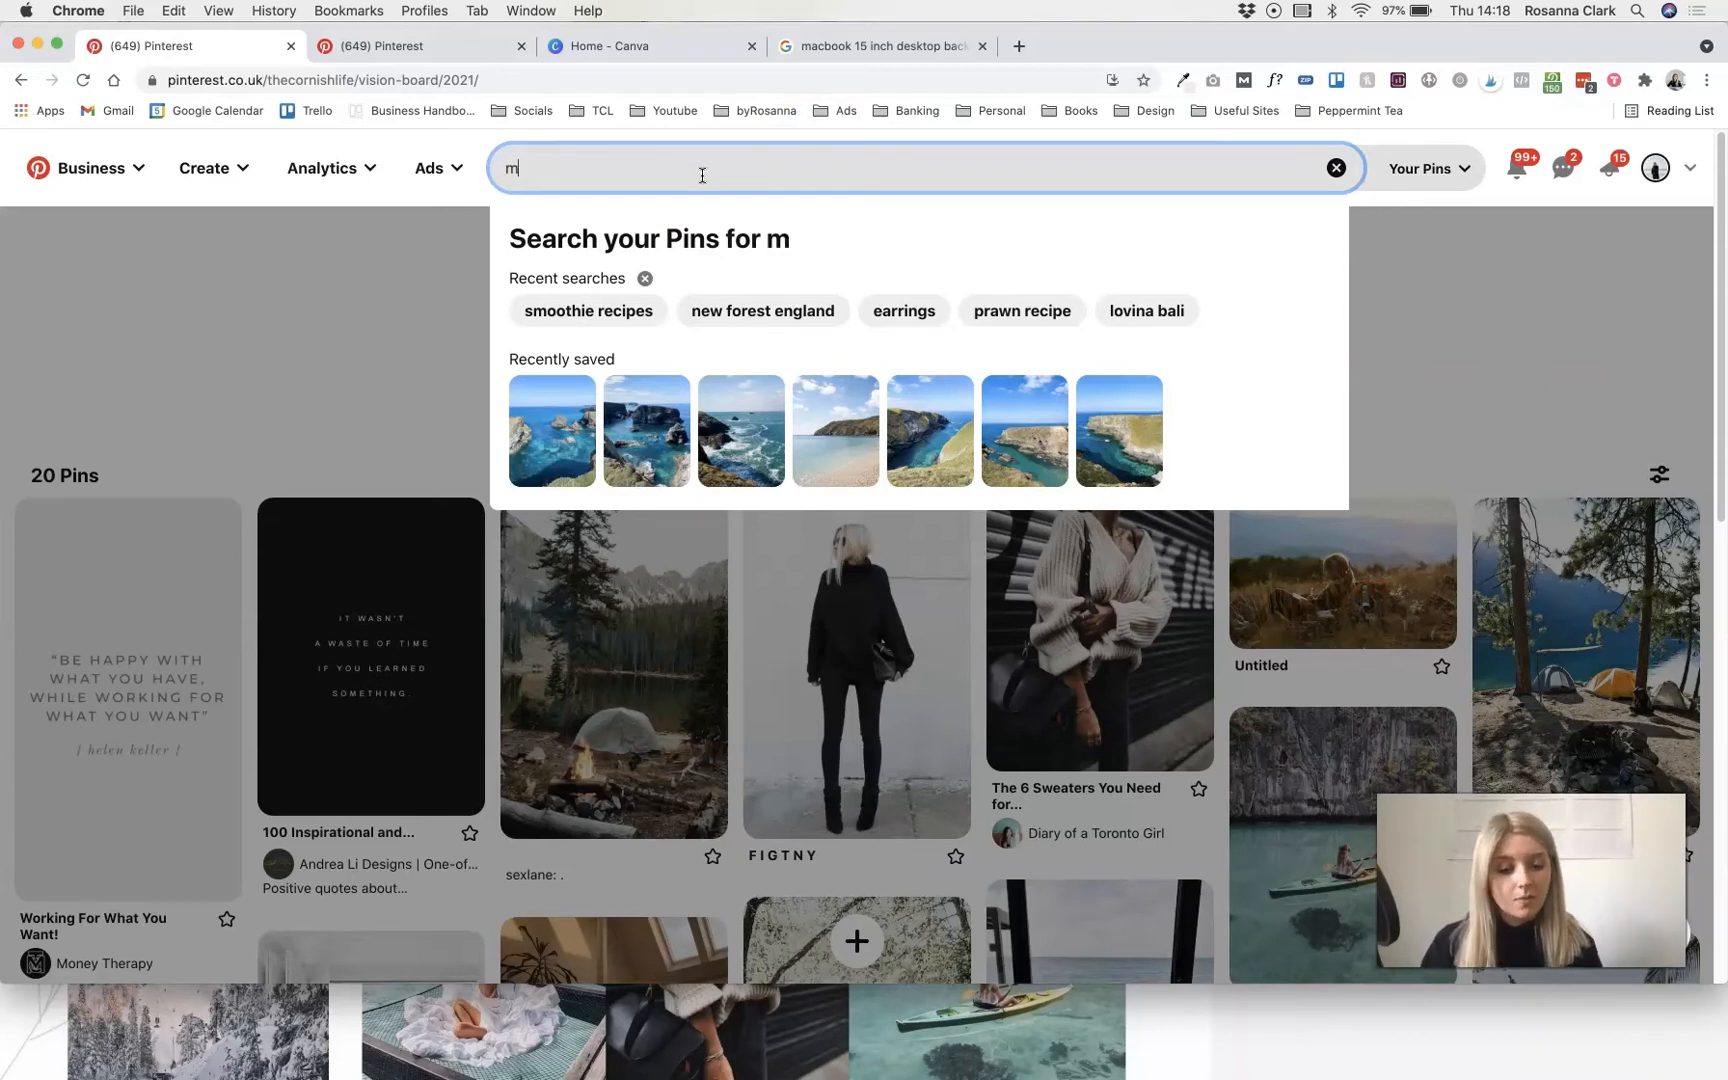
pyautogui.write('inimal fashoo')
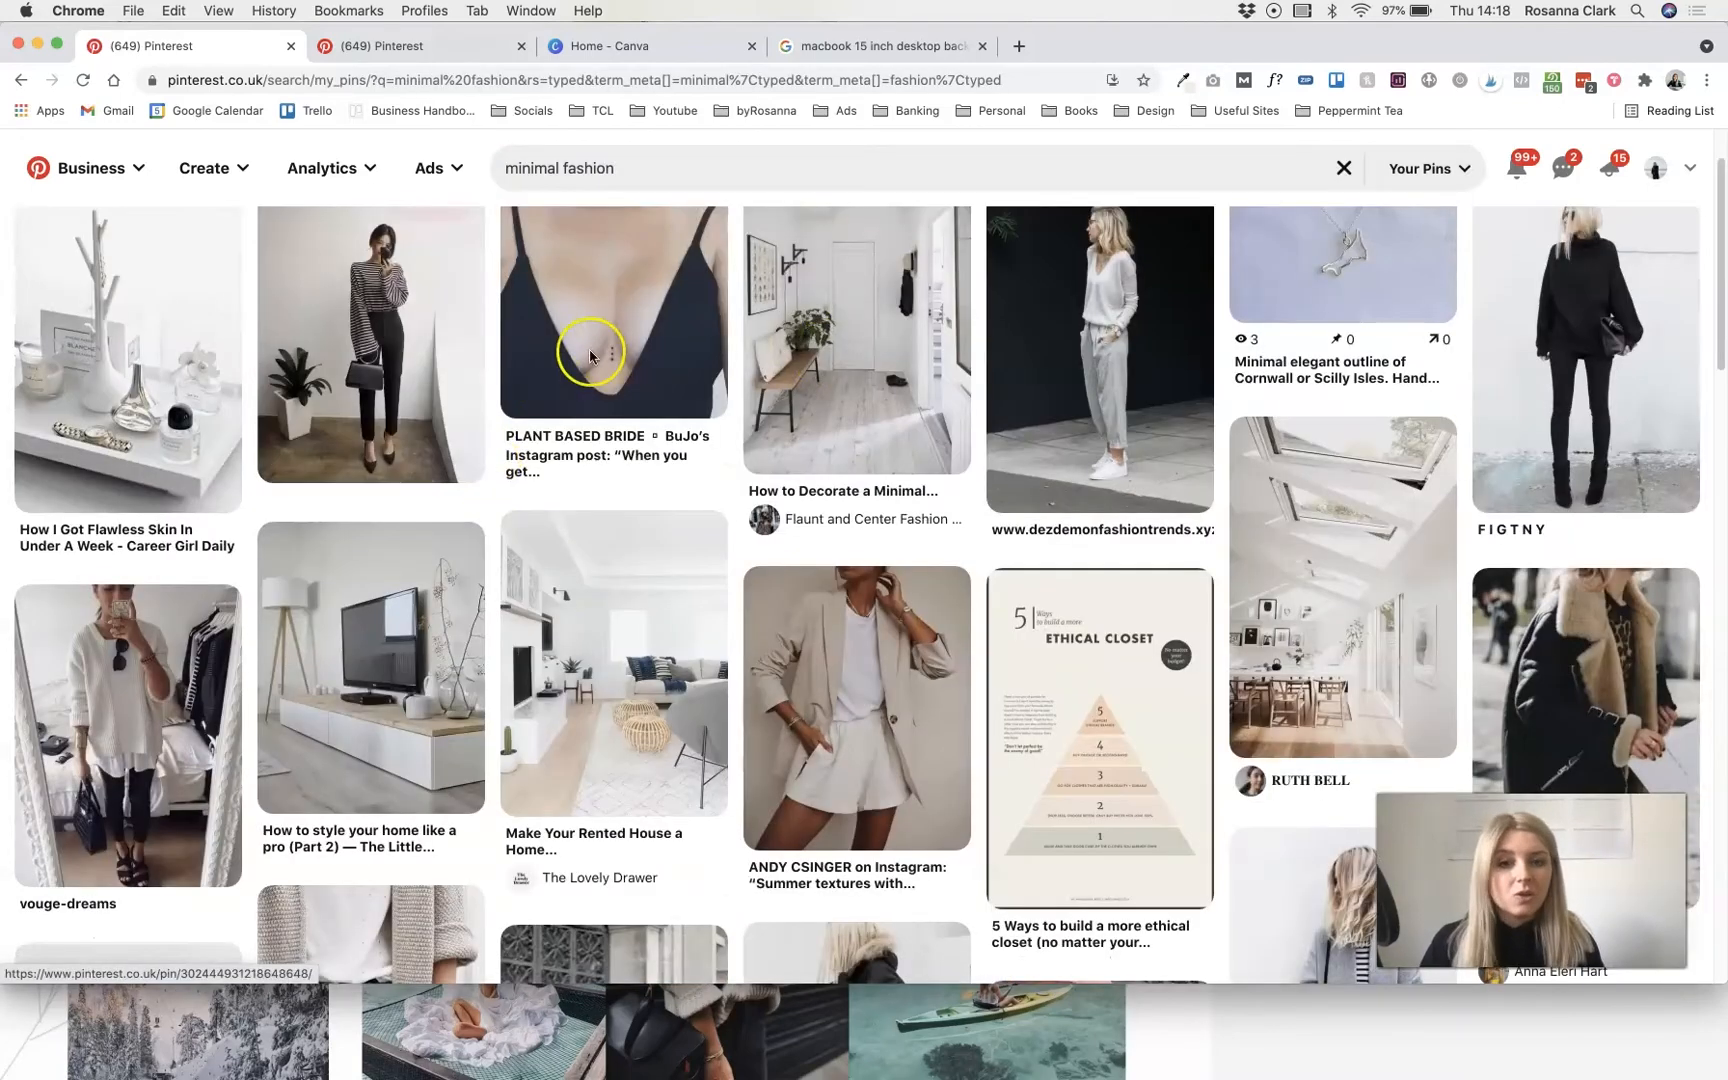
pyautogui.scroll(-3)
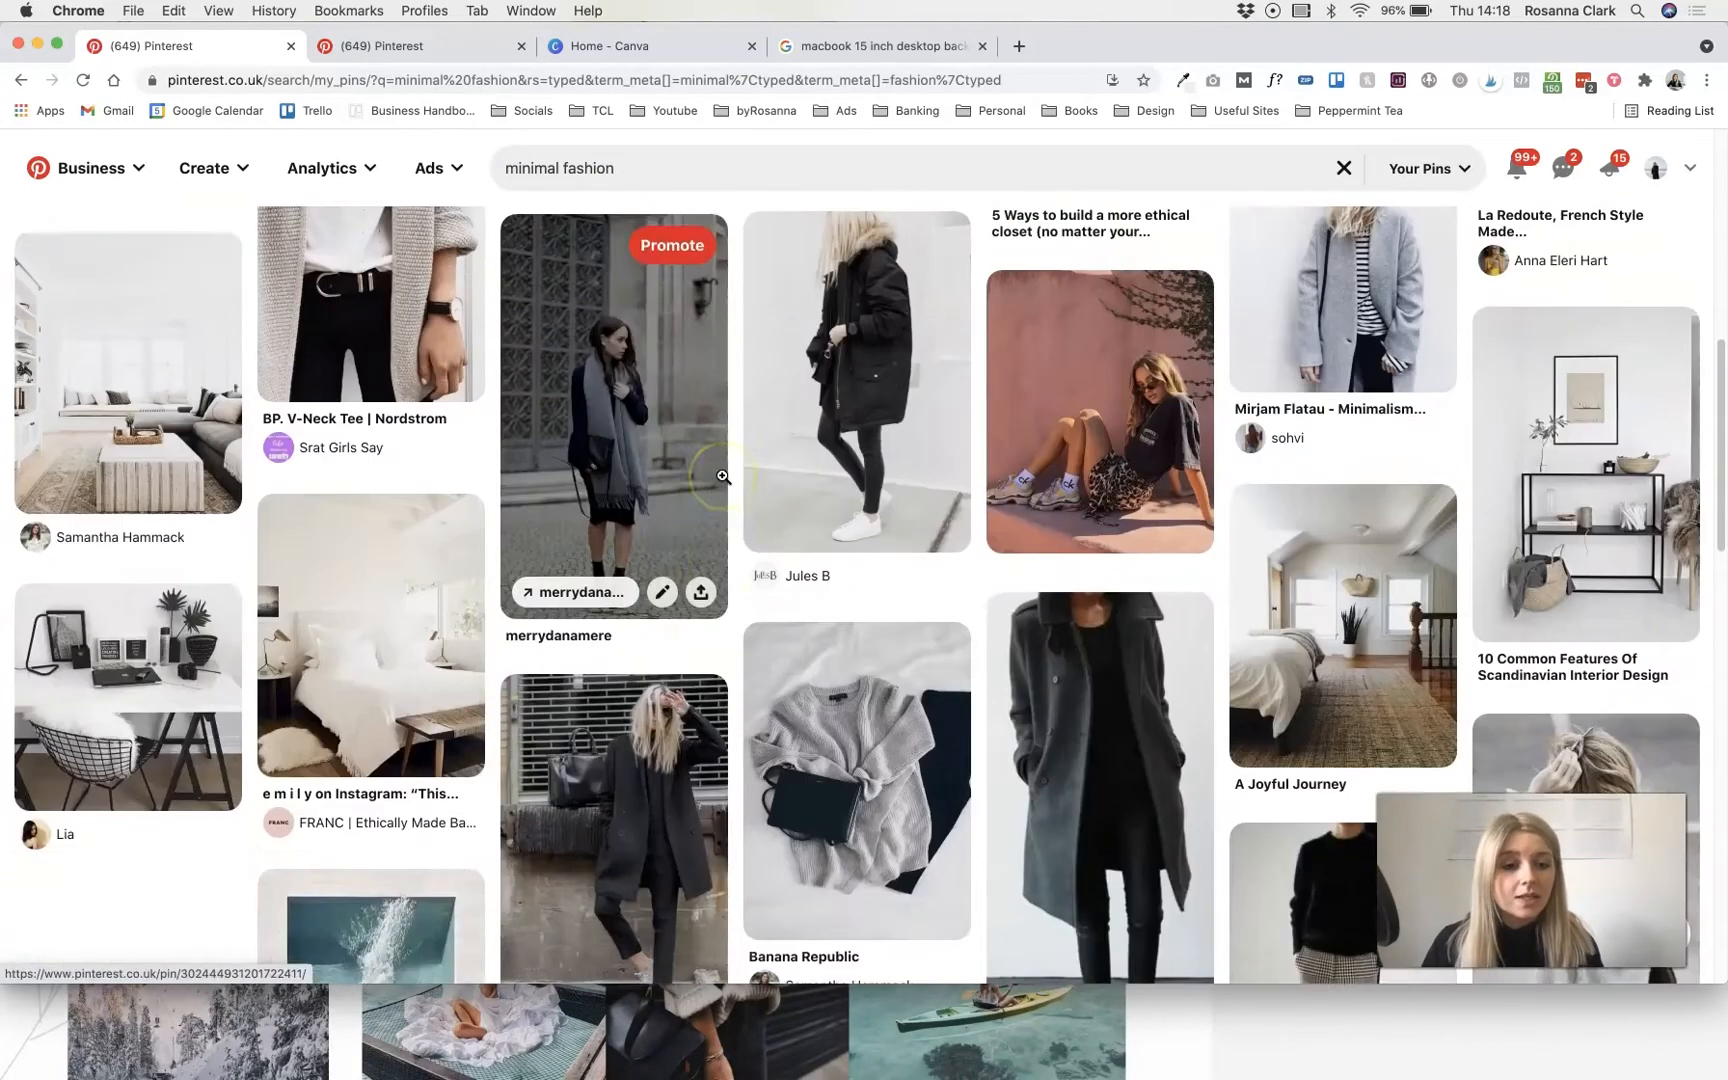
pyautogui.scroll(-3)
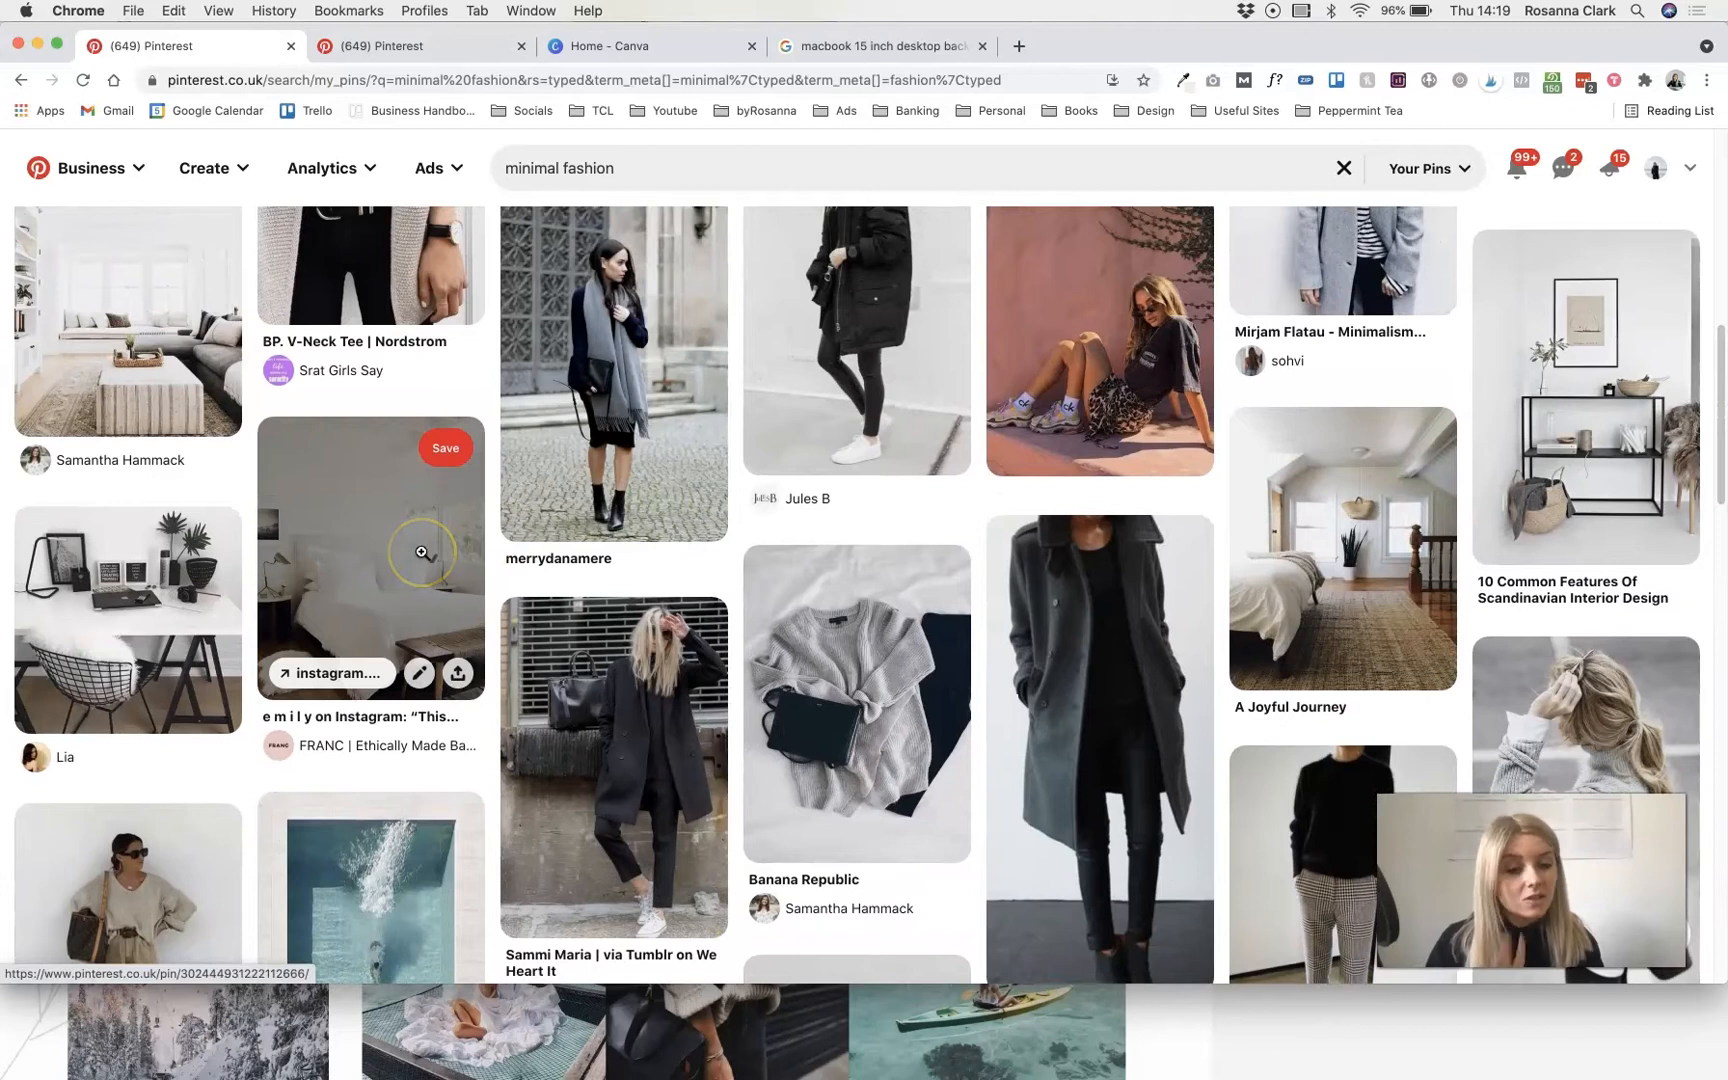
pyautogui.moveTo(822, 460)
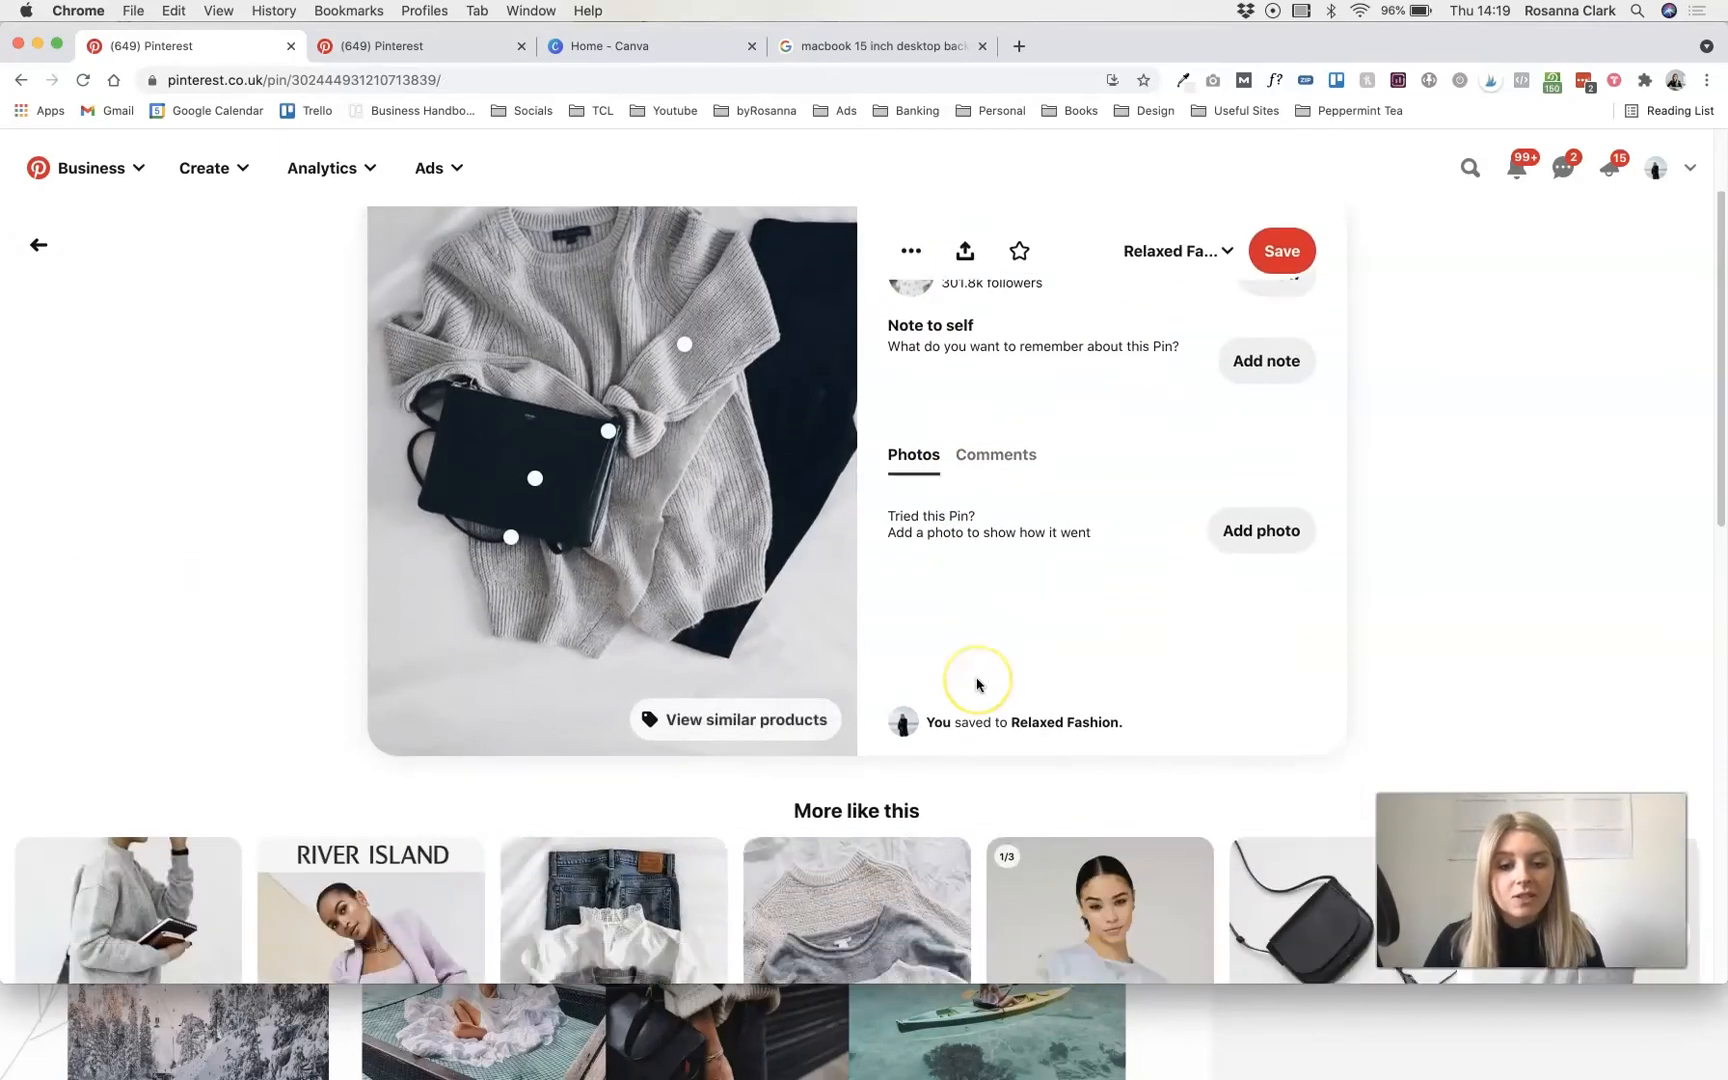
pyautogui.scroll(-3)
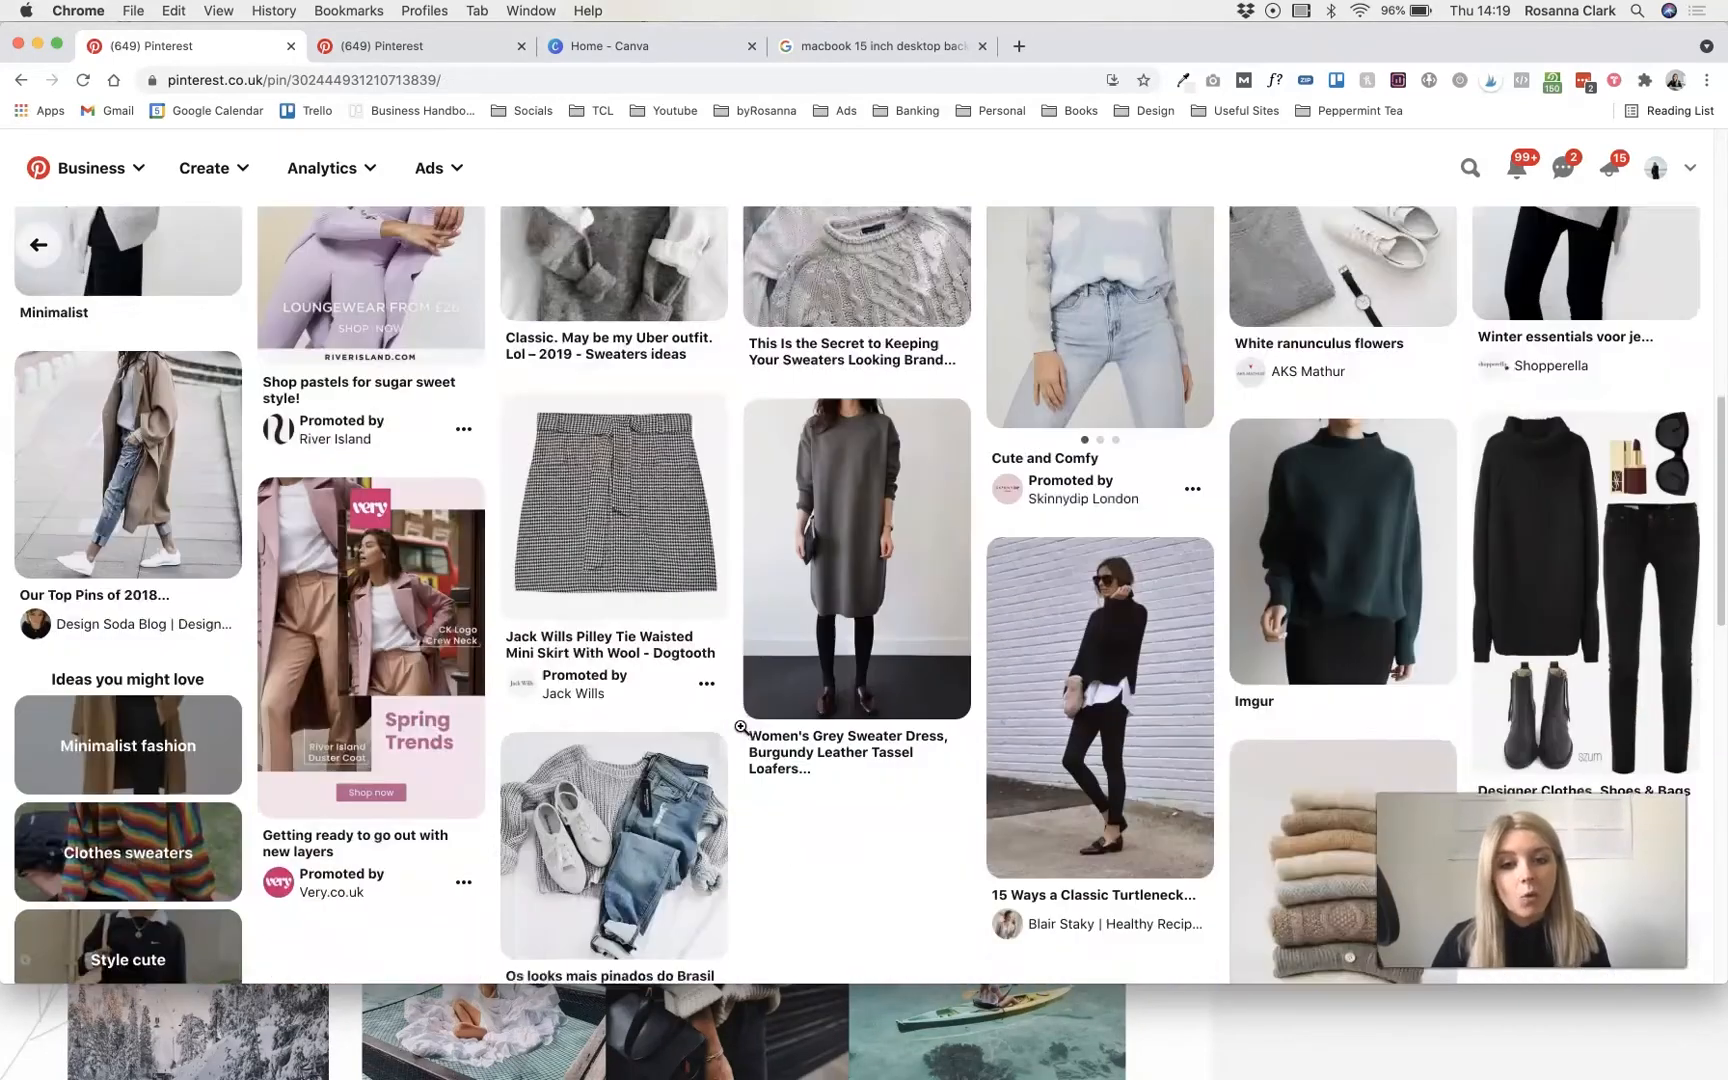
pyautogui.scroll(-3)
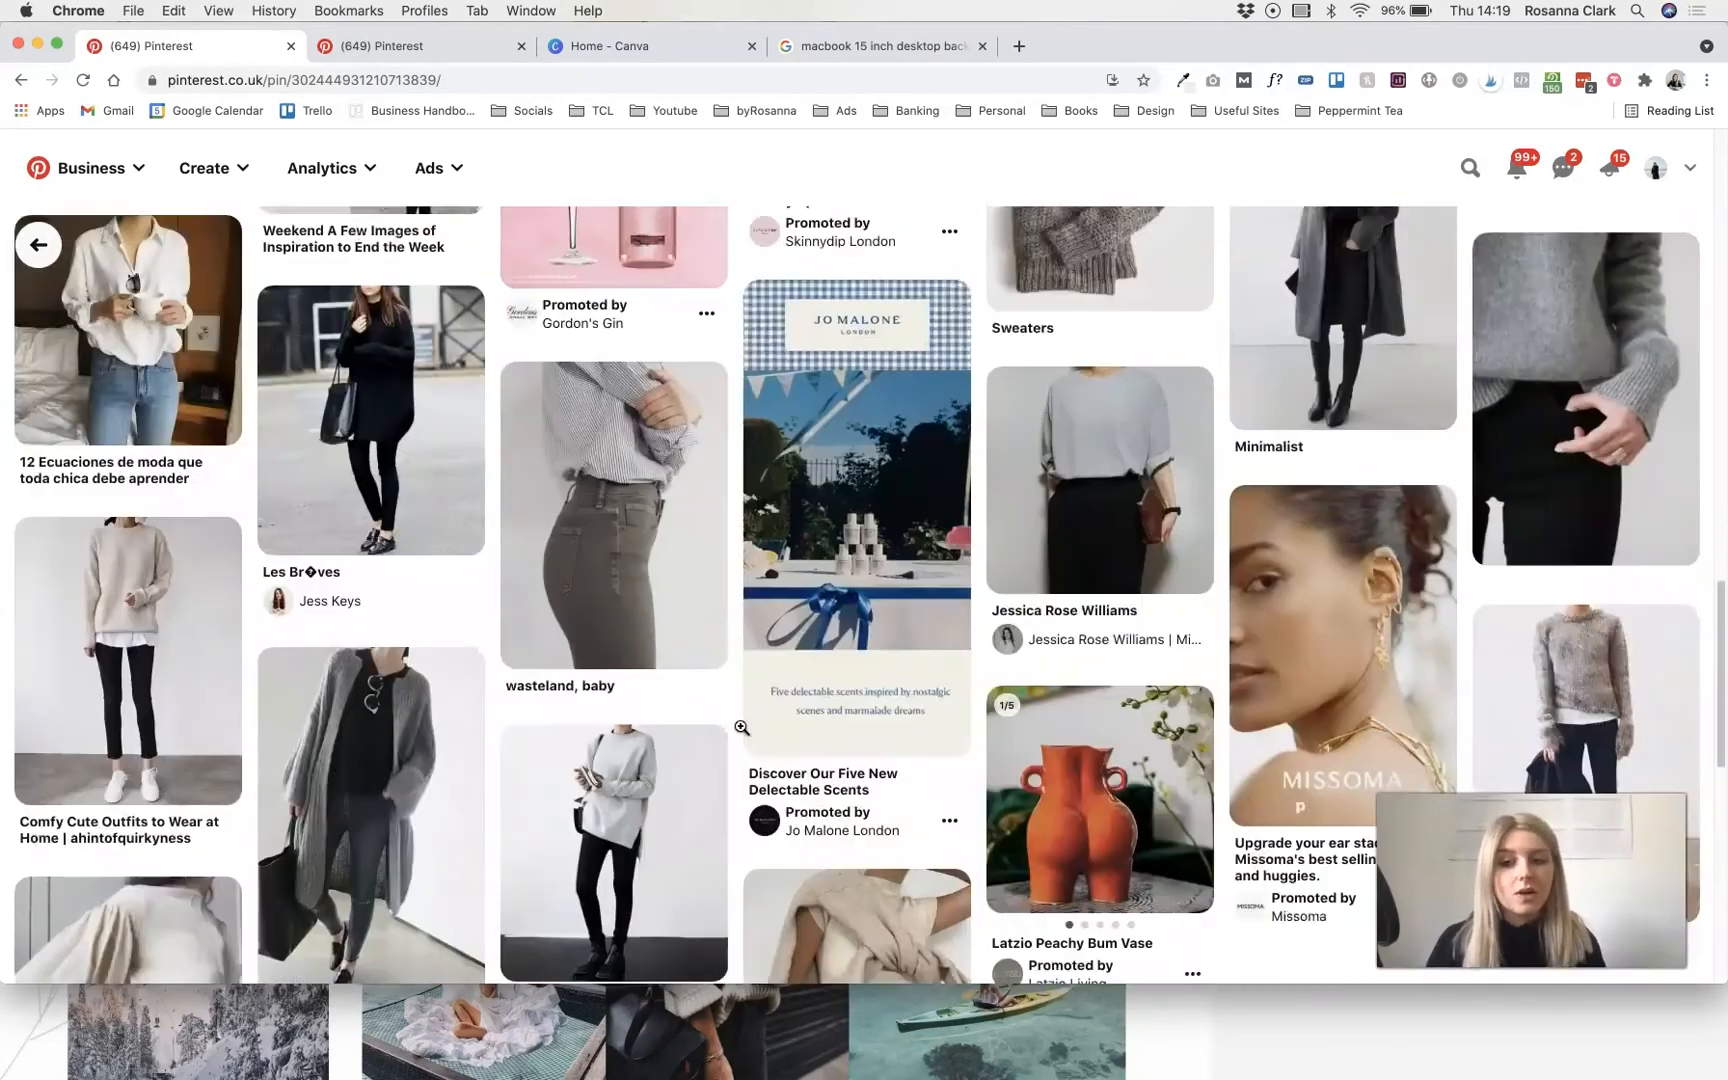
pyautogui.scroll(-3)
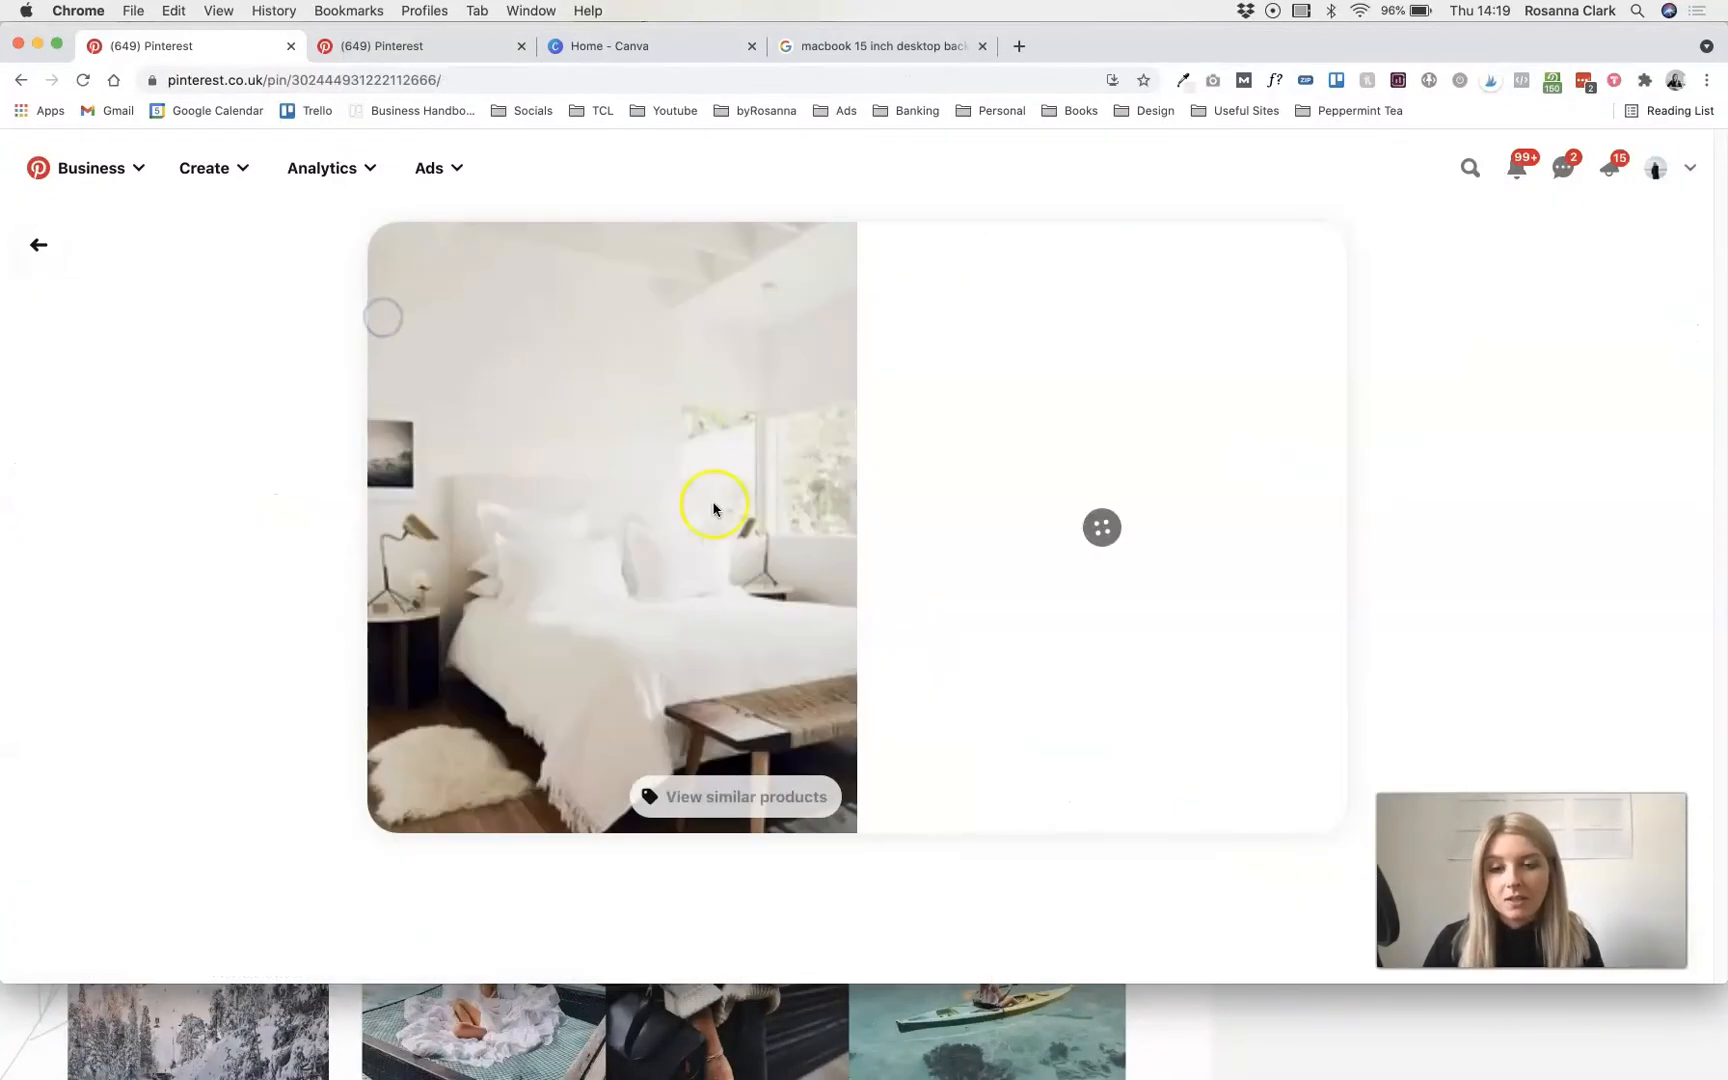
# - Go back to the white bedroom pin and browse its similar bedroom pins
pyautogui.click(37, 245)
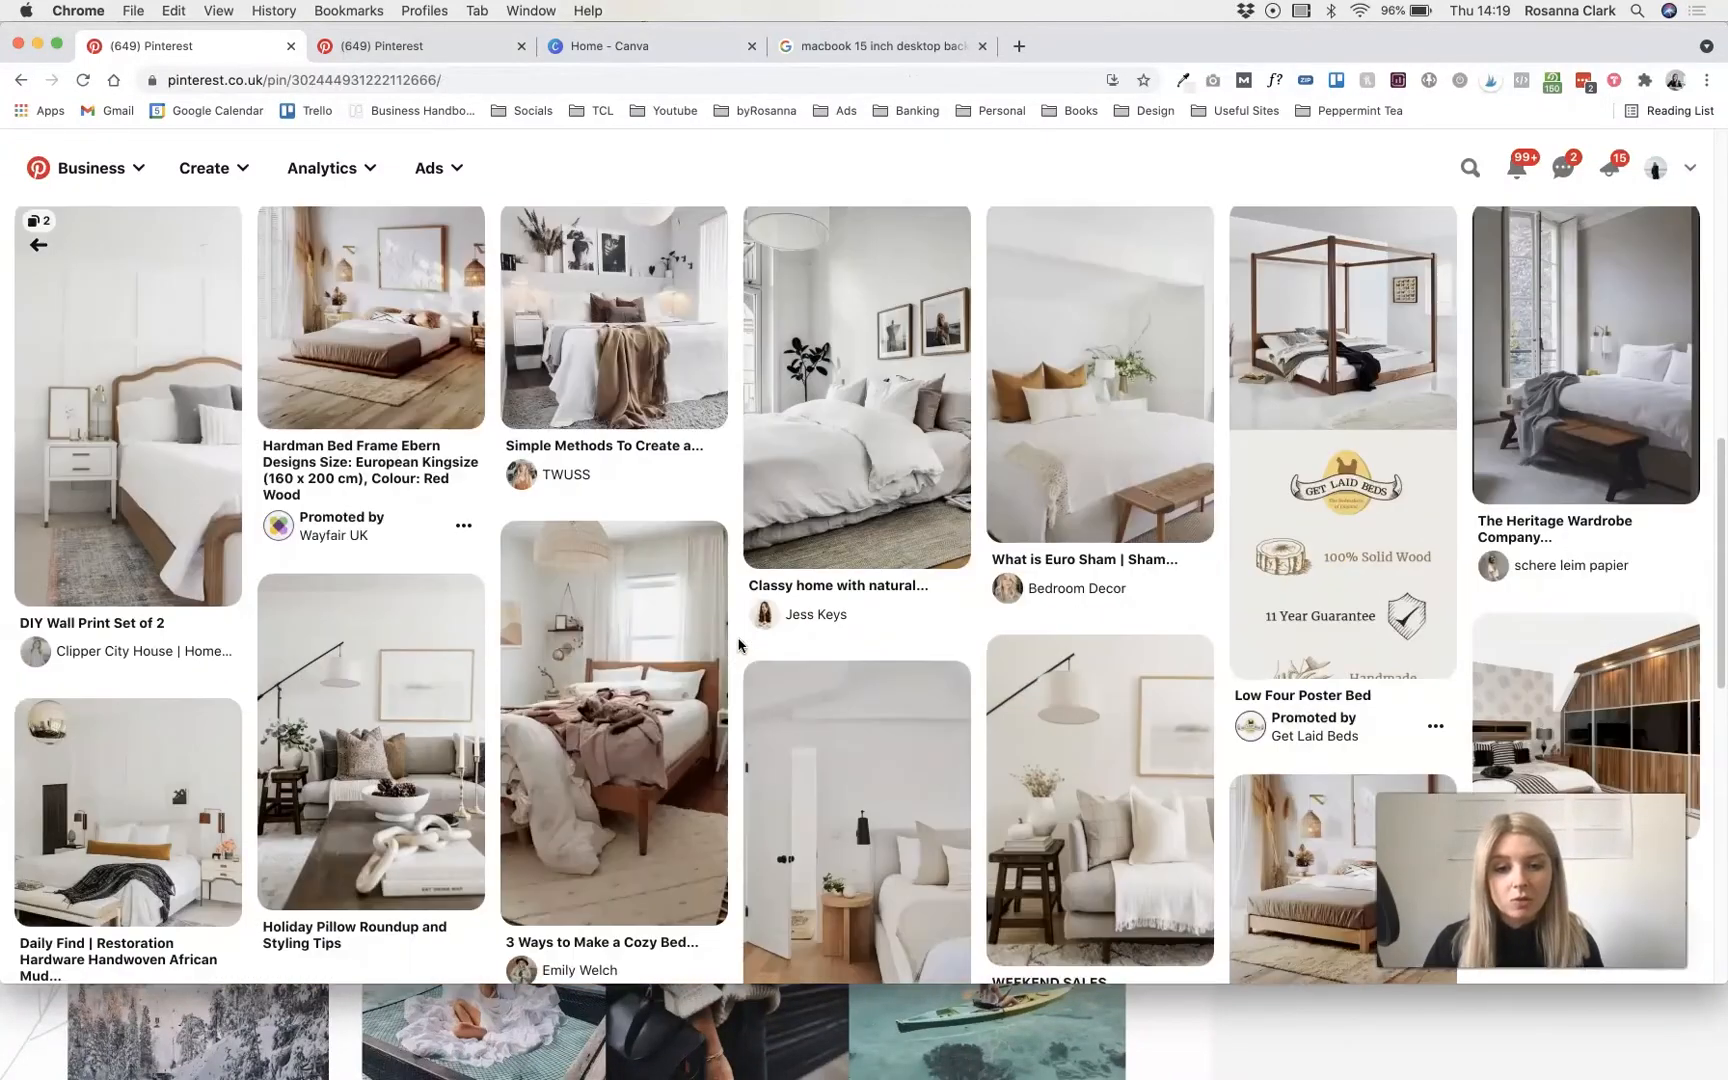
pyautogui.scroll(-3)
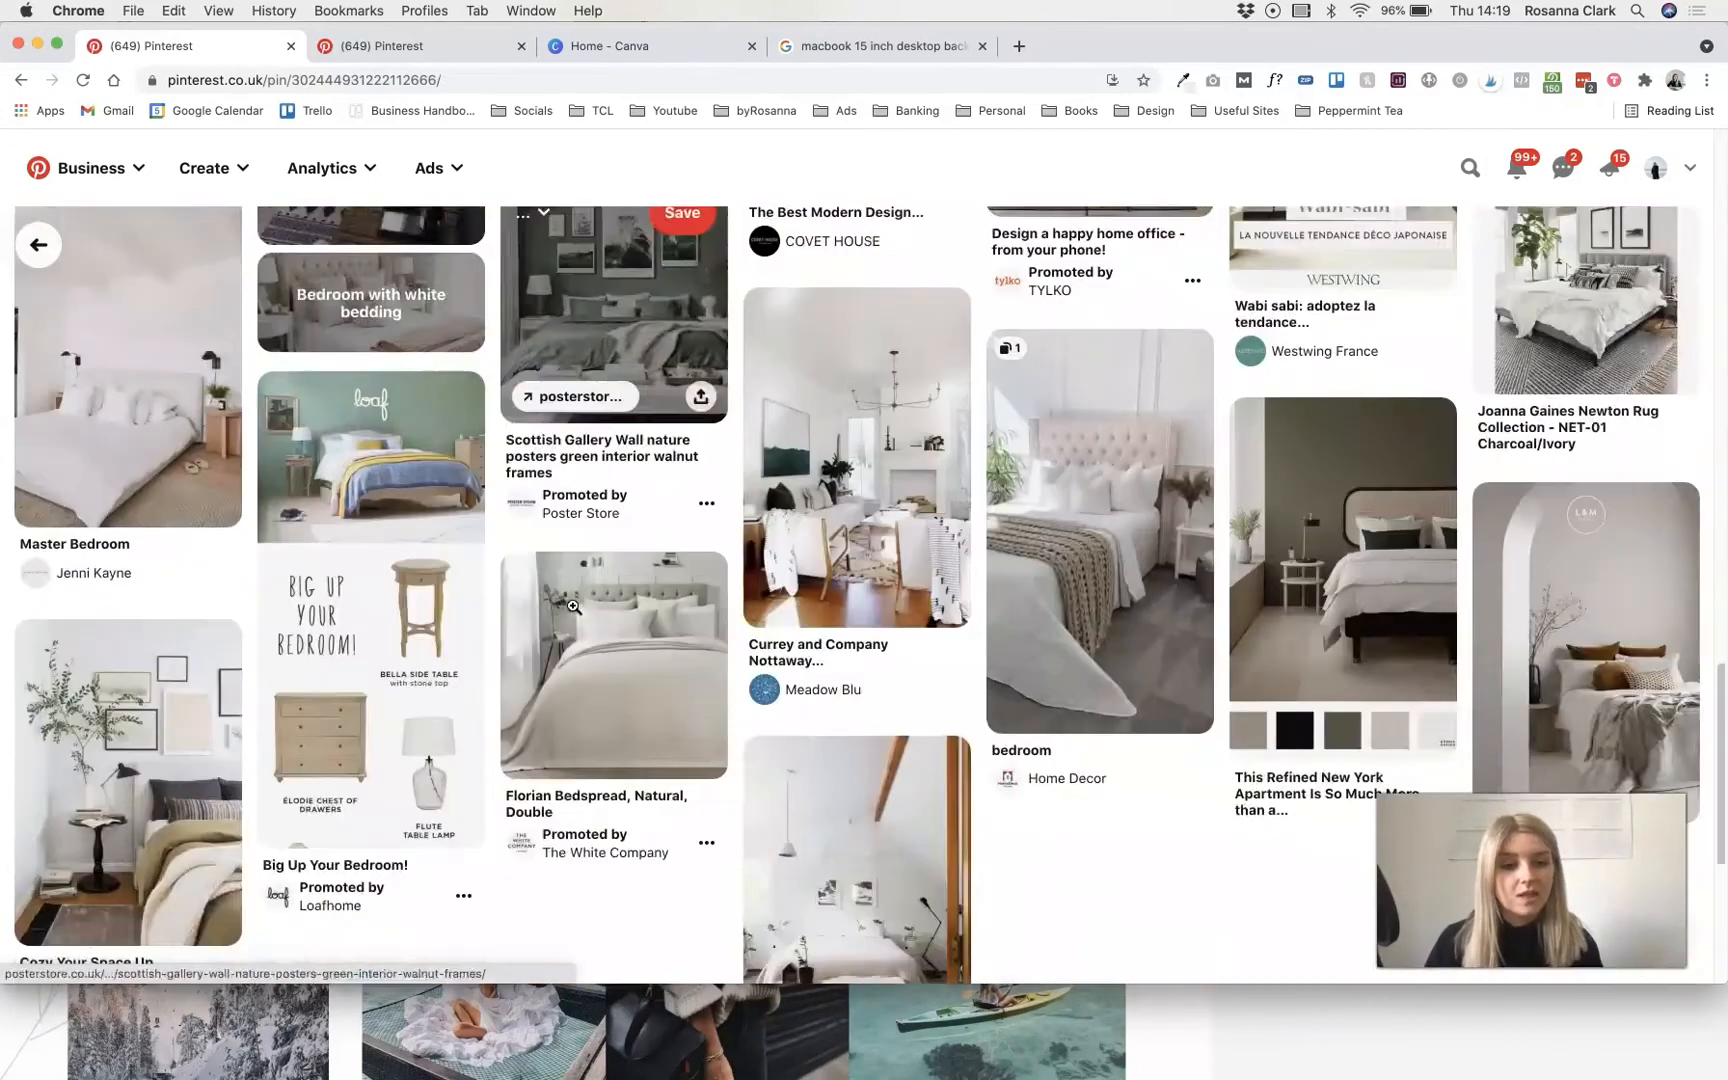
pyautogui.scroll(-3)
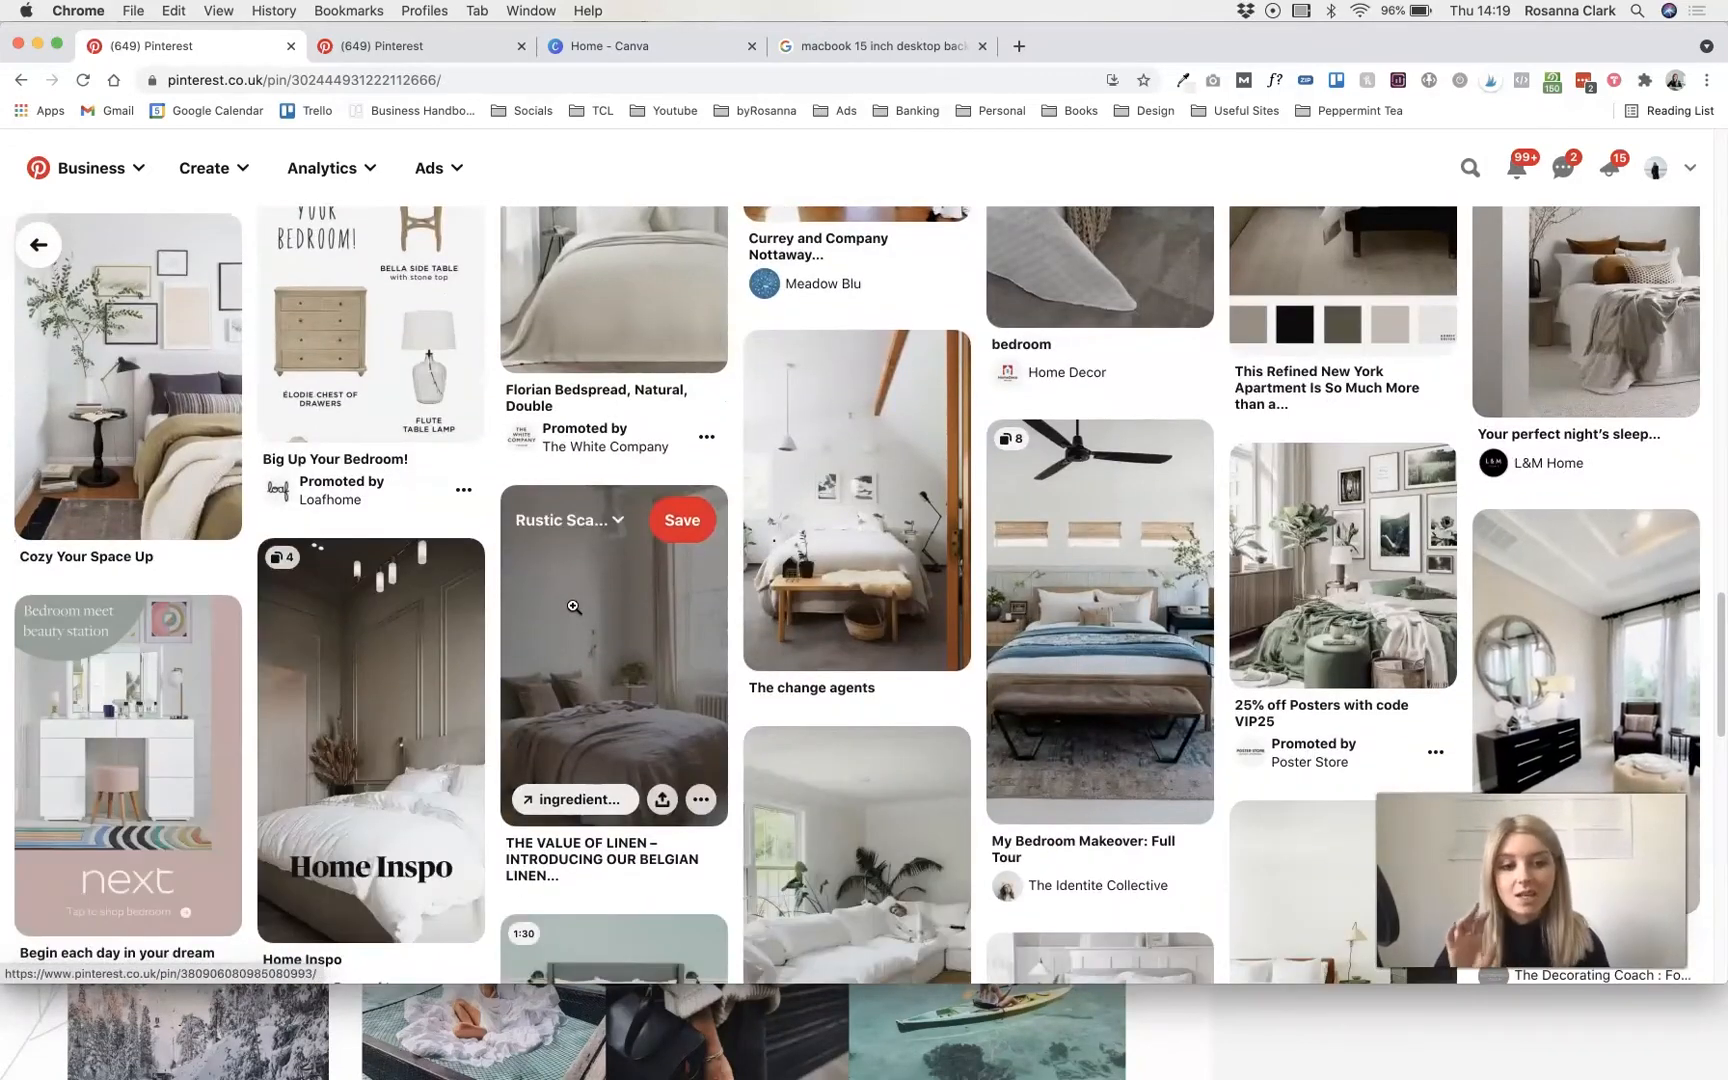
pyautogui.scroll(-3)
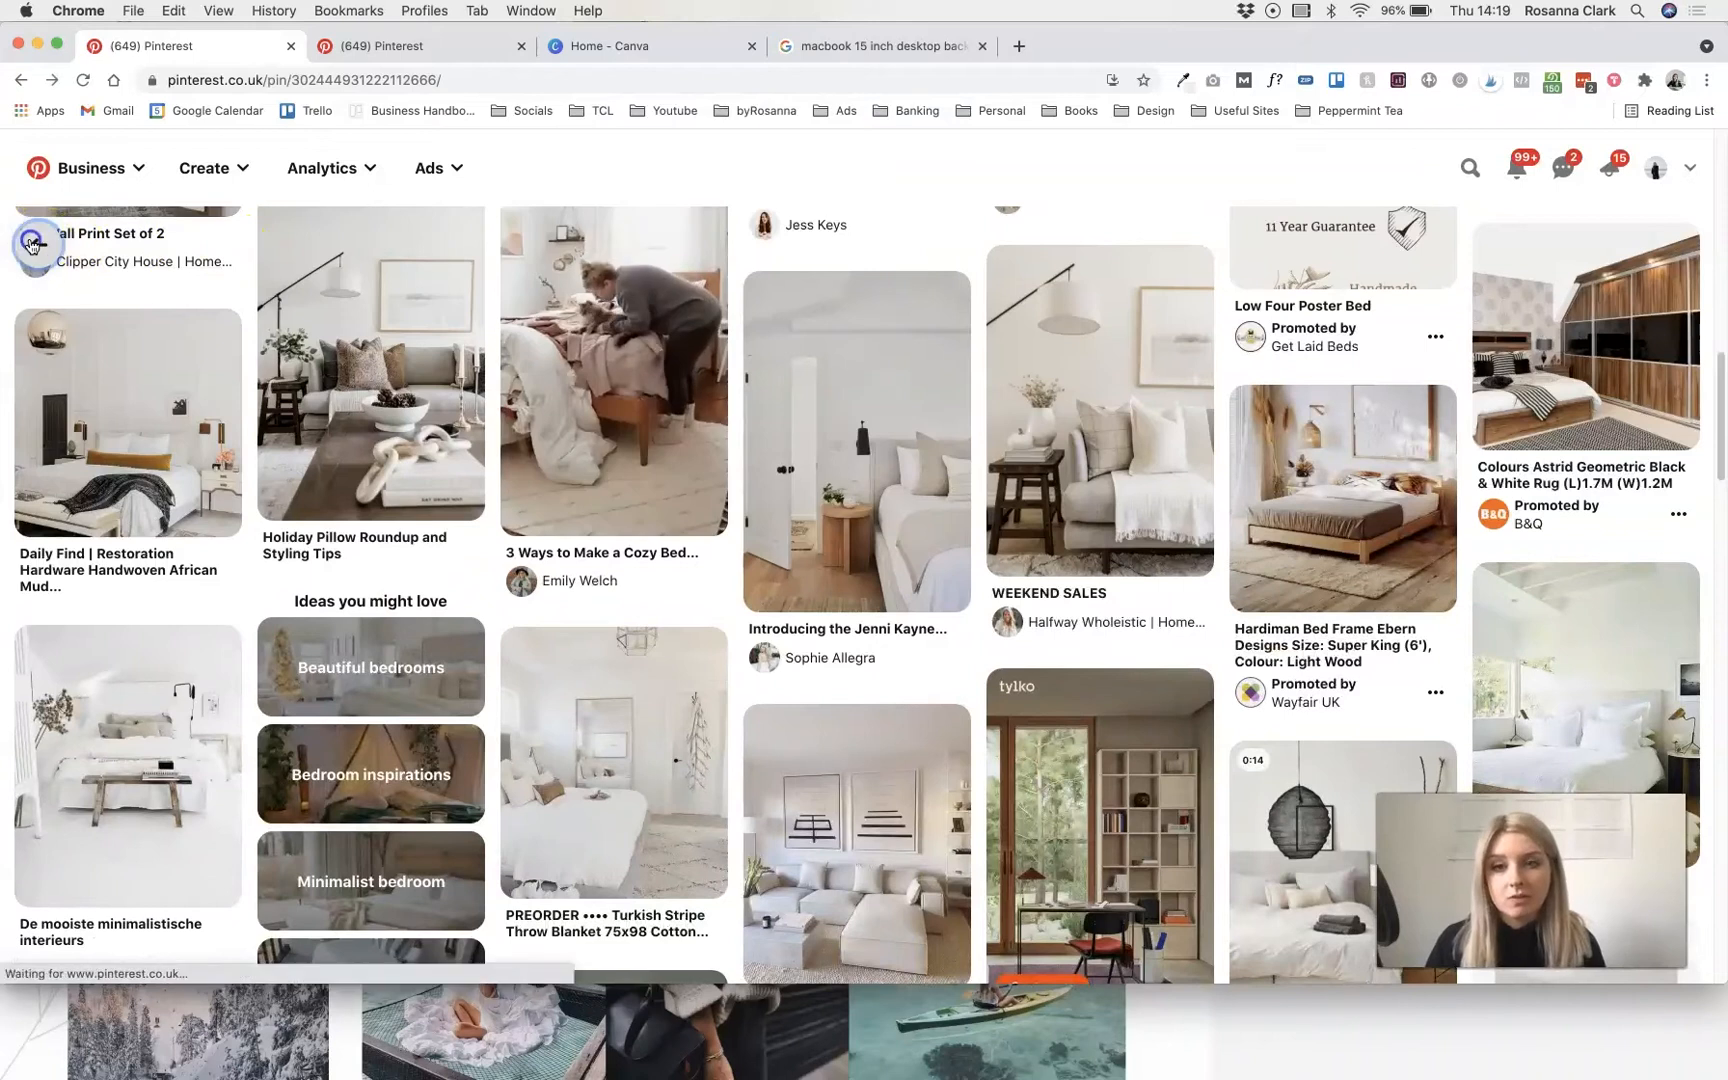
# - Search your pins for 'motivational quote' and open the Start A Fire 'I can and I will' pin
pyautogui.write('qu')
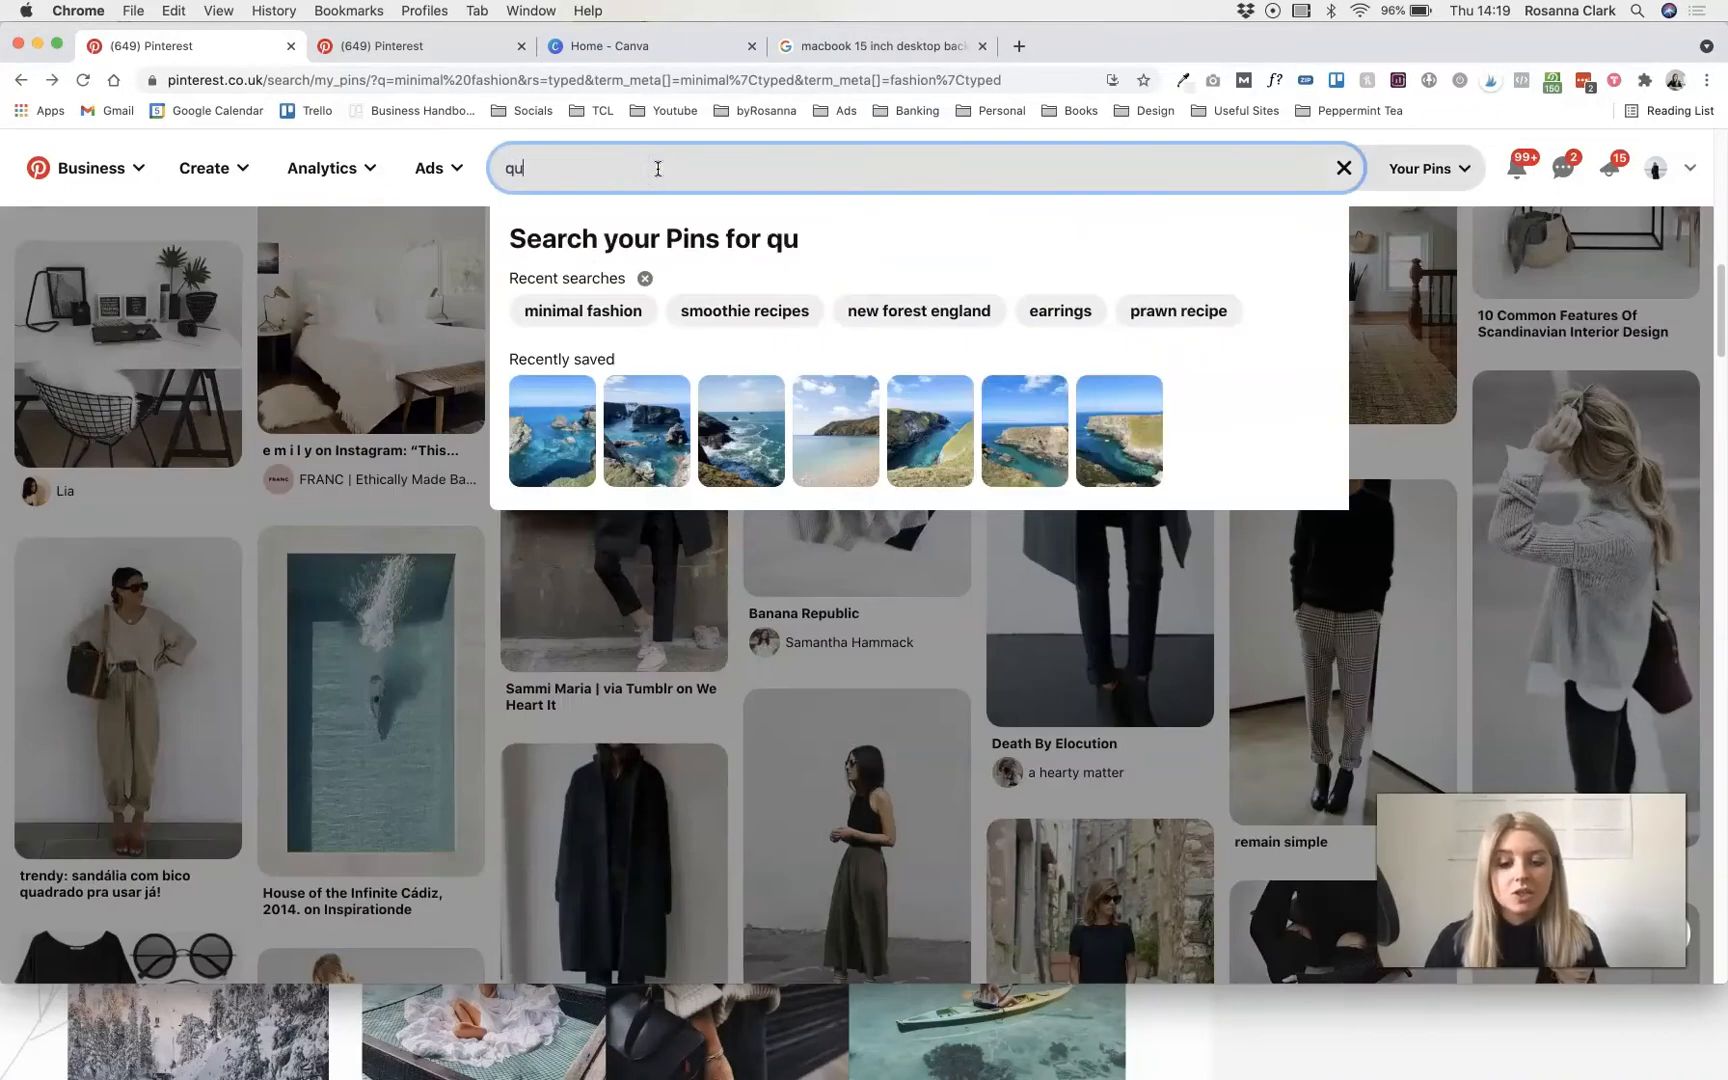
pyautogui.write('motivational quote')
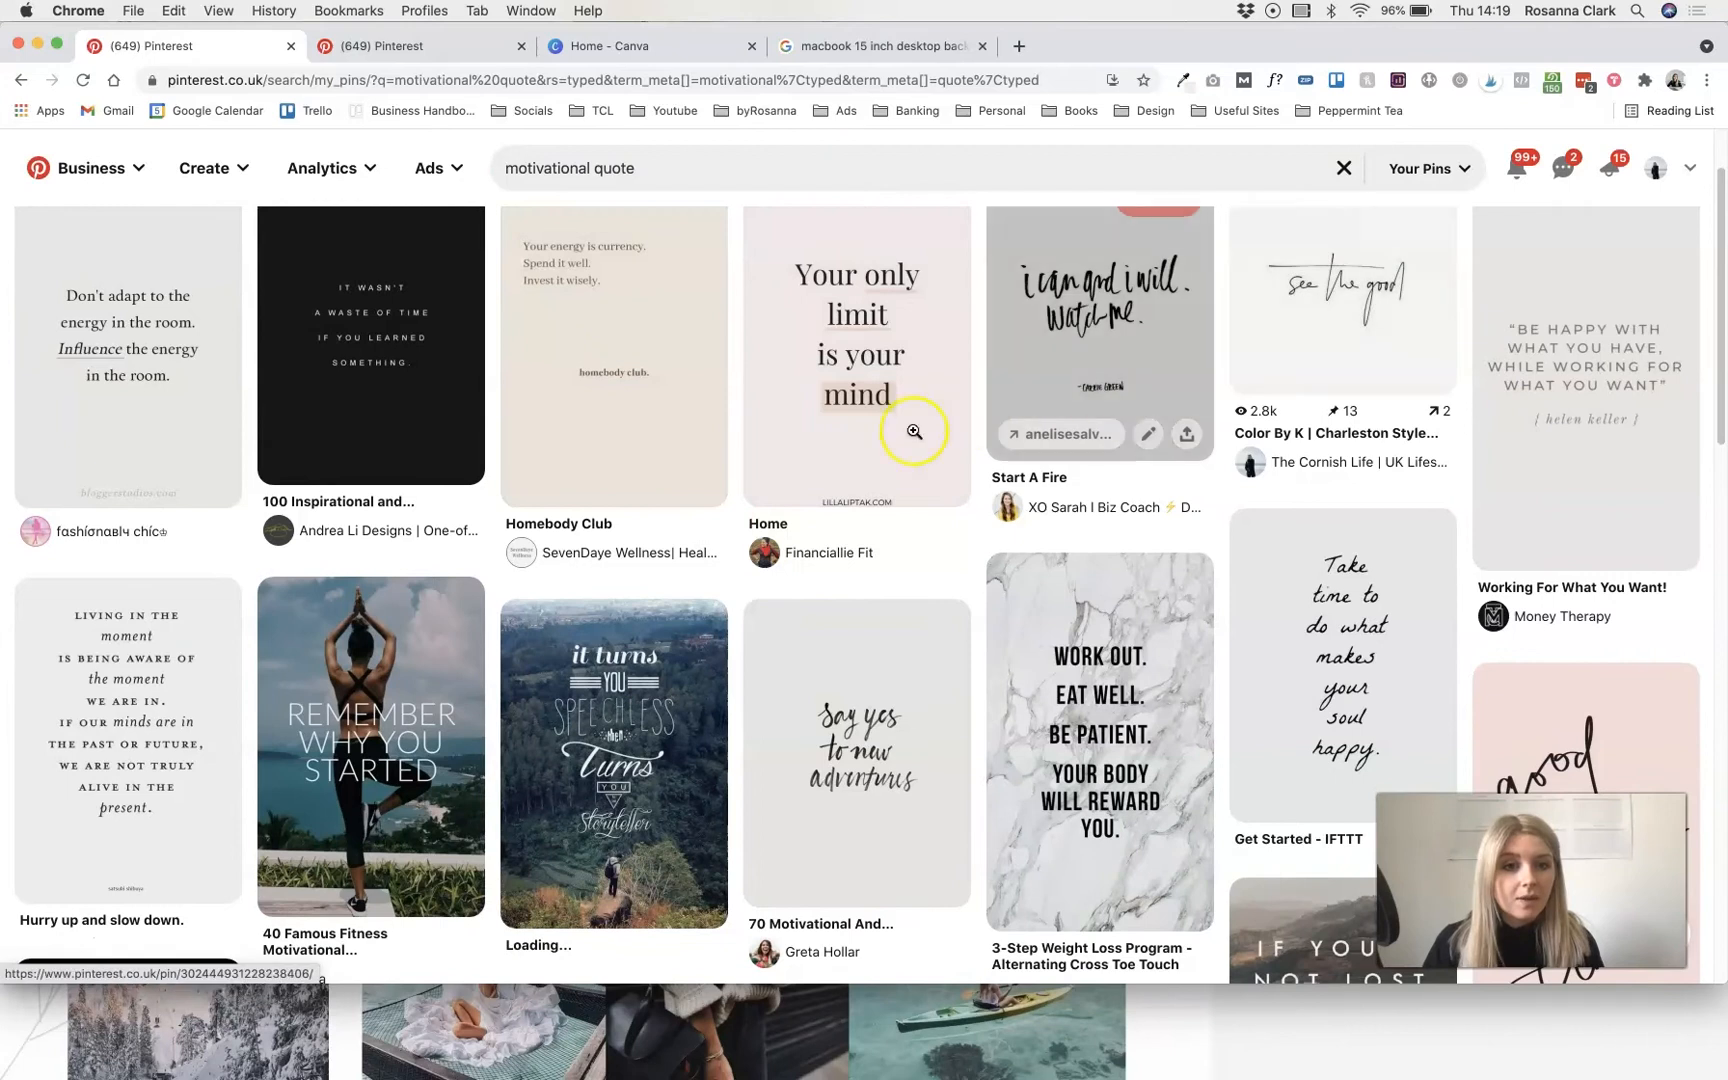
pyautogui.scroll(-3)
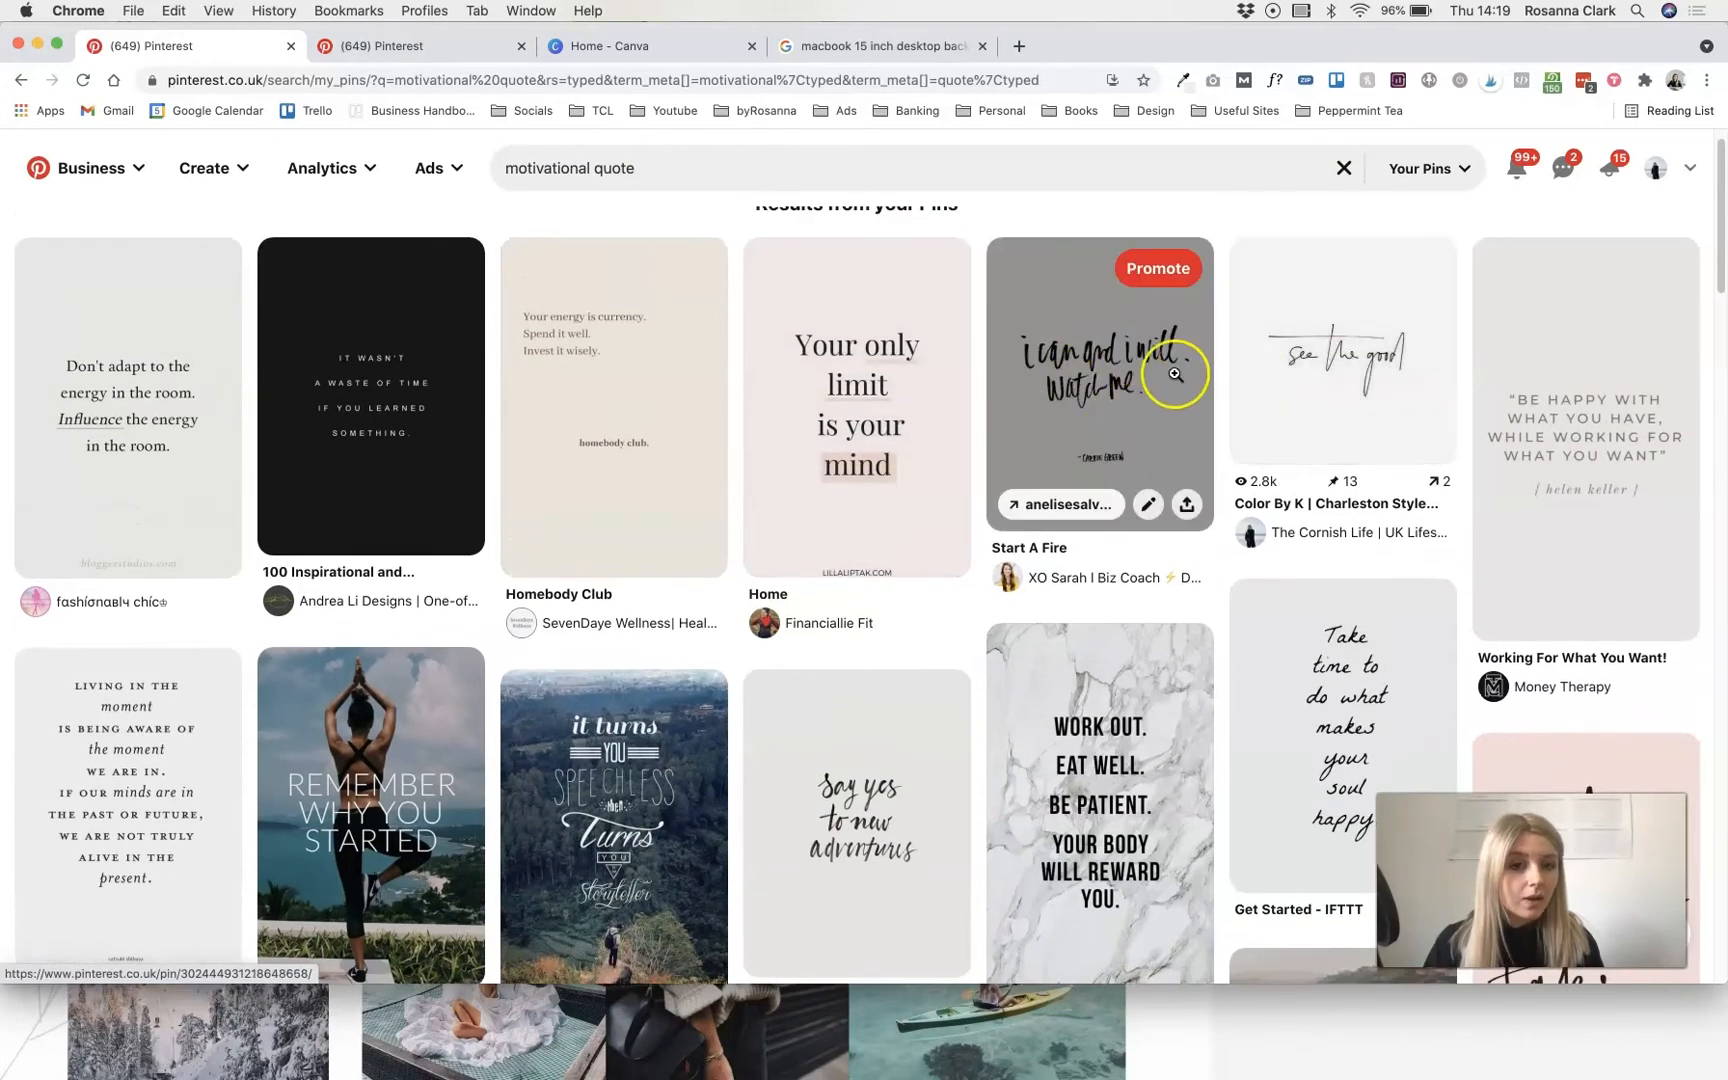
pyautogui.click(1097, 375)
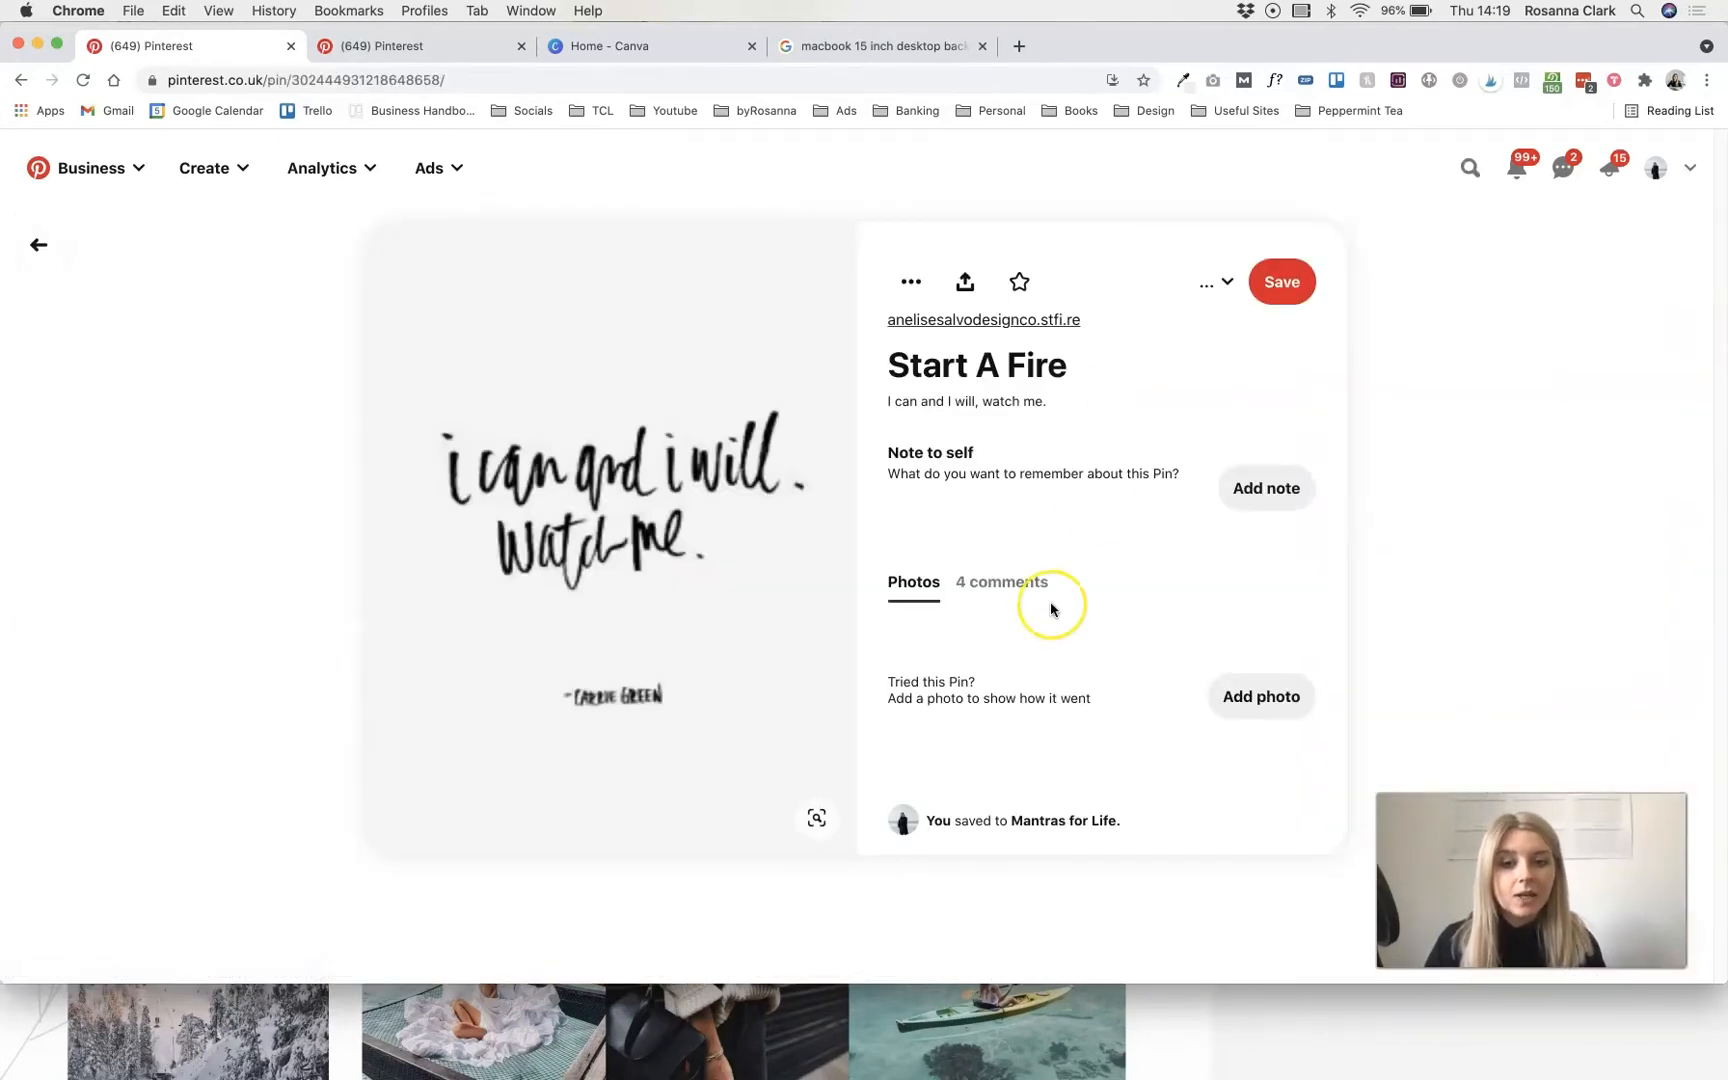
pyautogui.click(39, 245)
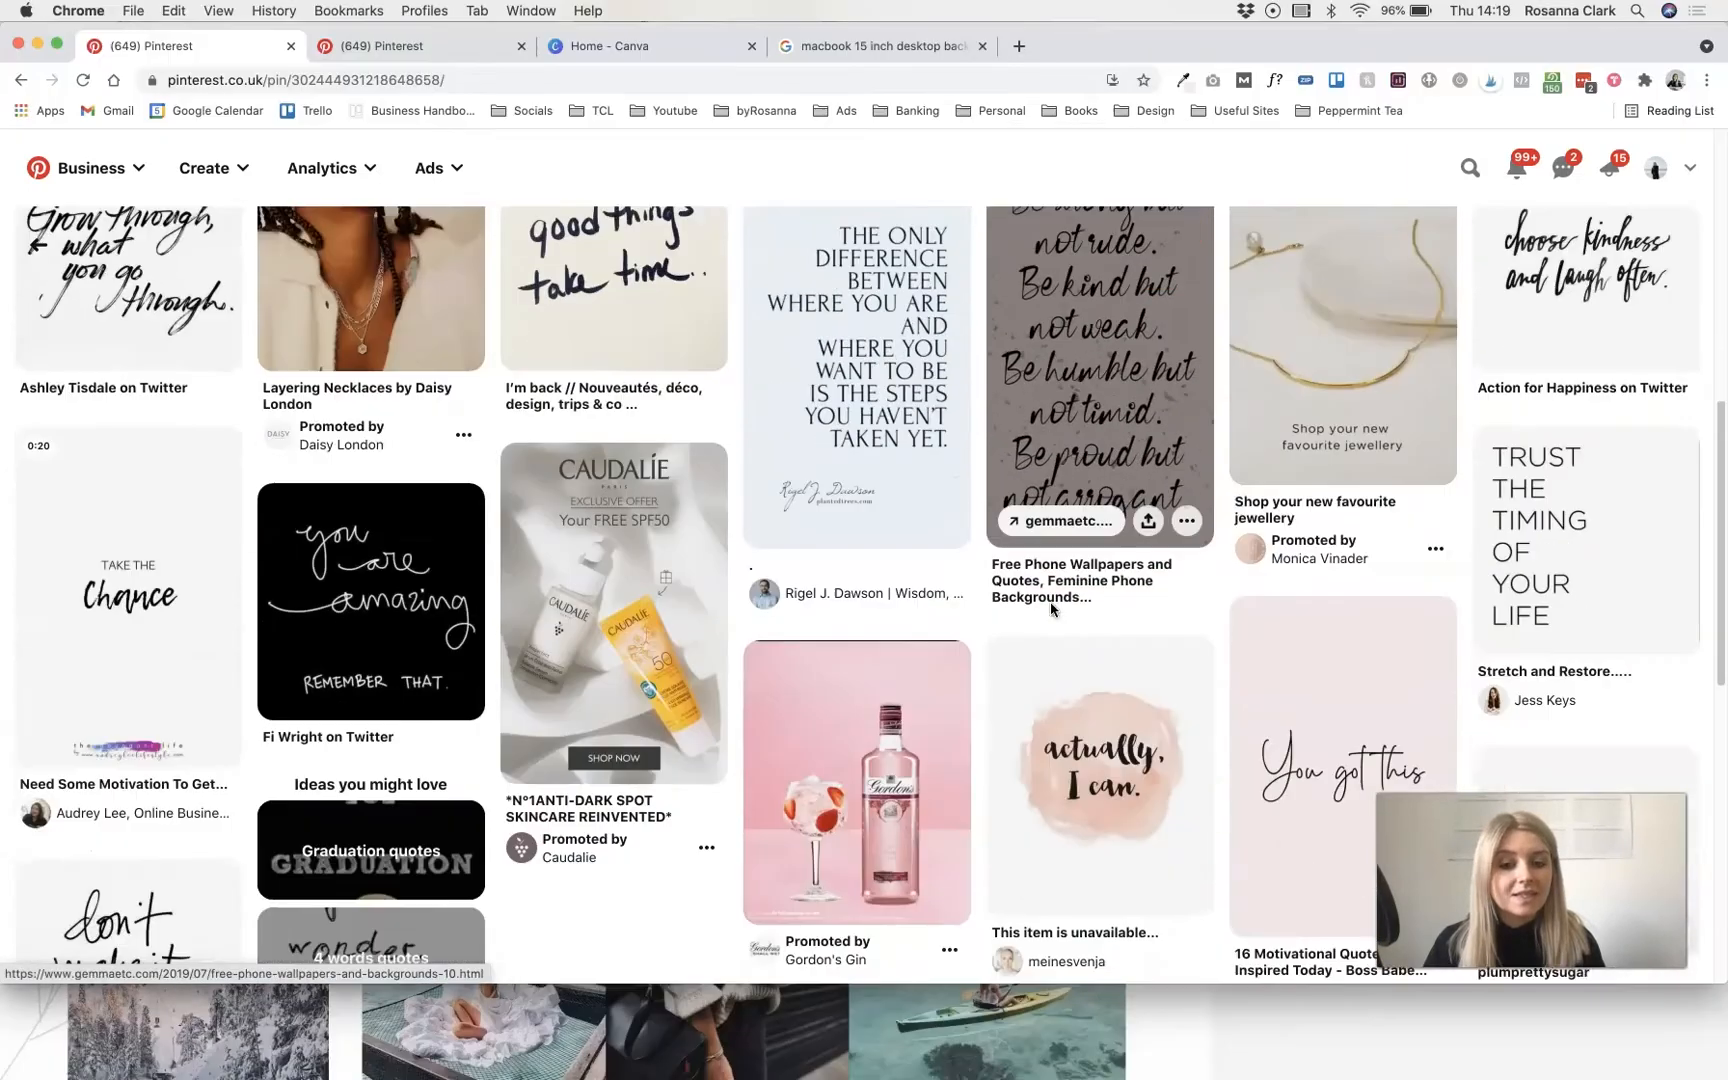
pyautogui.scroll(-3)
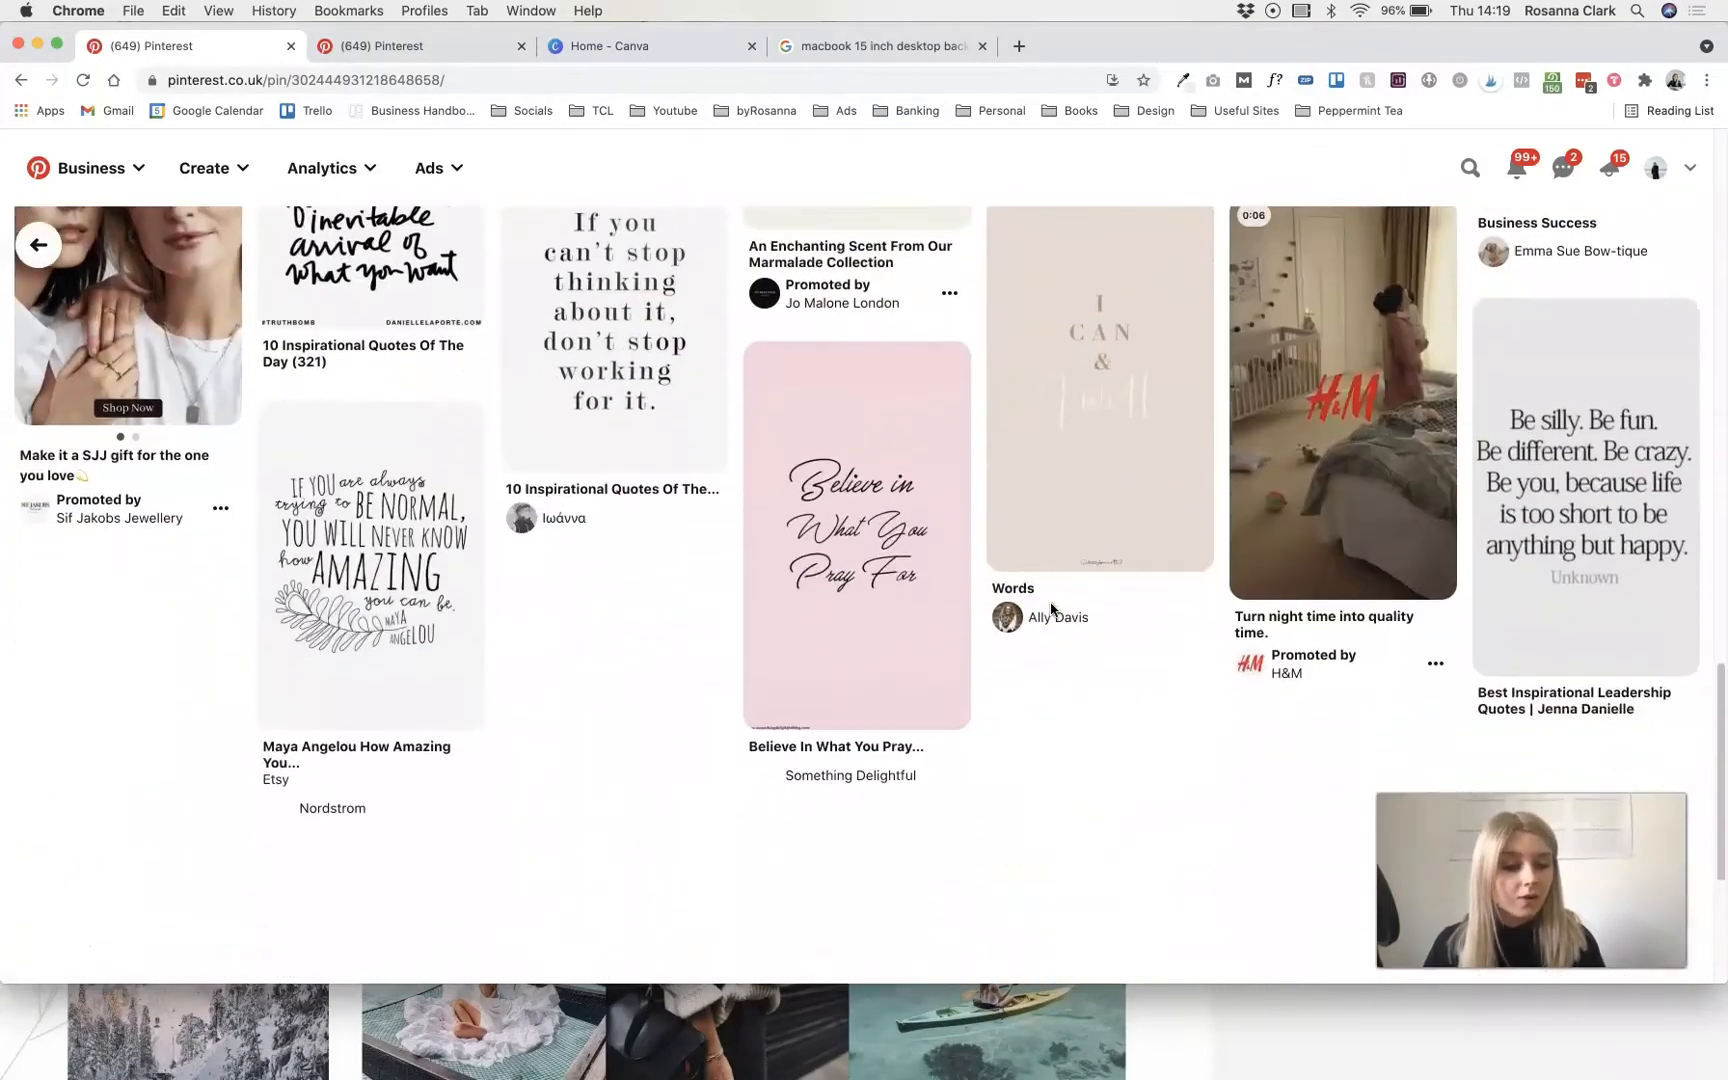
pyautogui.click(1099, 388)
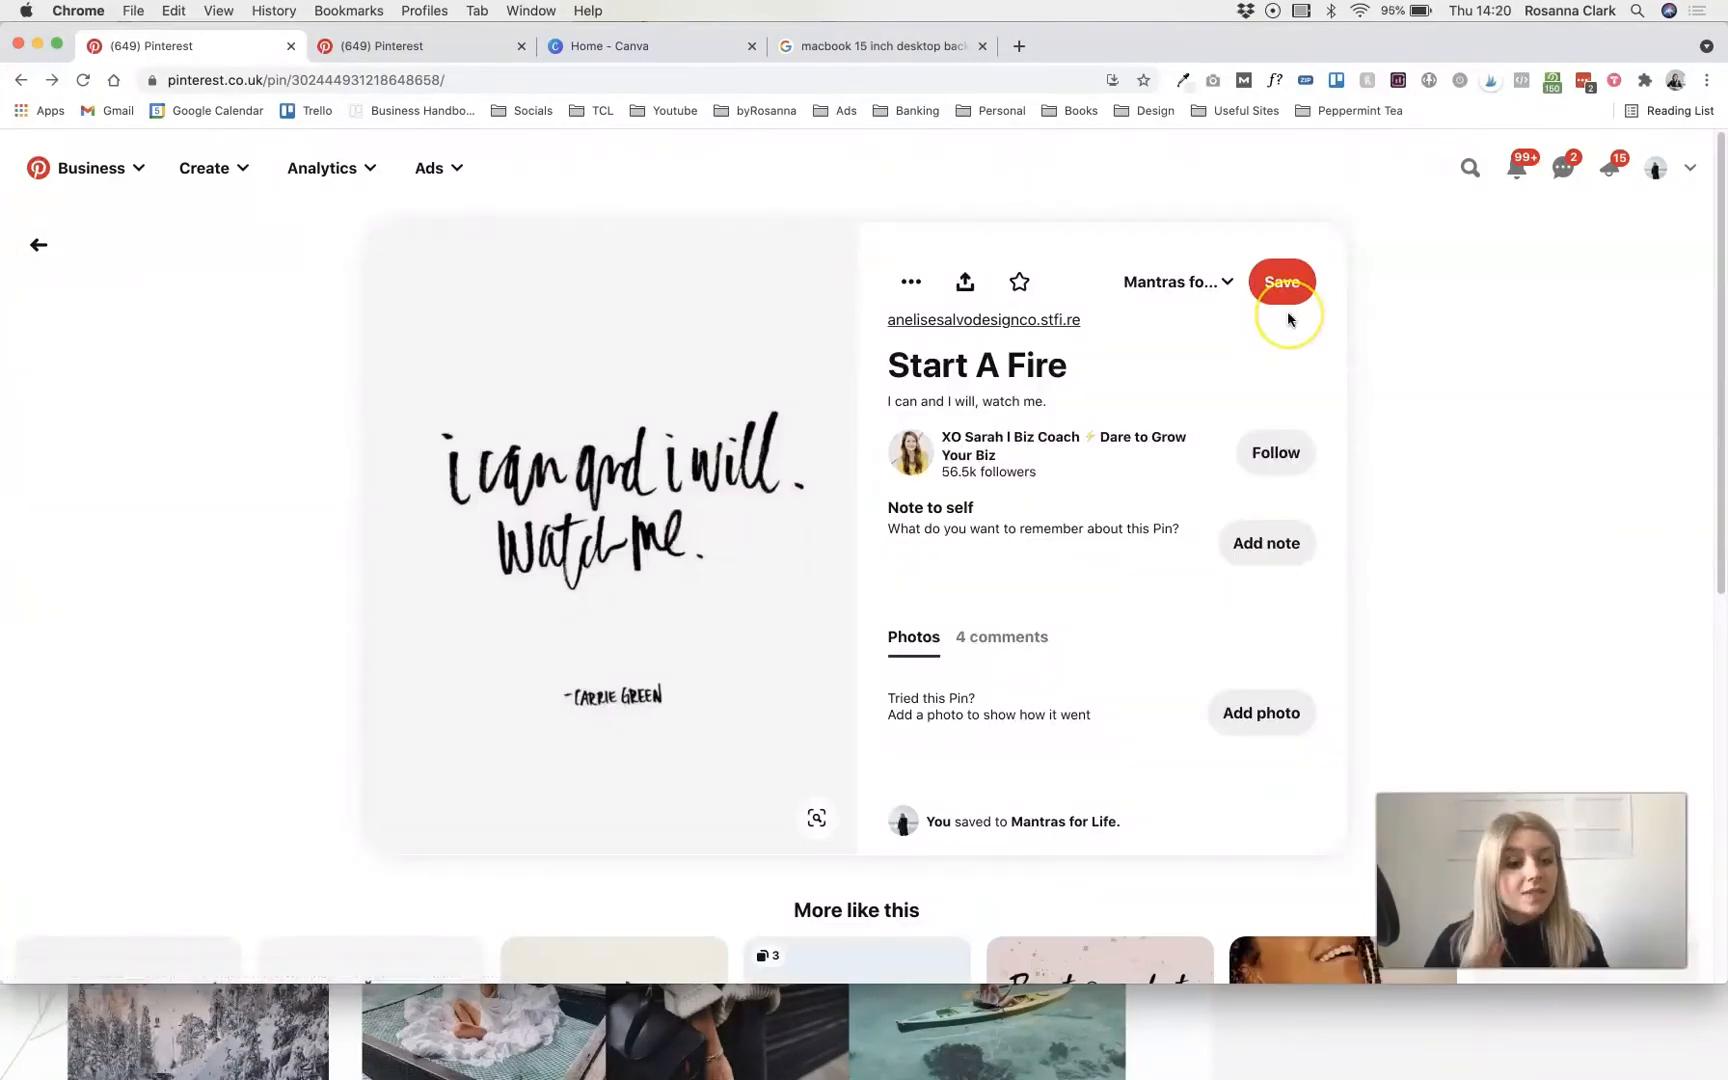
pyautogui.moveTo(1196, 320)
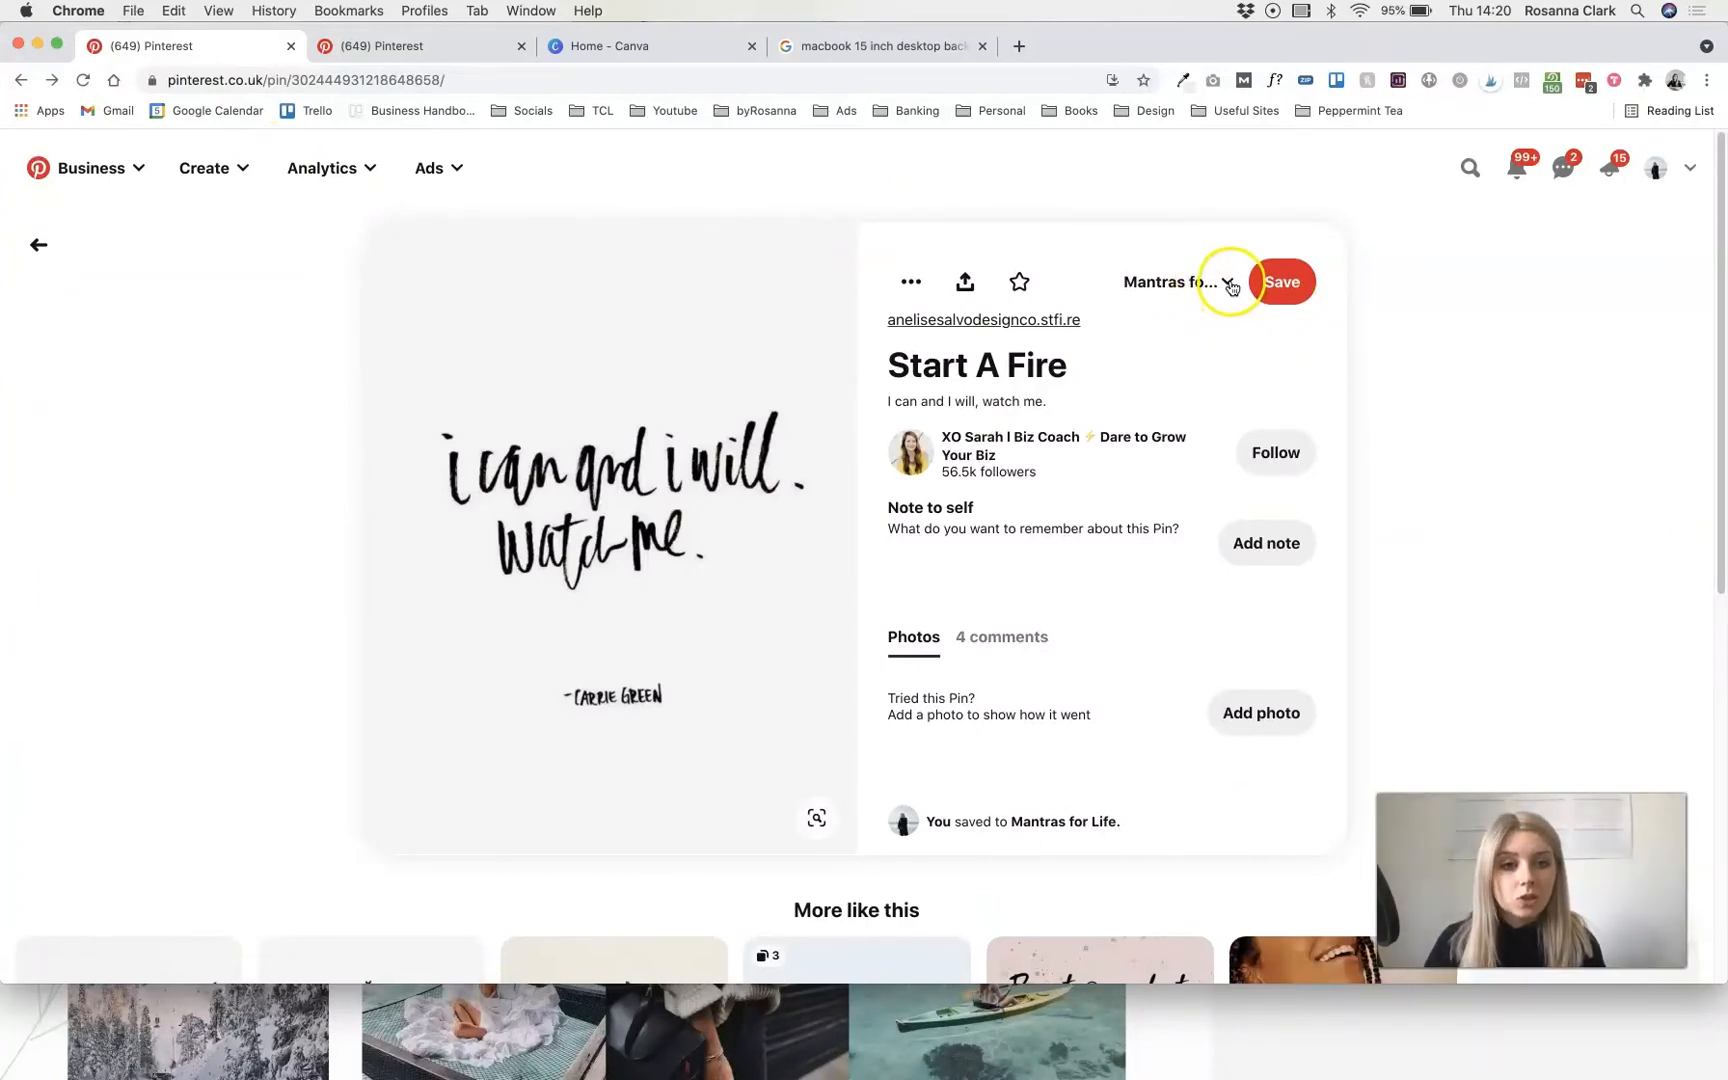
# - Save the Start A Fire pin to Vision Board, then view the board's 2021 section
pyautogui.click(1227, 282)
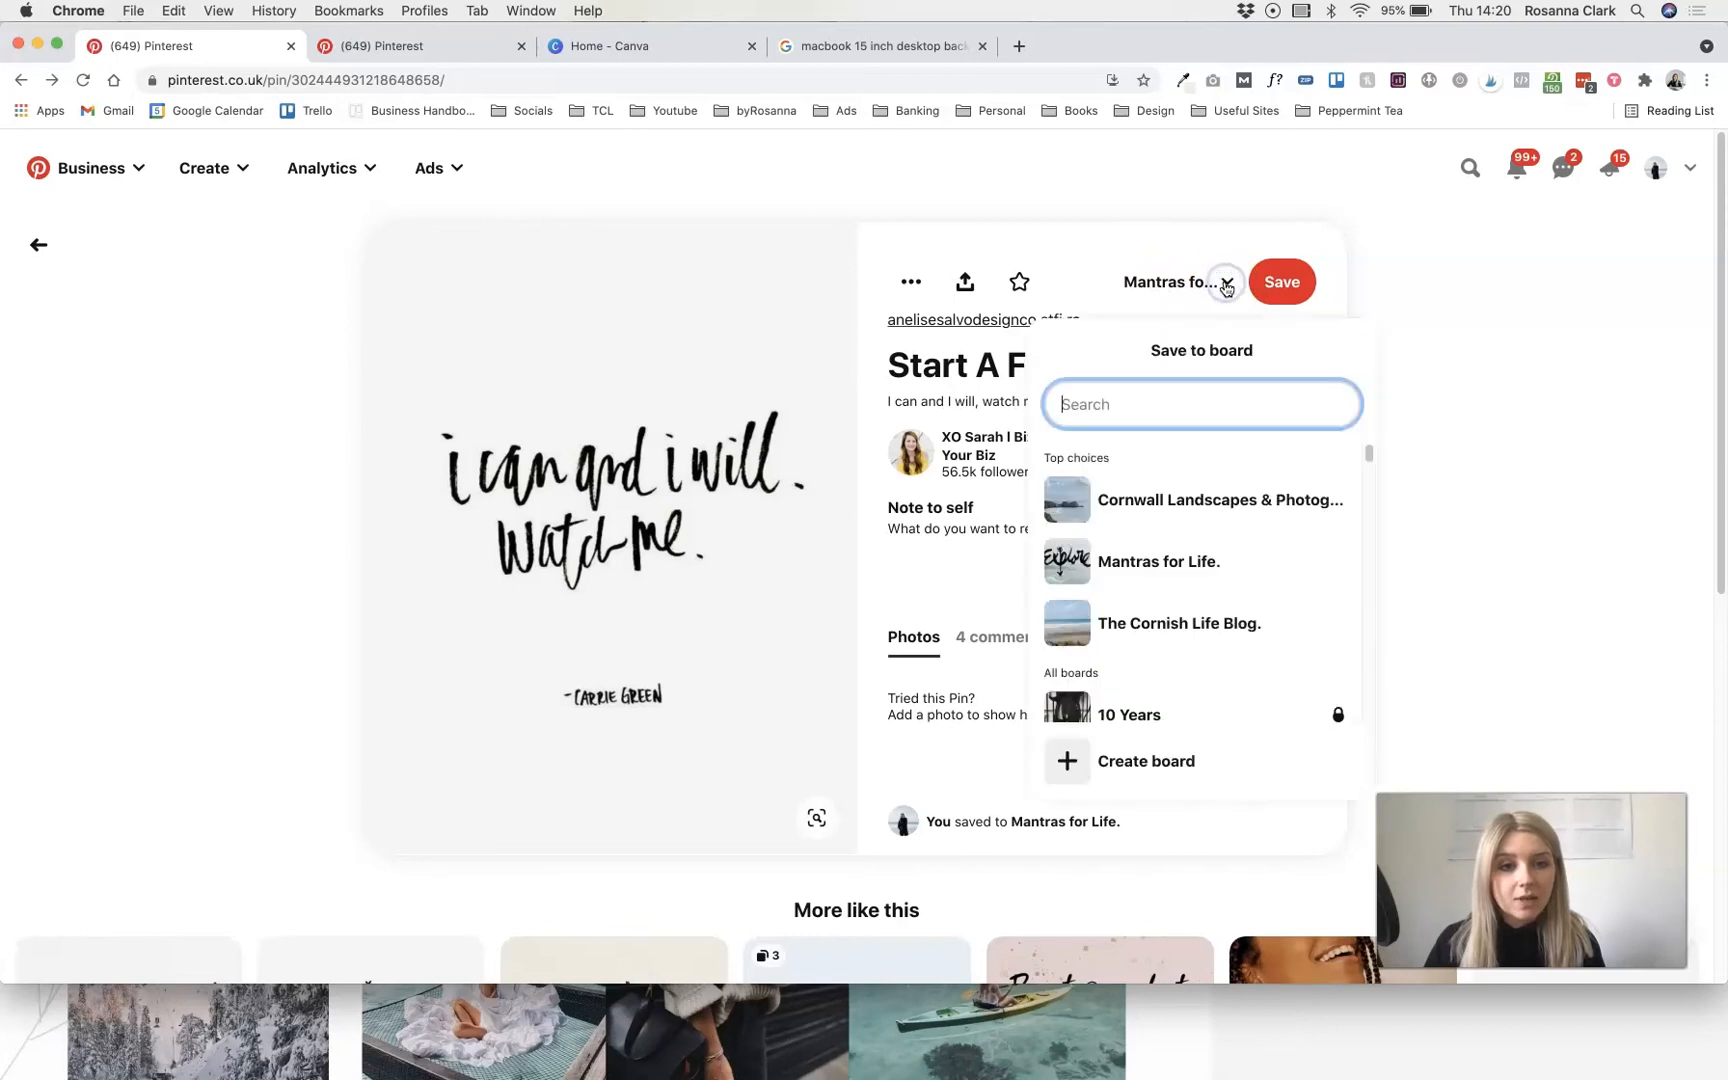
pyautogui.write('v')
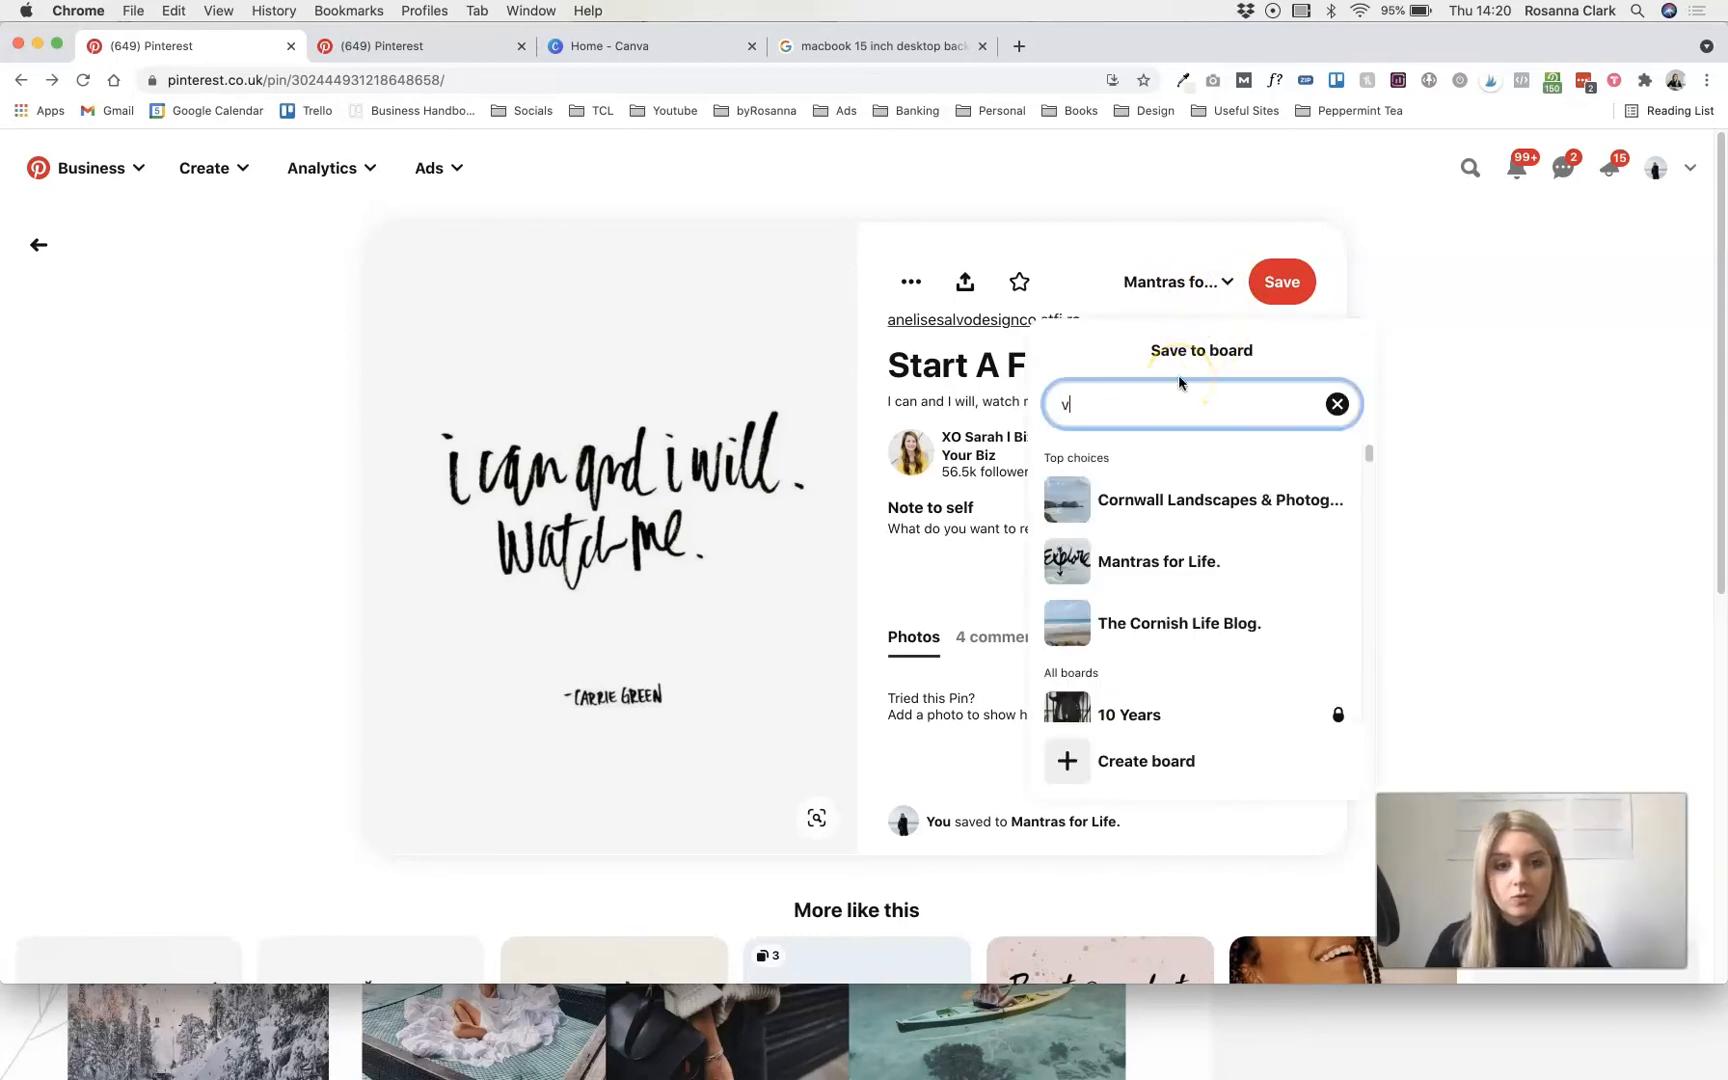
pyautogui.click(1143, 442)
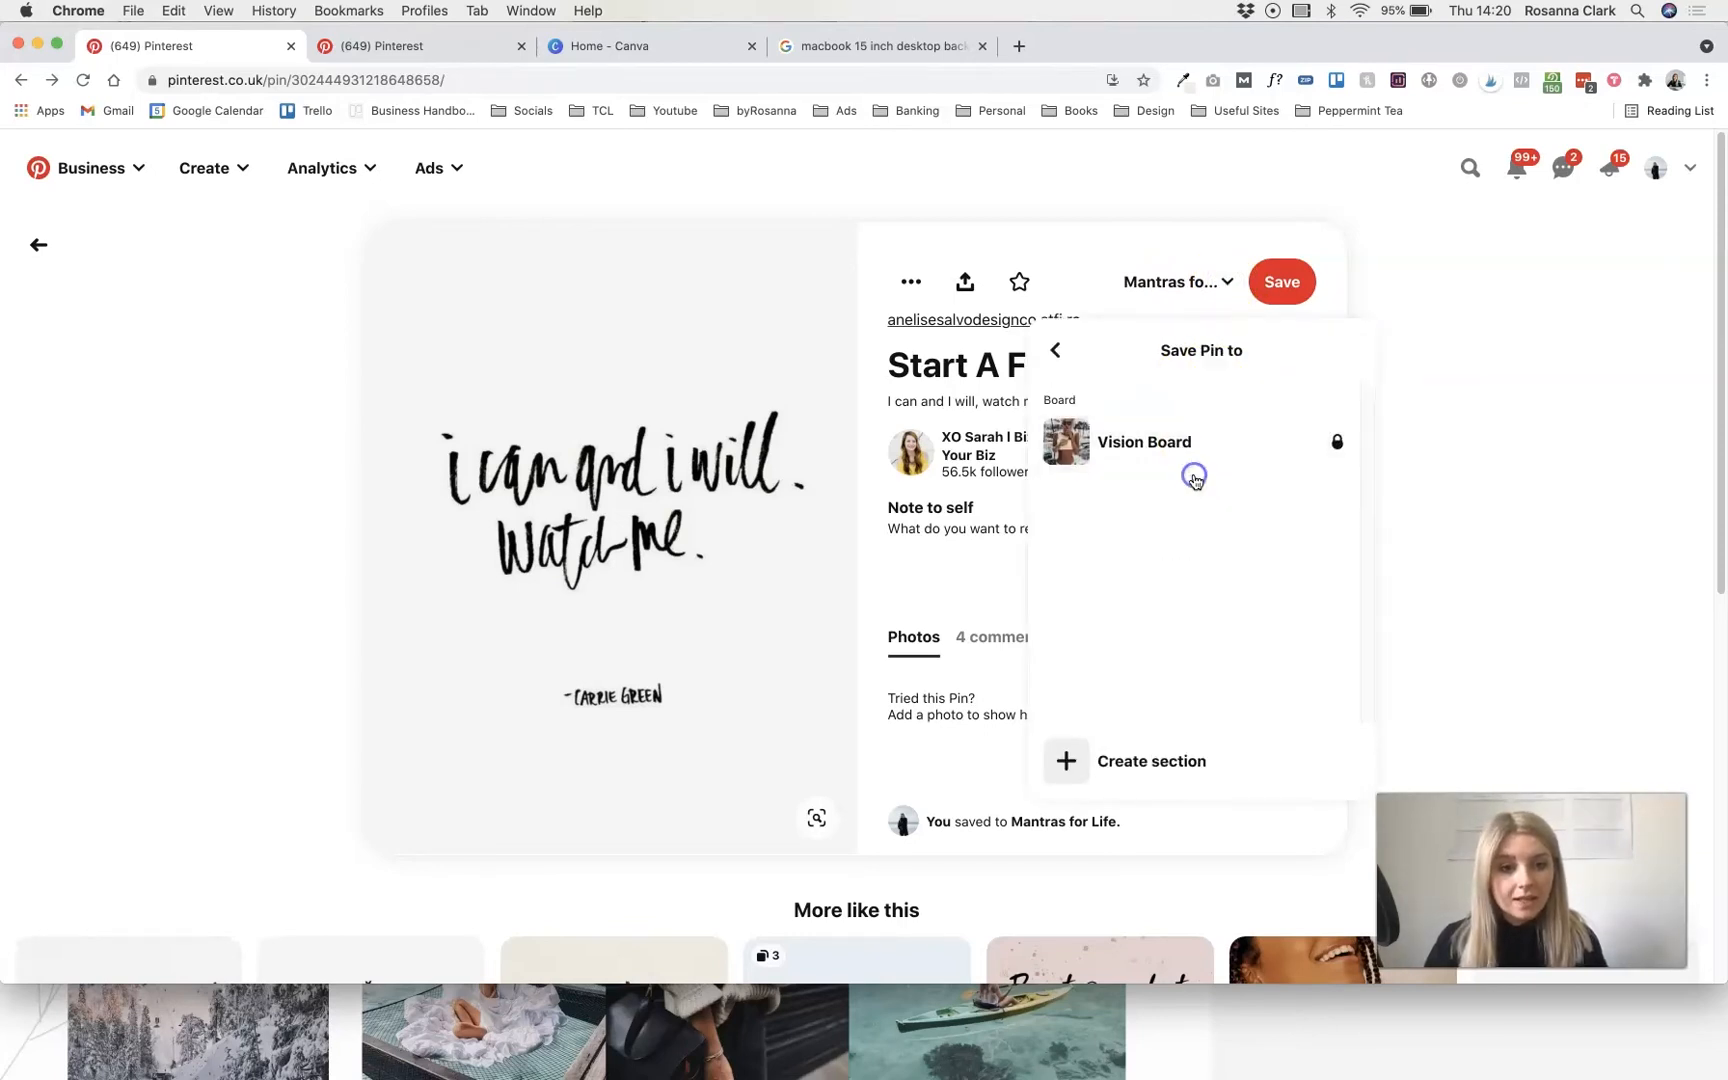
pyautogui.click(1144, 442)
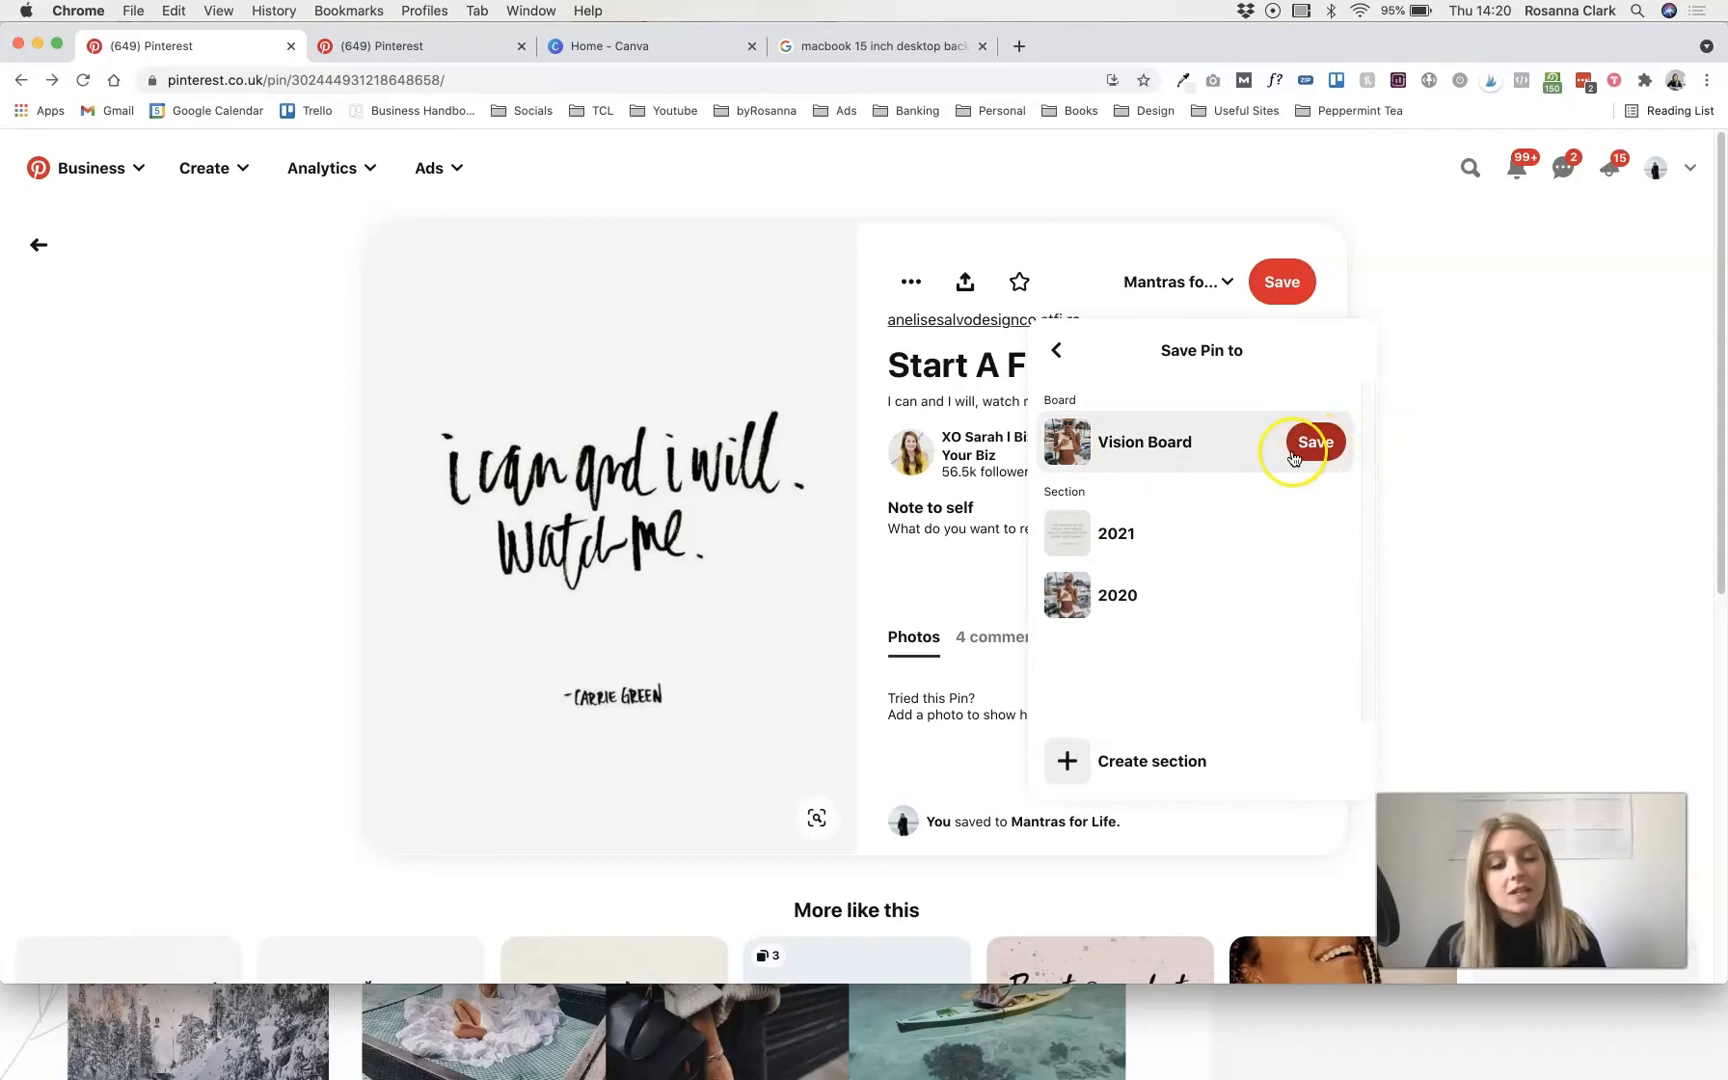
pyautogui.click(1313, 442)
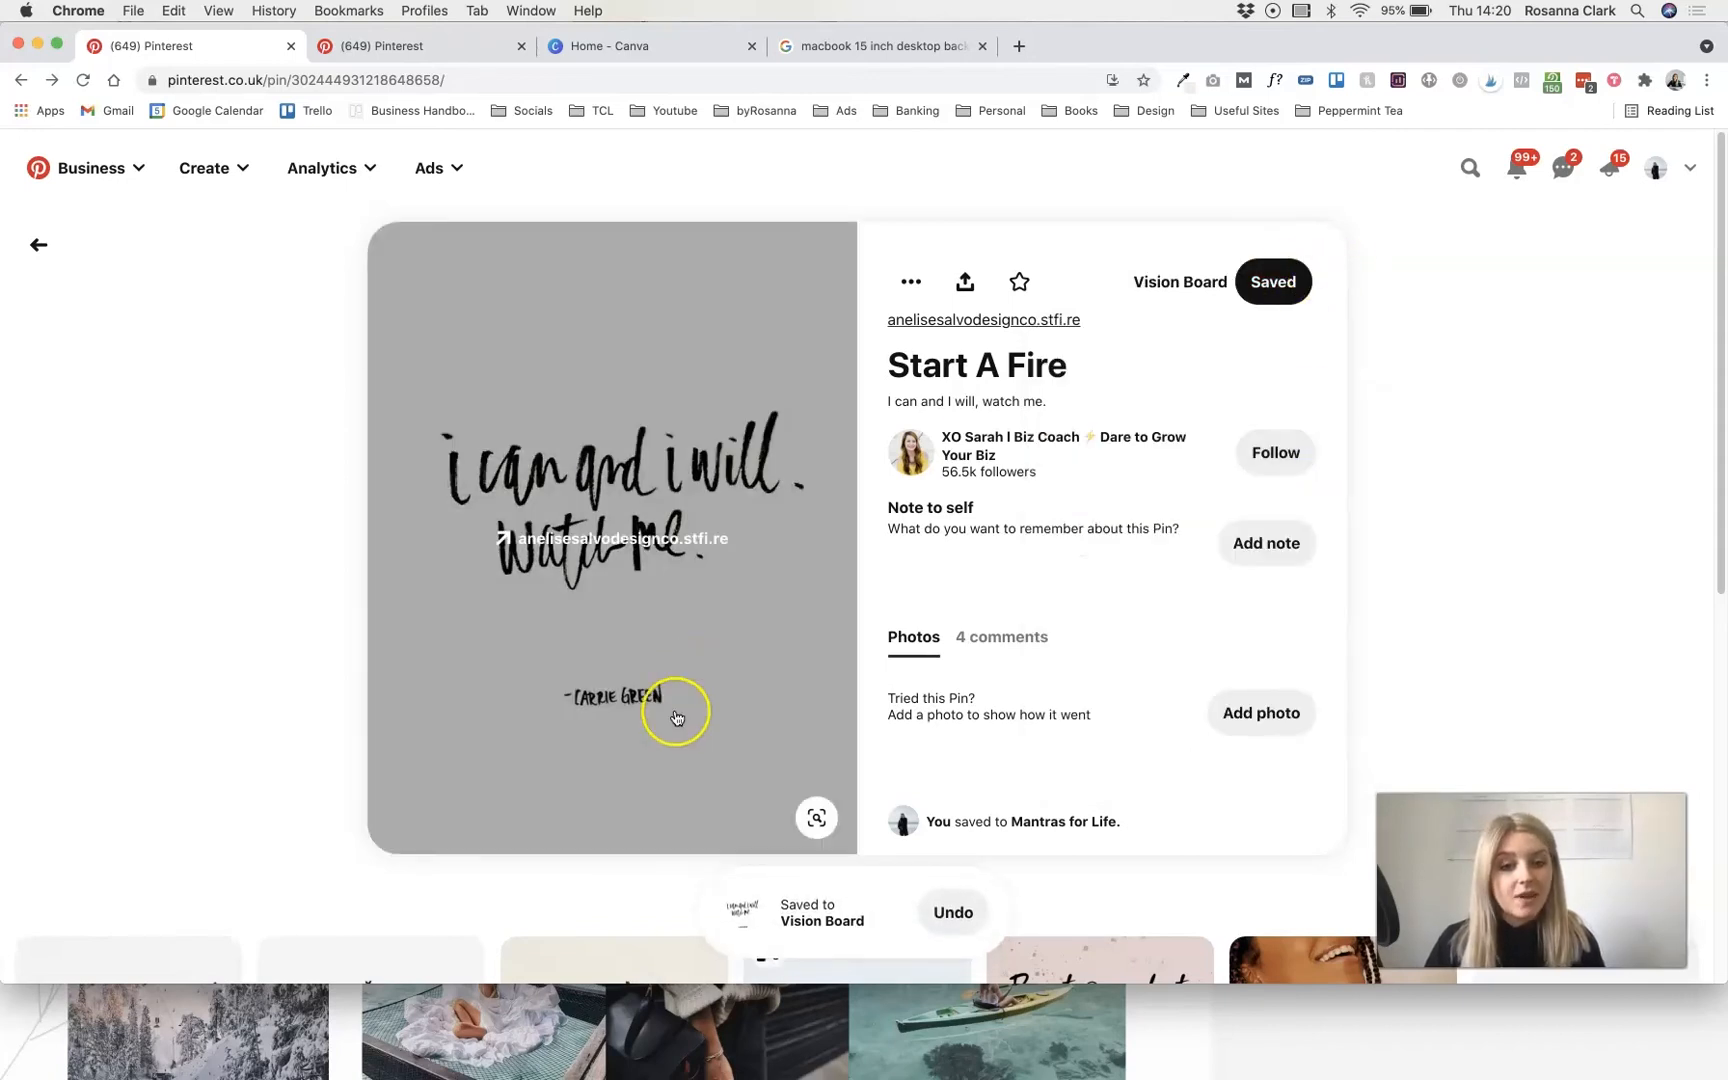
pyautogui.click(821, 920)
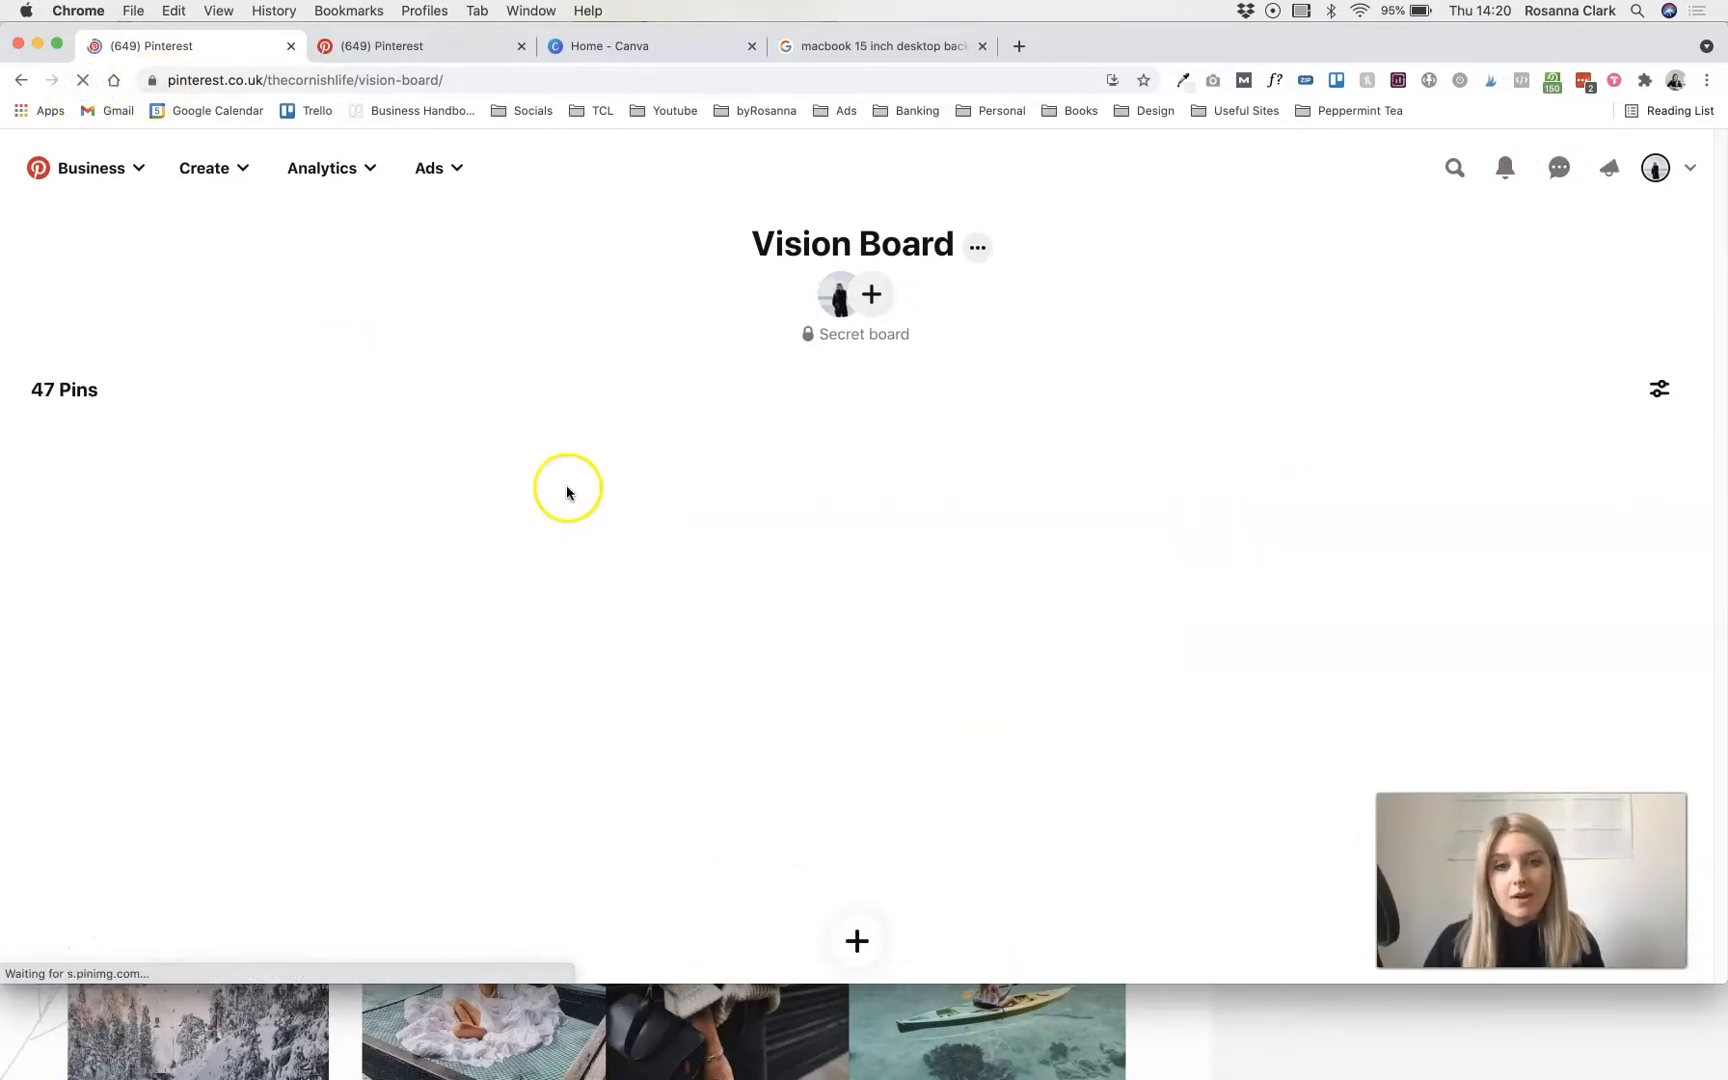
pyautogui.scroll(-3)
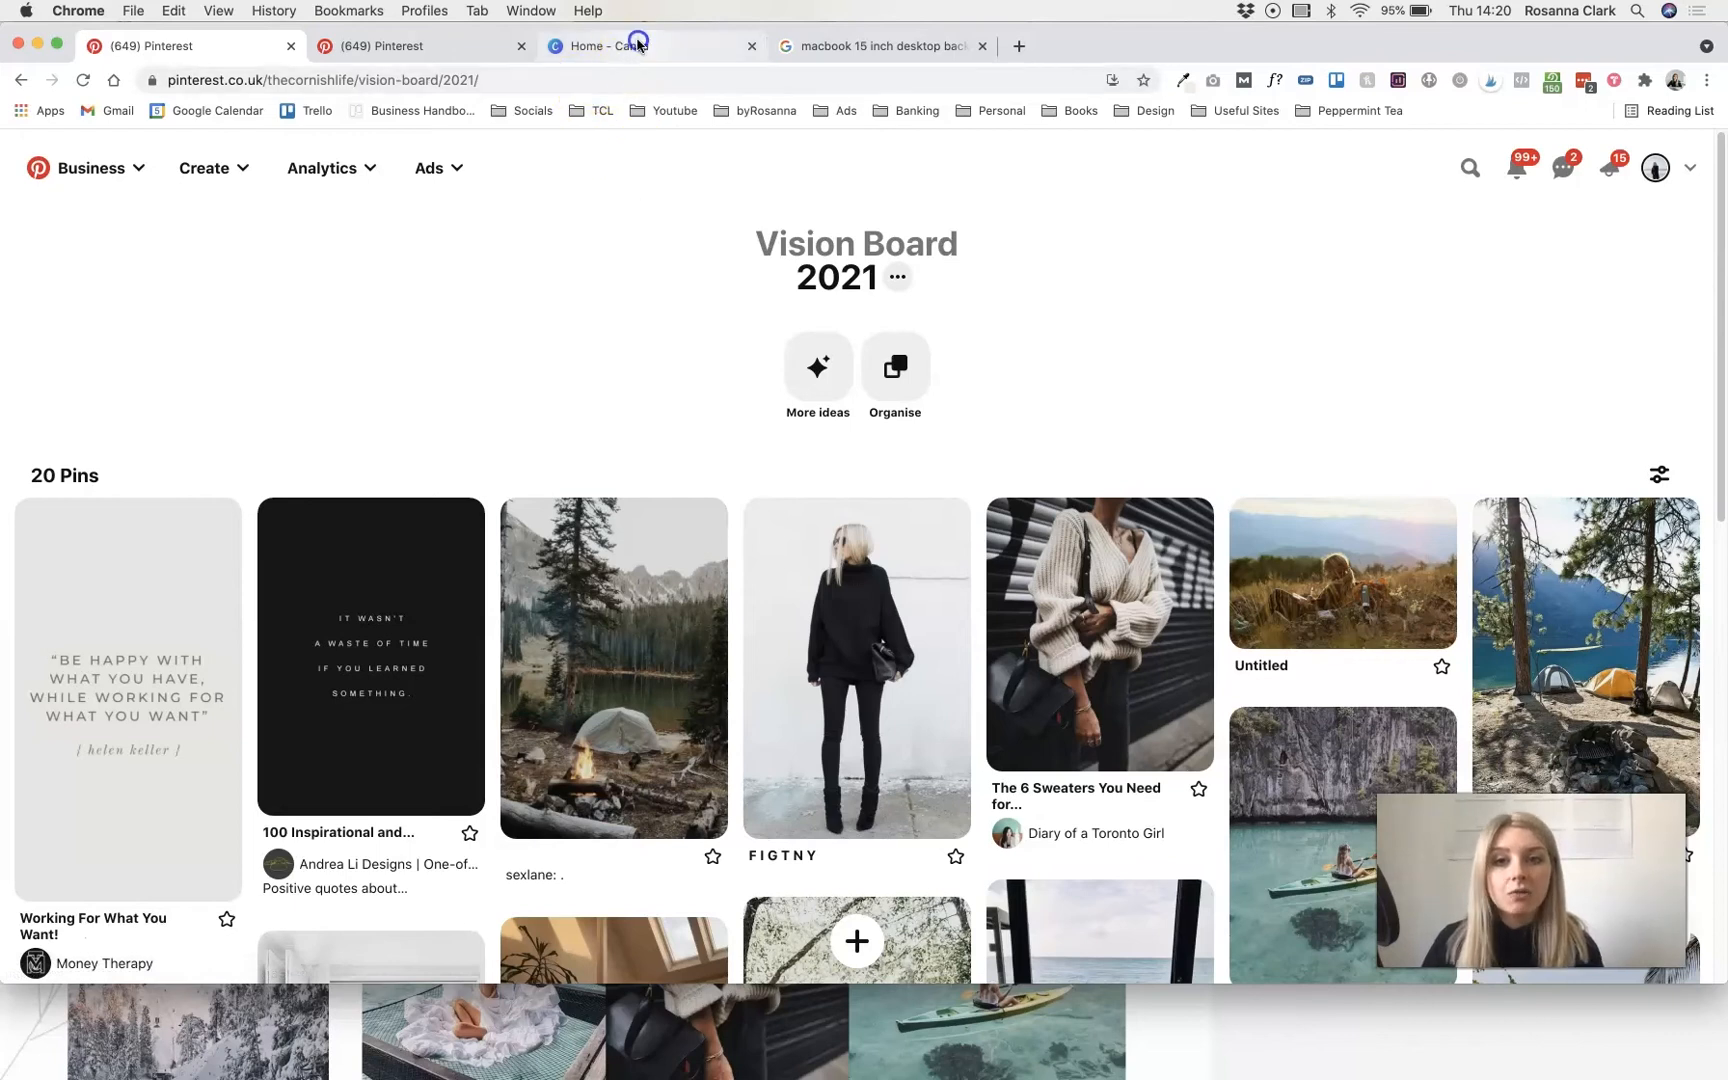
# - From Canva home, search 'desktop wall' and create a blank Desktop Wallpaper design
pyautogui.click(617, 45)
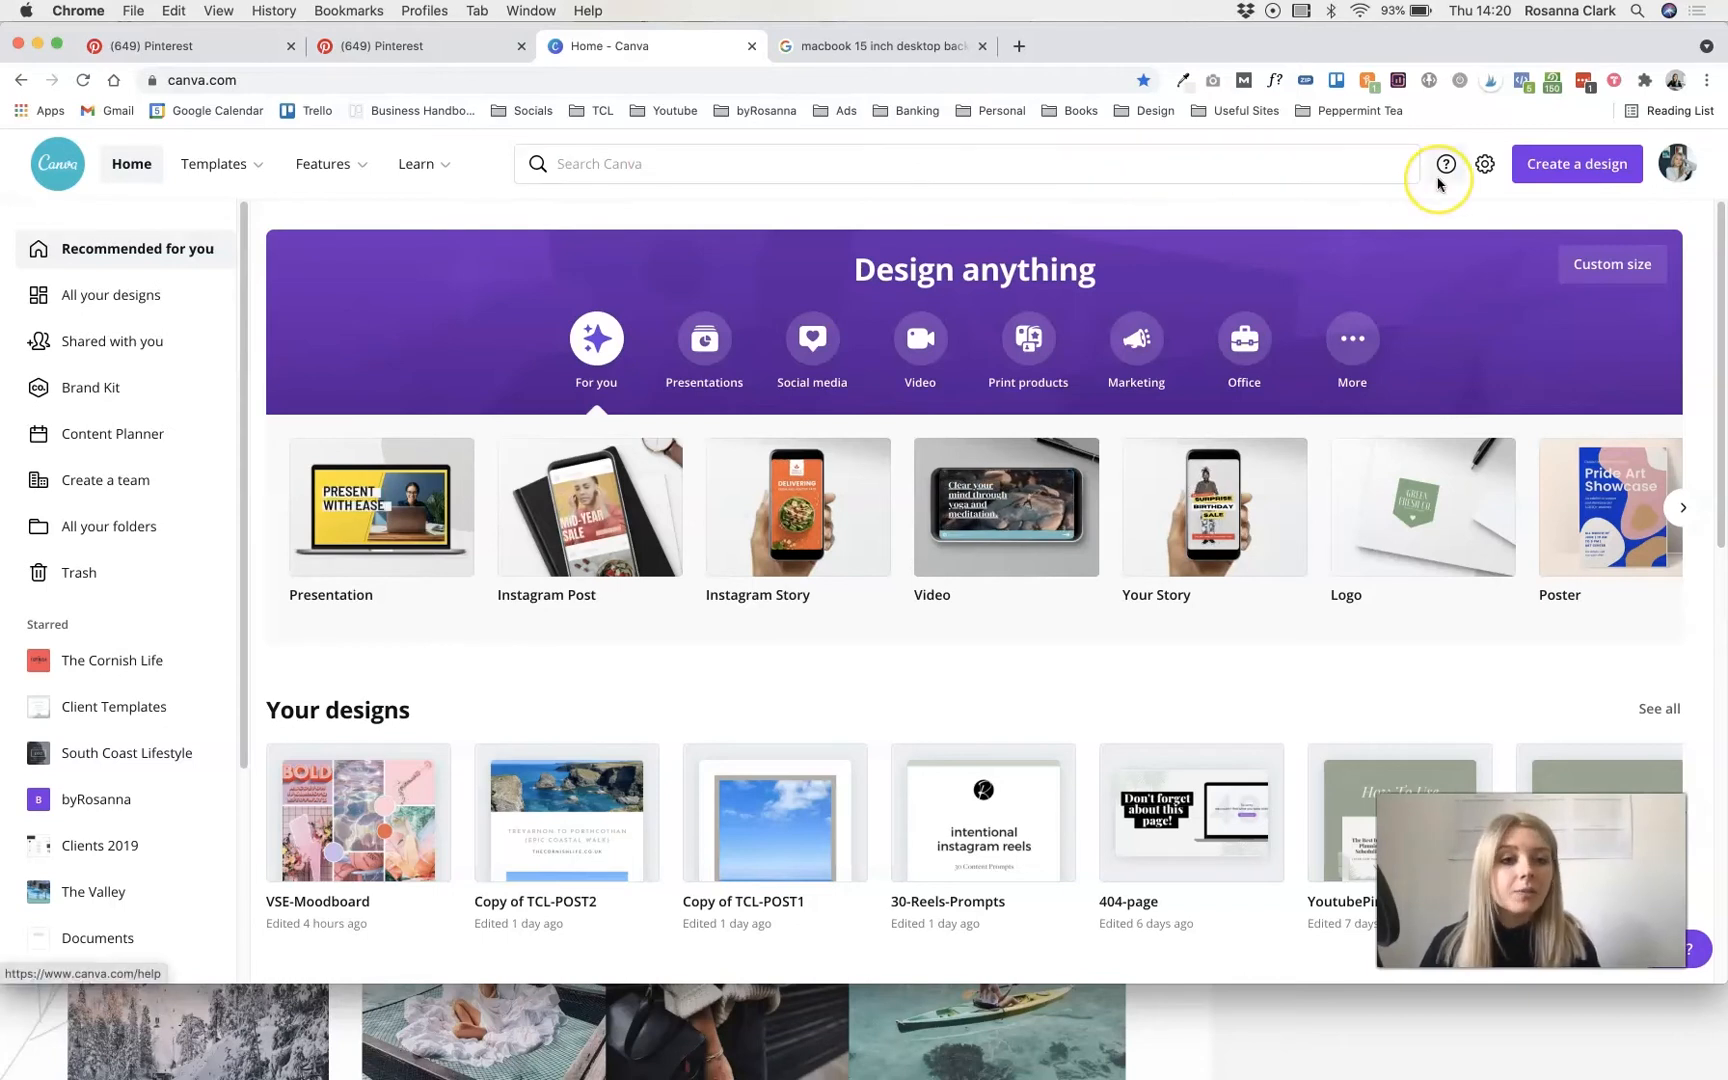
pyautogui.moveTo(1445, 164)
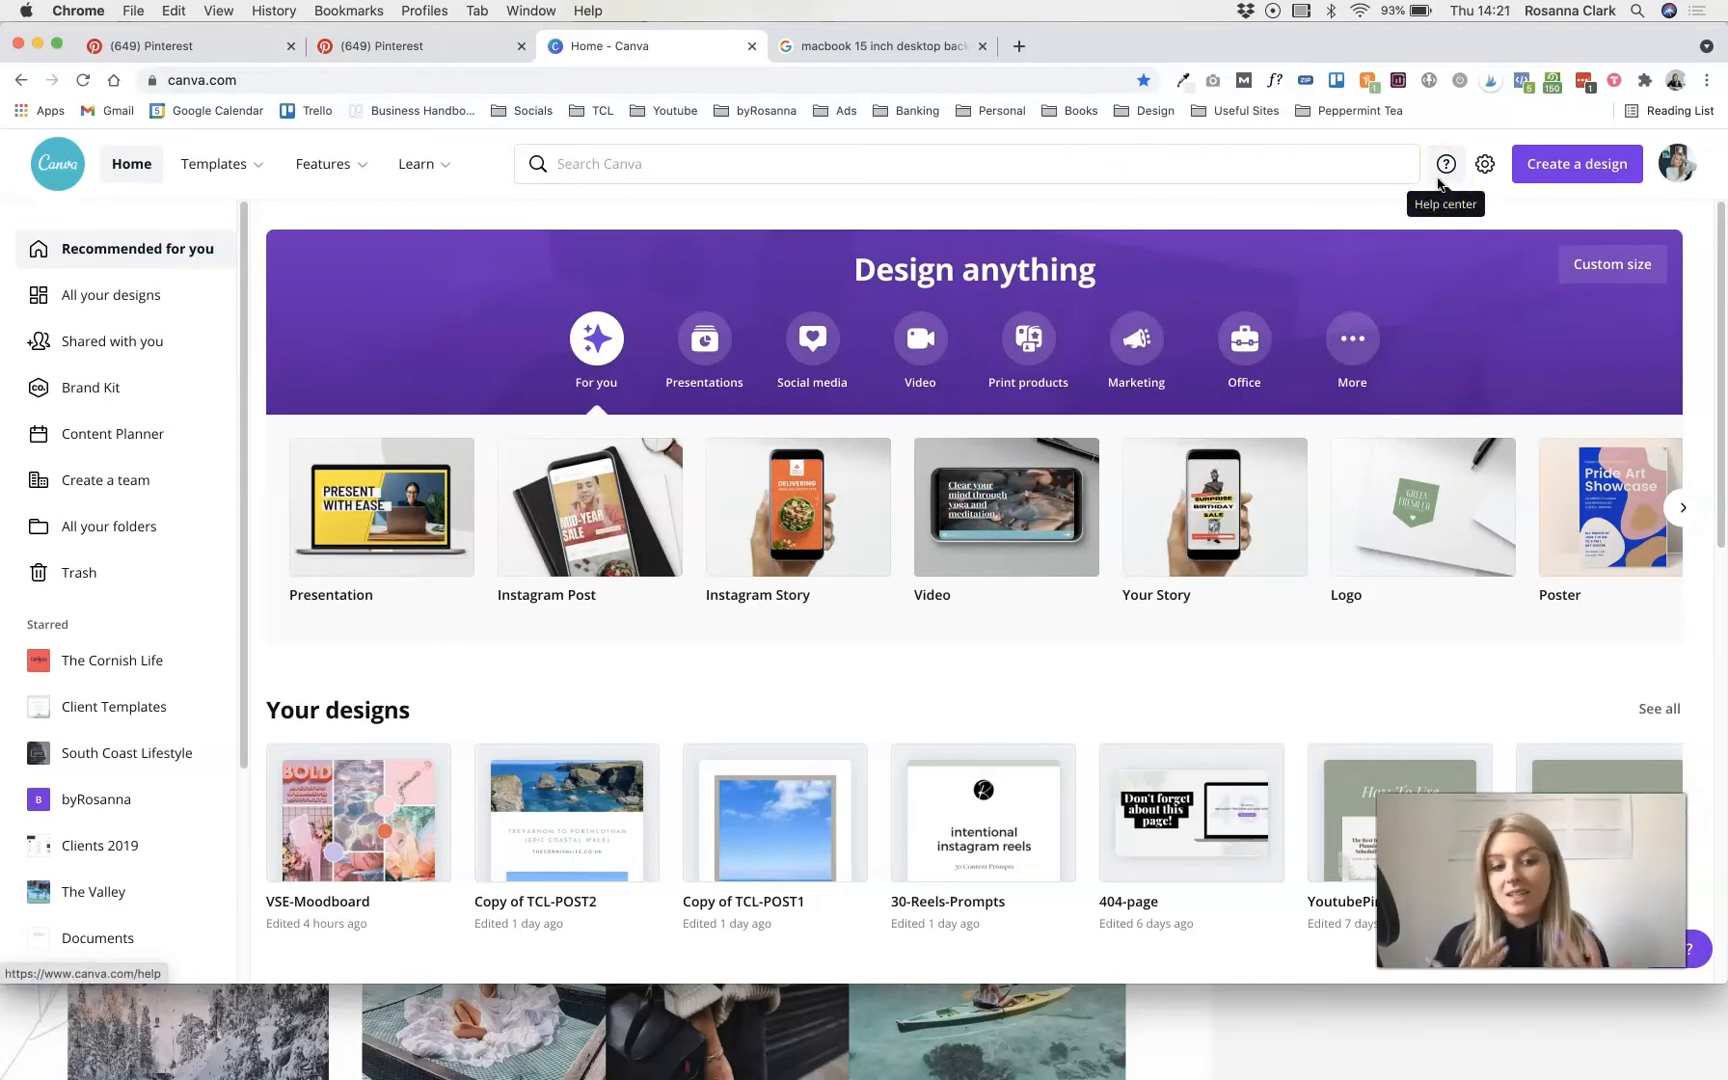
pyautogui.moveTo(1576, 164)
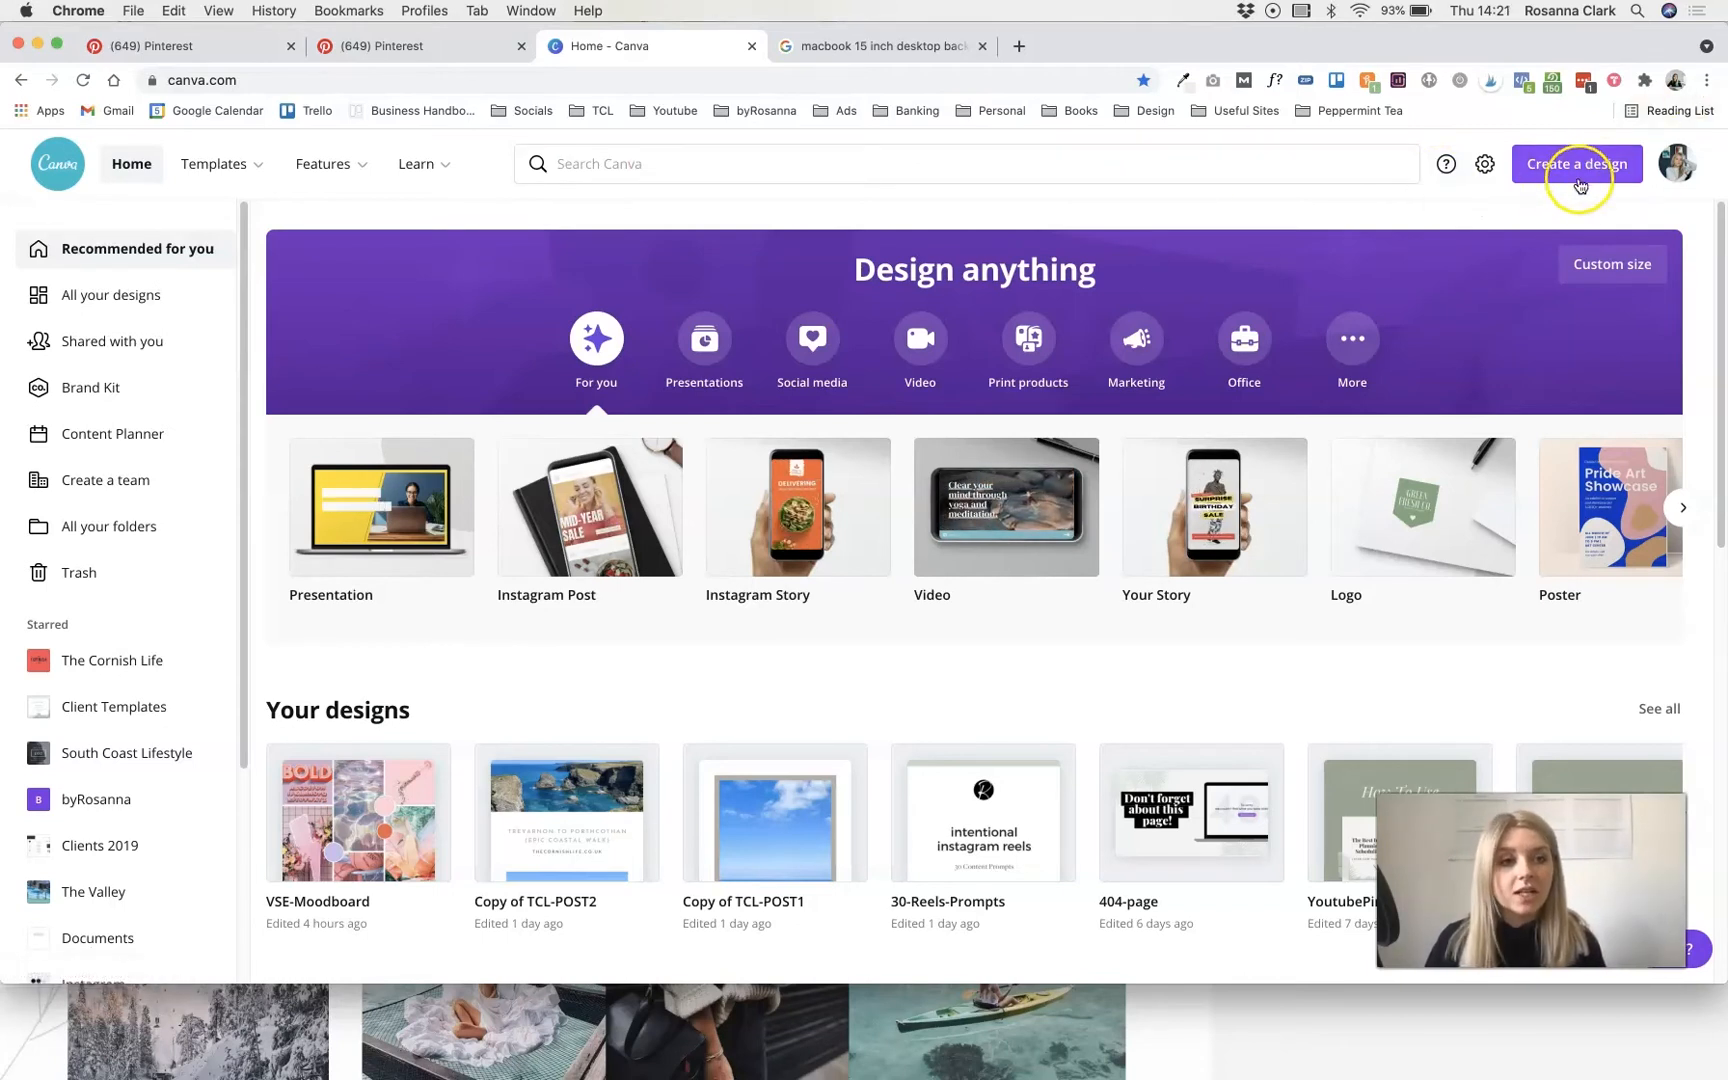
pyautogui.write('desktop wallpap')
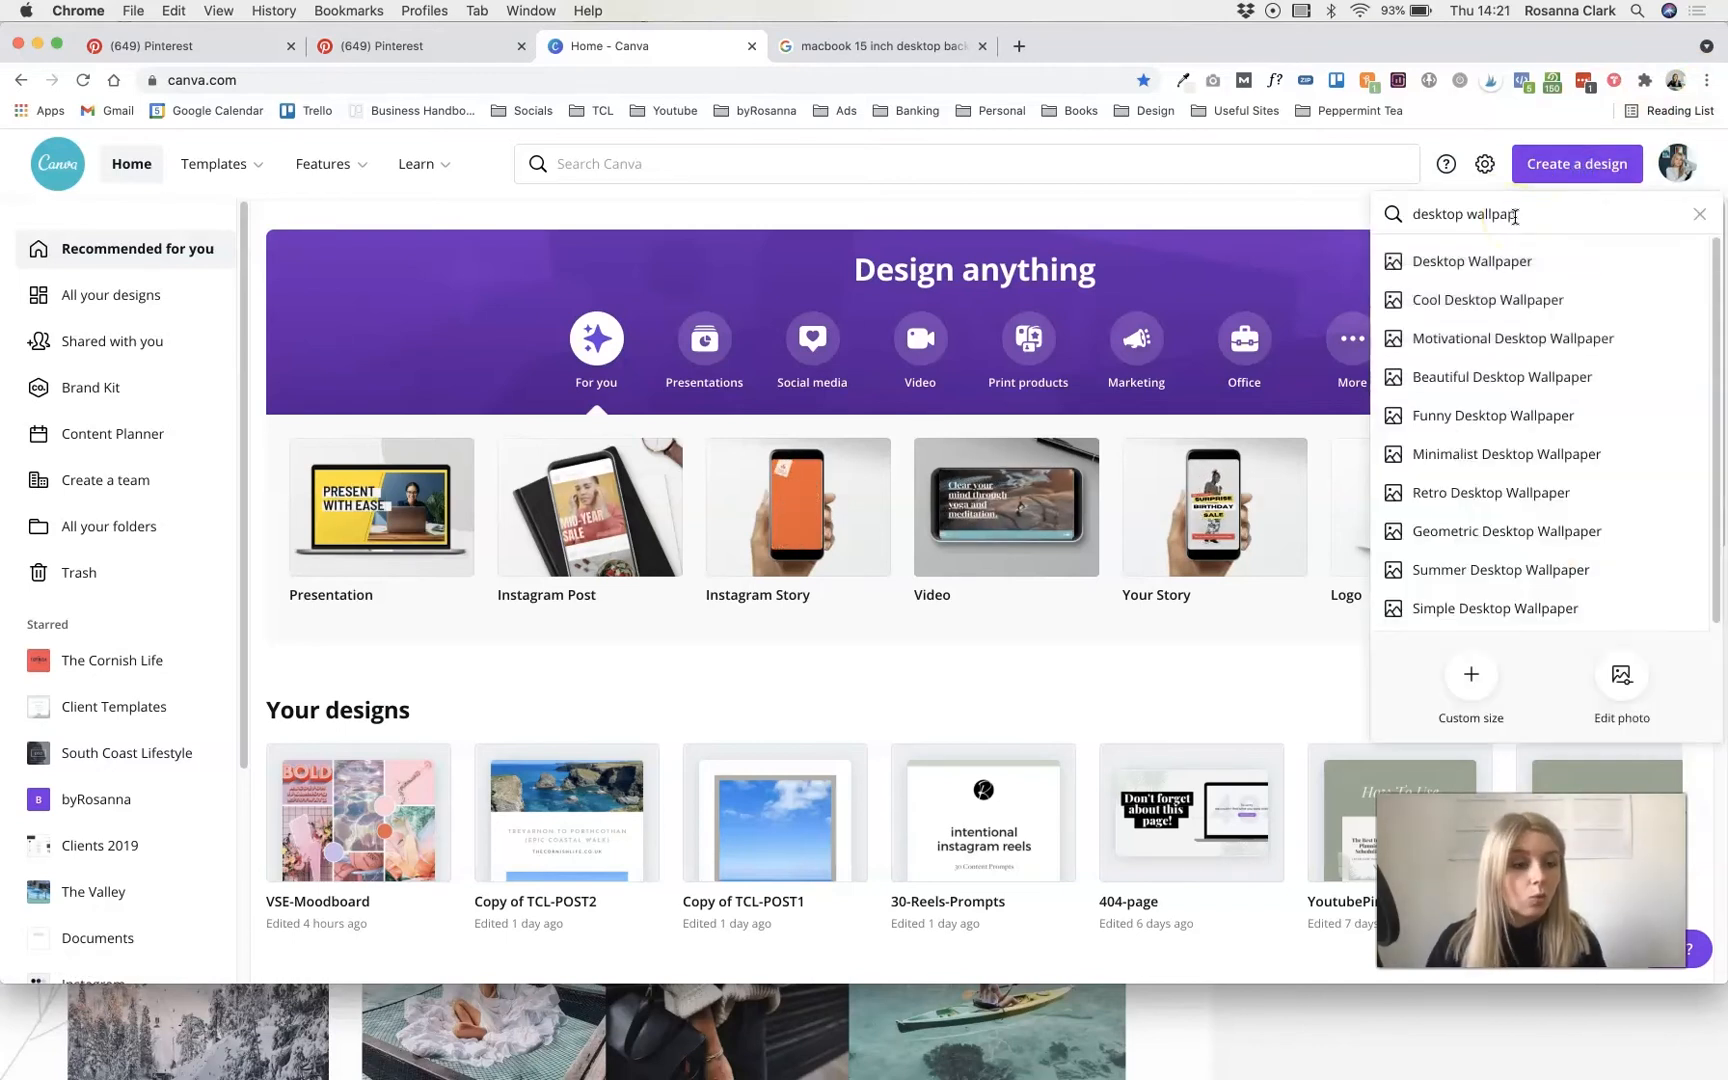
pyautogui.click(1475, 261)
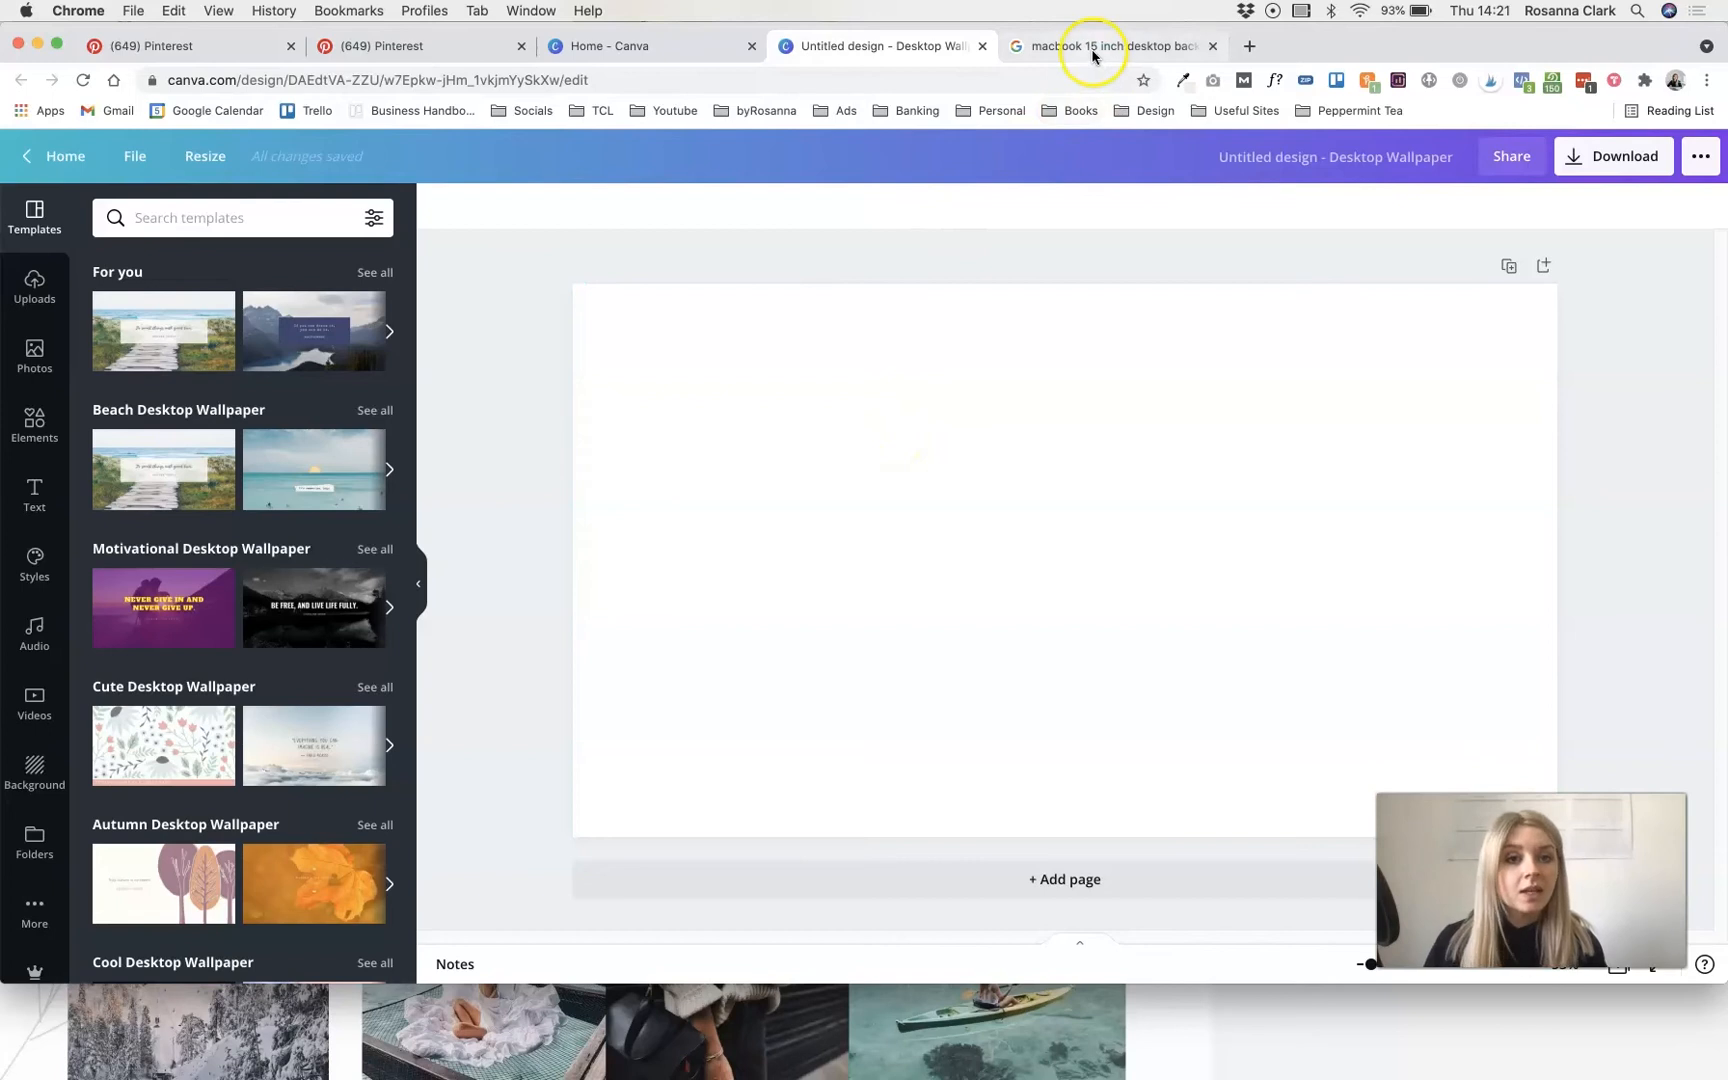
pyautogui.click(1108, 46)
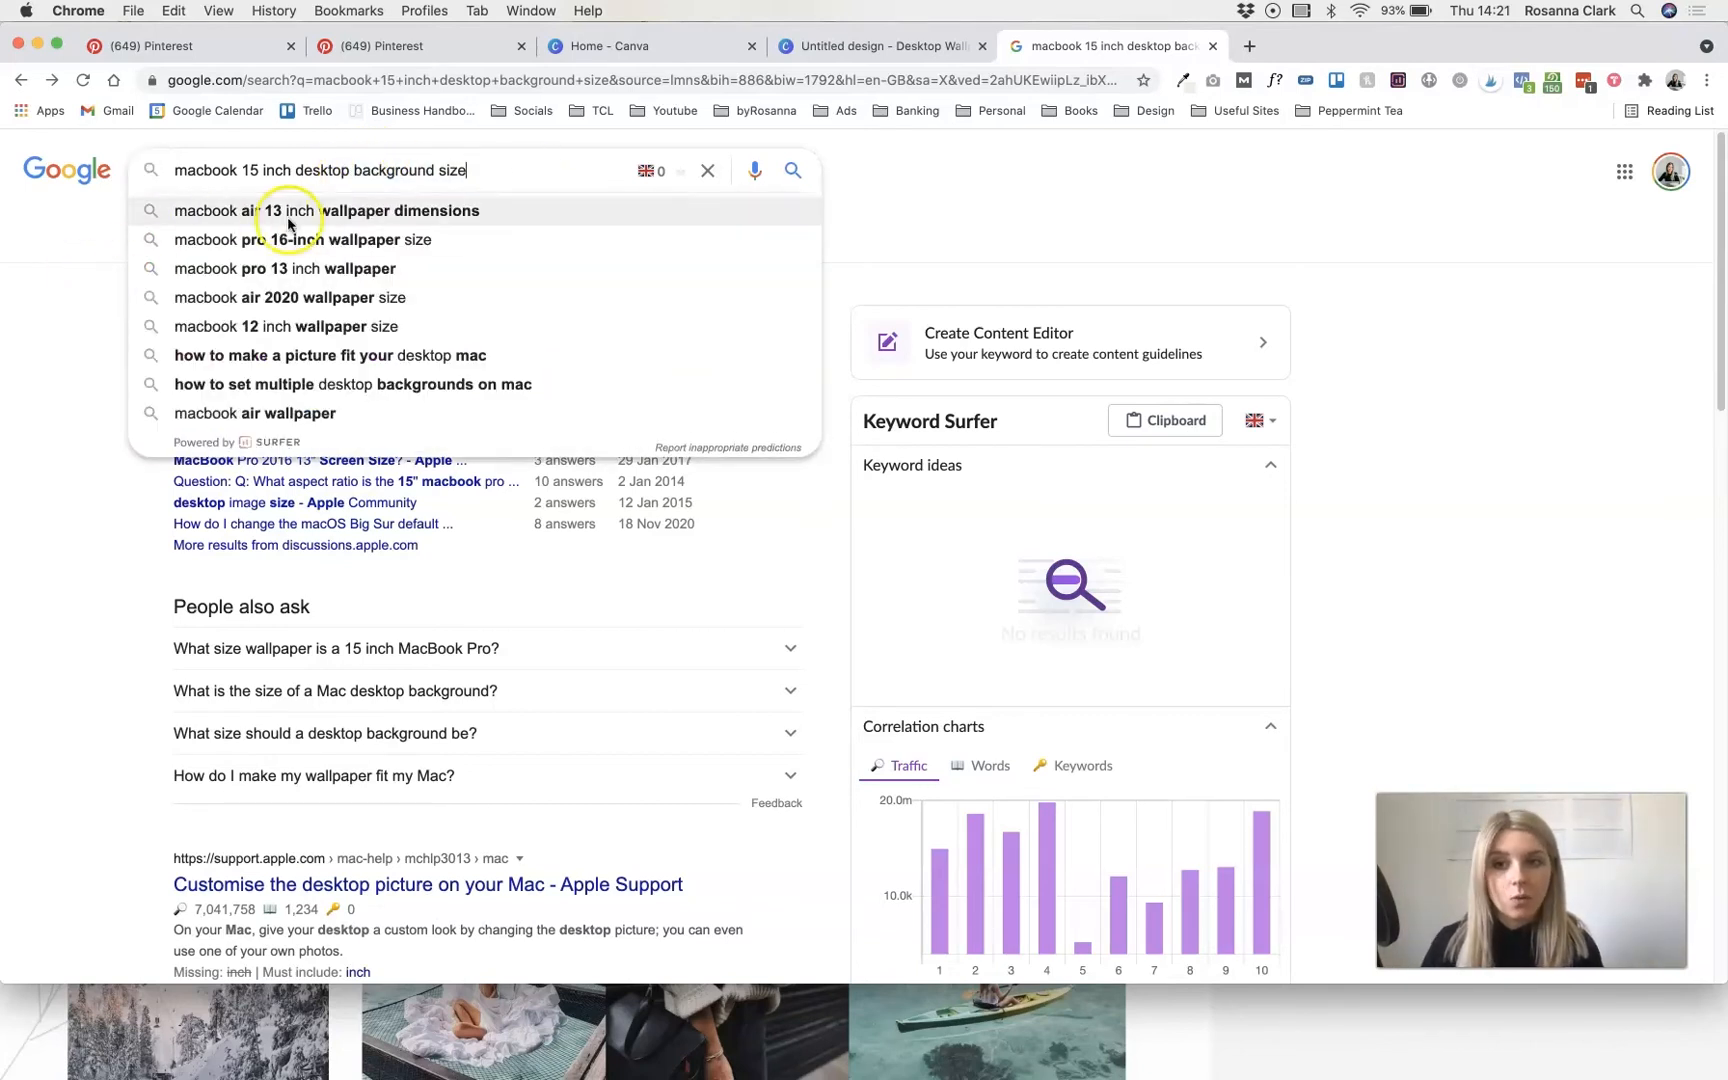
pyautogui.click(326, 210)
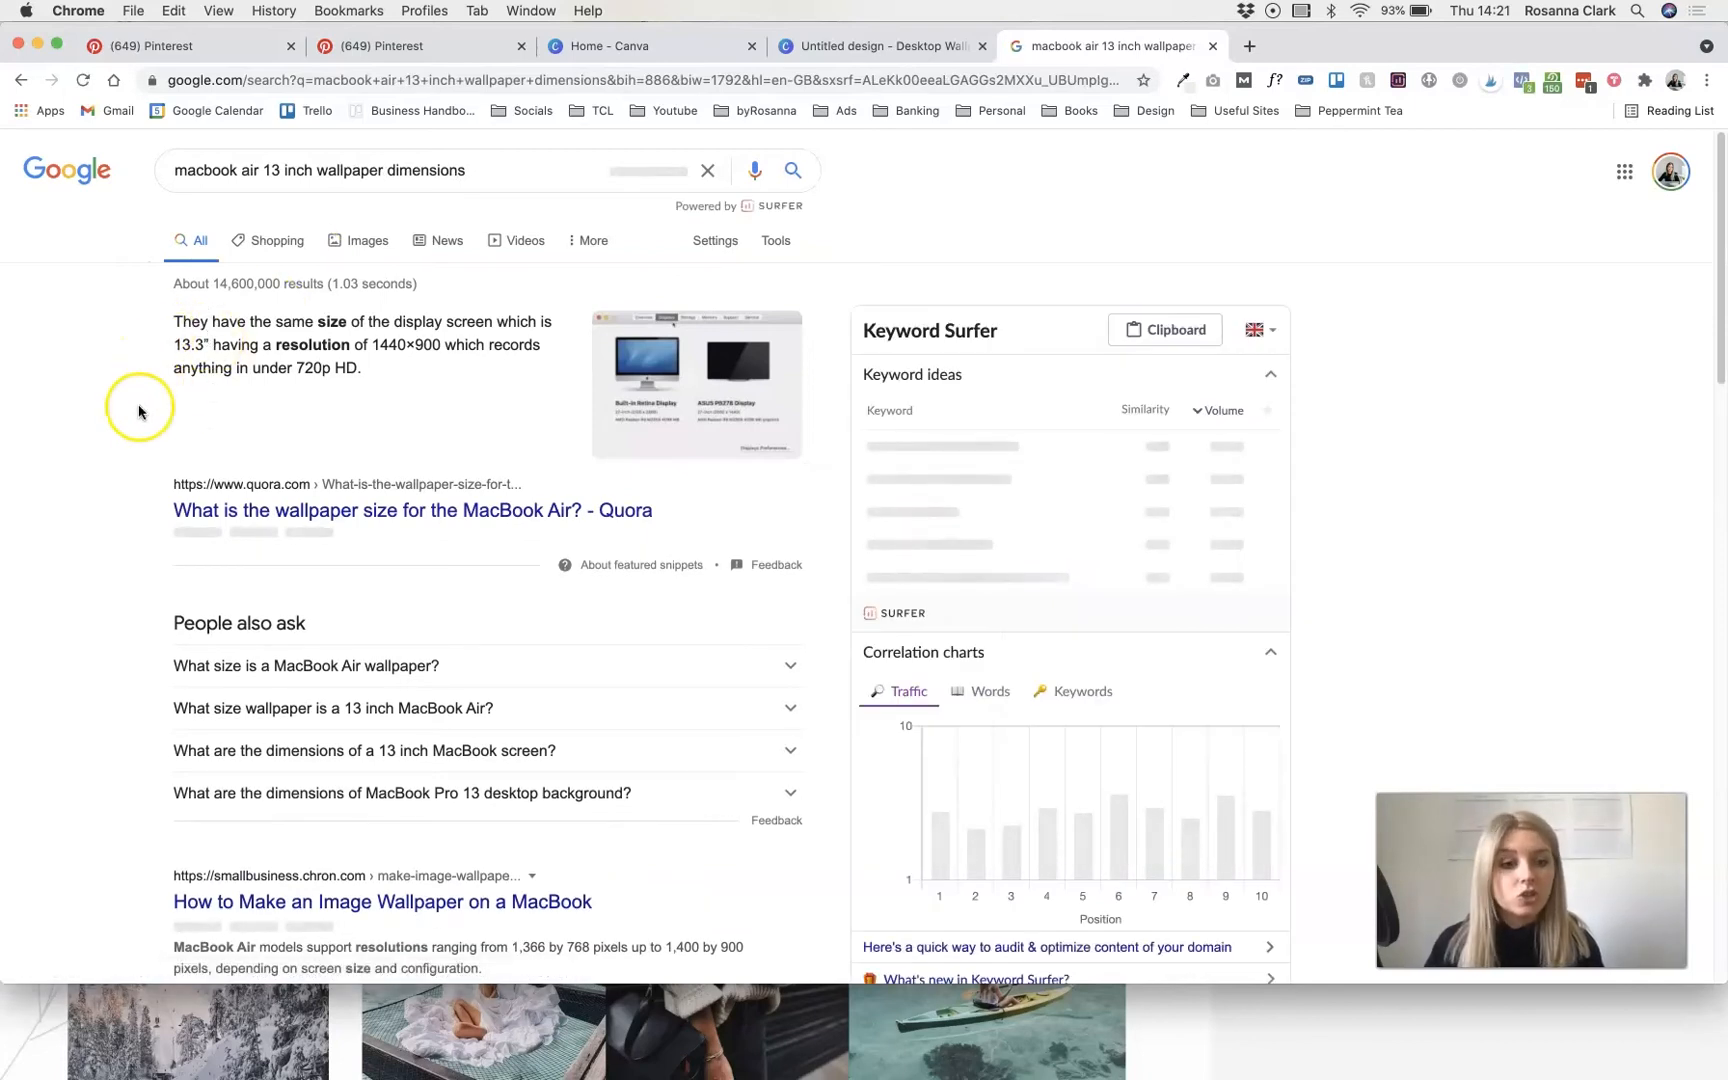
pyautogui.click(876, 45)
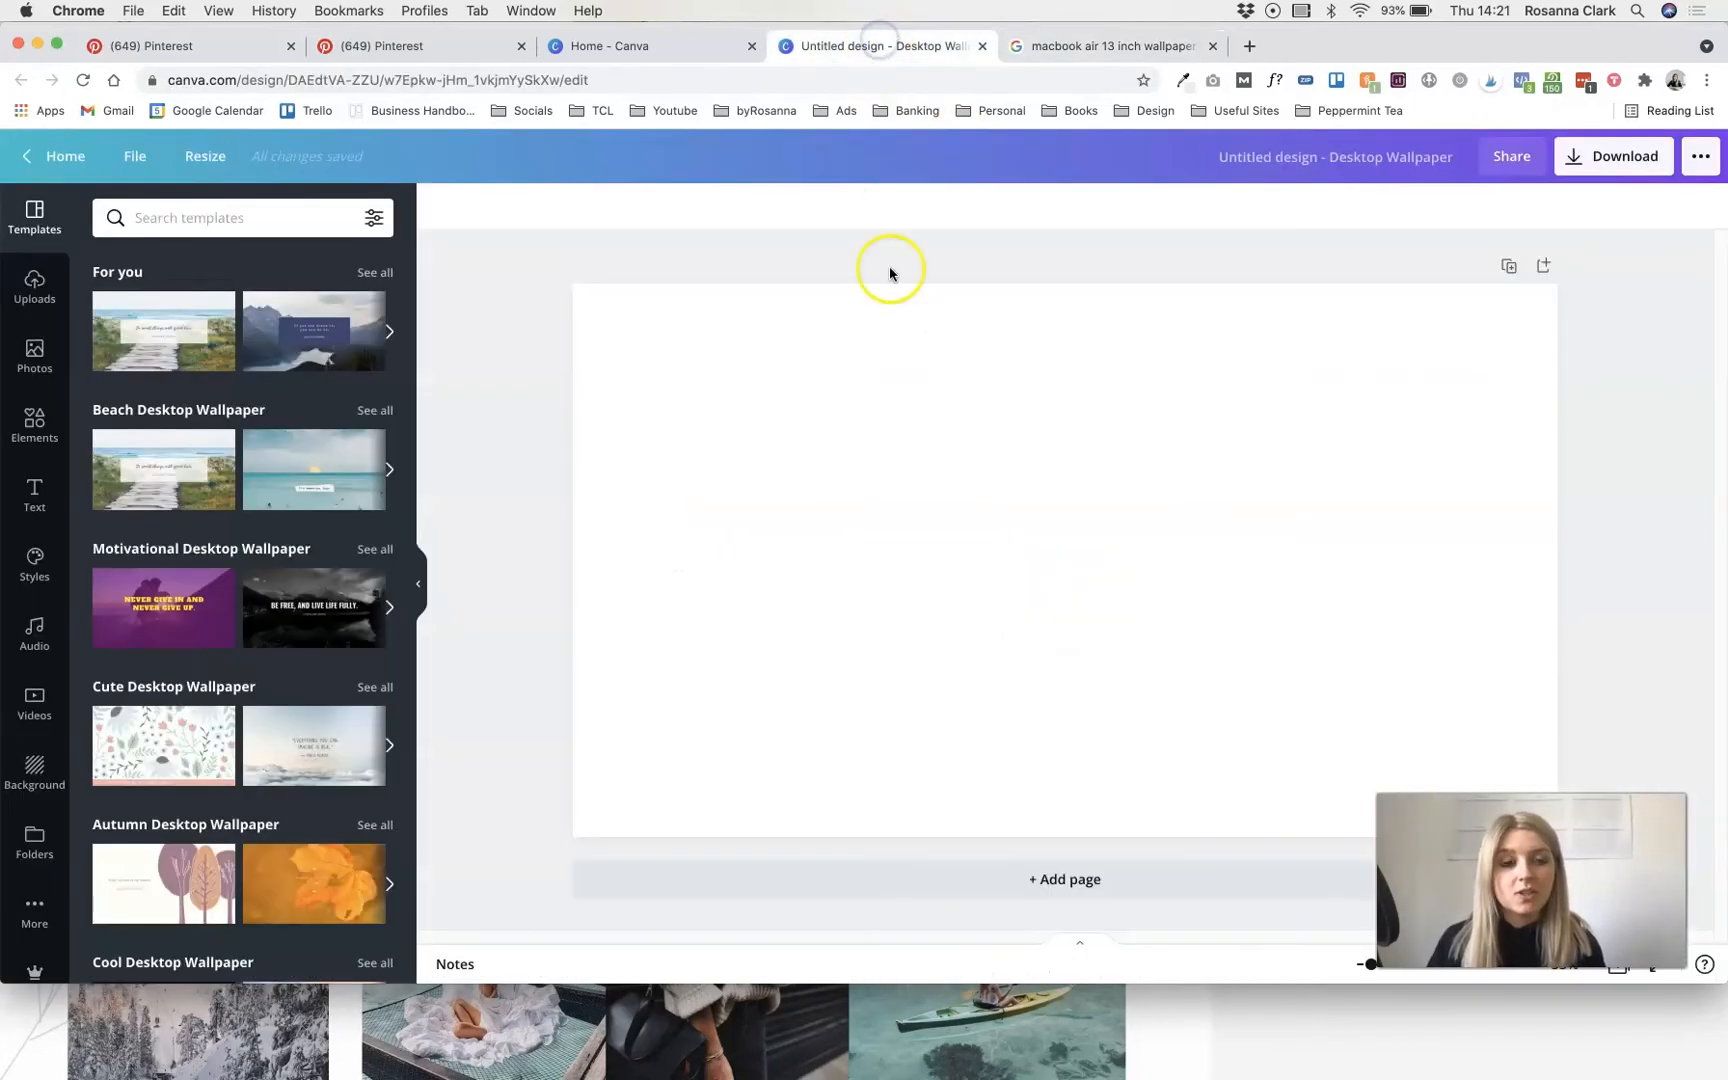
pyautogui.moveTo(372, 218)
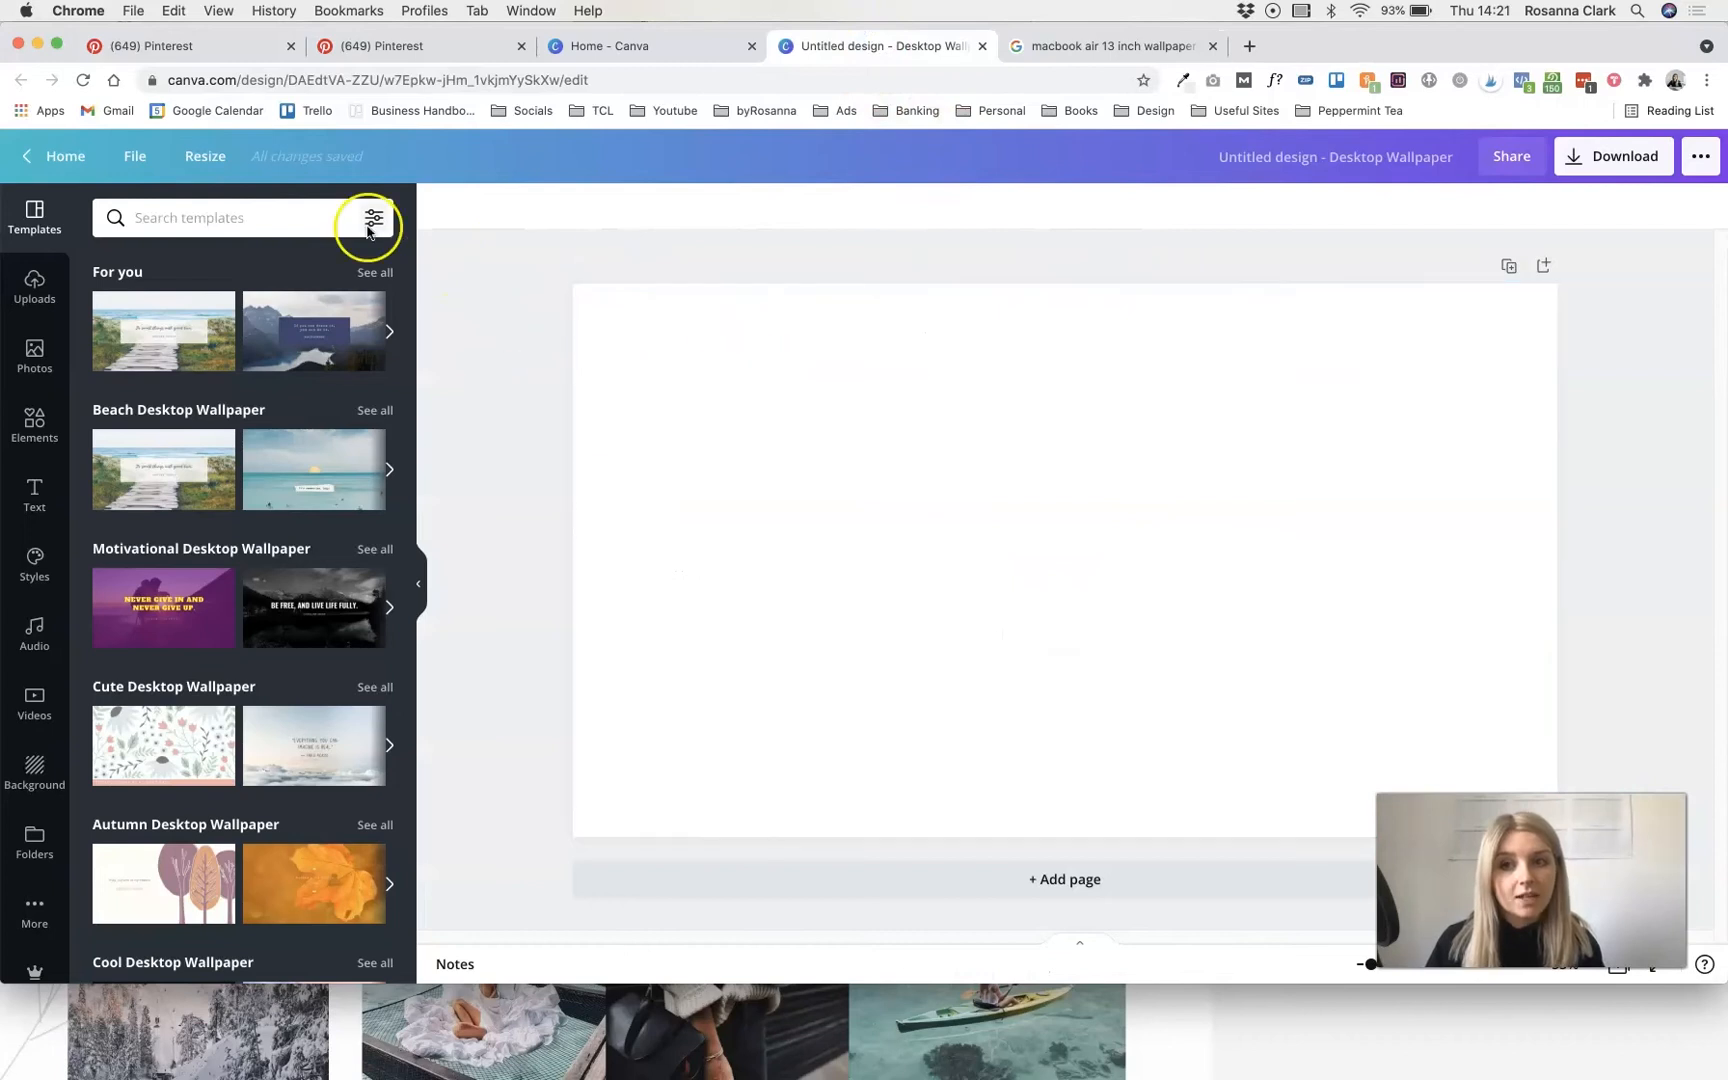
pyautogui.click(134, 155)
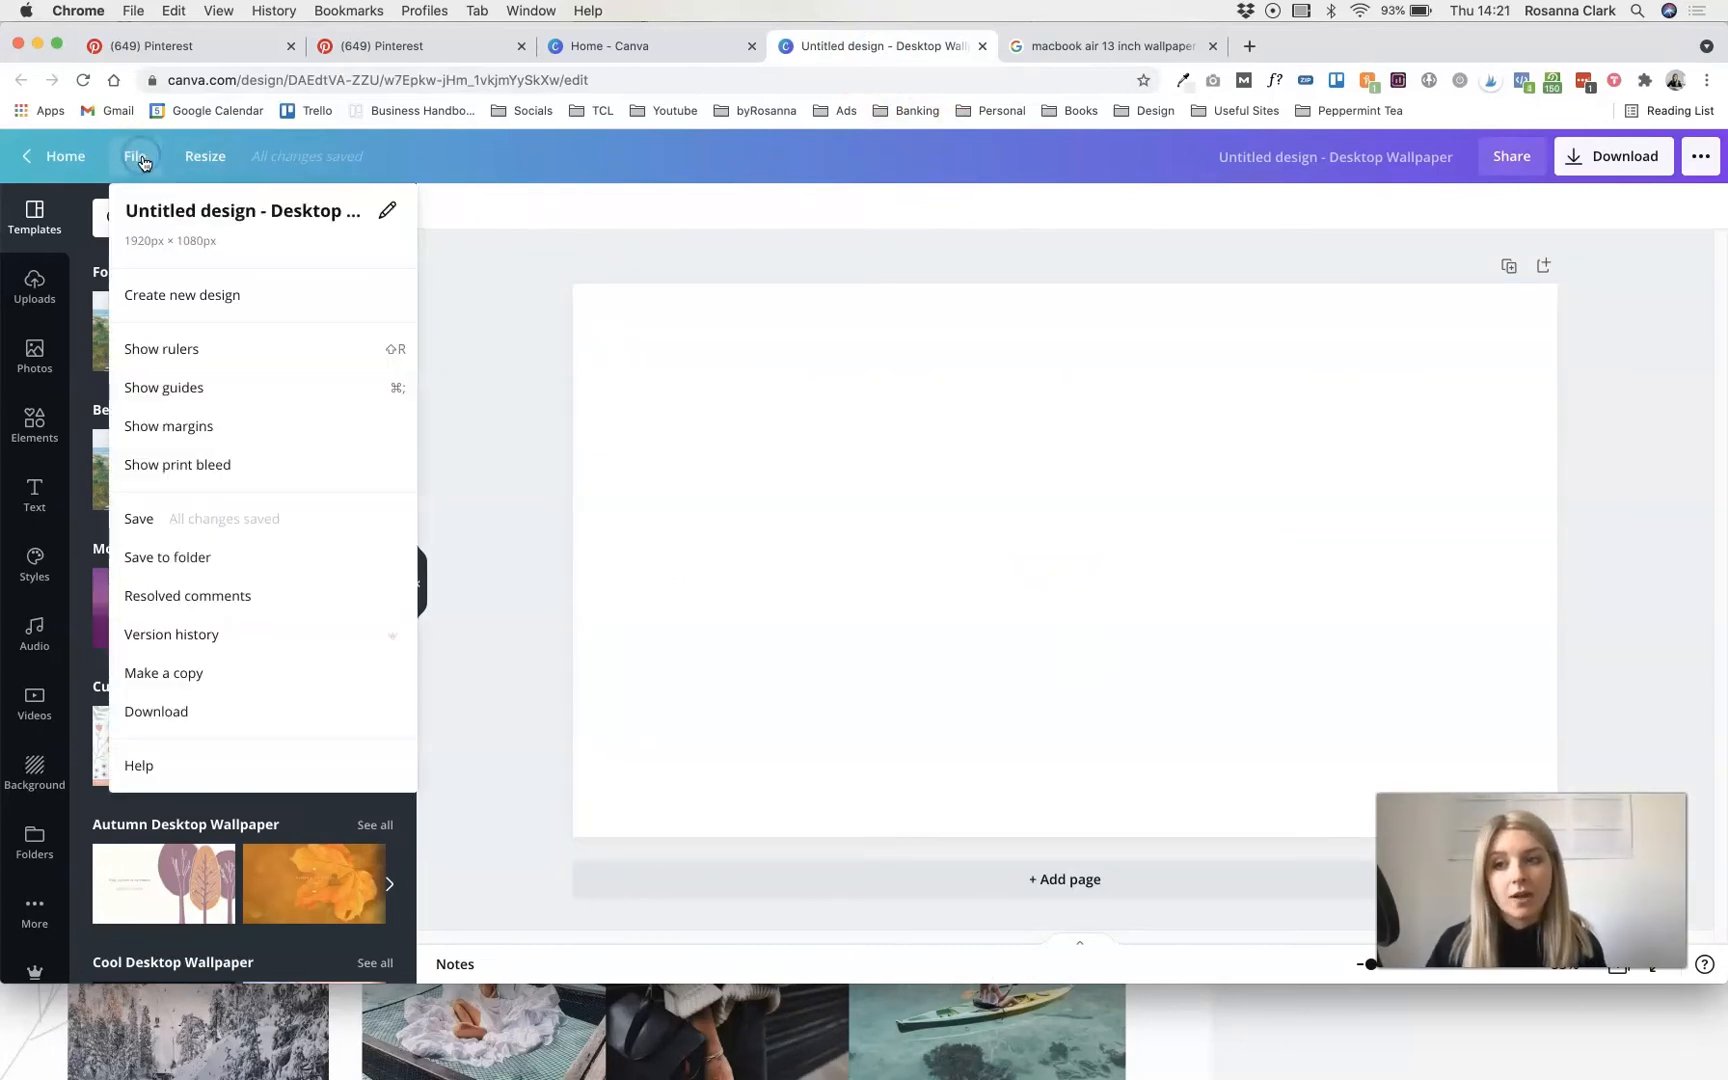
pyautogui.moveTo(224, 244)
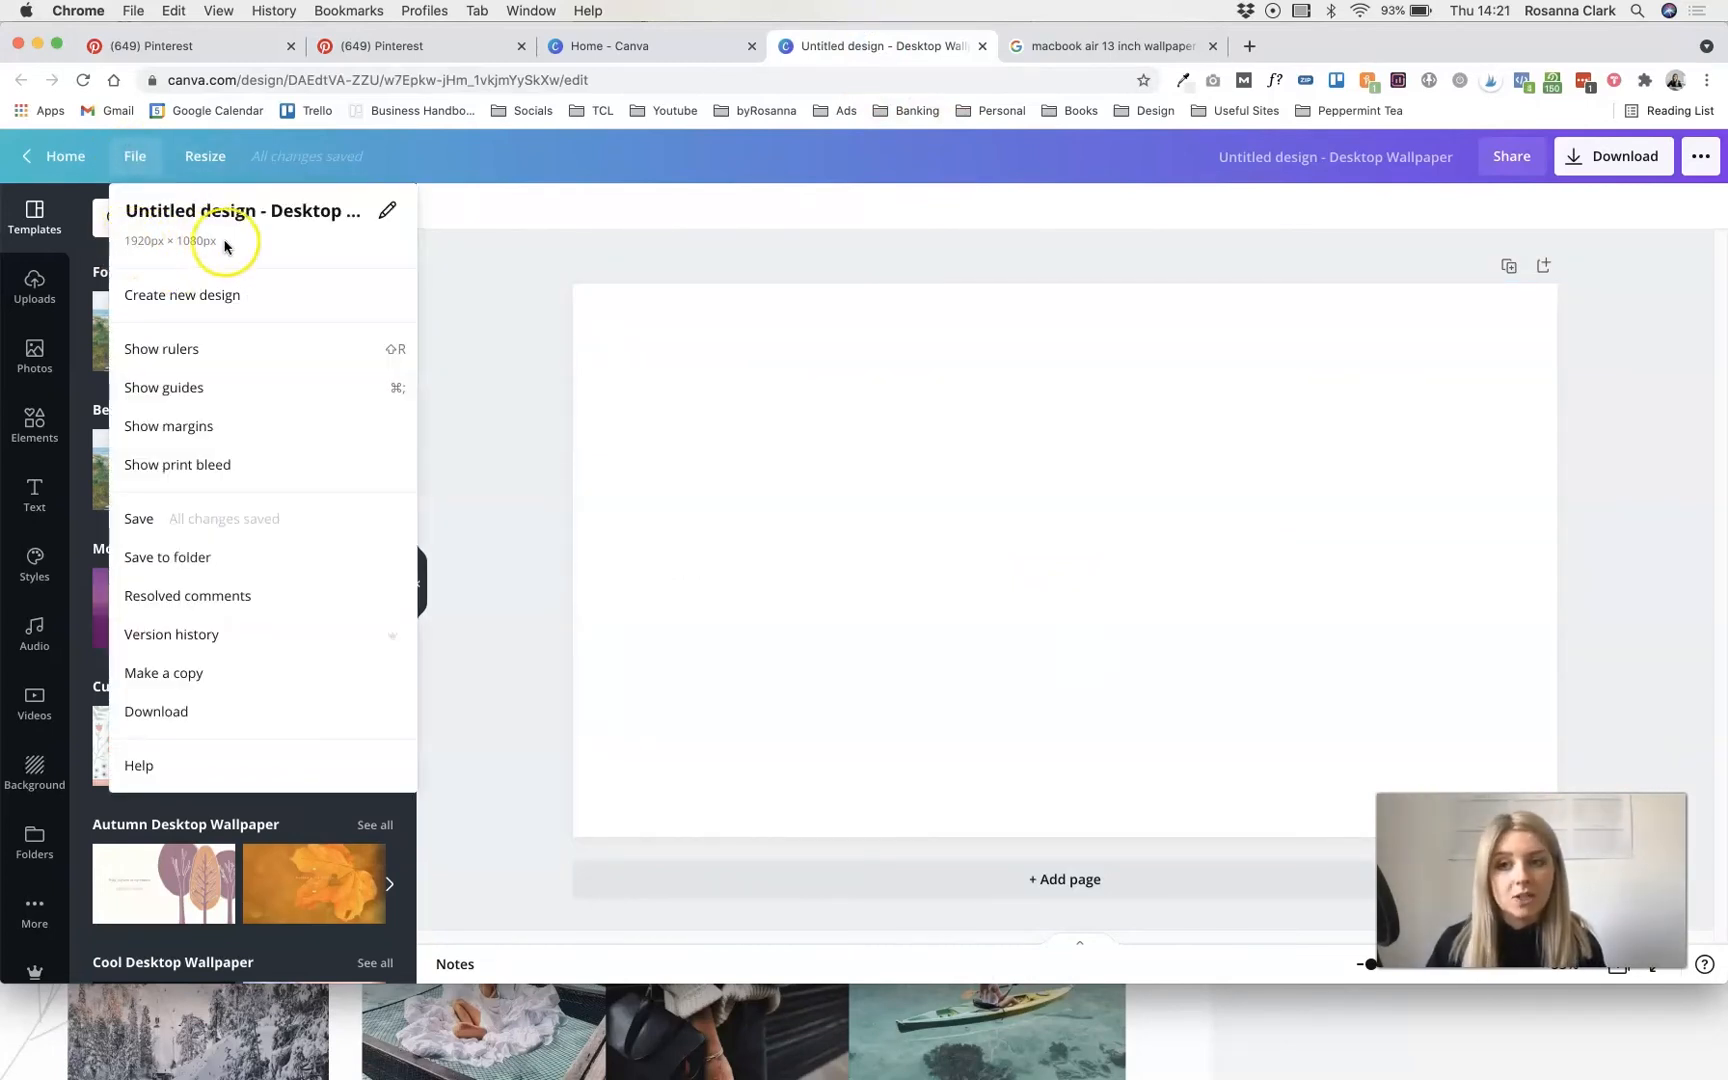
pyautogui.moveTo(720, 246)
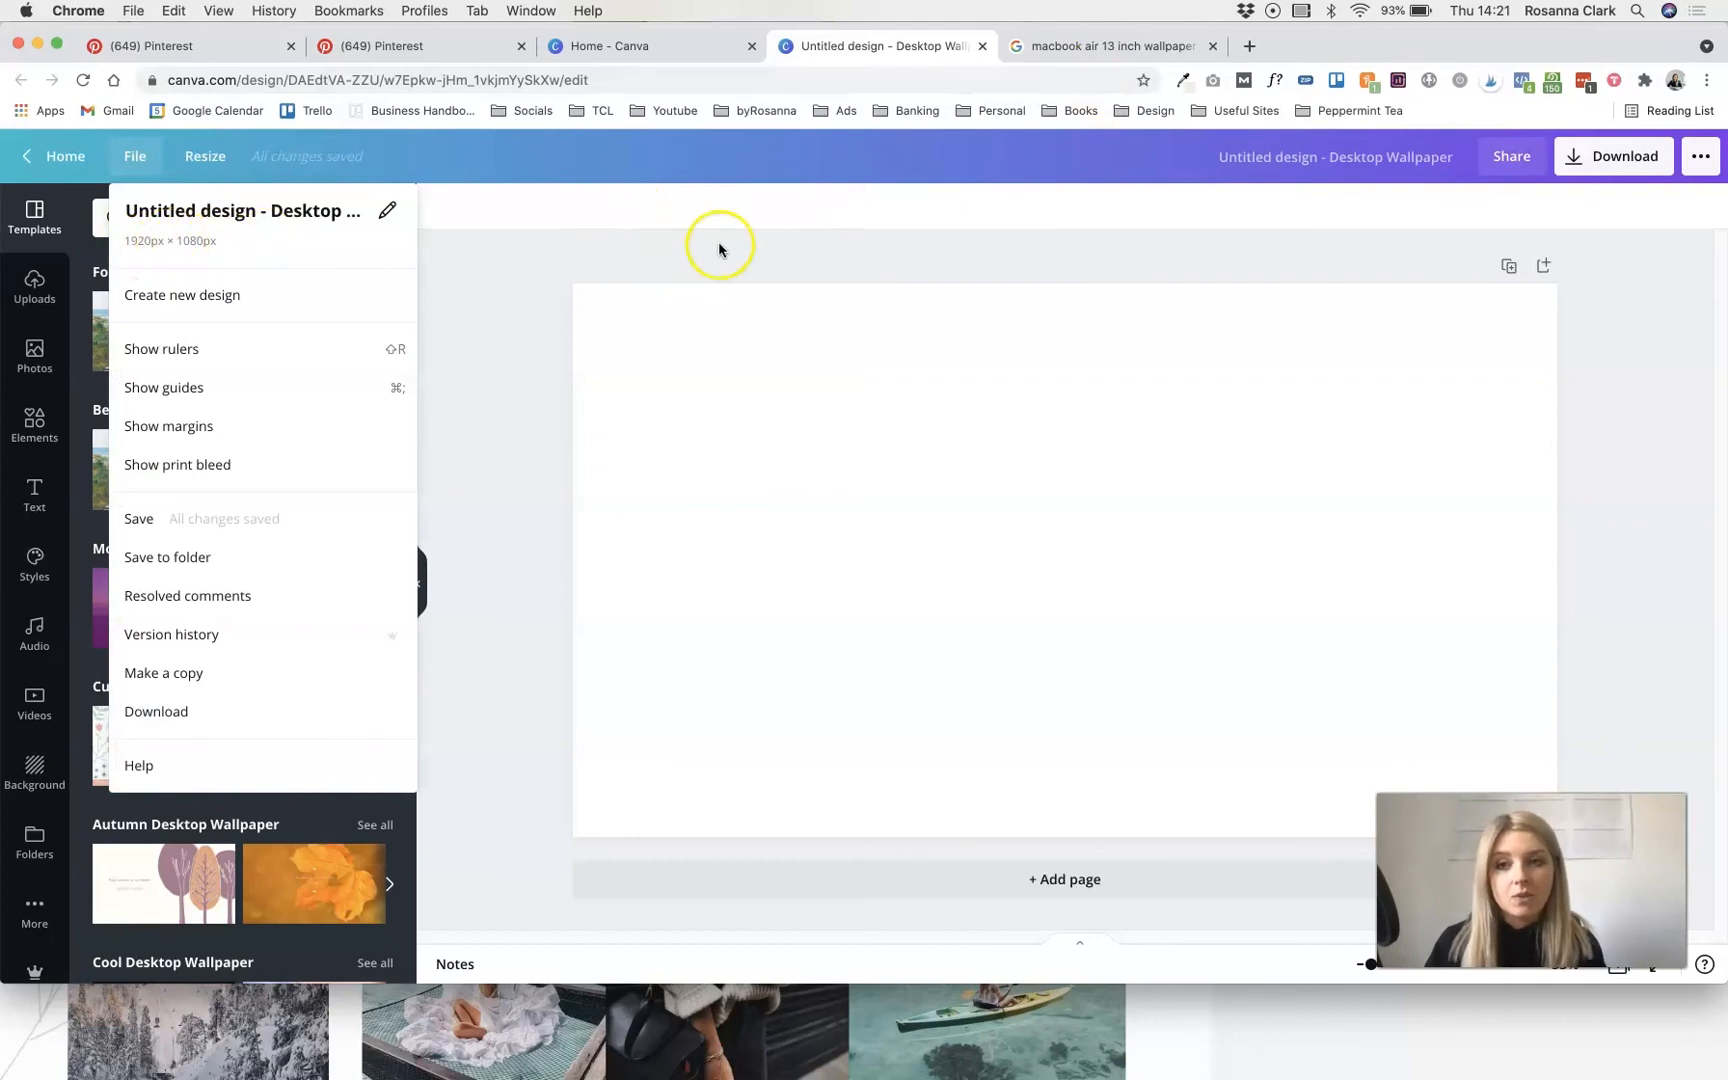
pyautogui.click(1108, 45)
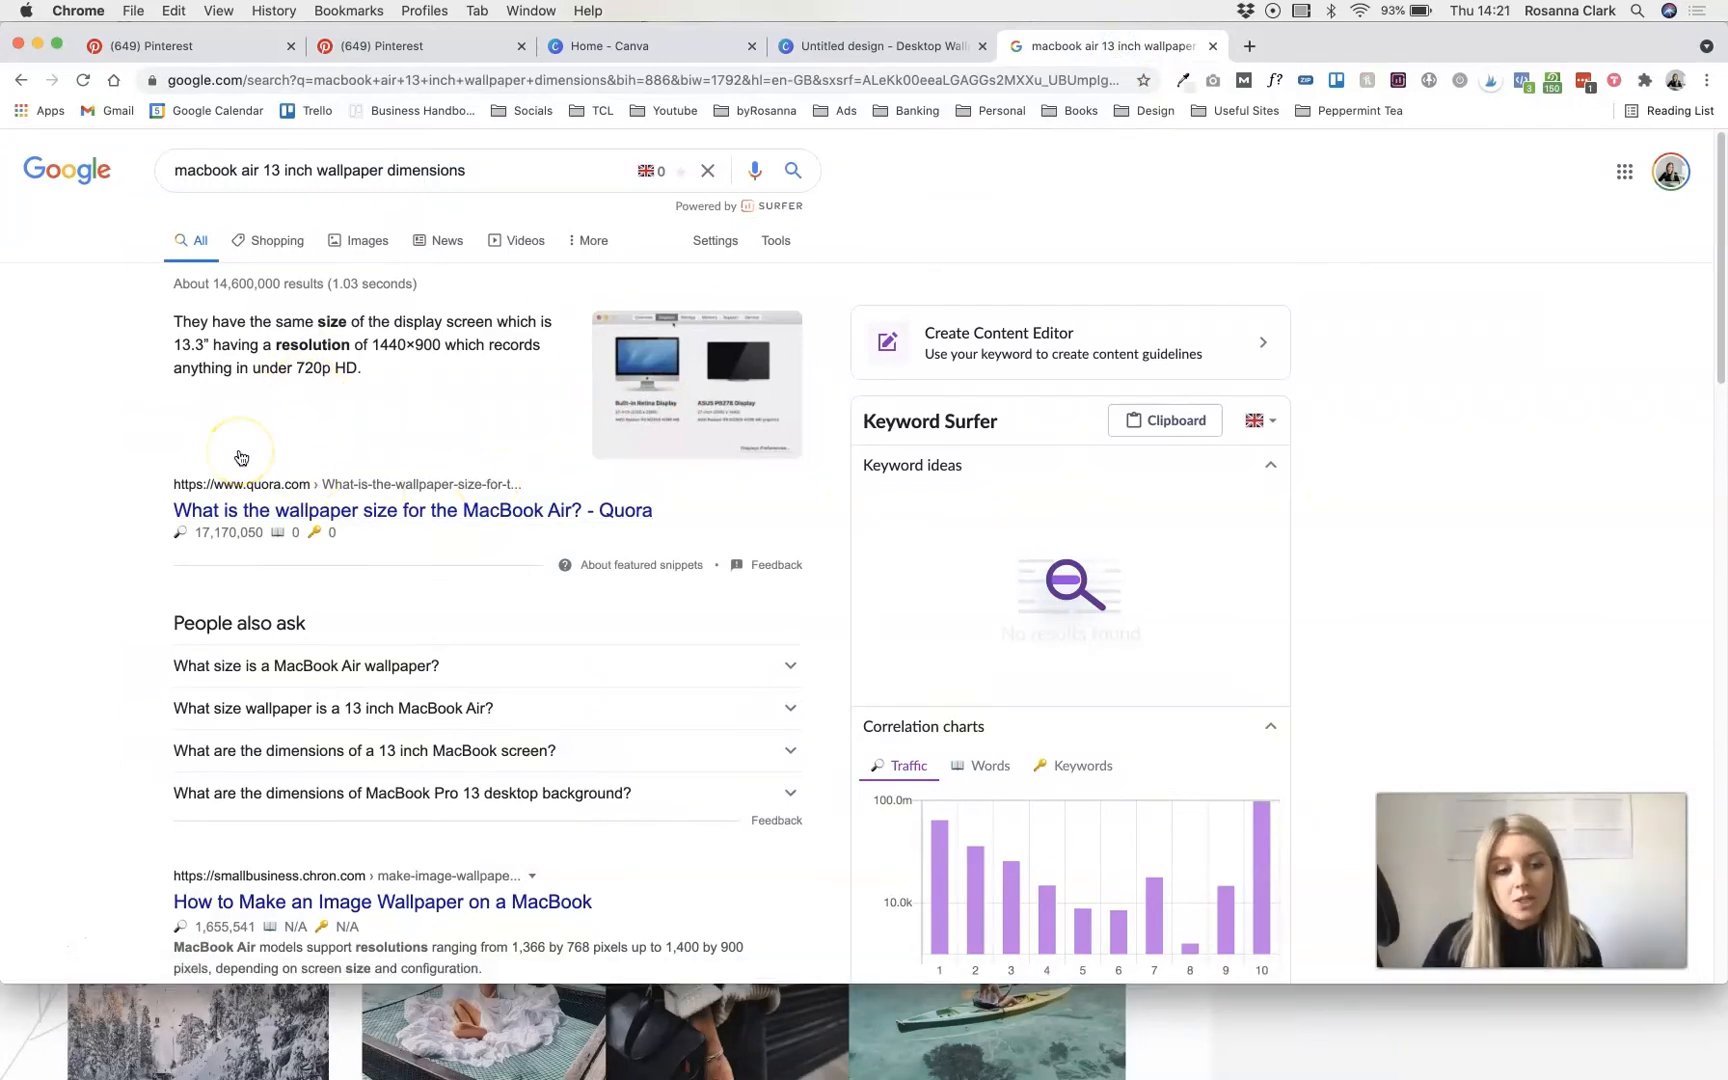
pyautogui.moveTo(847, 68)
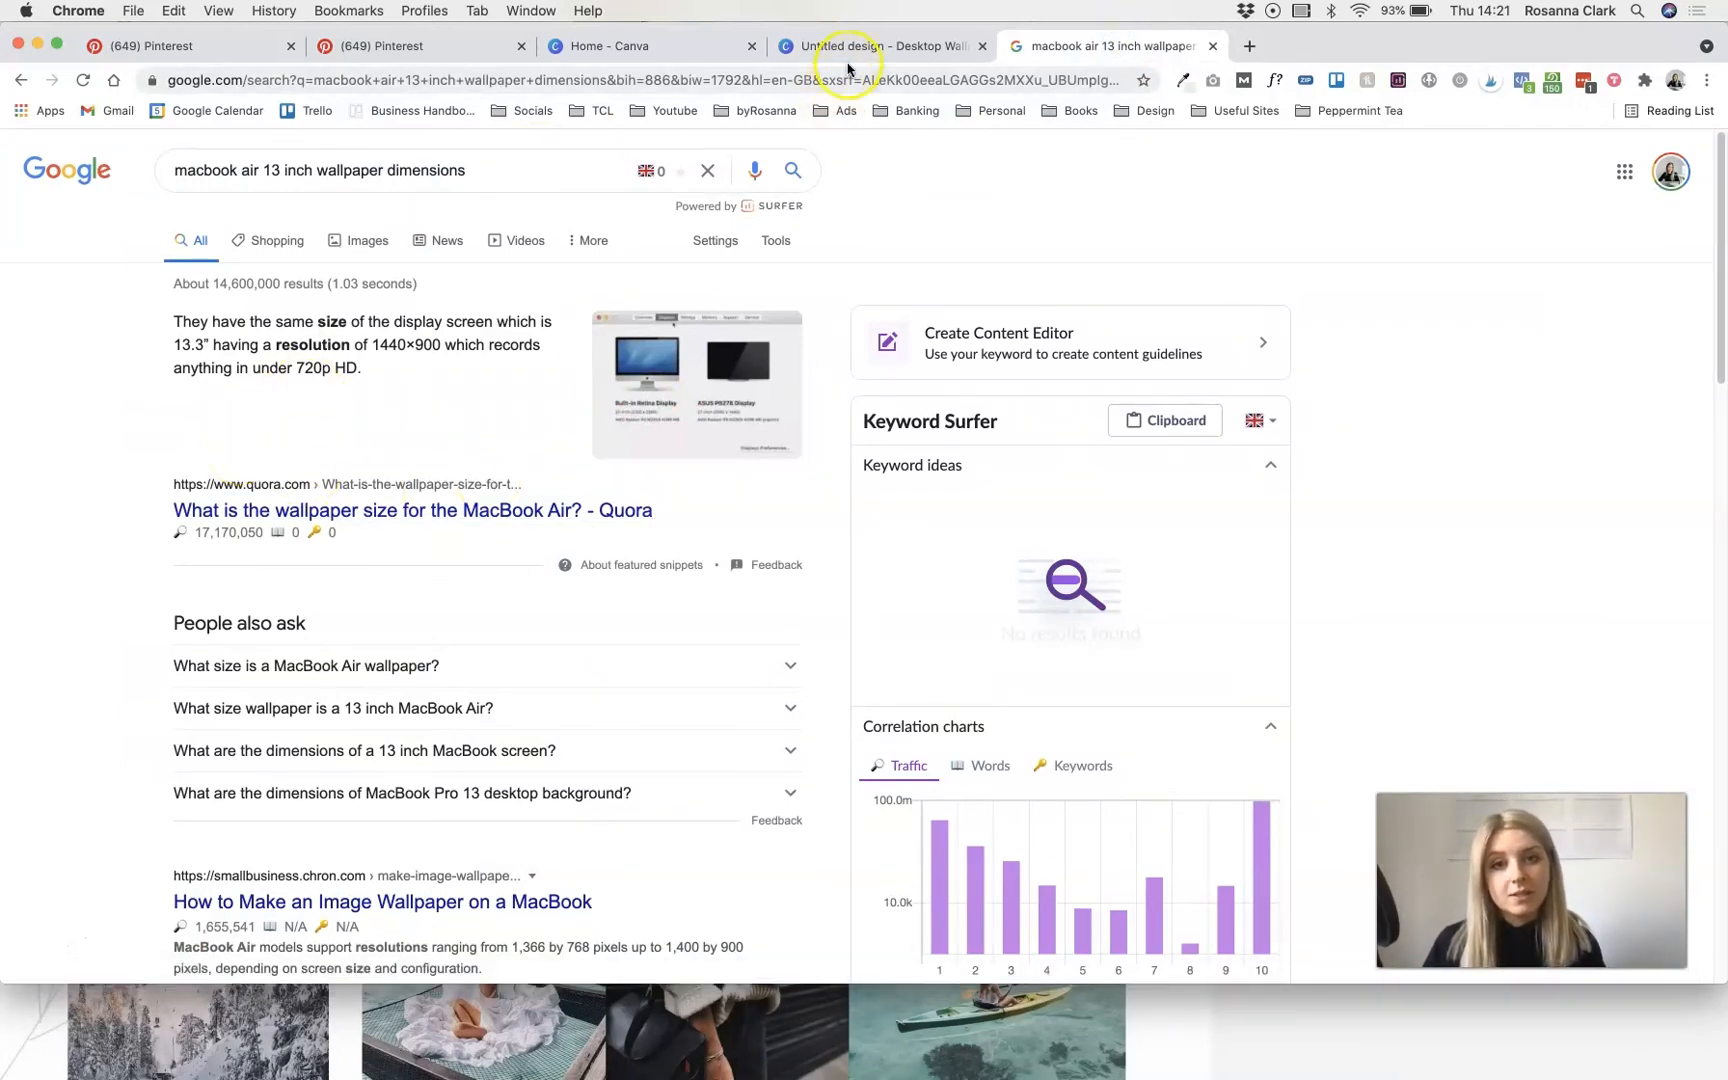
pyautogui.click(623, 45)
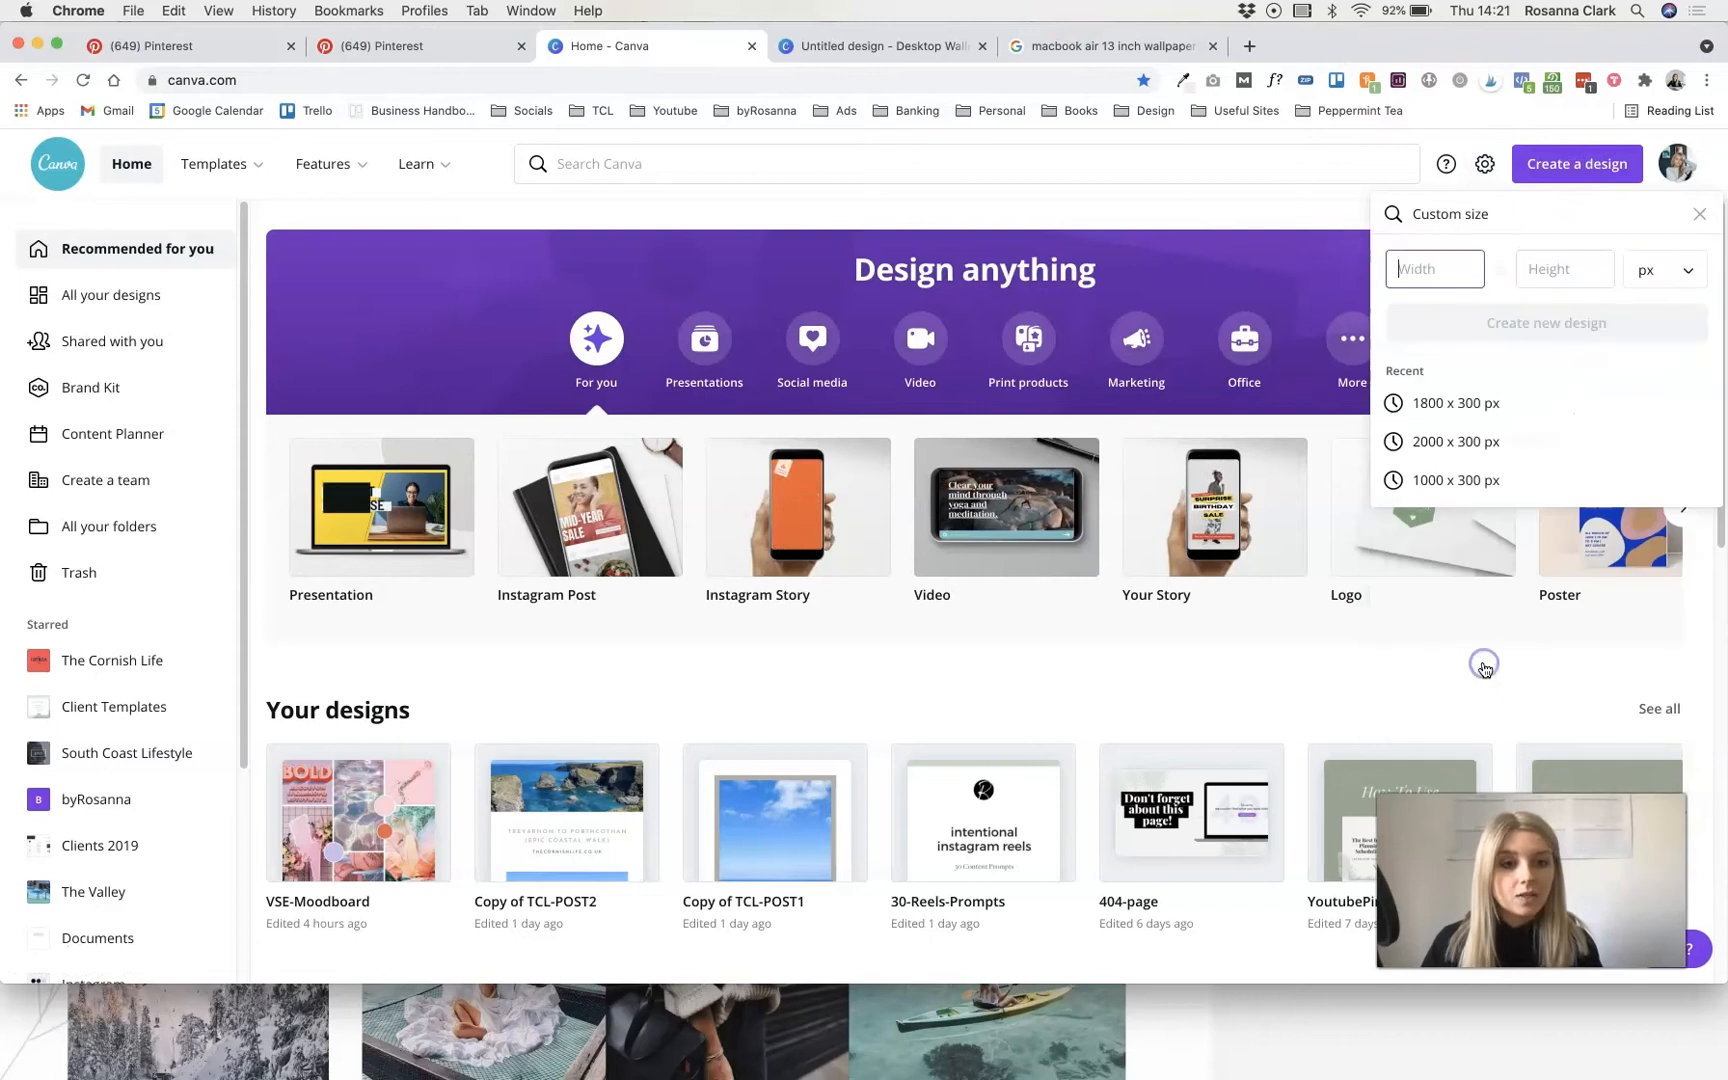
pyautogui.click(1434, 268)
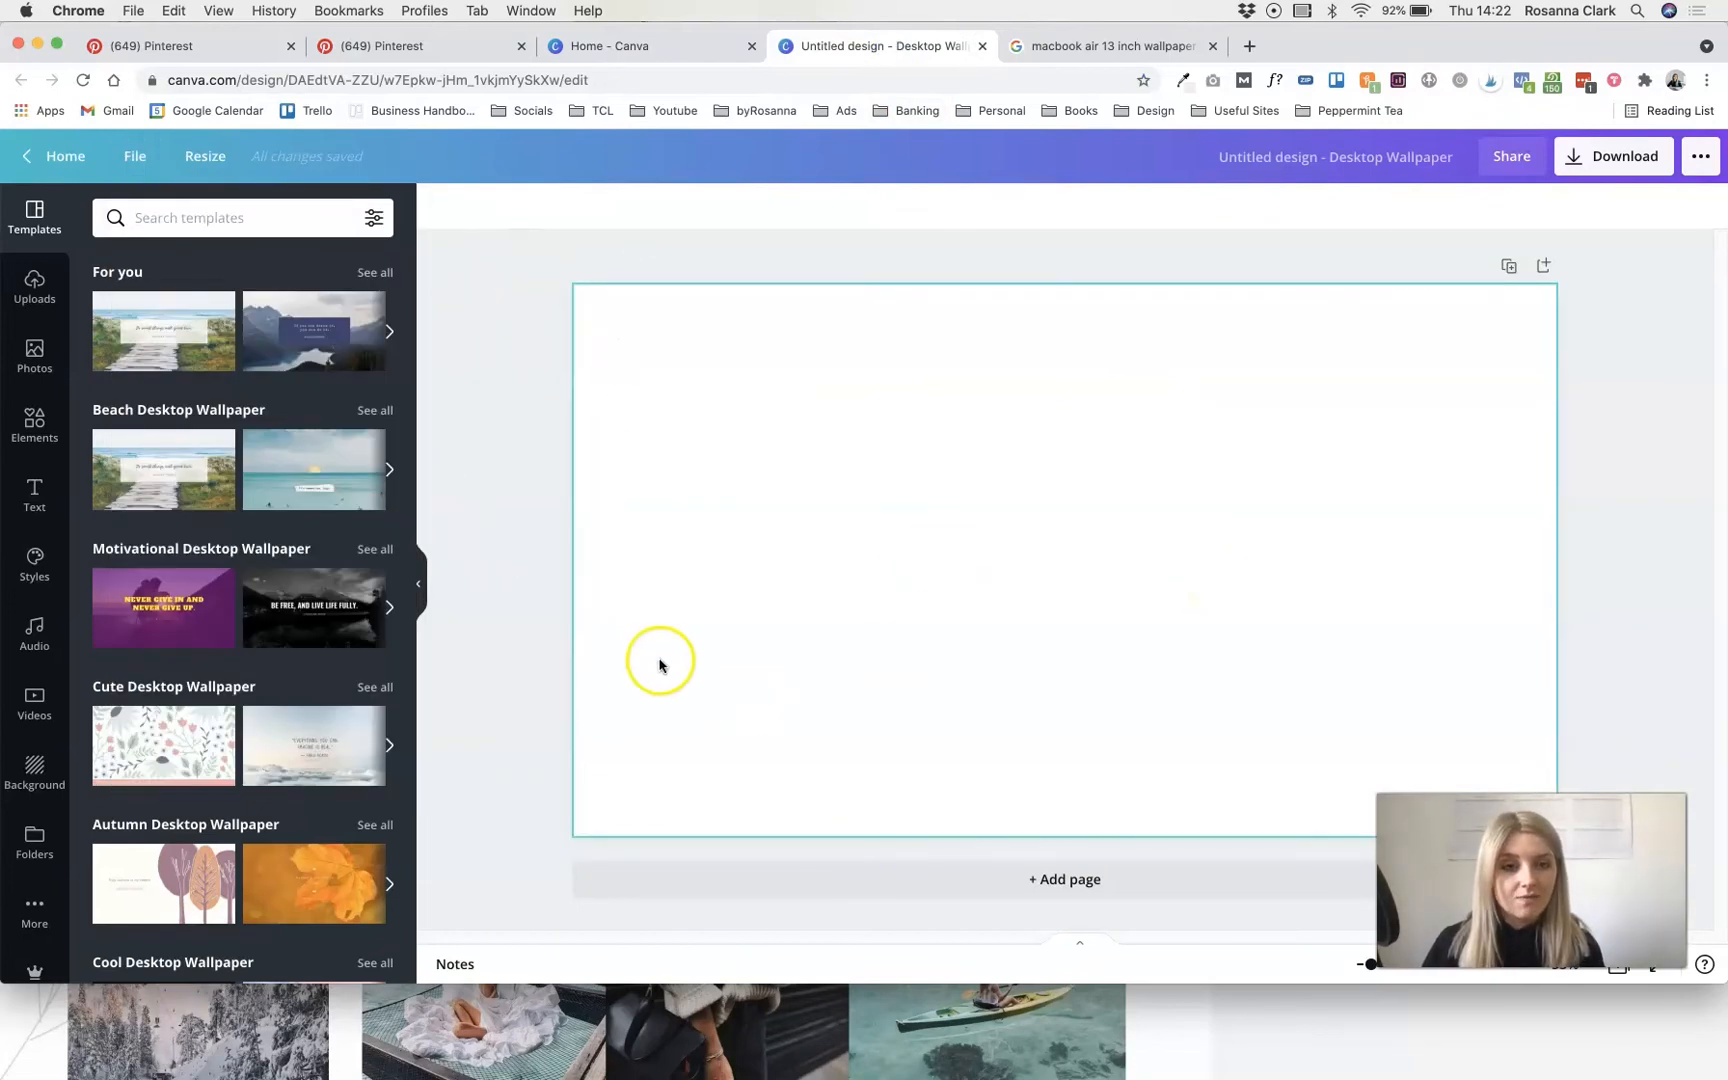
# - Save a Vision Board 2021 pin image as a JPEG into Desktop > Vision Board Video
pyautogui.click(187, 46)
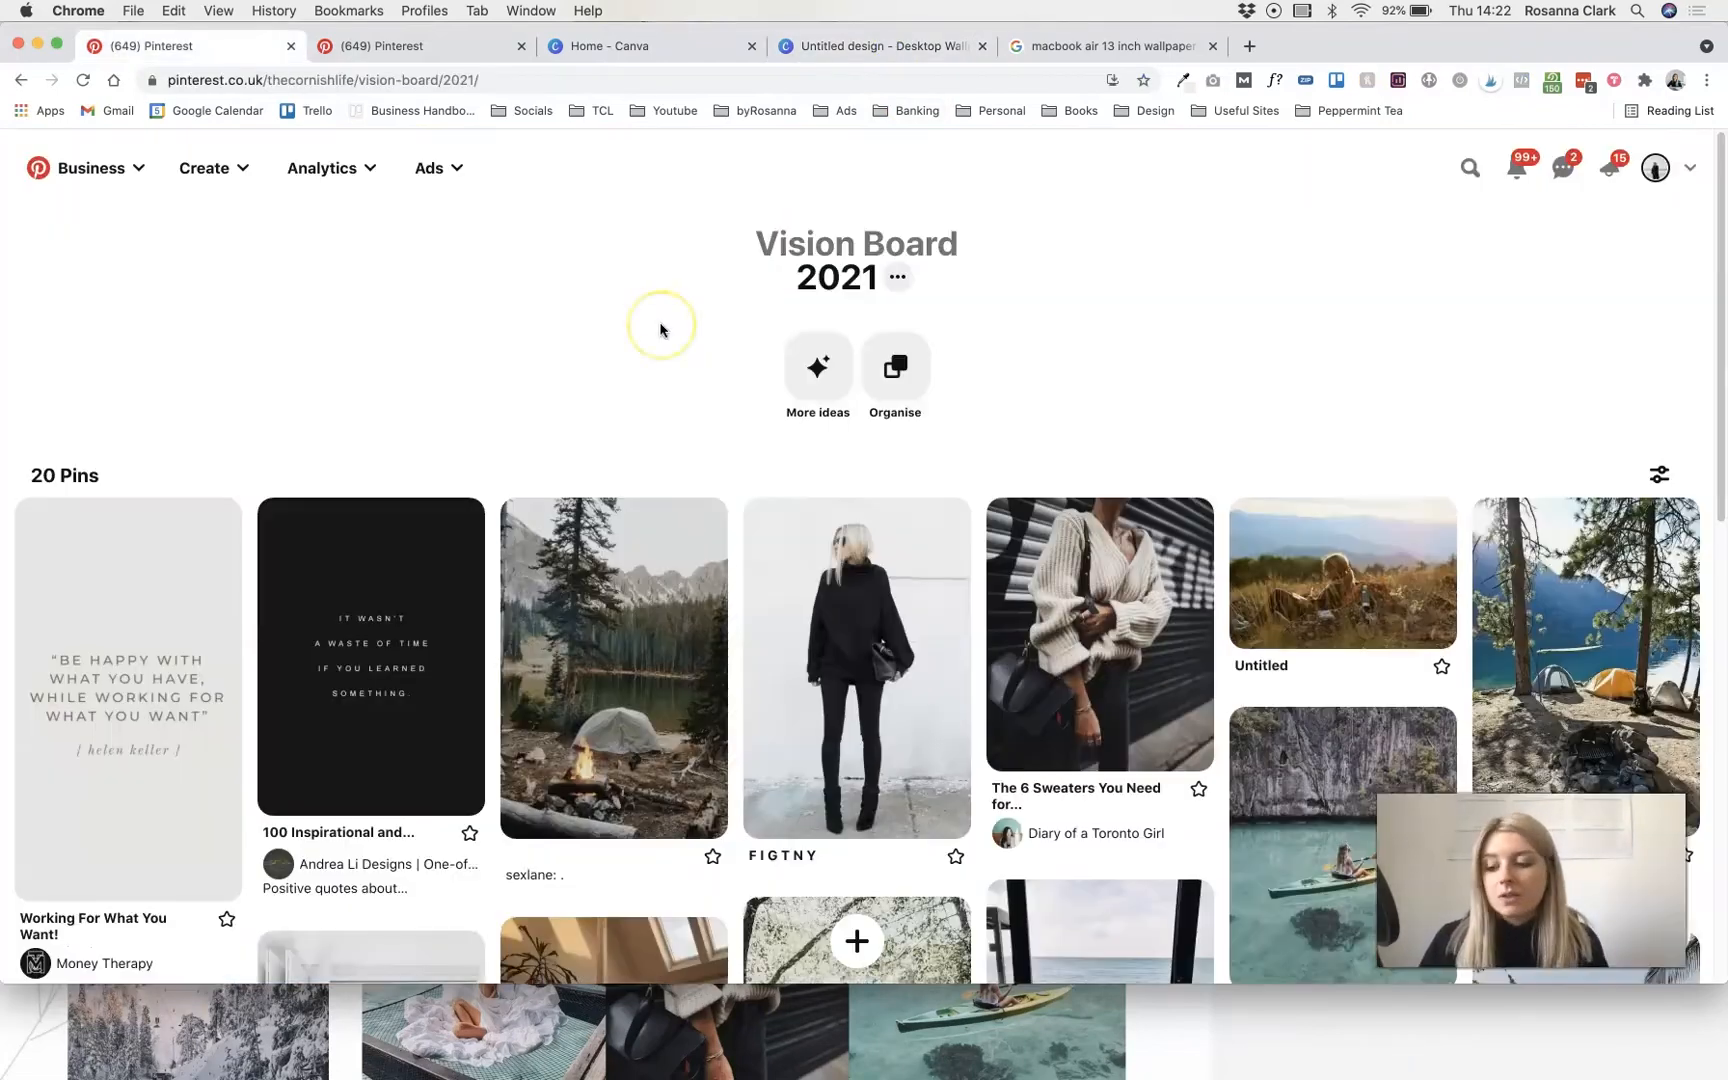
pyautogui.scroll(-3)
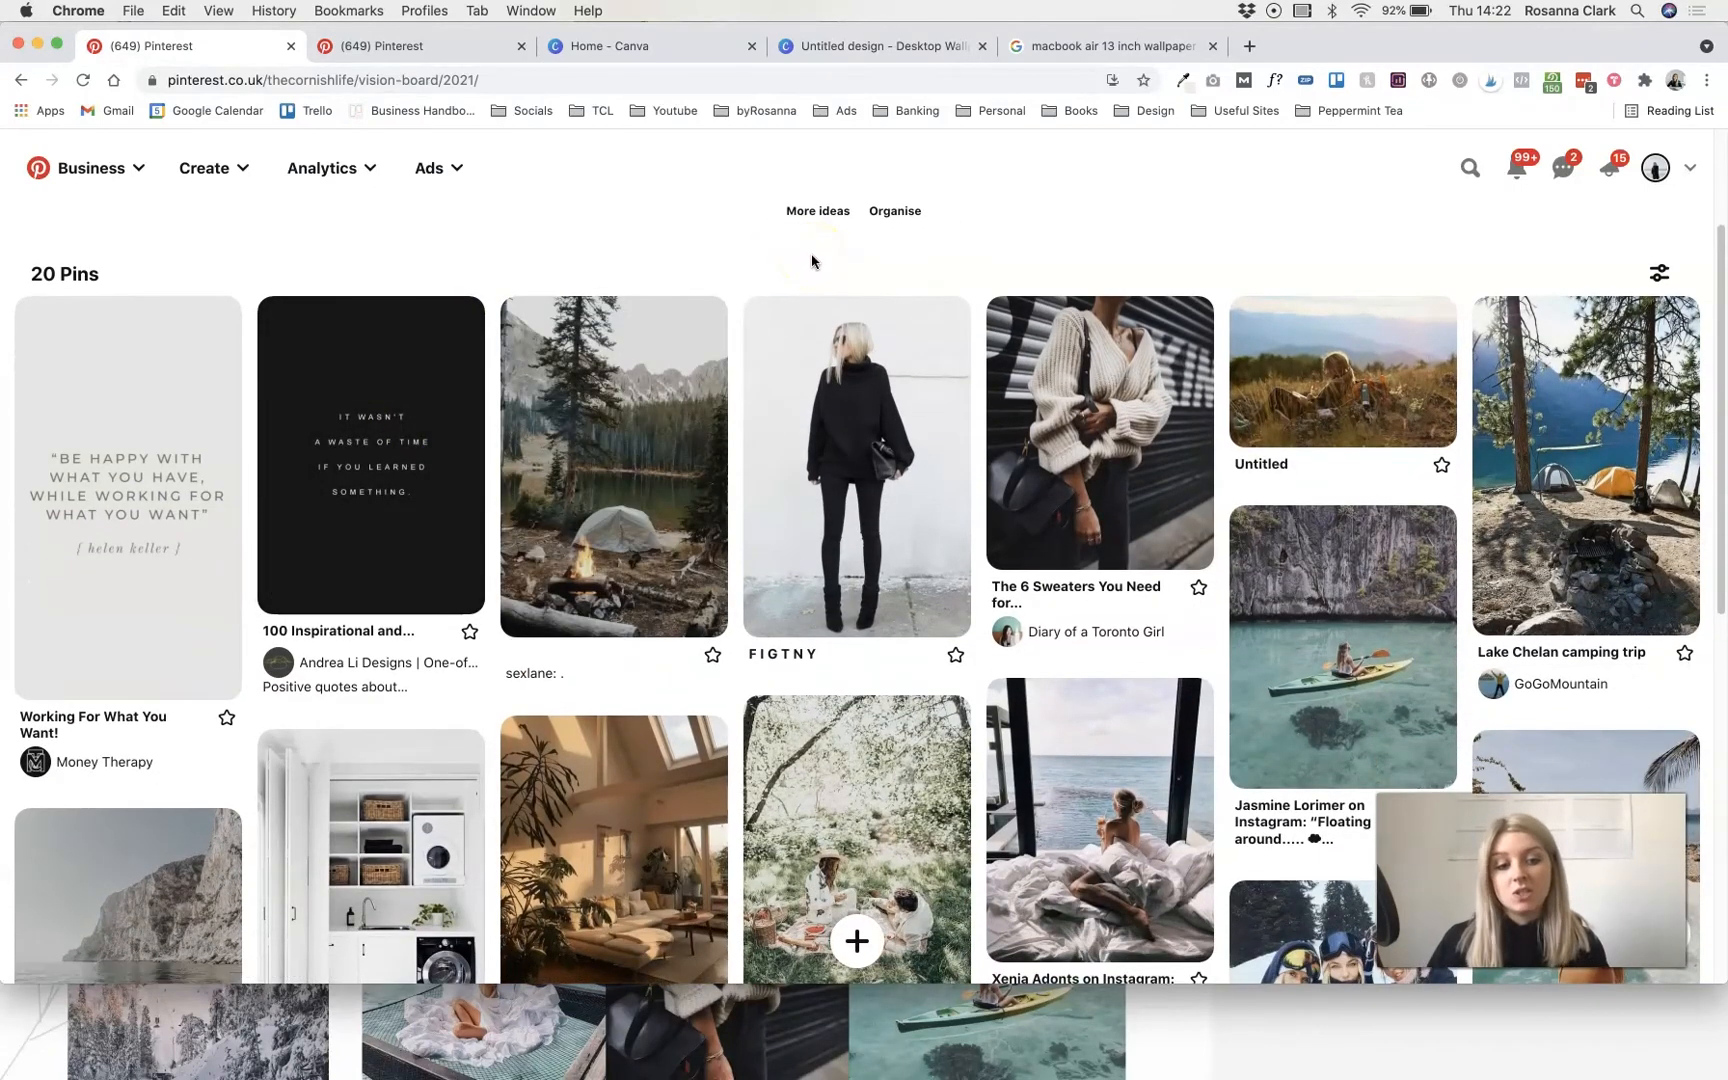
pyautogui.rightClick(397, 441)
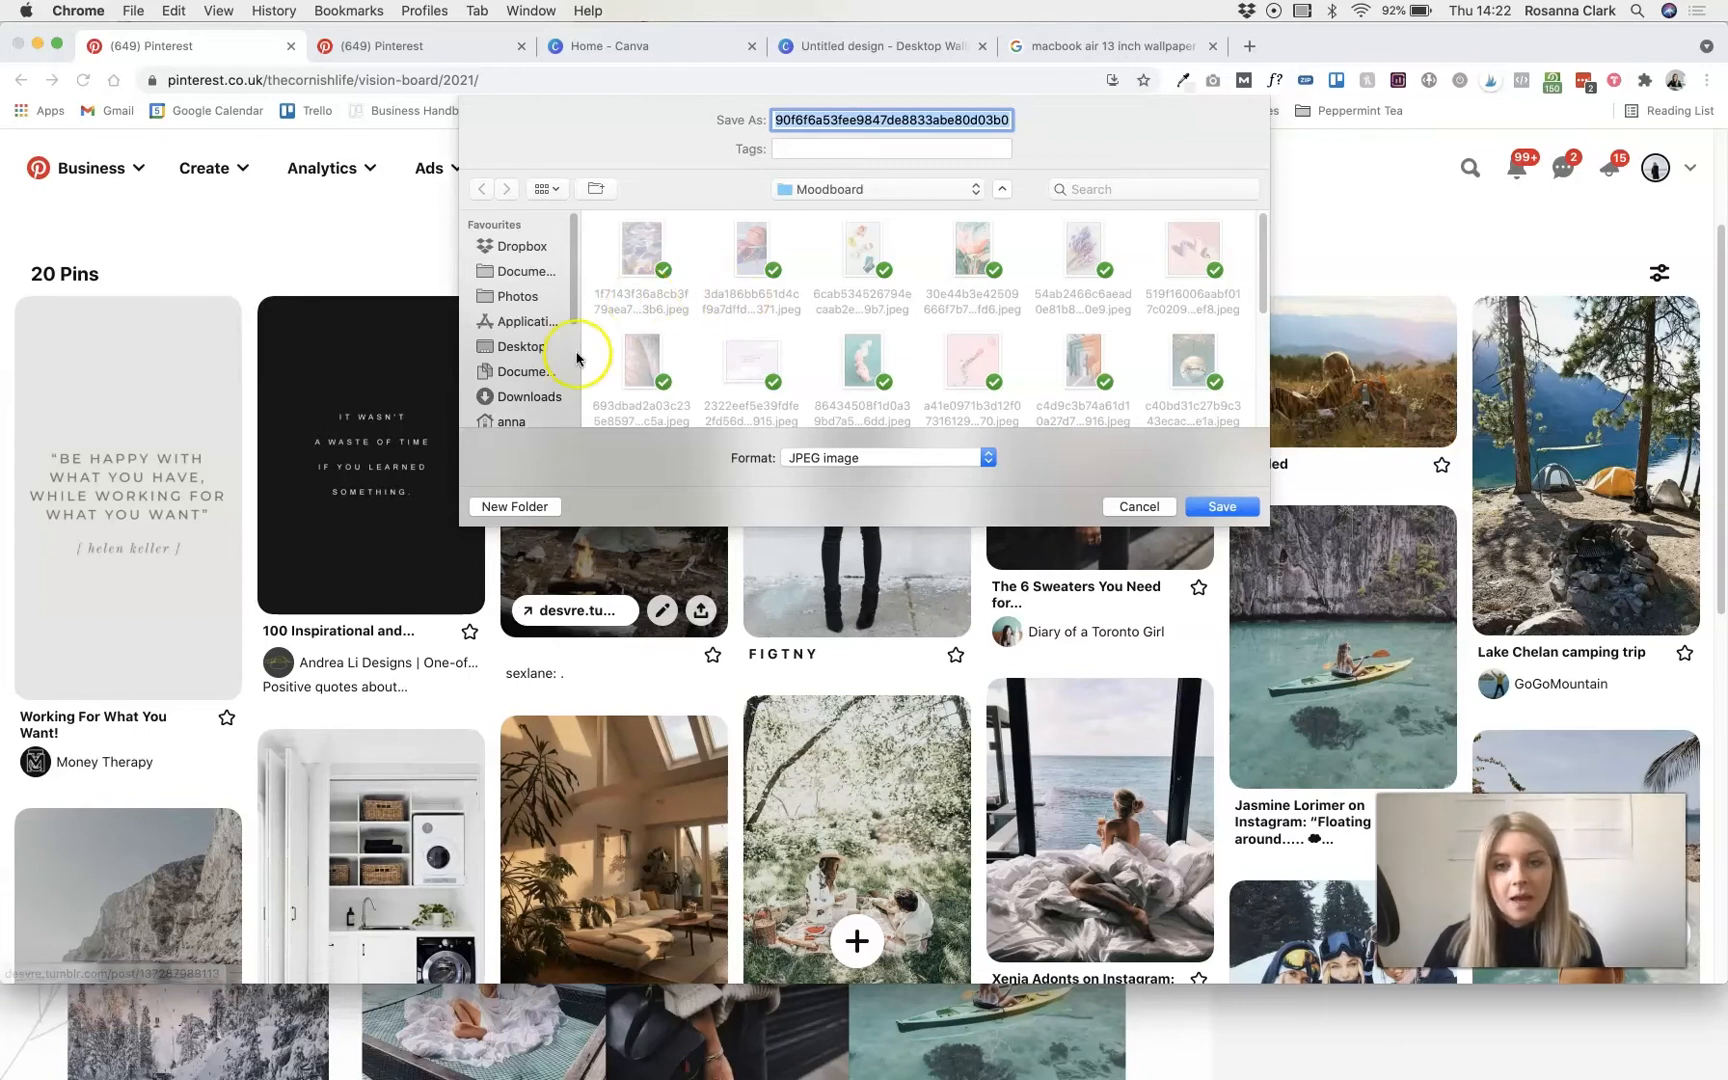
pyautogui.click(518, 346)
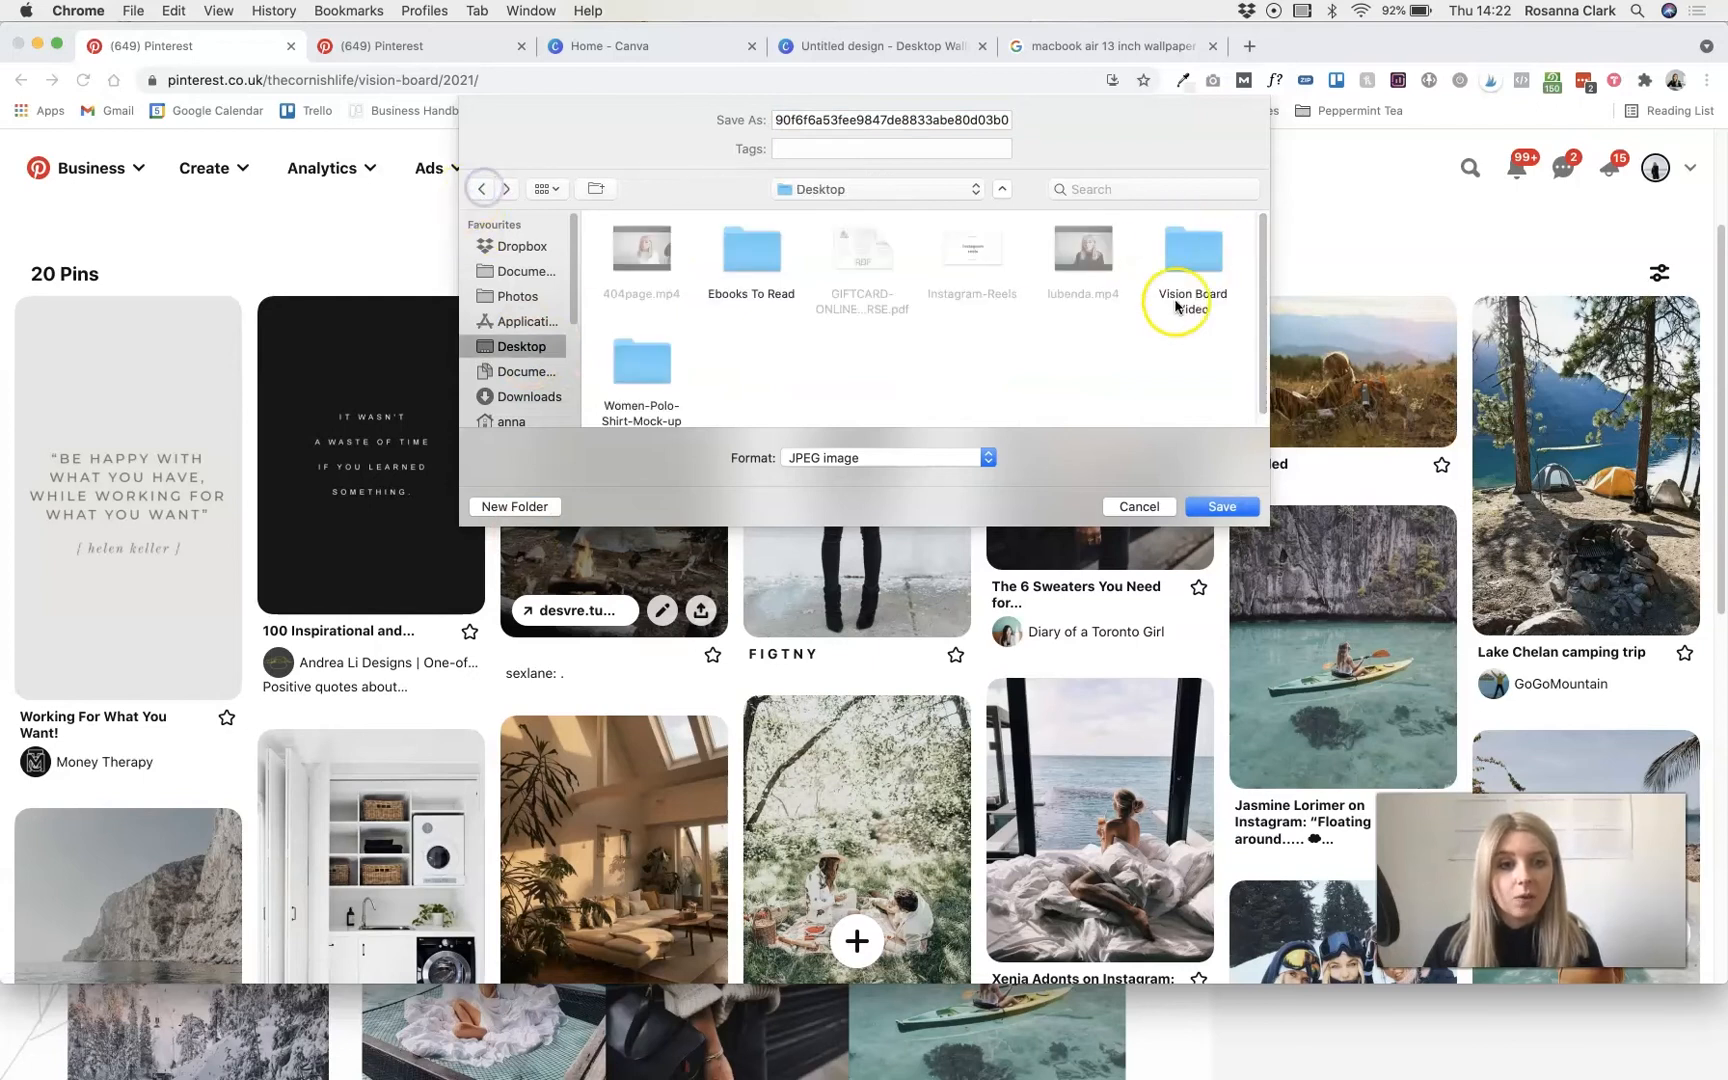
pyautogui.doubleClick(1190, 251)
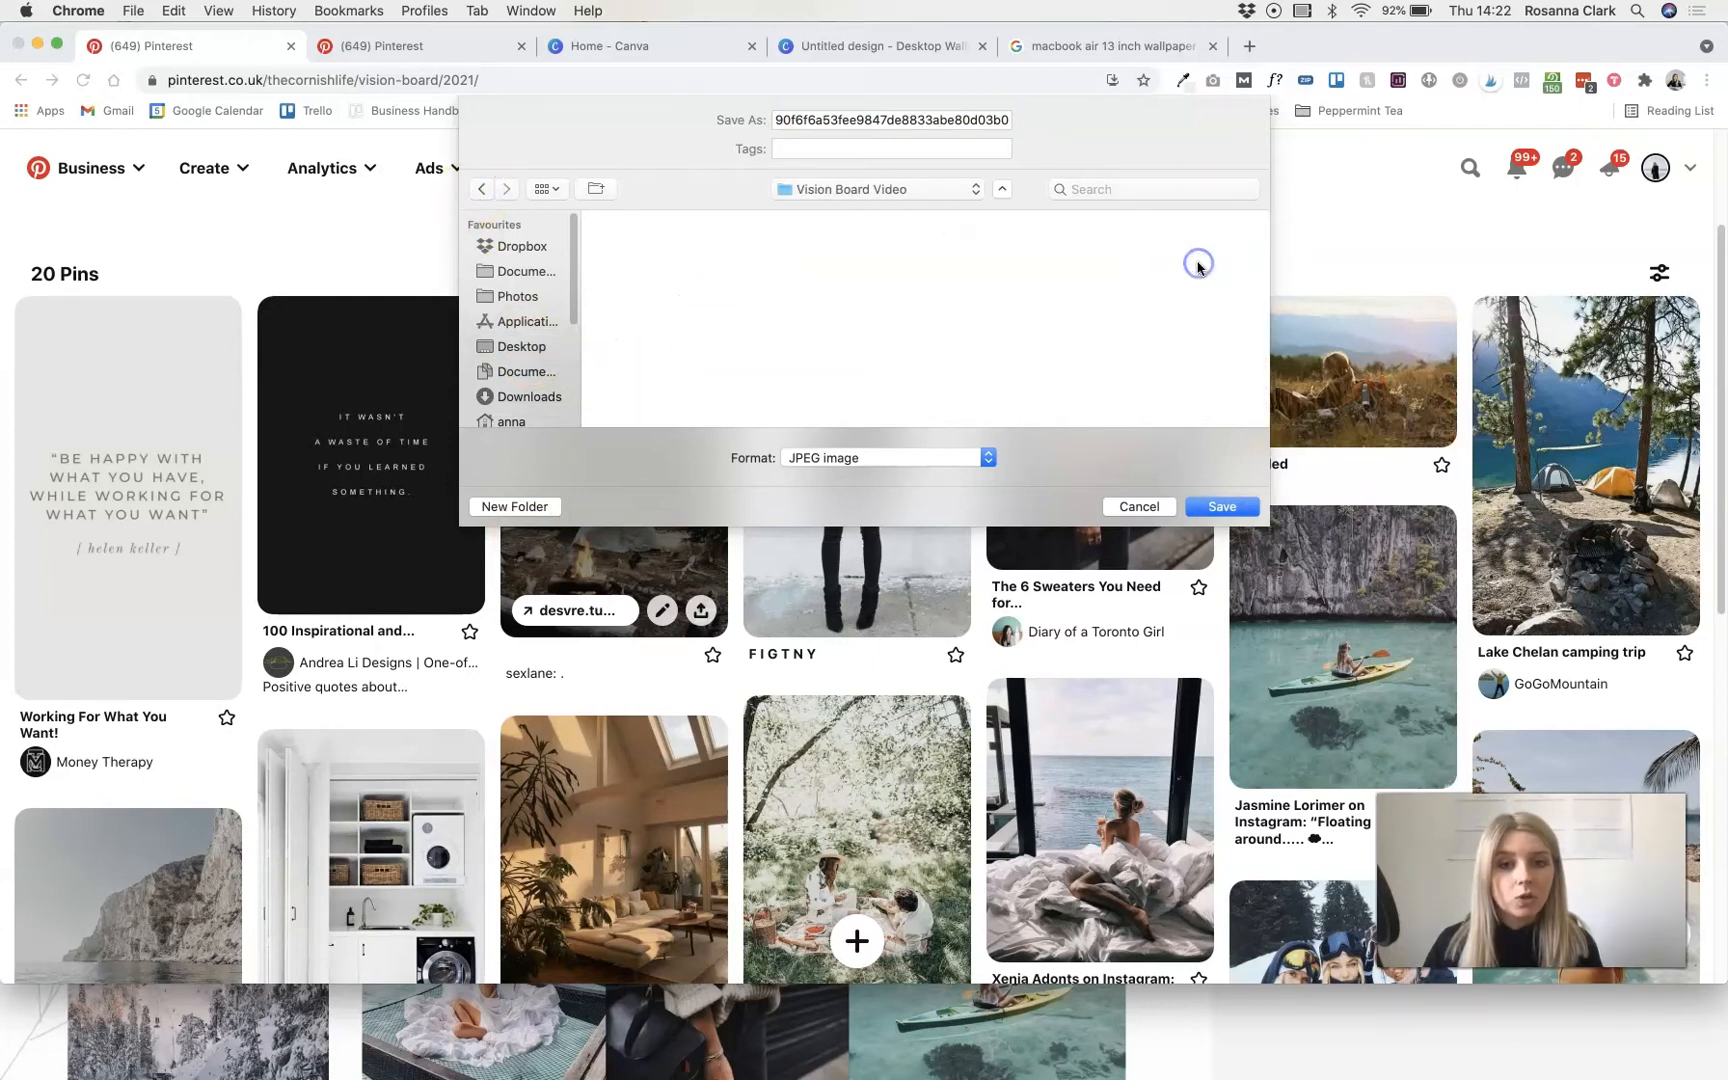
pyautogui.click(1220, 506)
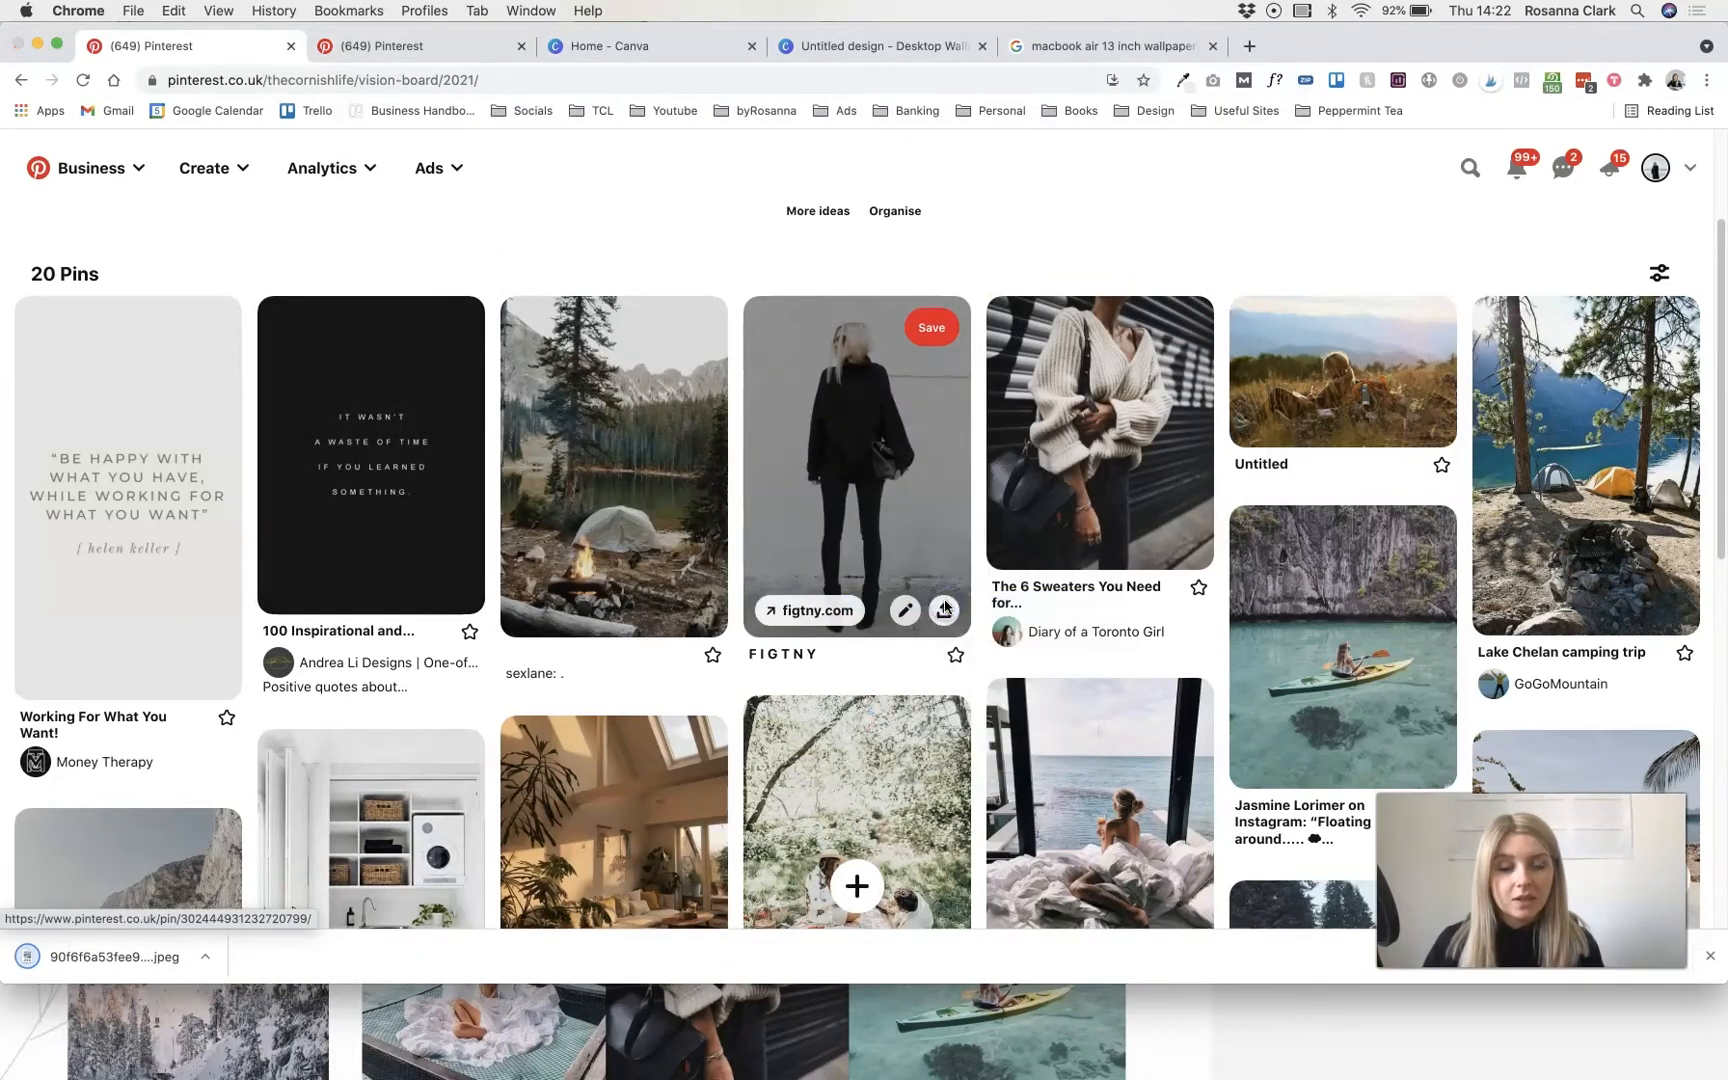
pyautogui.click(943, 611)
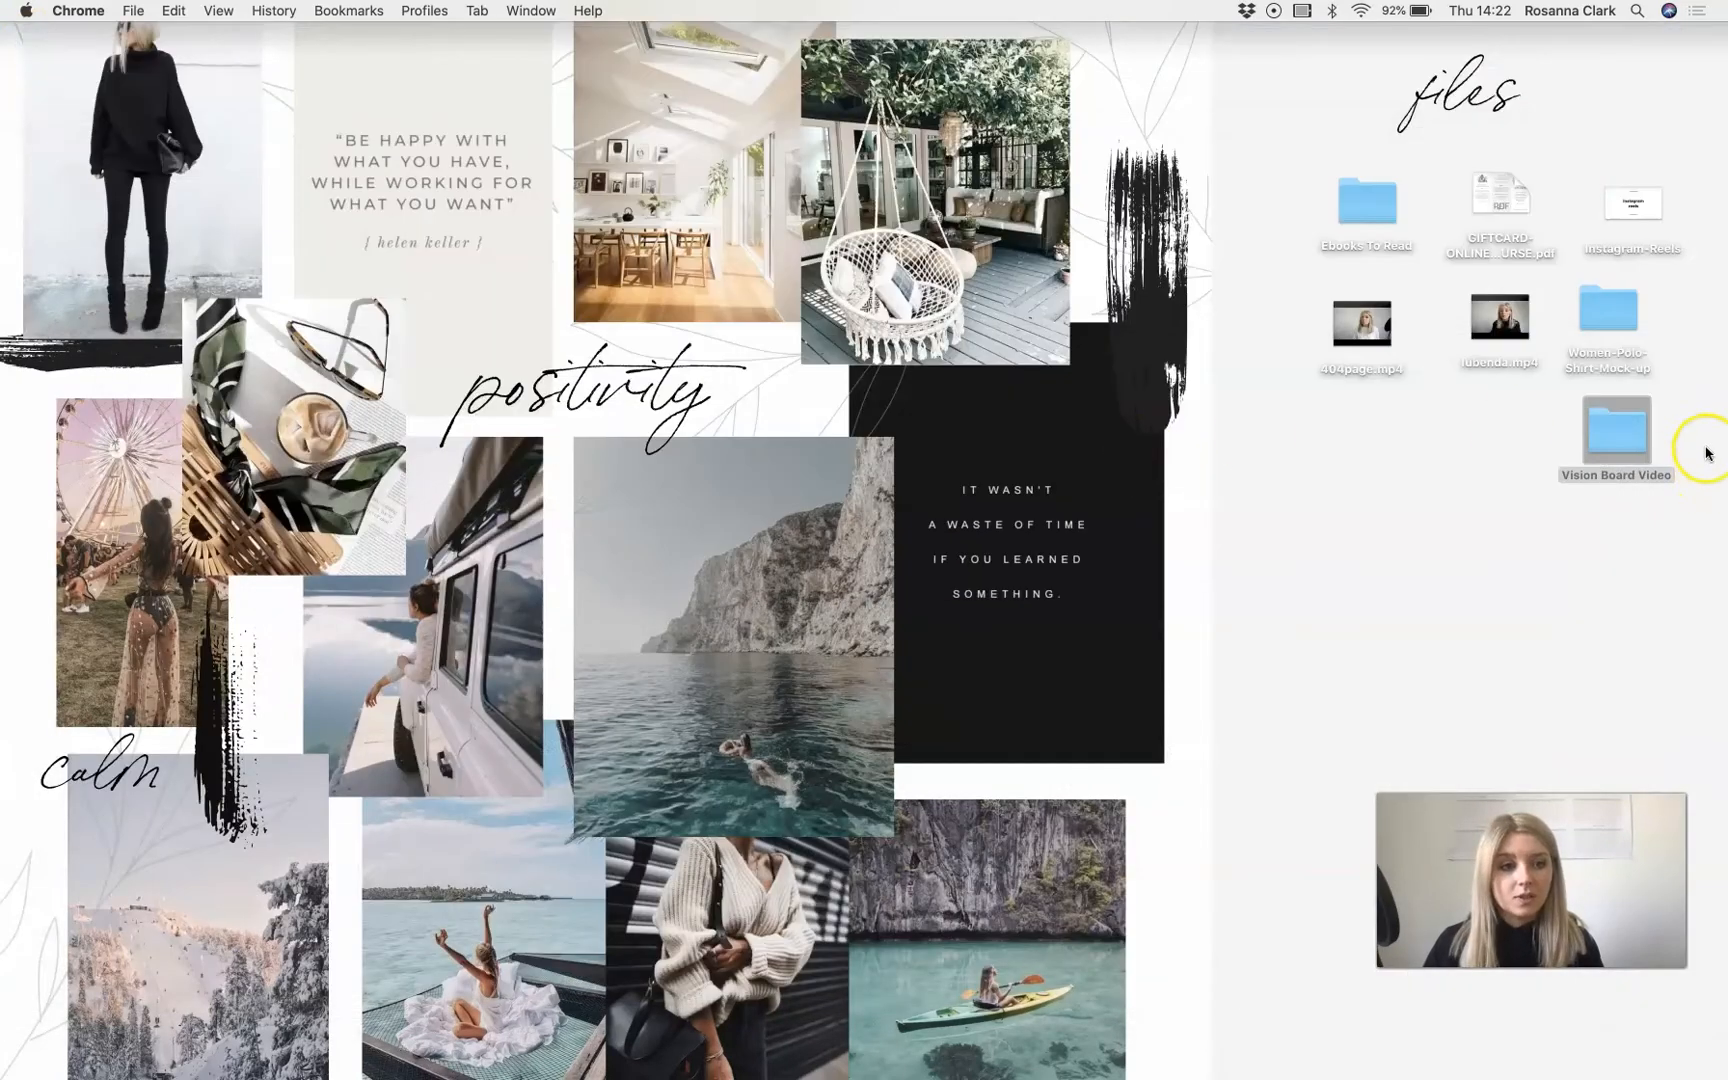
# - Upload the three JPEGs from the Vision Board Video folder into Canva's Uploads
pyautogui.doubleClick(1616, 428)
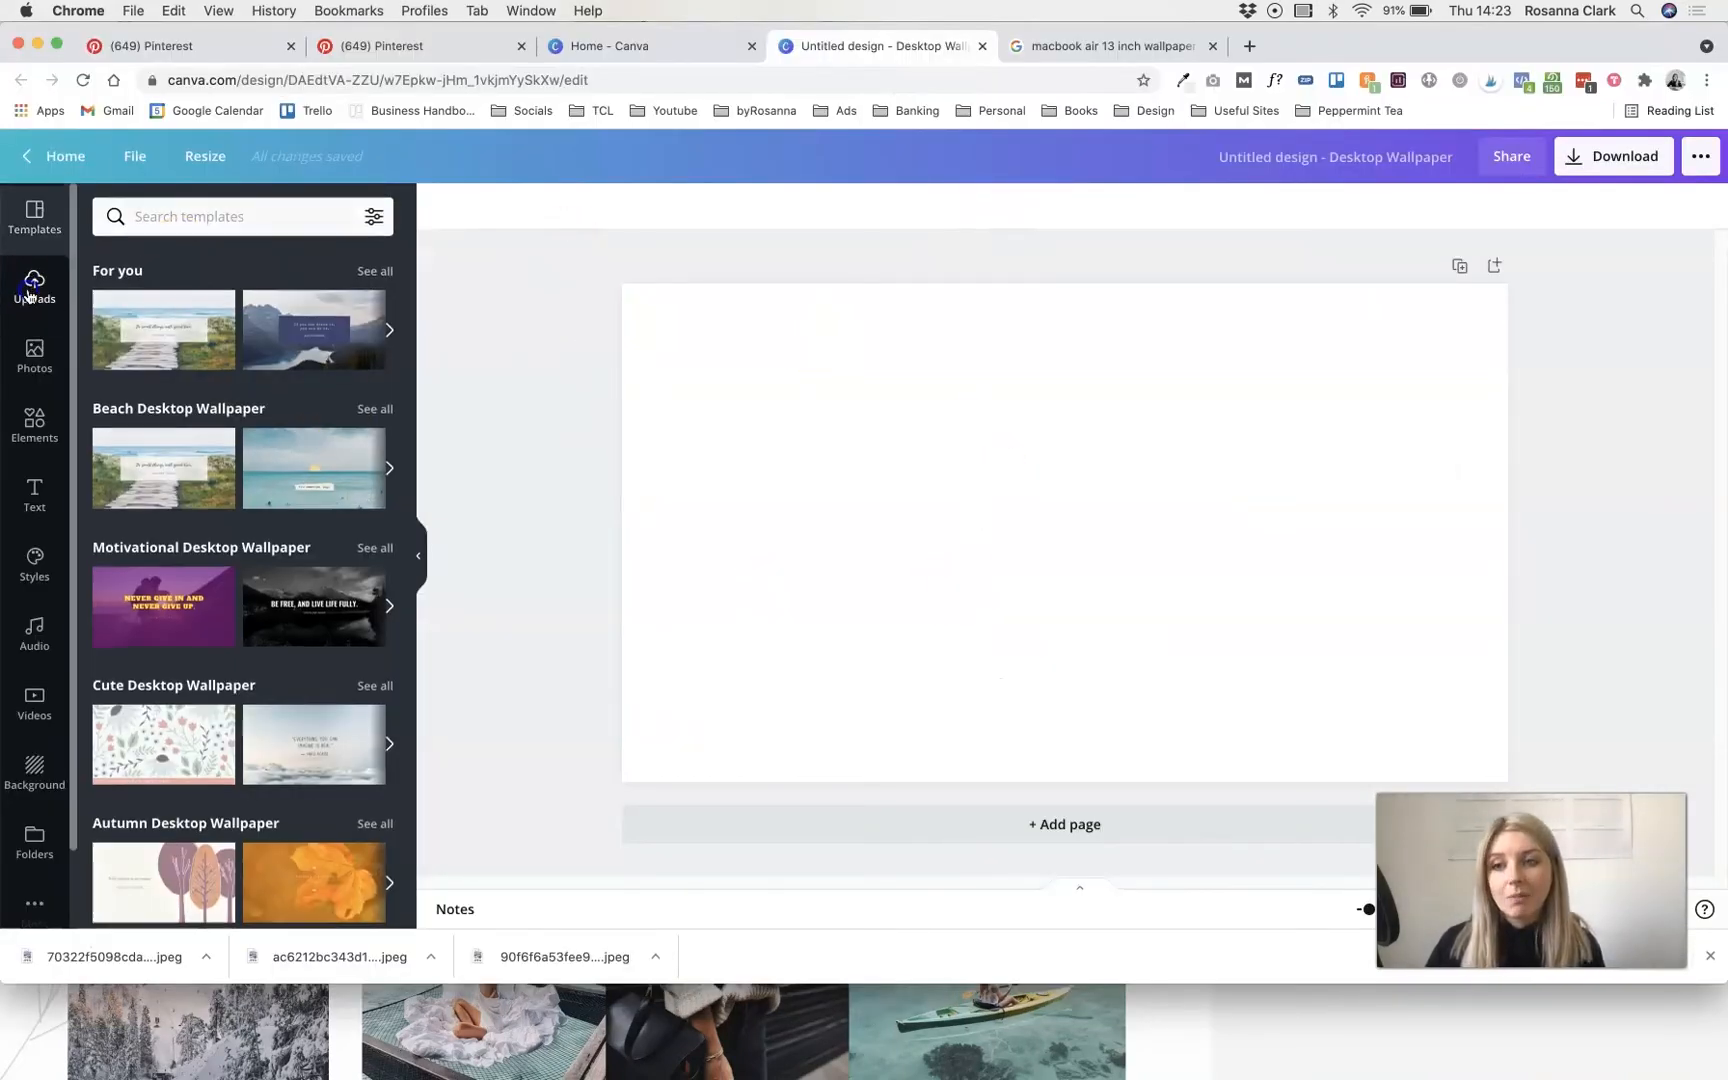
pyautogui.click(34, 287)
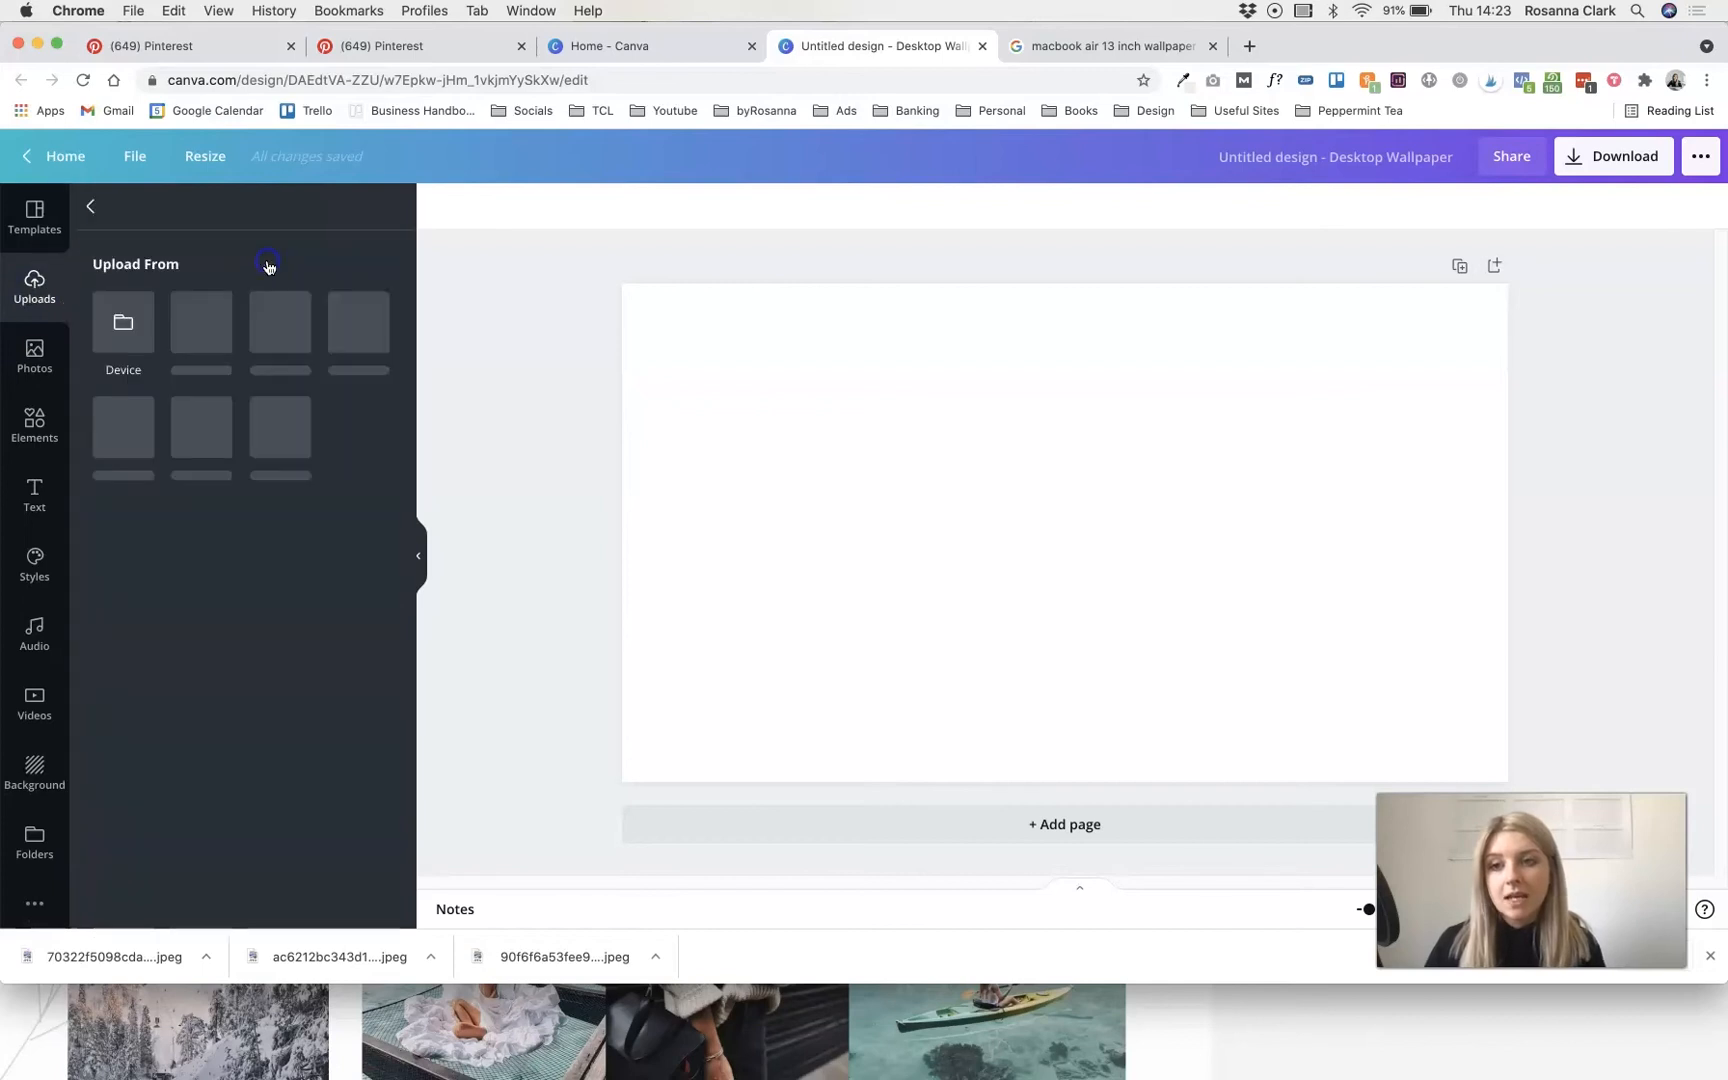
pyautogui.click(122, 331)
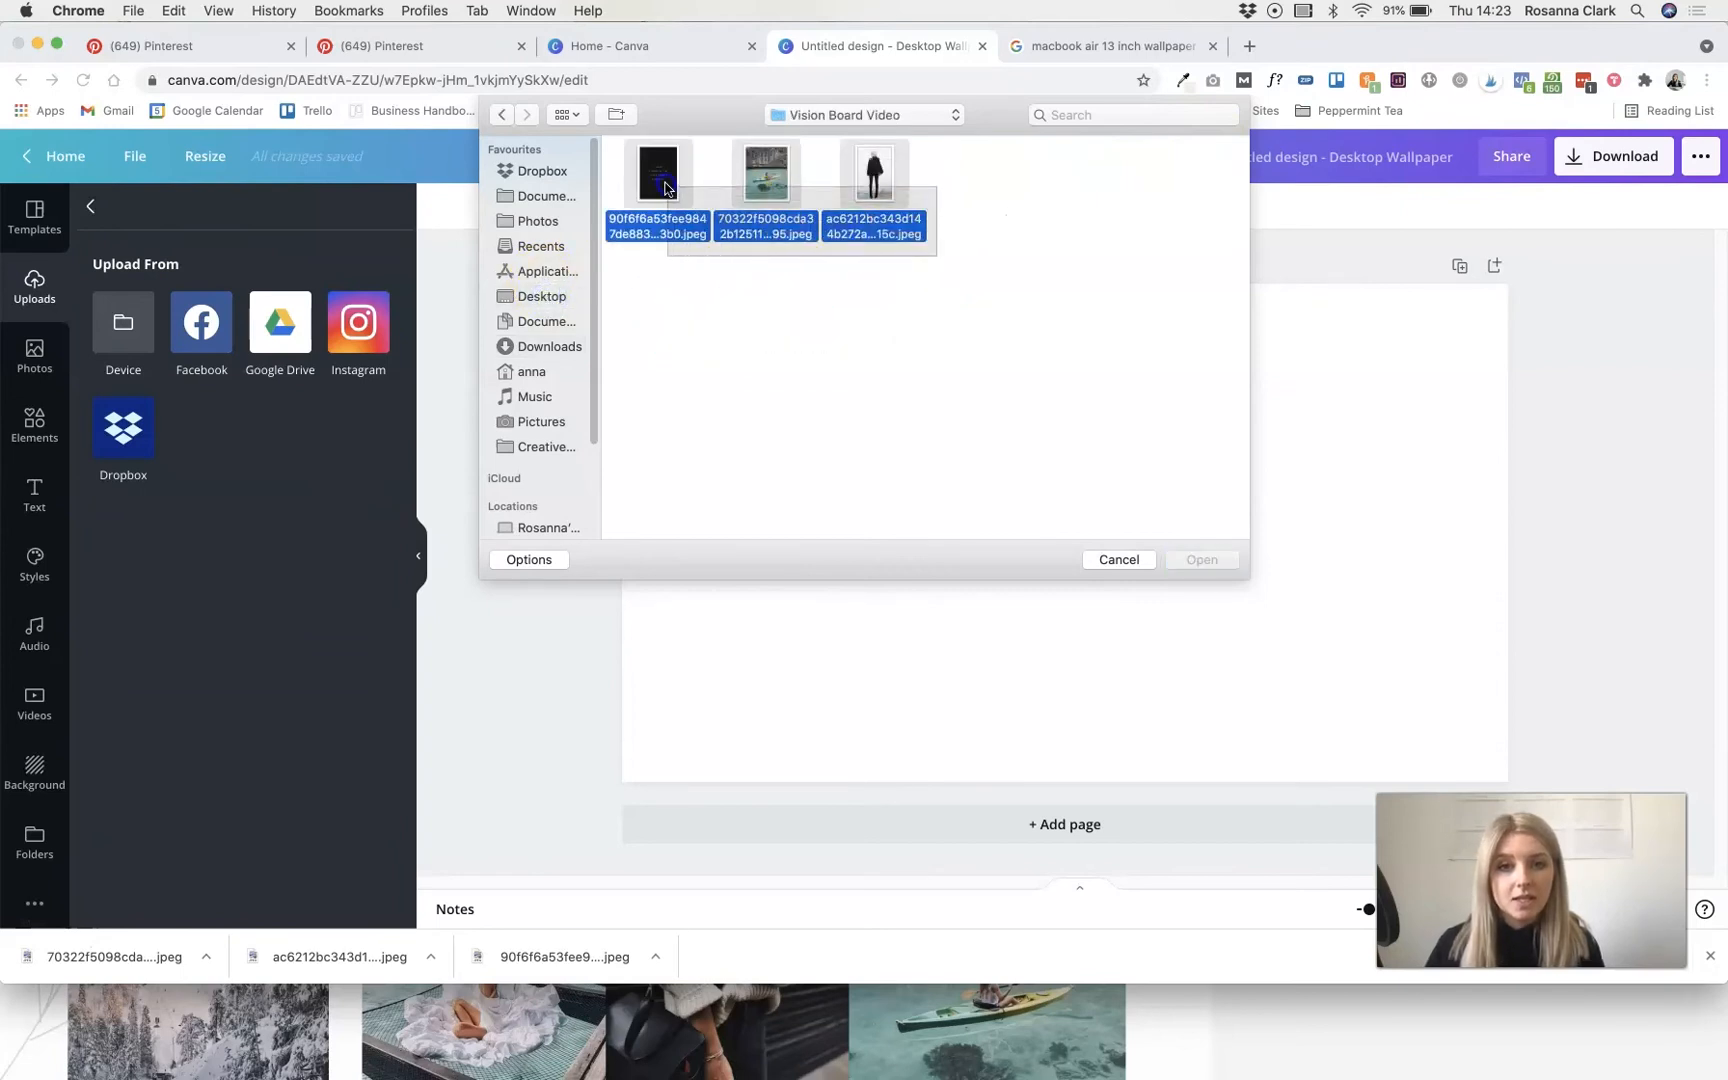
pyautogui.click(1201, 560)
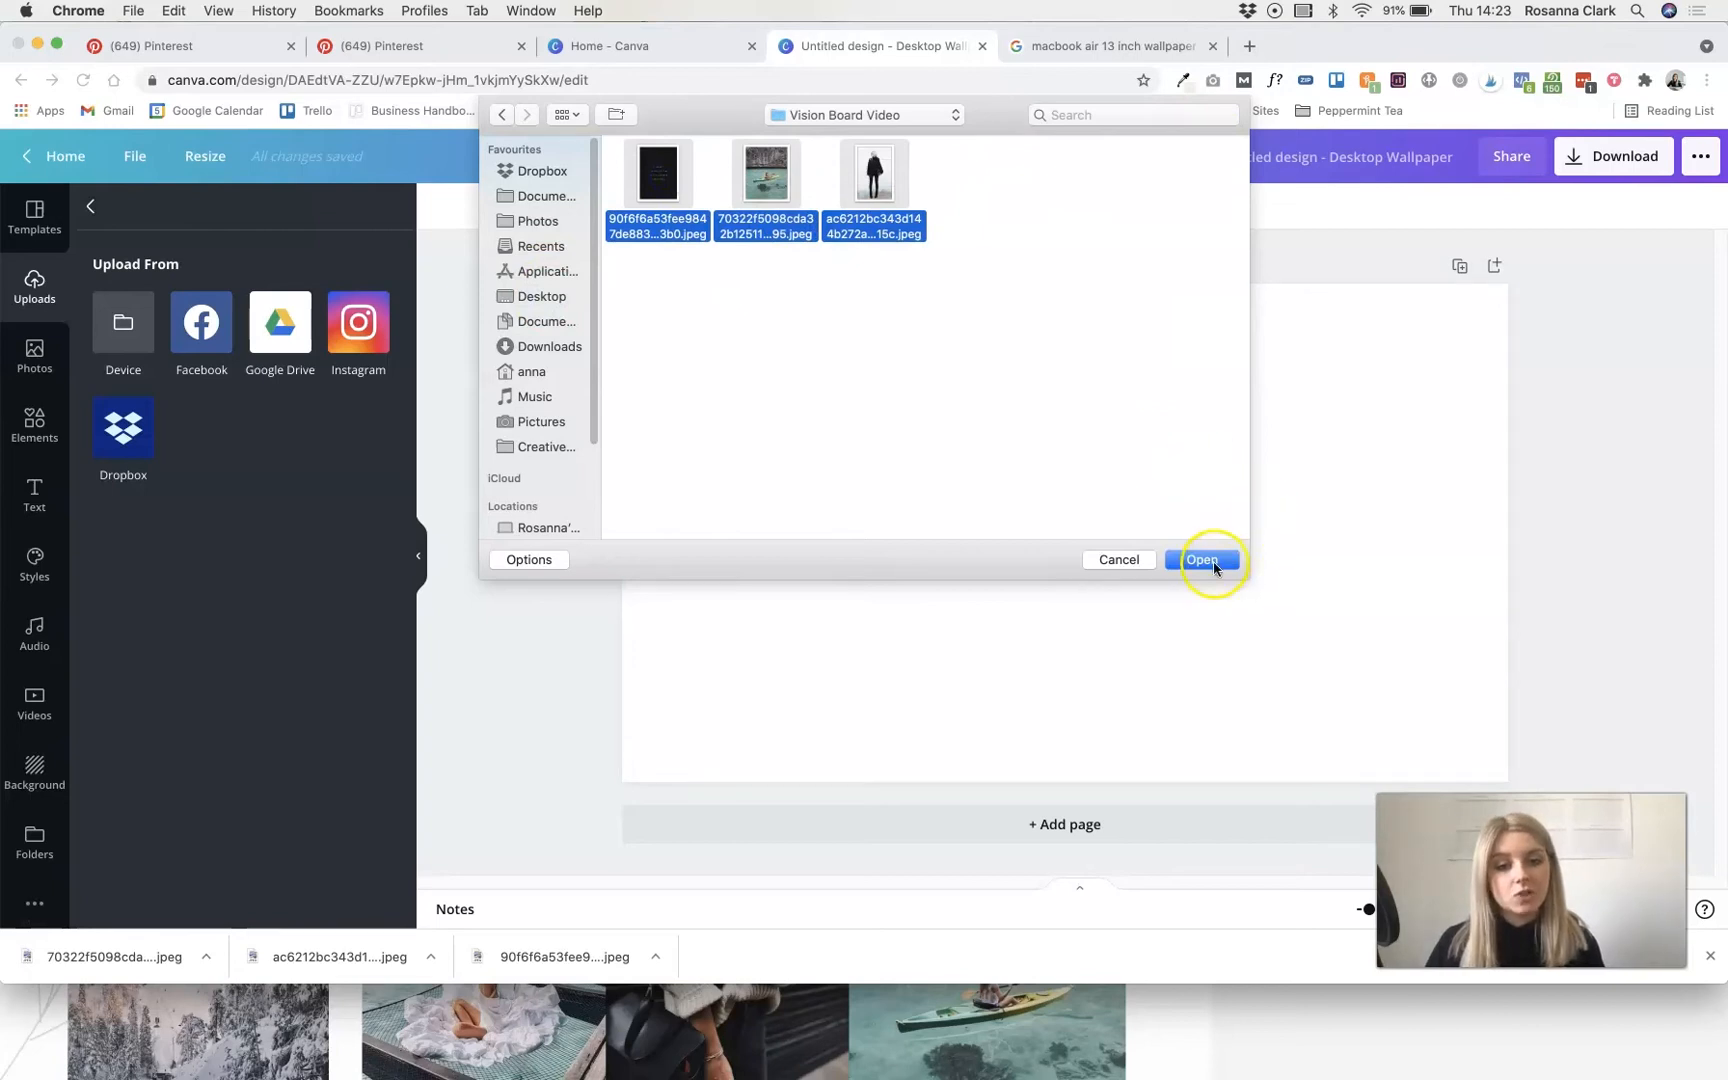
pyautogui.click(1201, 559)
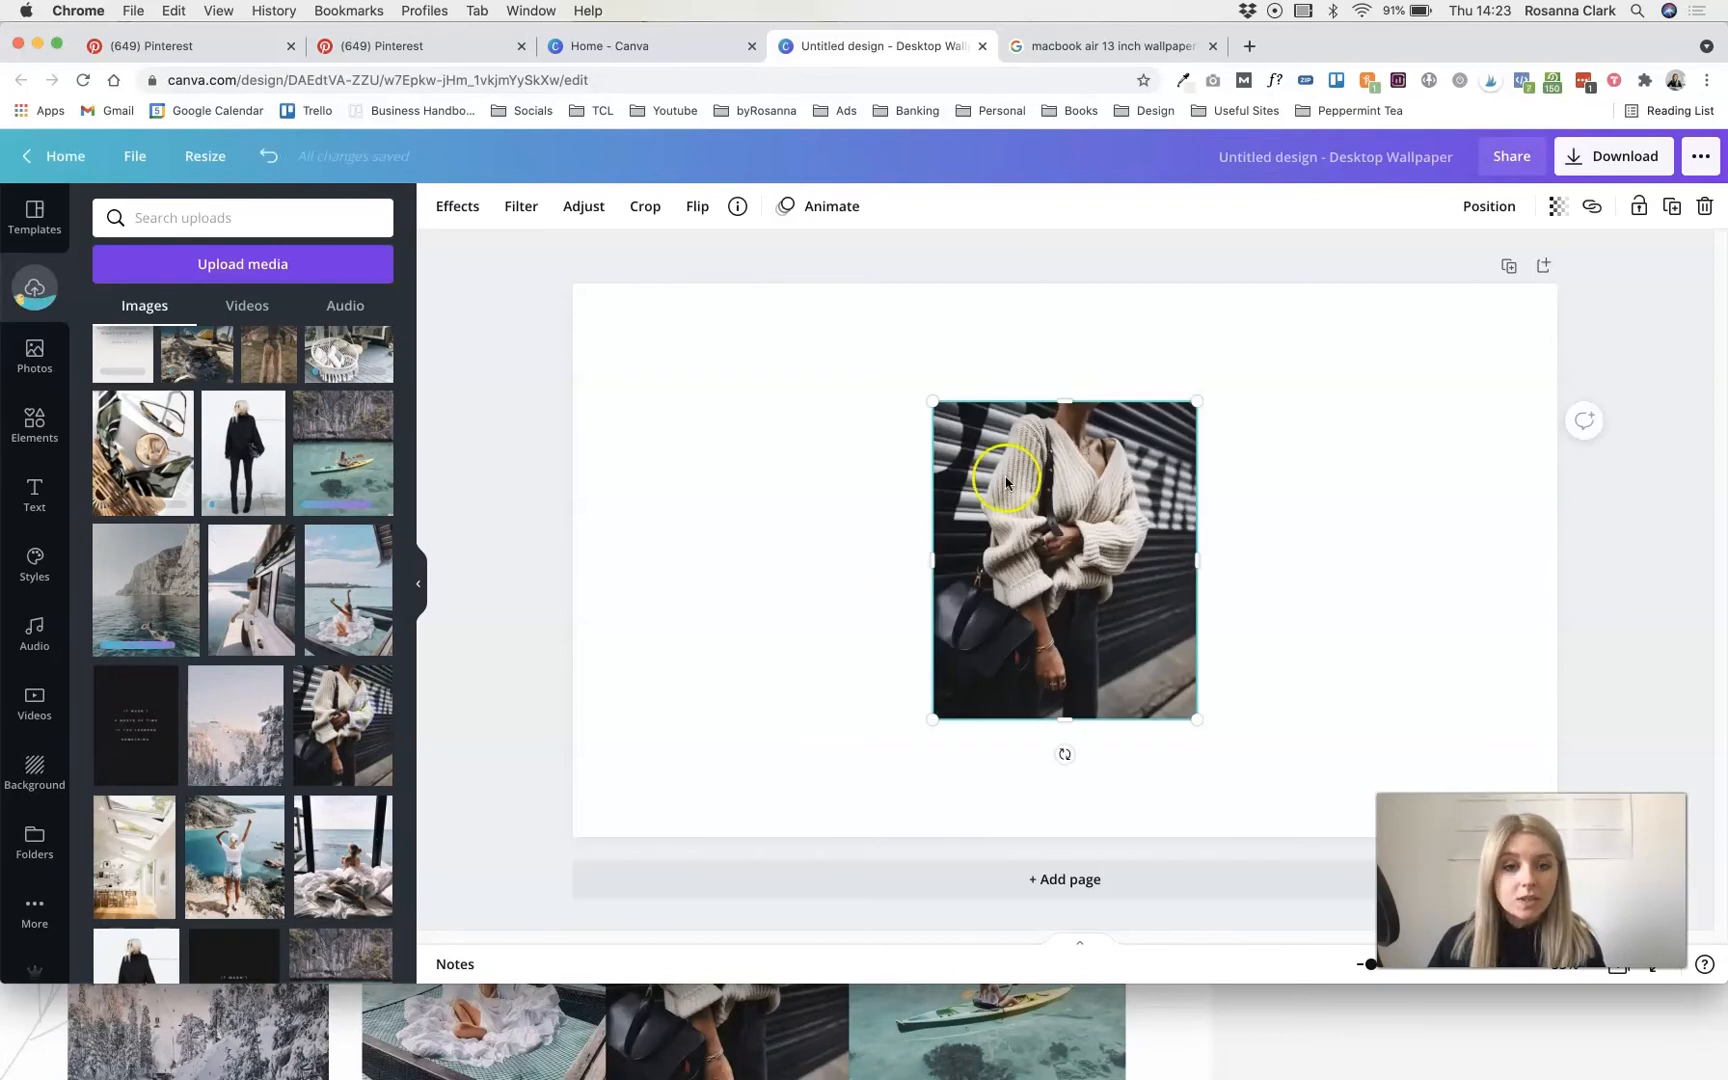
pyautogui.moveTo(929, 395)
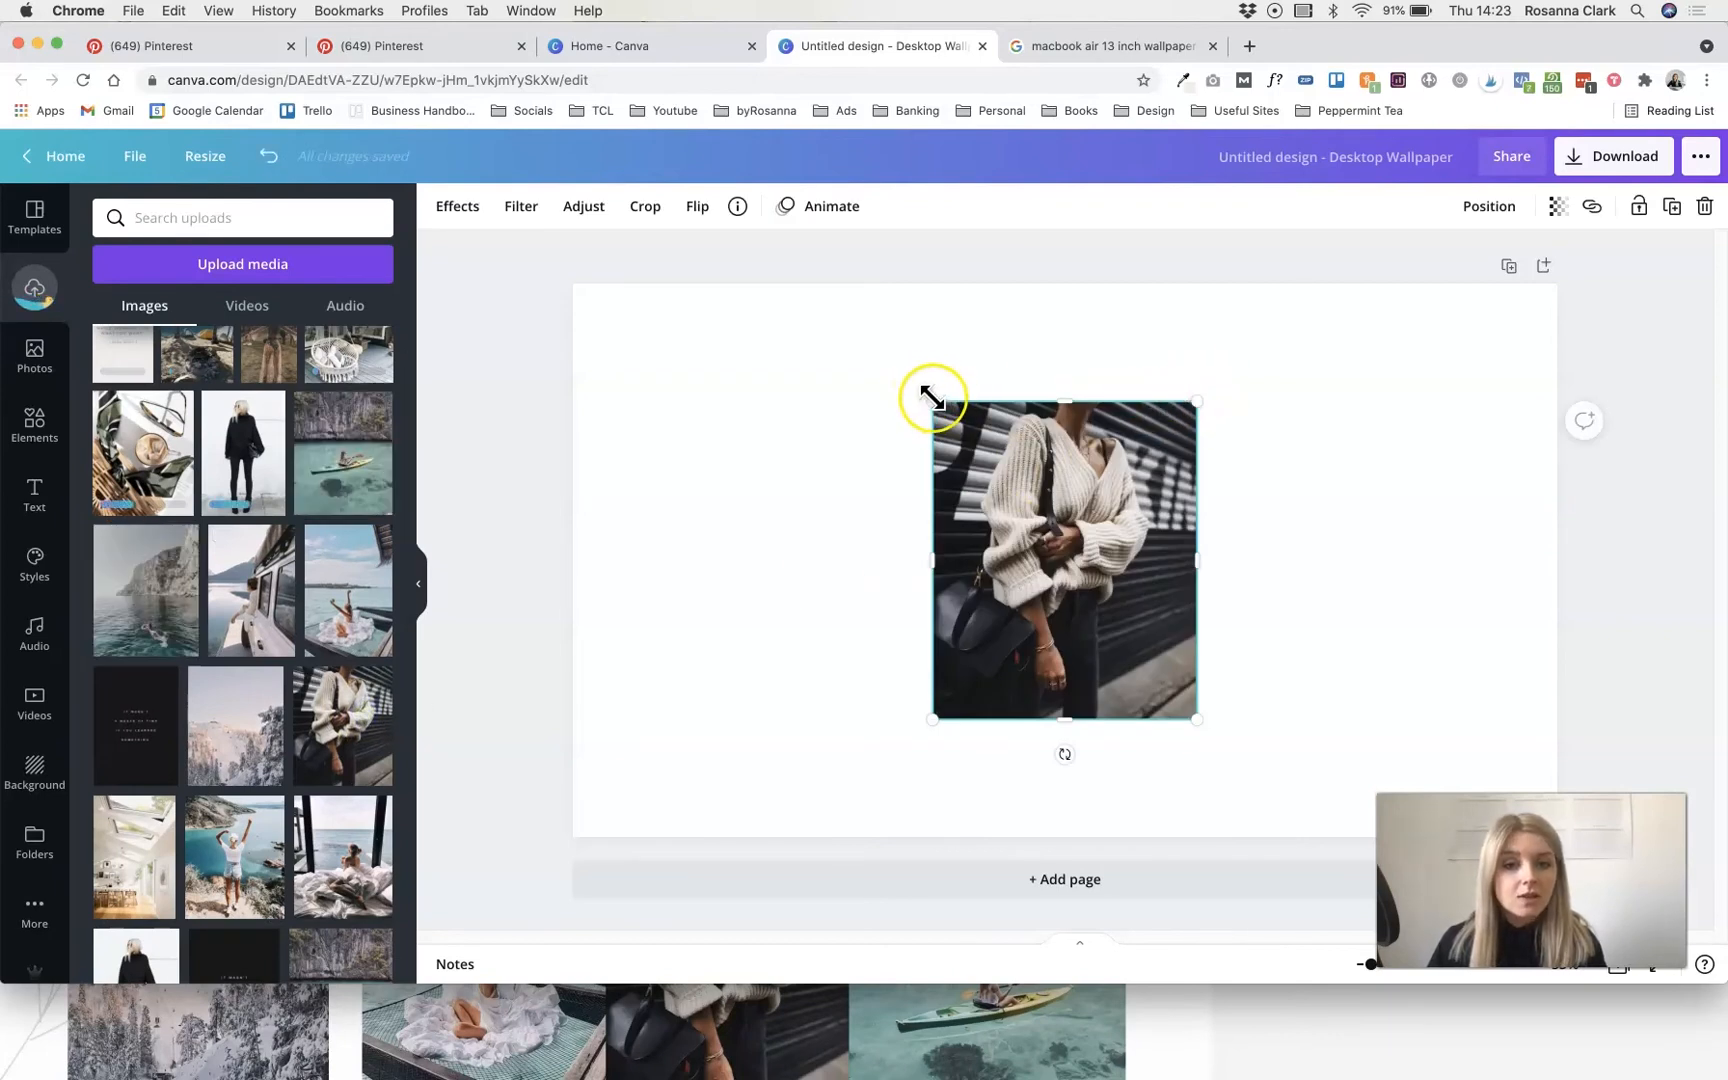
pyautogui.moveTo(1201, 400)
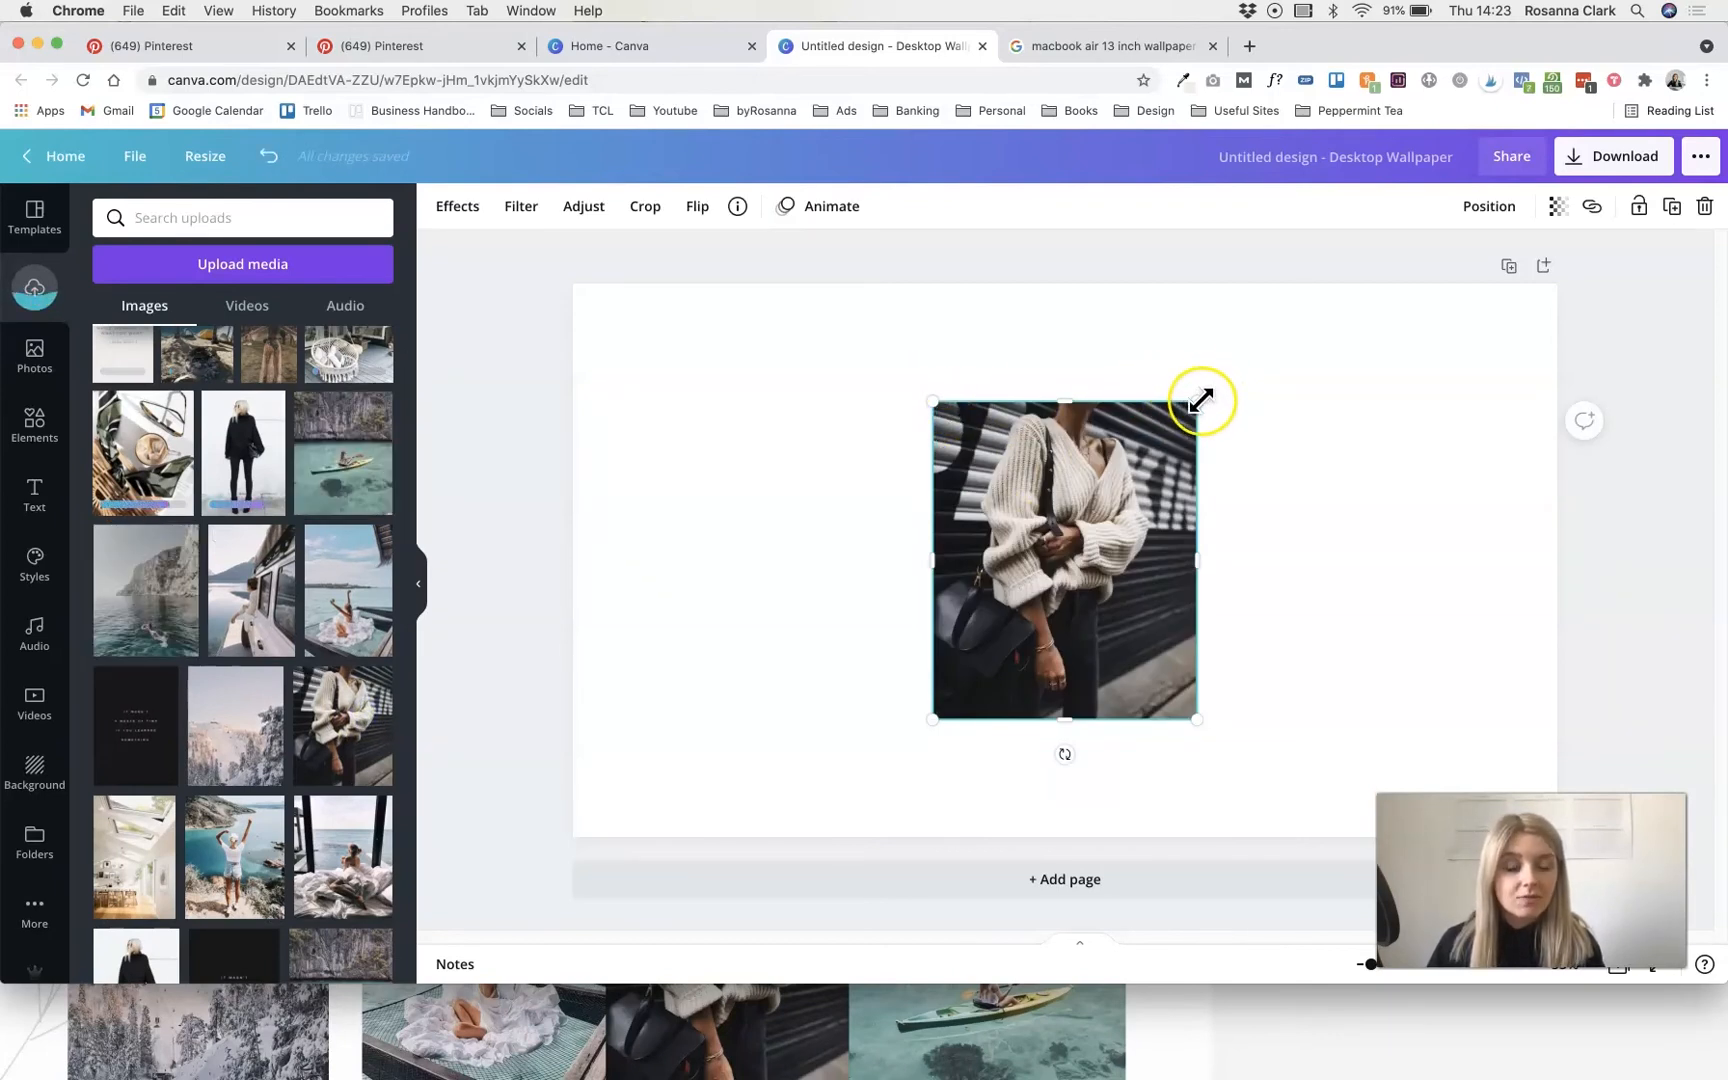
pyautogui.moveTo(1201, 399); pyautogui.dragTo(1181, 421)
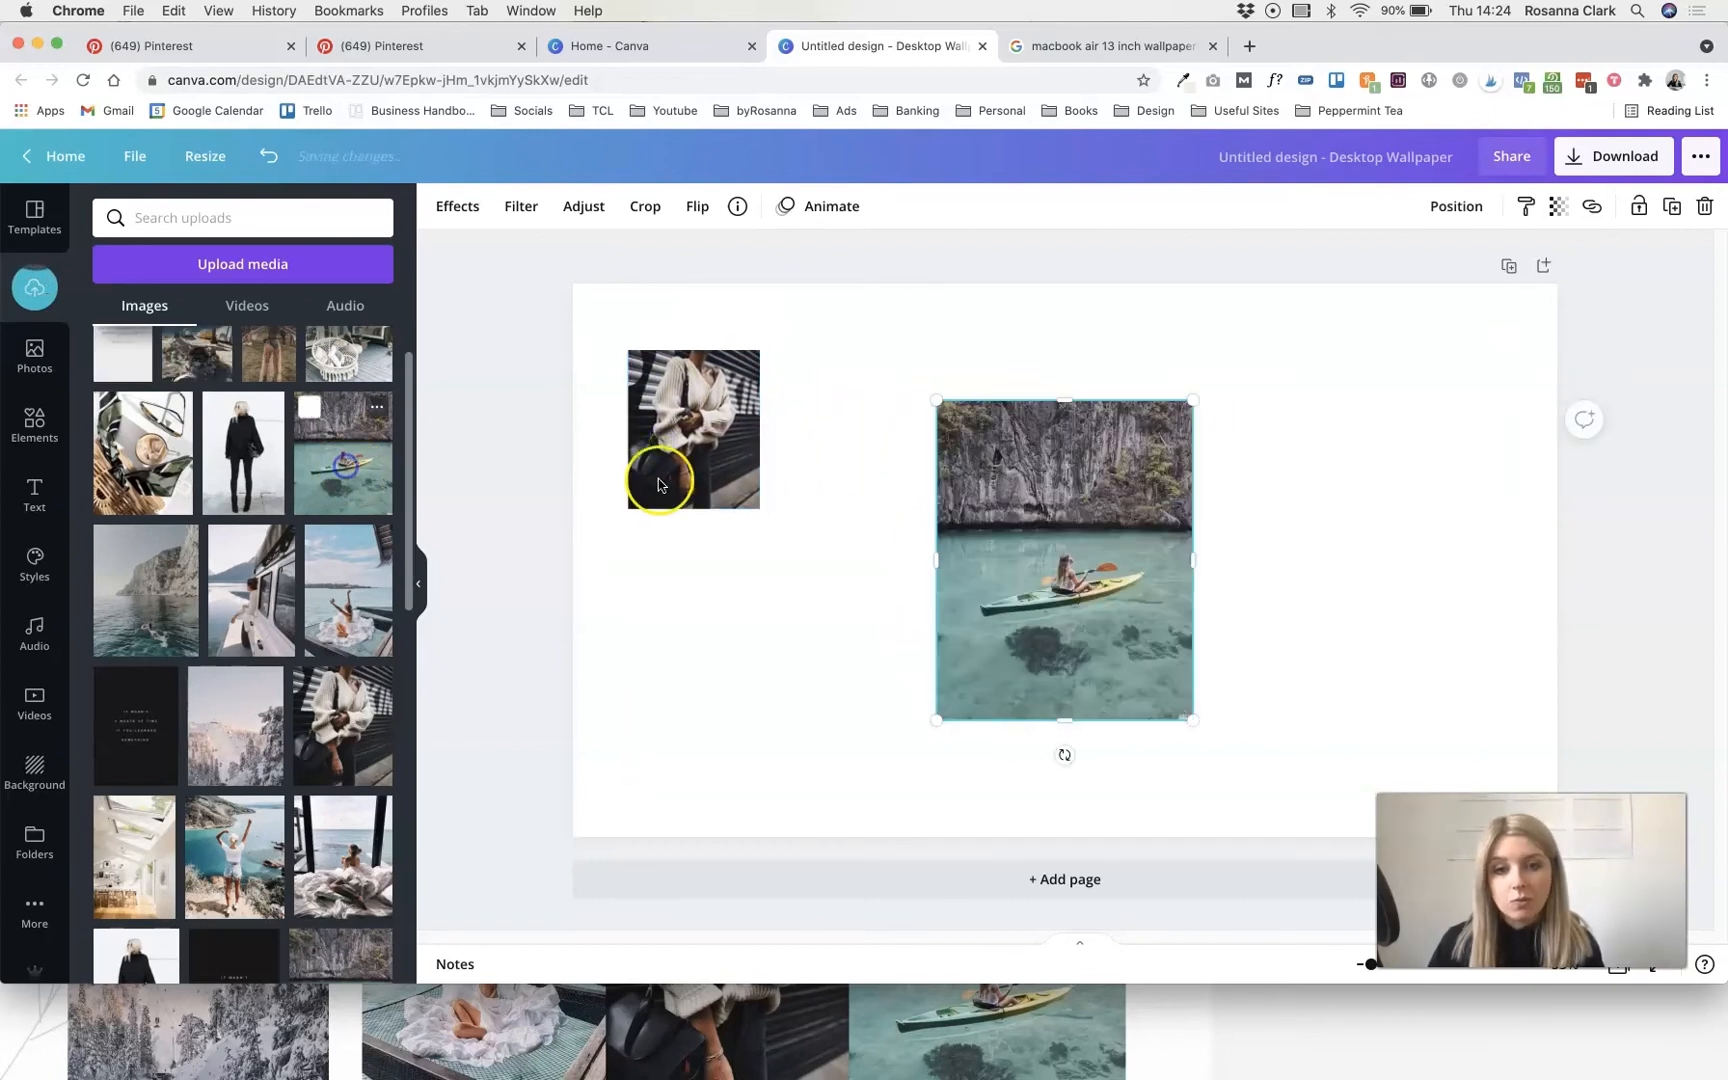
pyautogui.moveTo(1063, 560); pyautogui.dragTo(1019, 615)
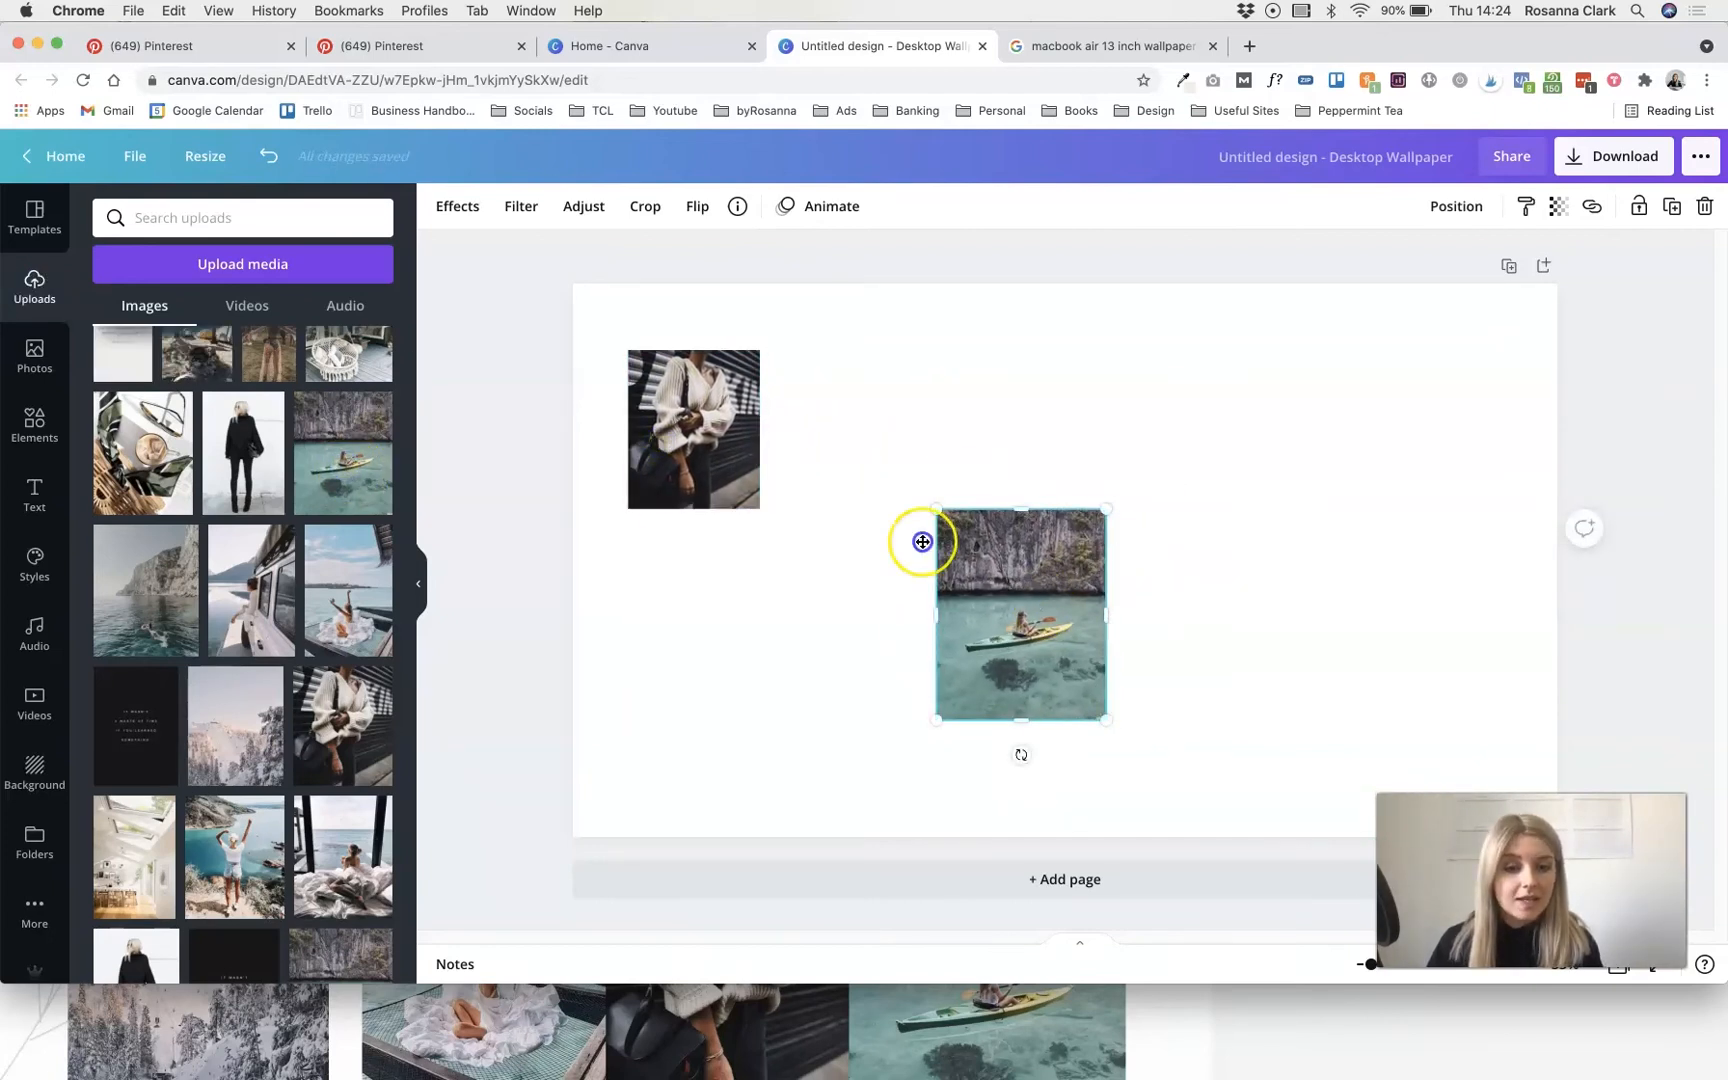
pyautogui.moveTo(1019, 612); pyautogui.dragTo(793, 551)
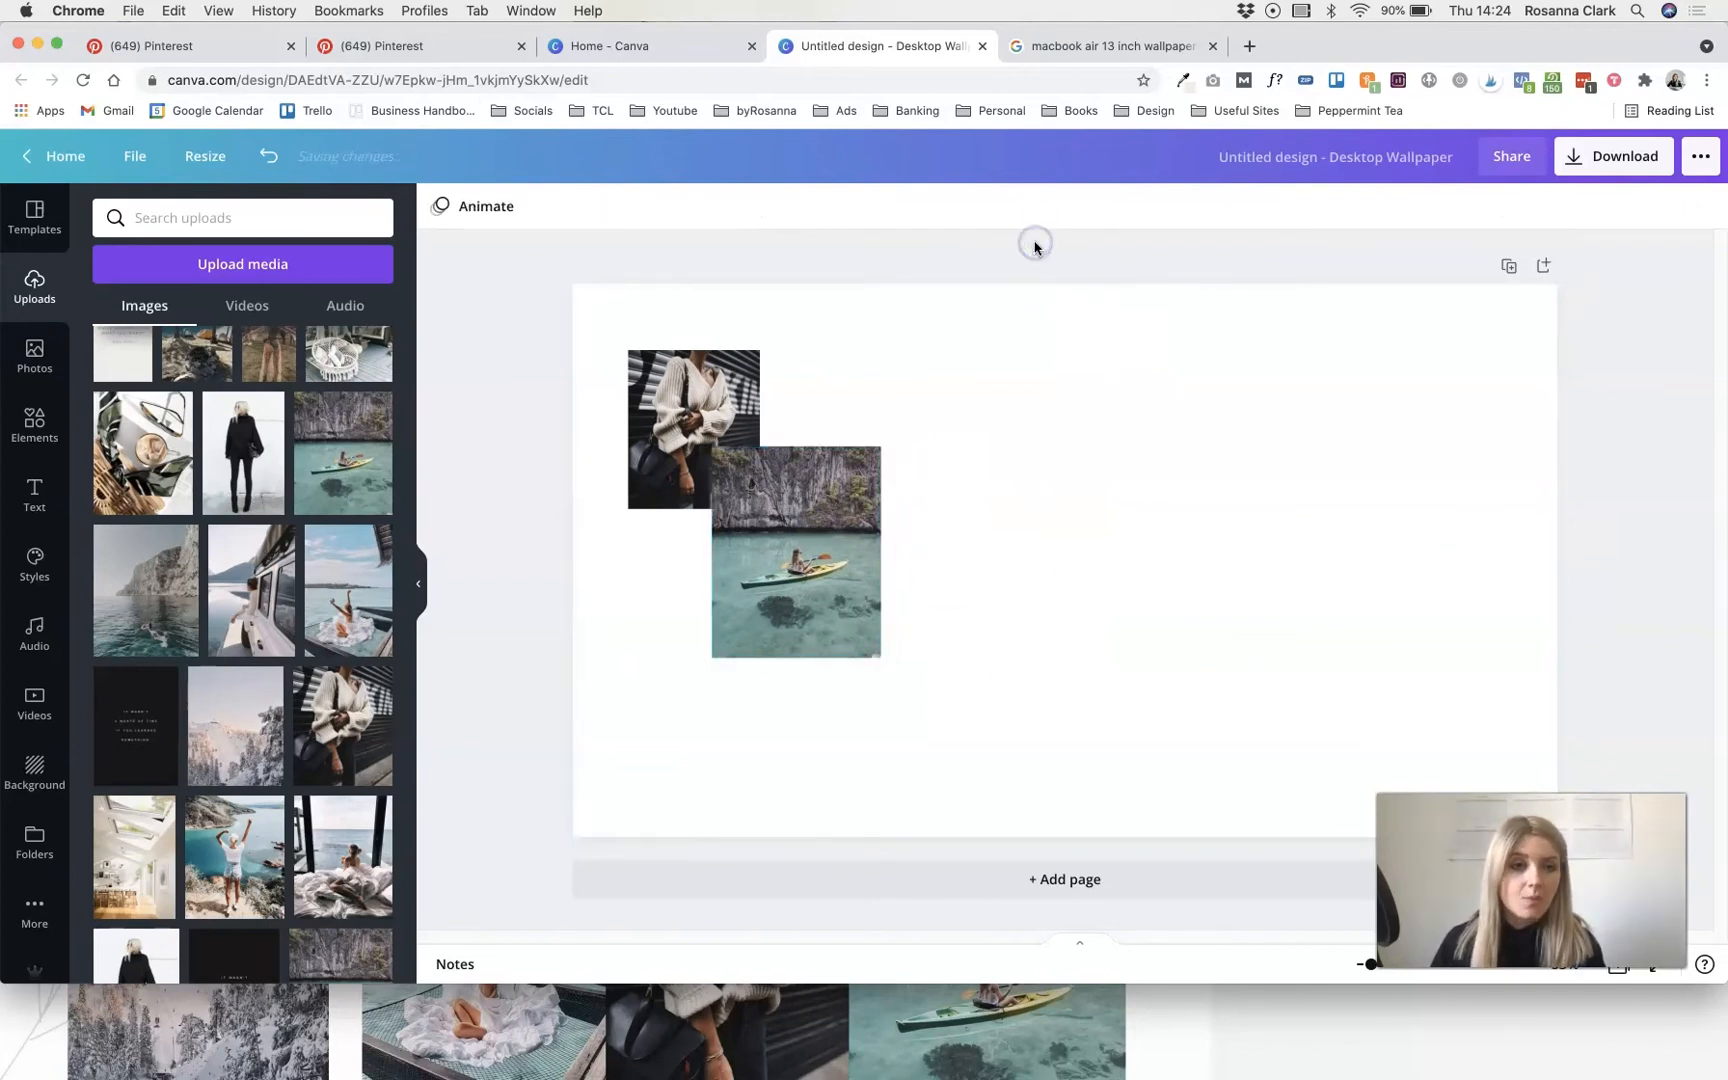
pyautogui.moveTo(461, 467)
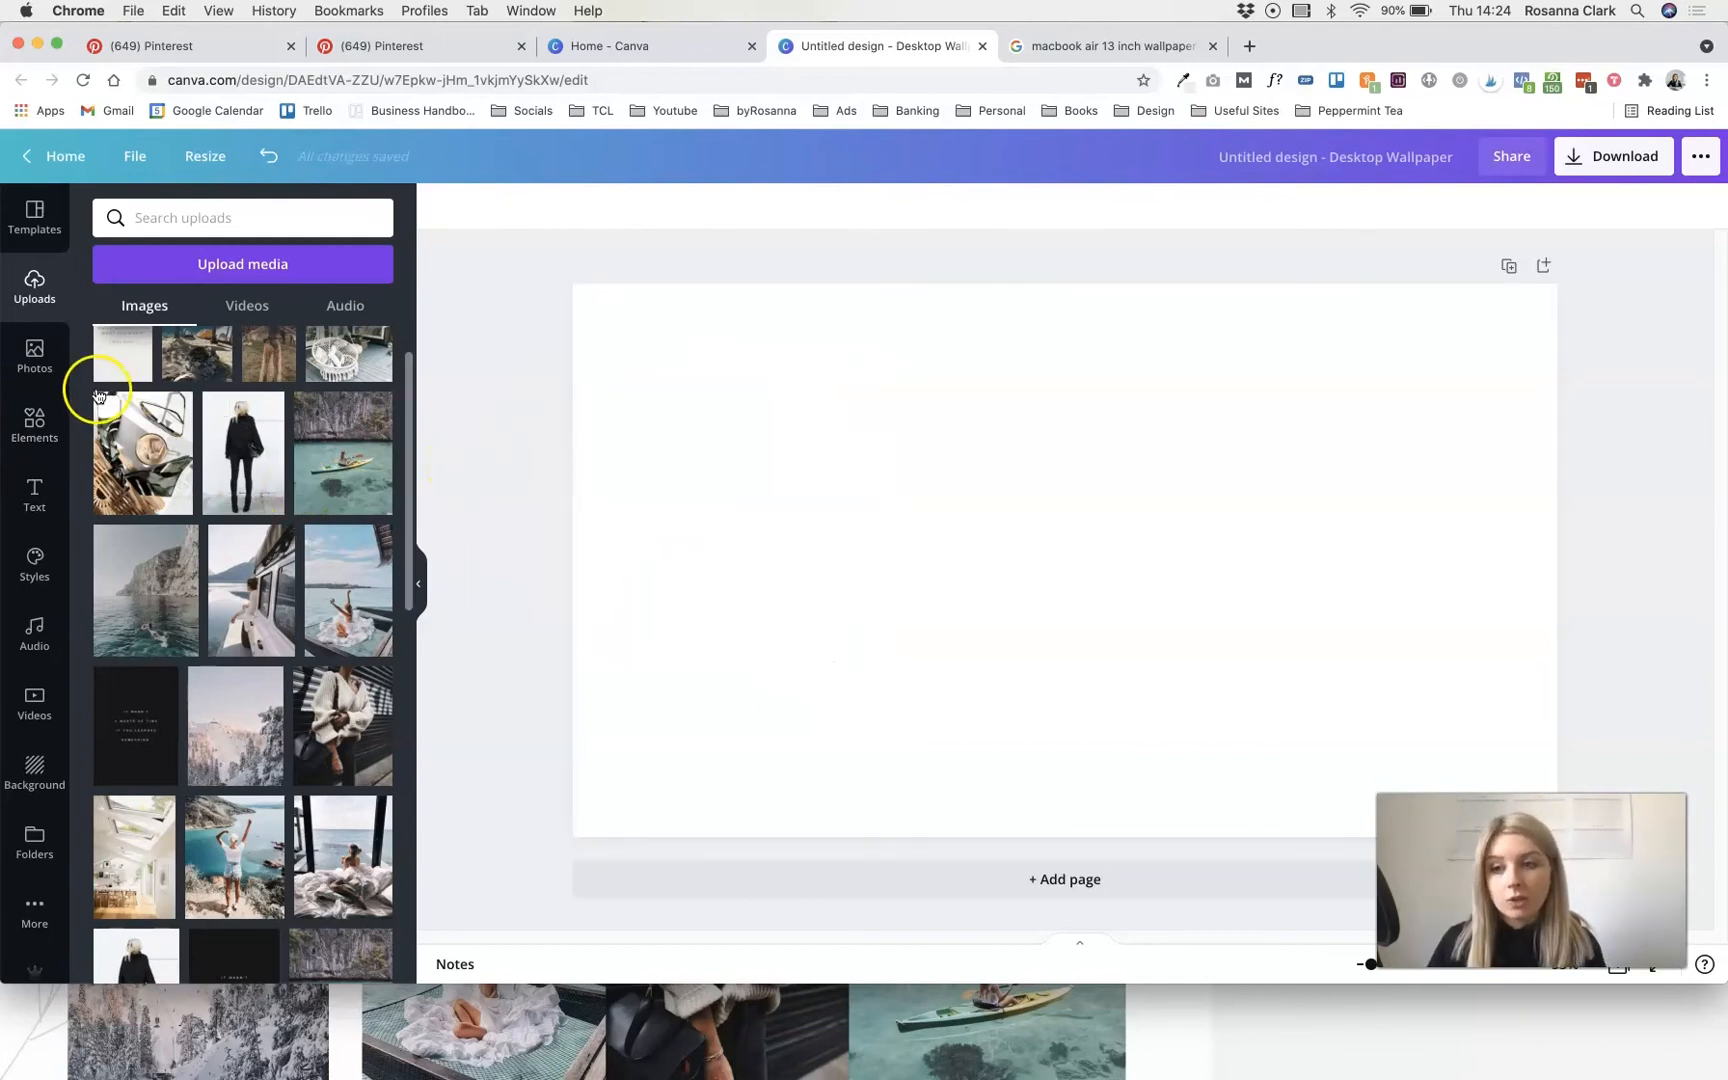
# - Search Elements for 'Grids', add a multi-photo grid filling the page, and show the uploads
pyautogui.click(34, 424)
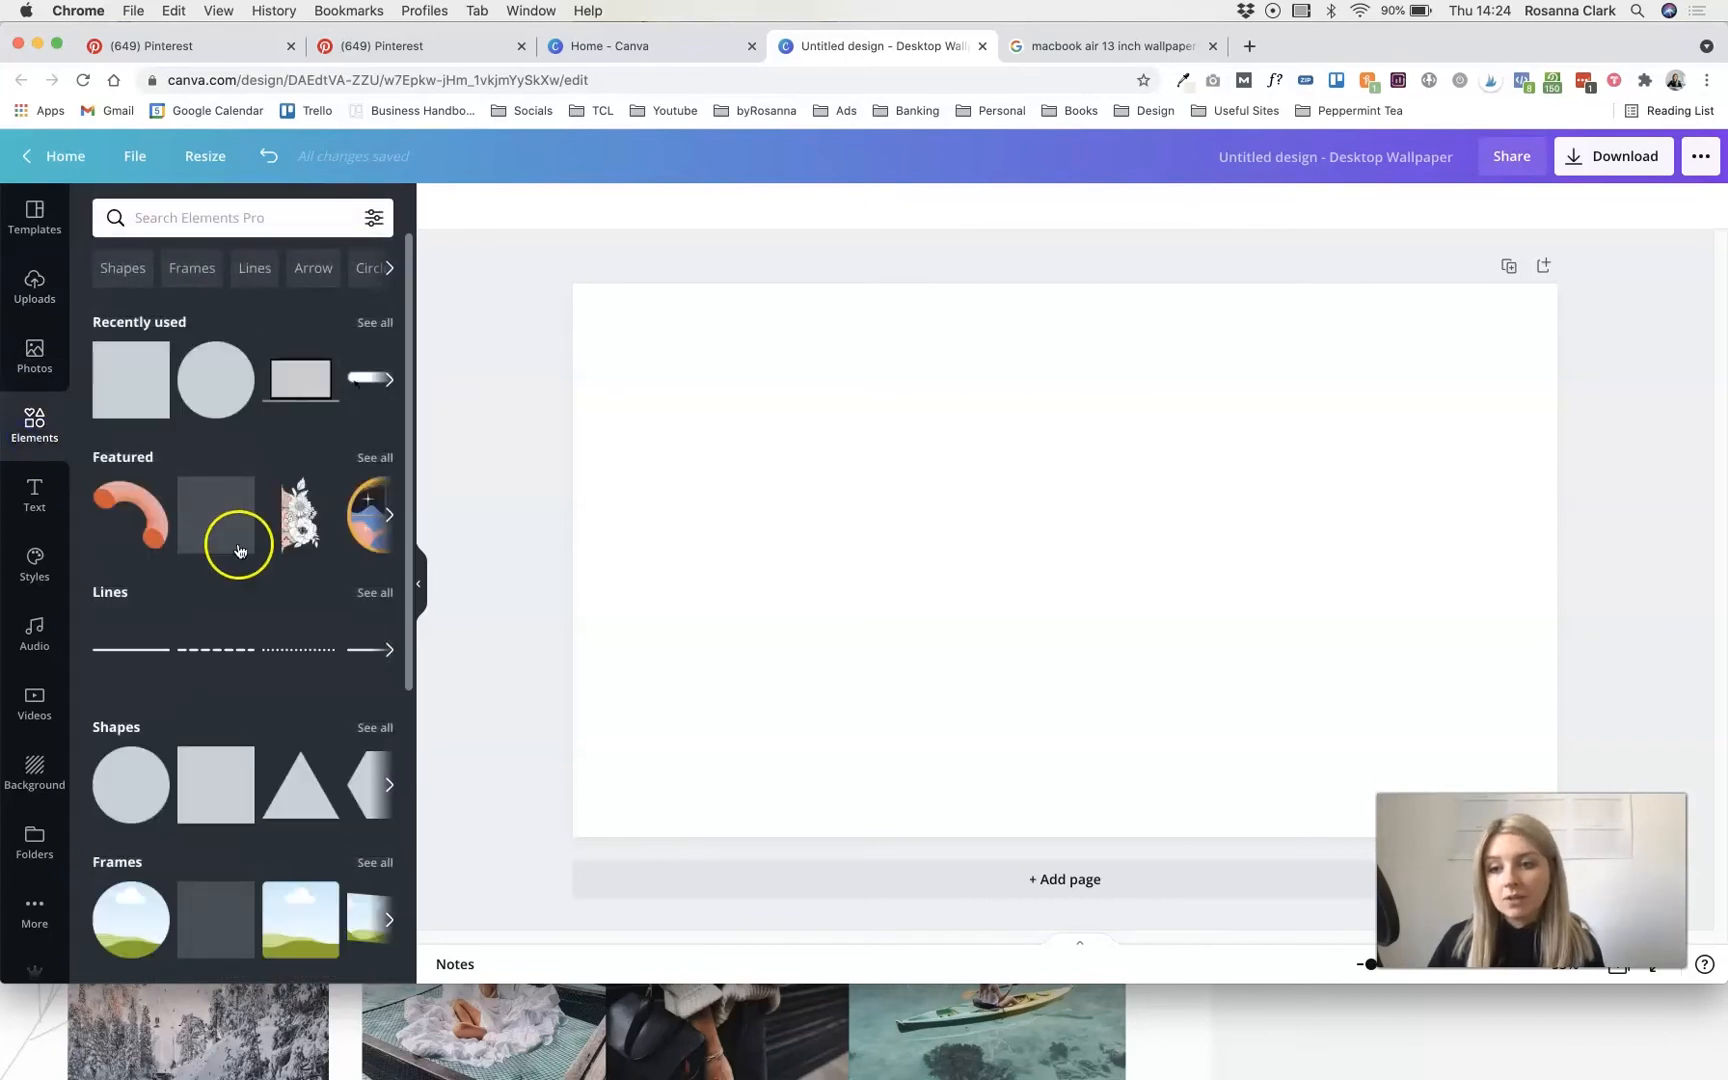
pyautogui.scroll(-3)
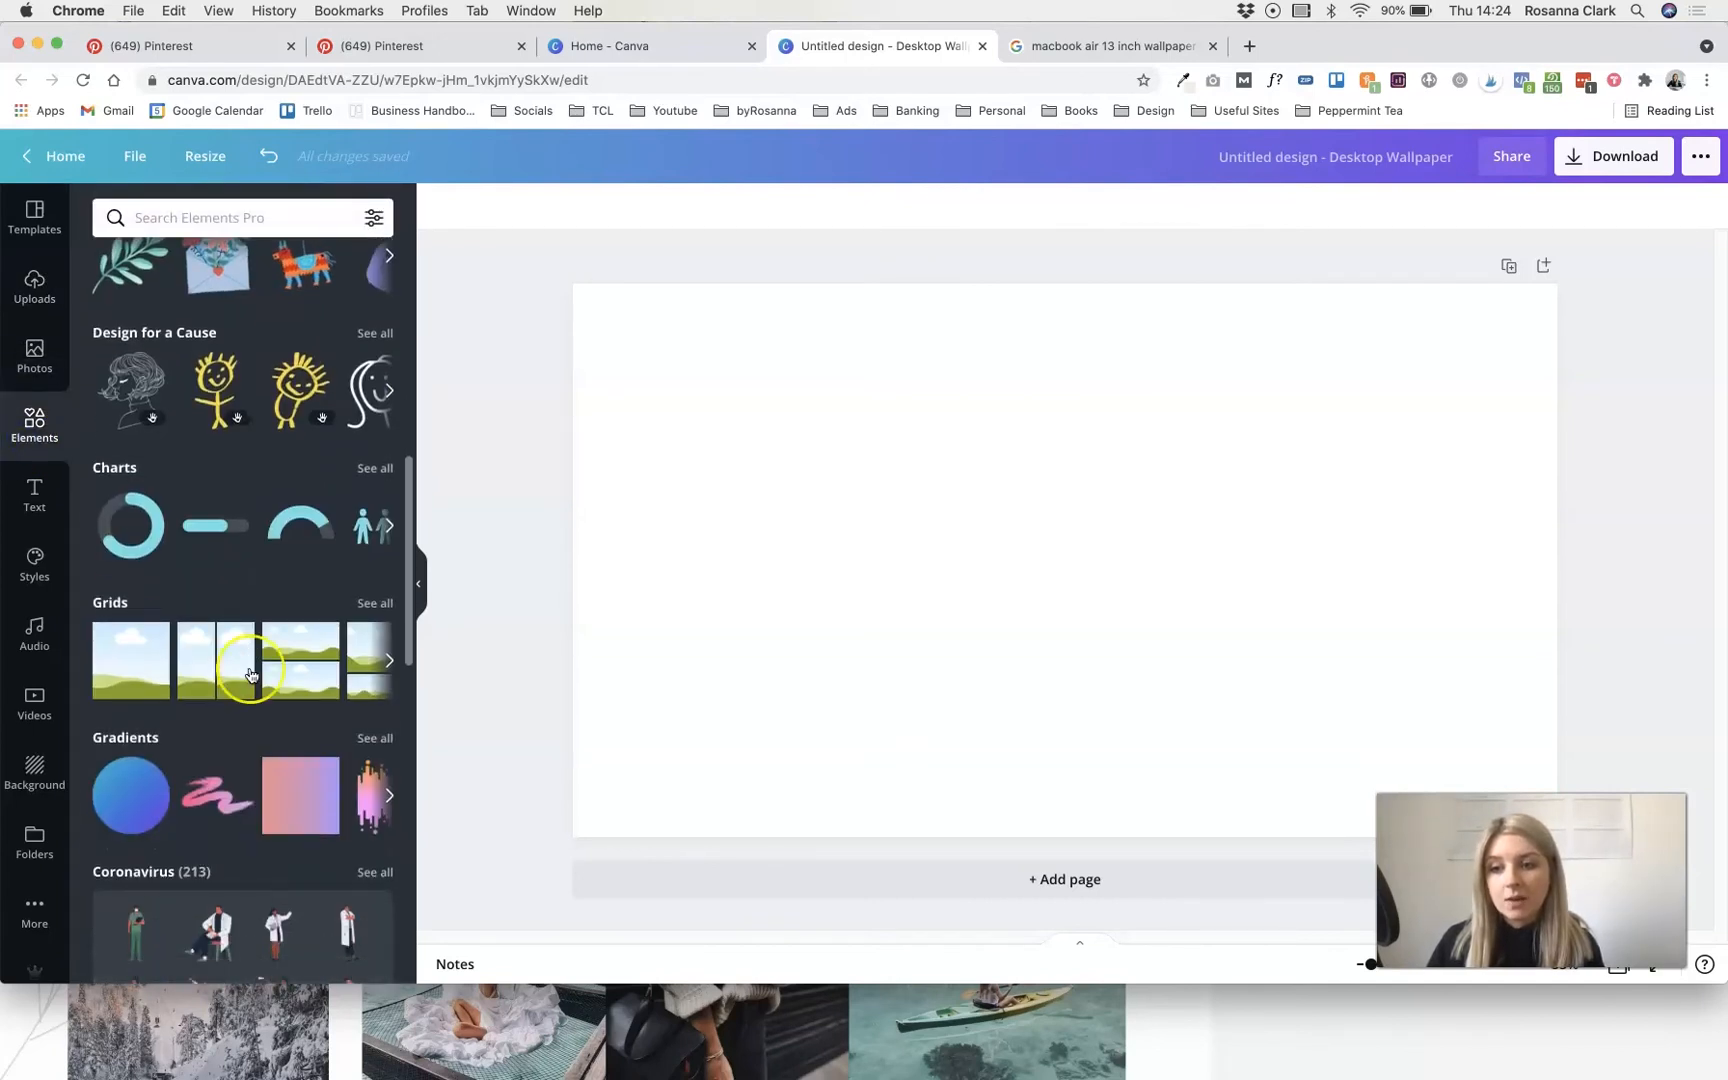
pyautogui.write('Grids')
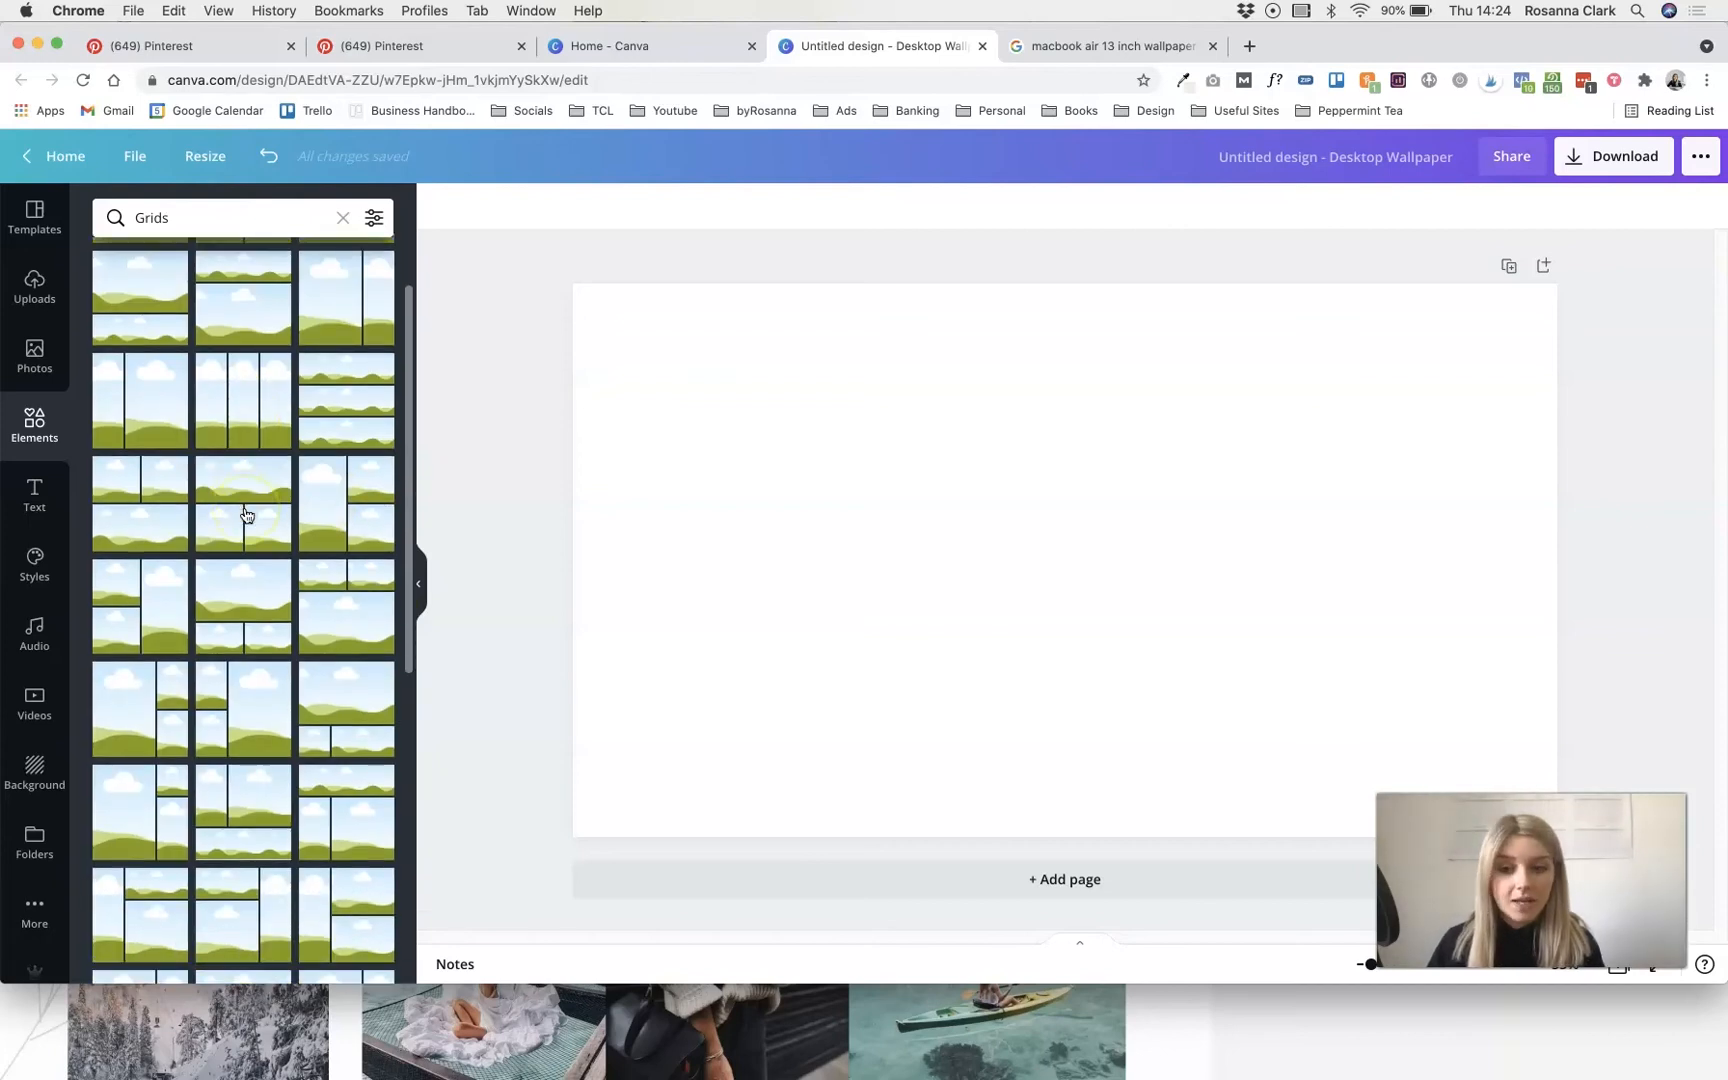
pyautogui.scroll(-3)
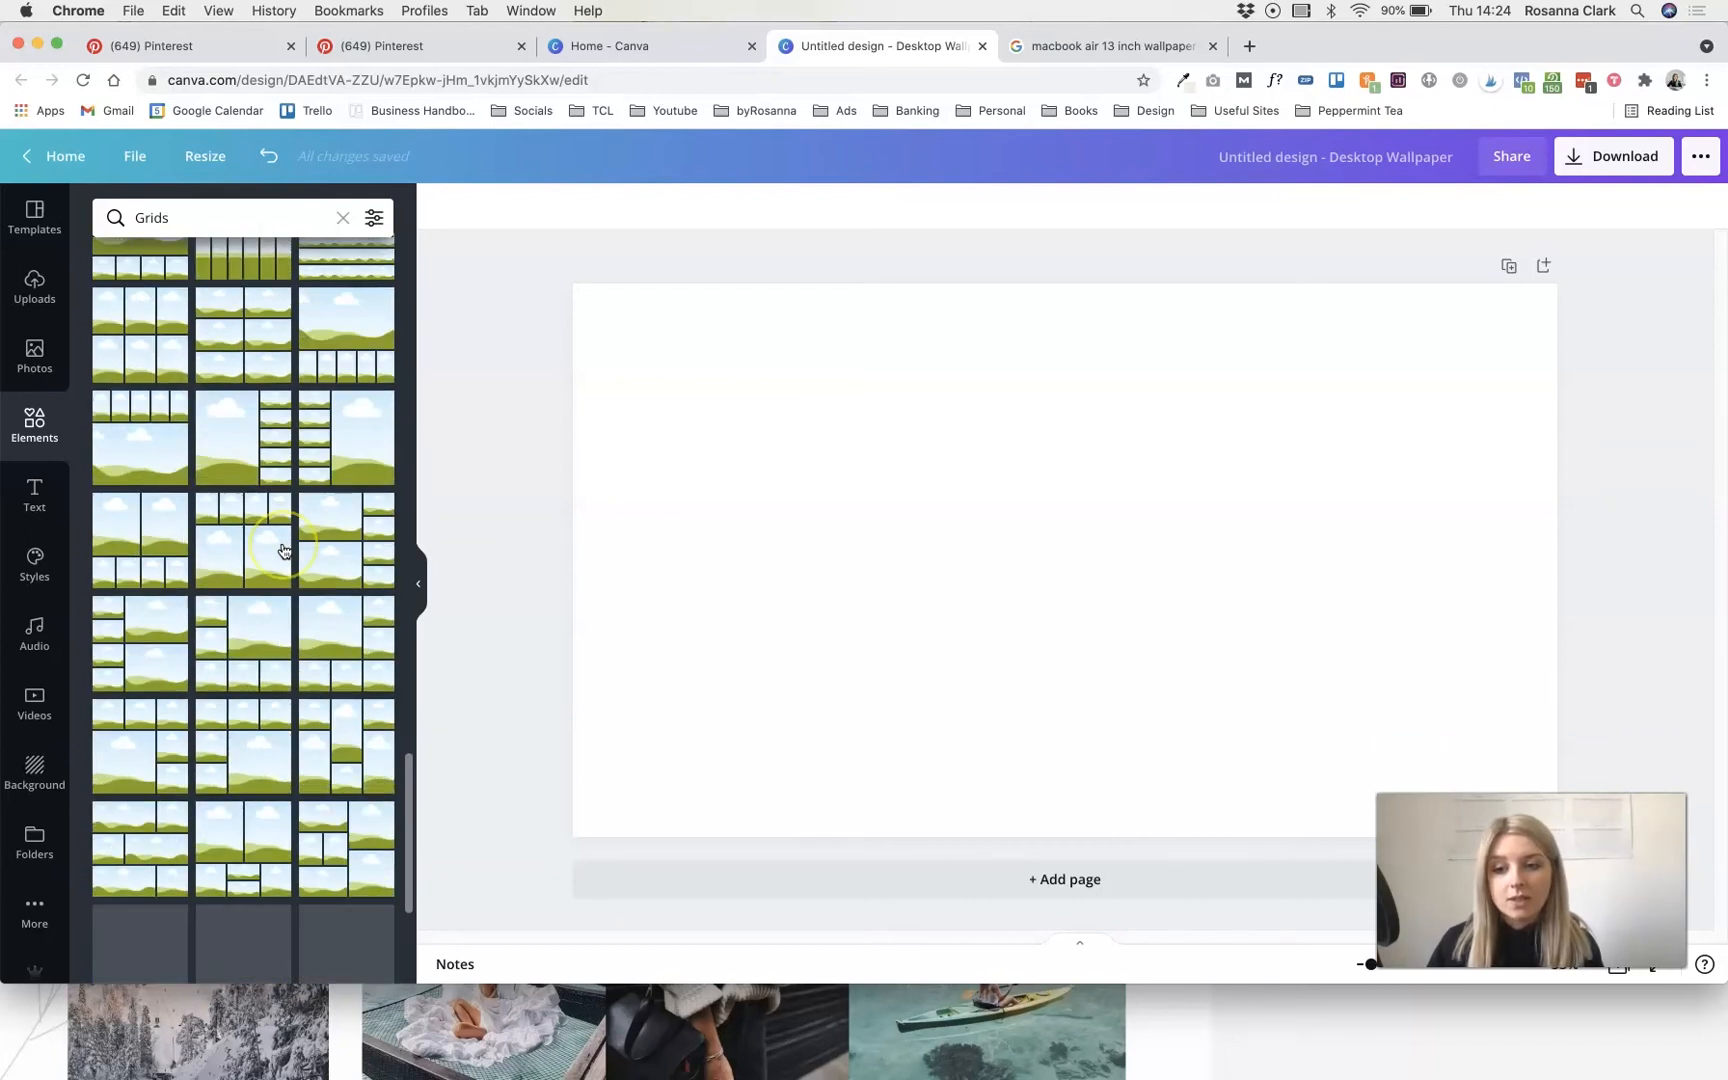
pyautogui.scroll(-3)
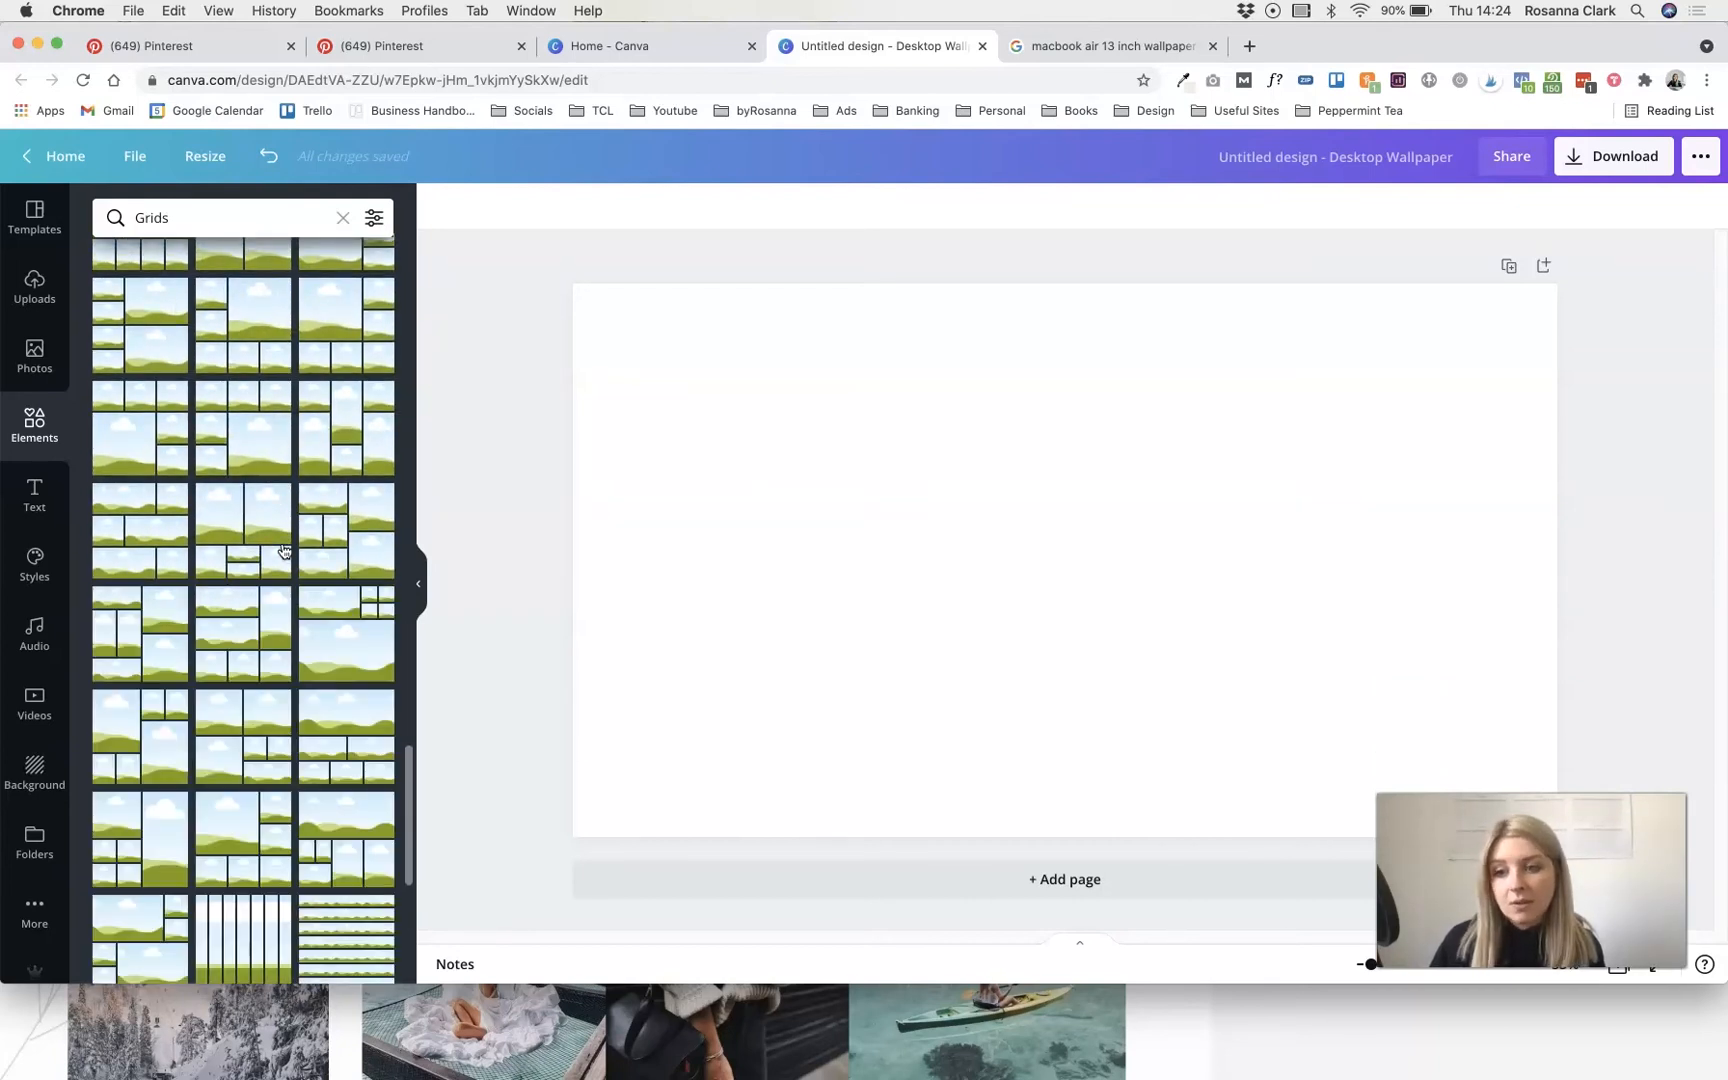
pyautogui.scroll(-3)
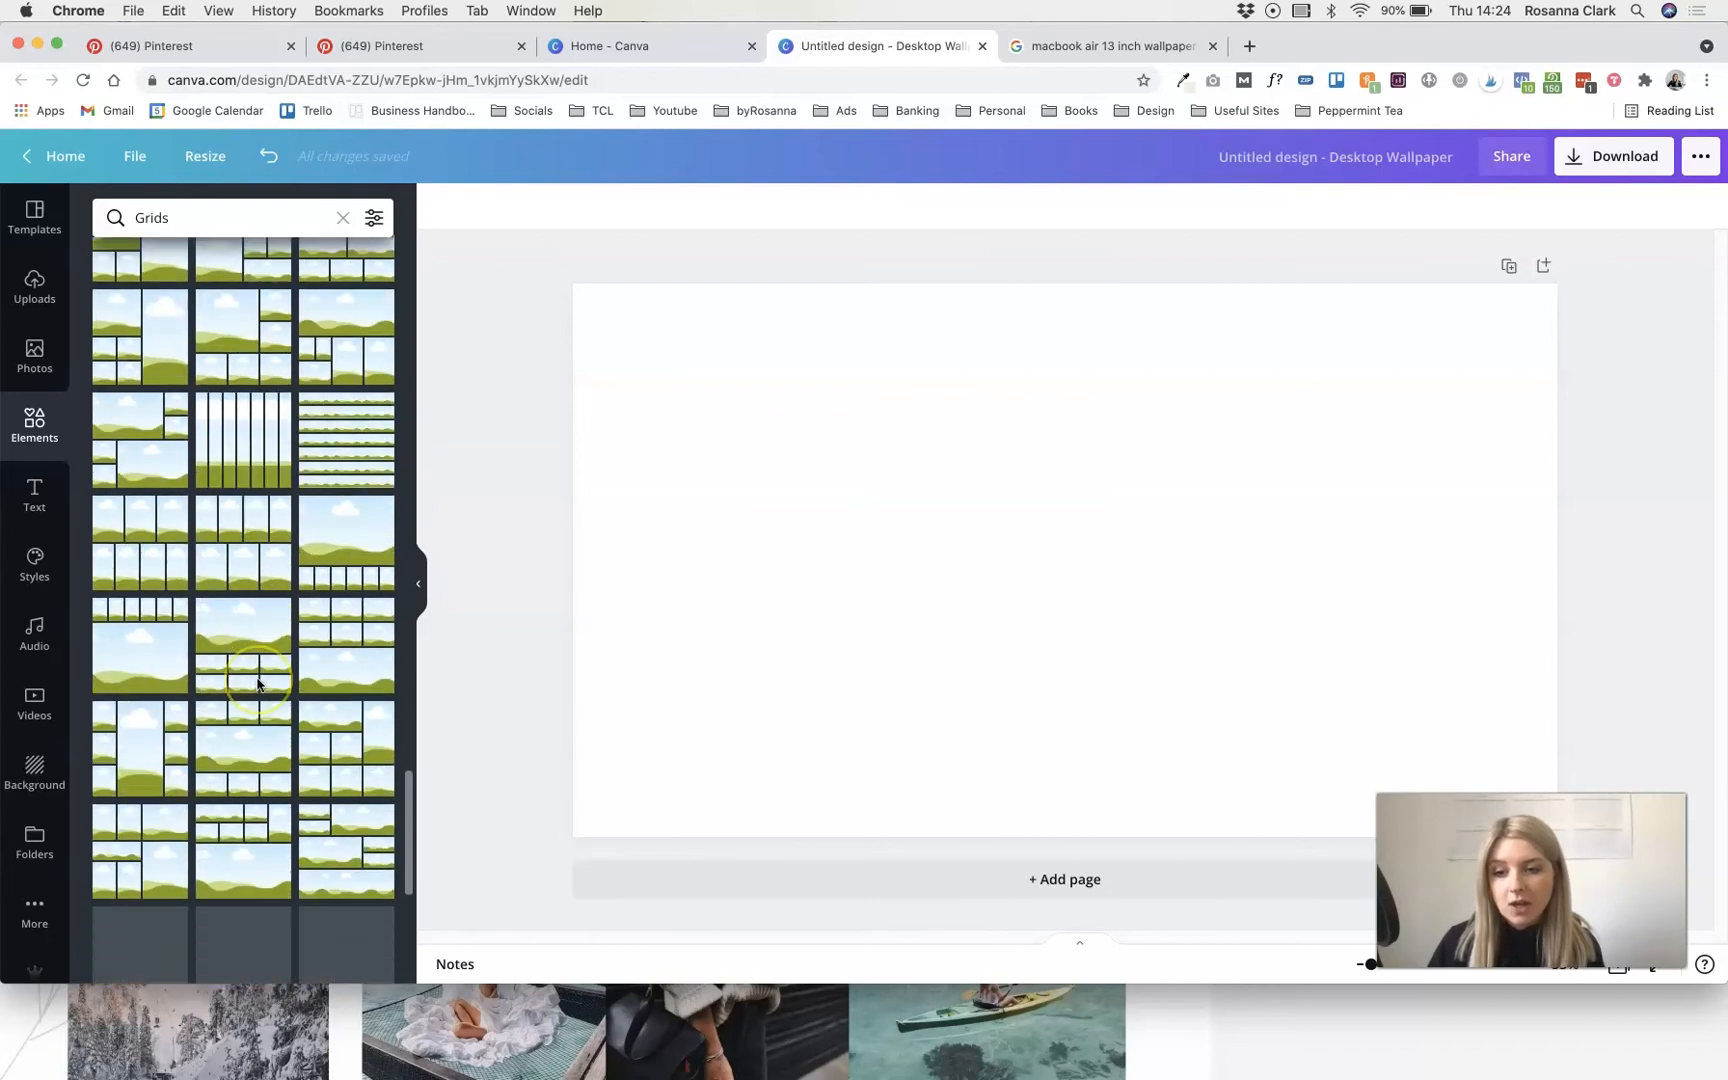
pyautogui.click(242, 650)
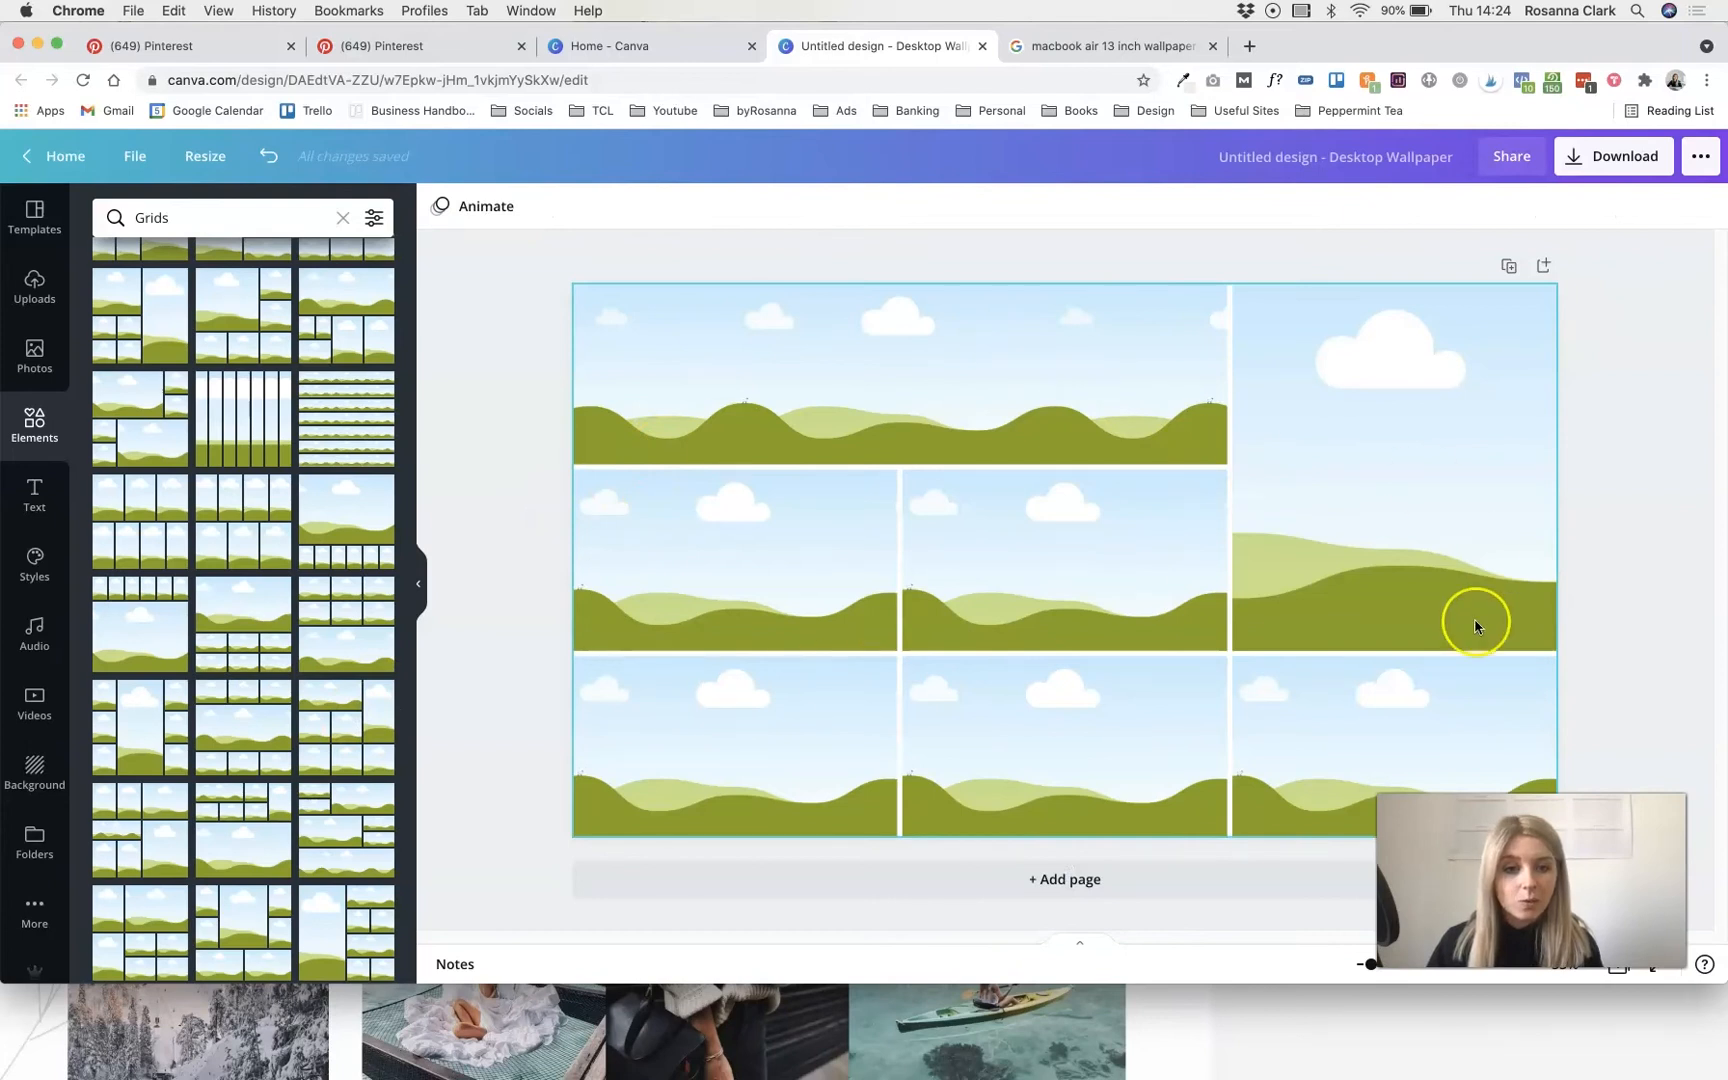
pyautogui.moveTo(744, 457)
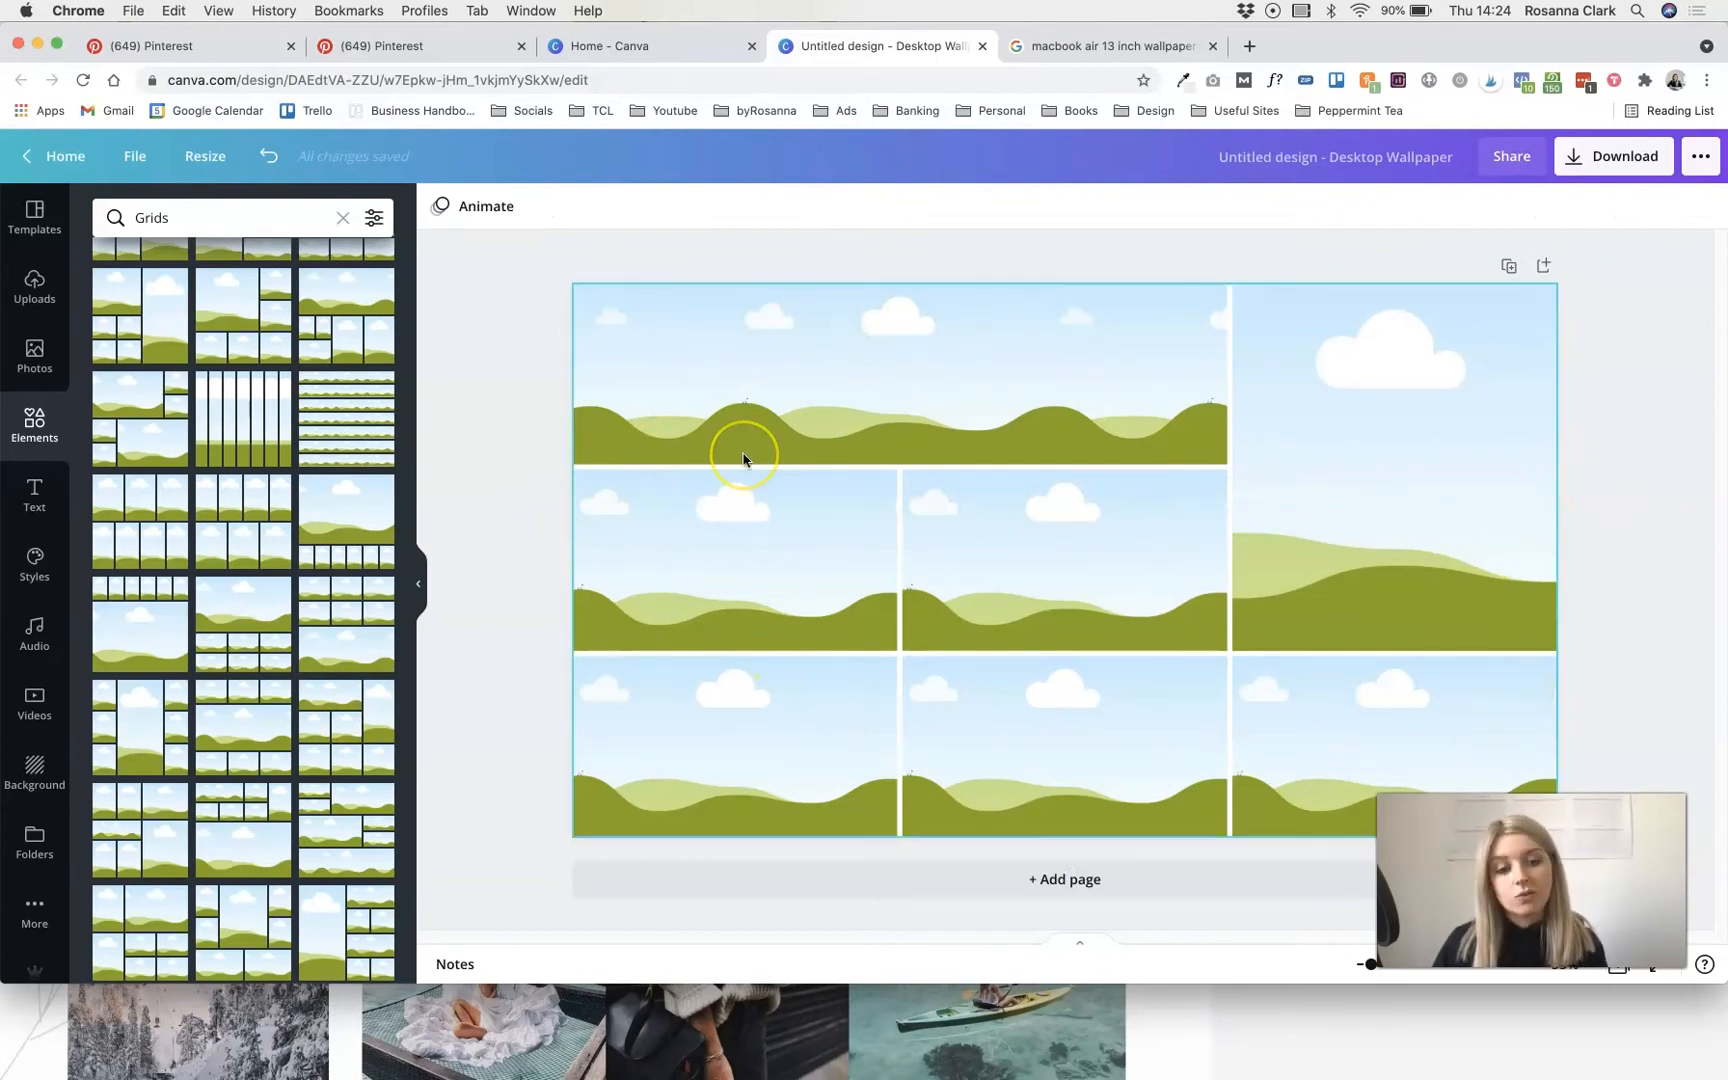
pyautogui.click(34, 289)
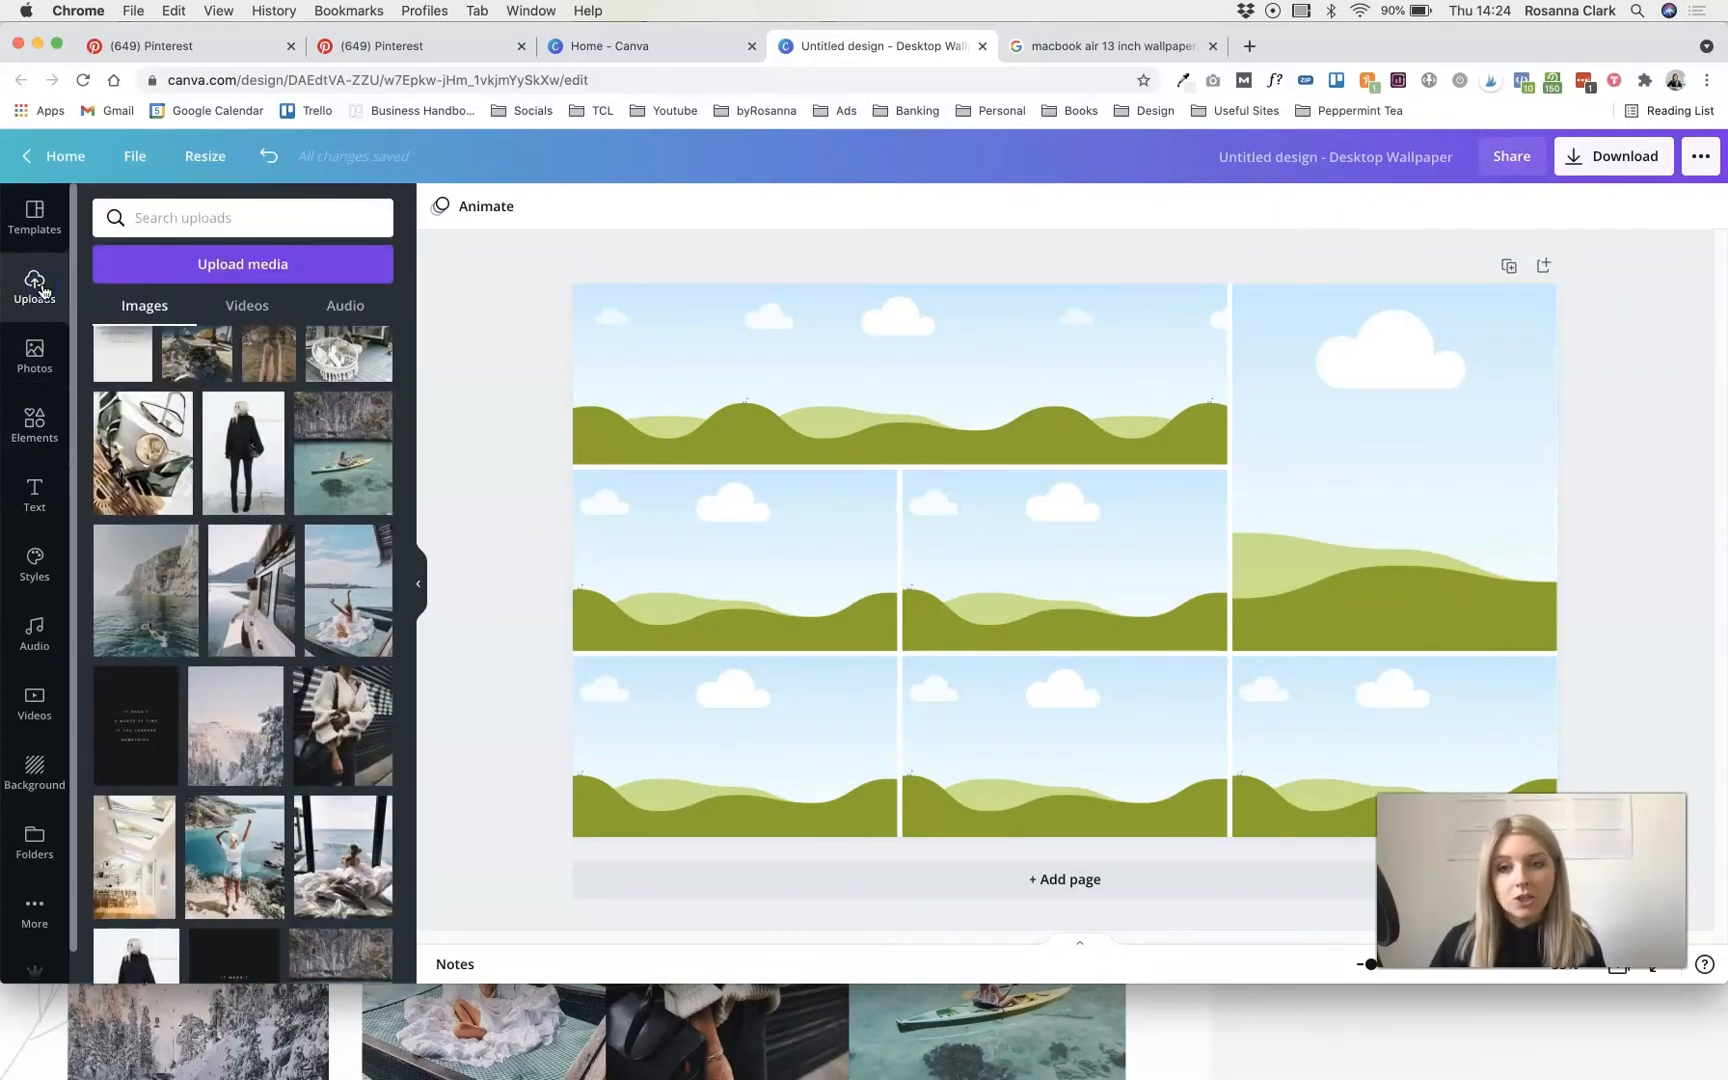
# - Finish placing the uploaded photo into the grid cell, leaving the page blank
pyautogui.scroll(-3)
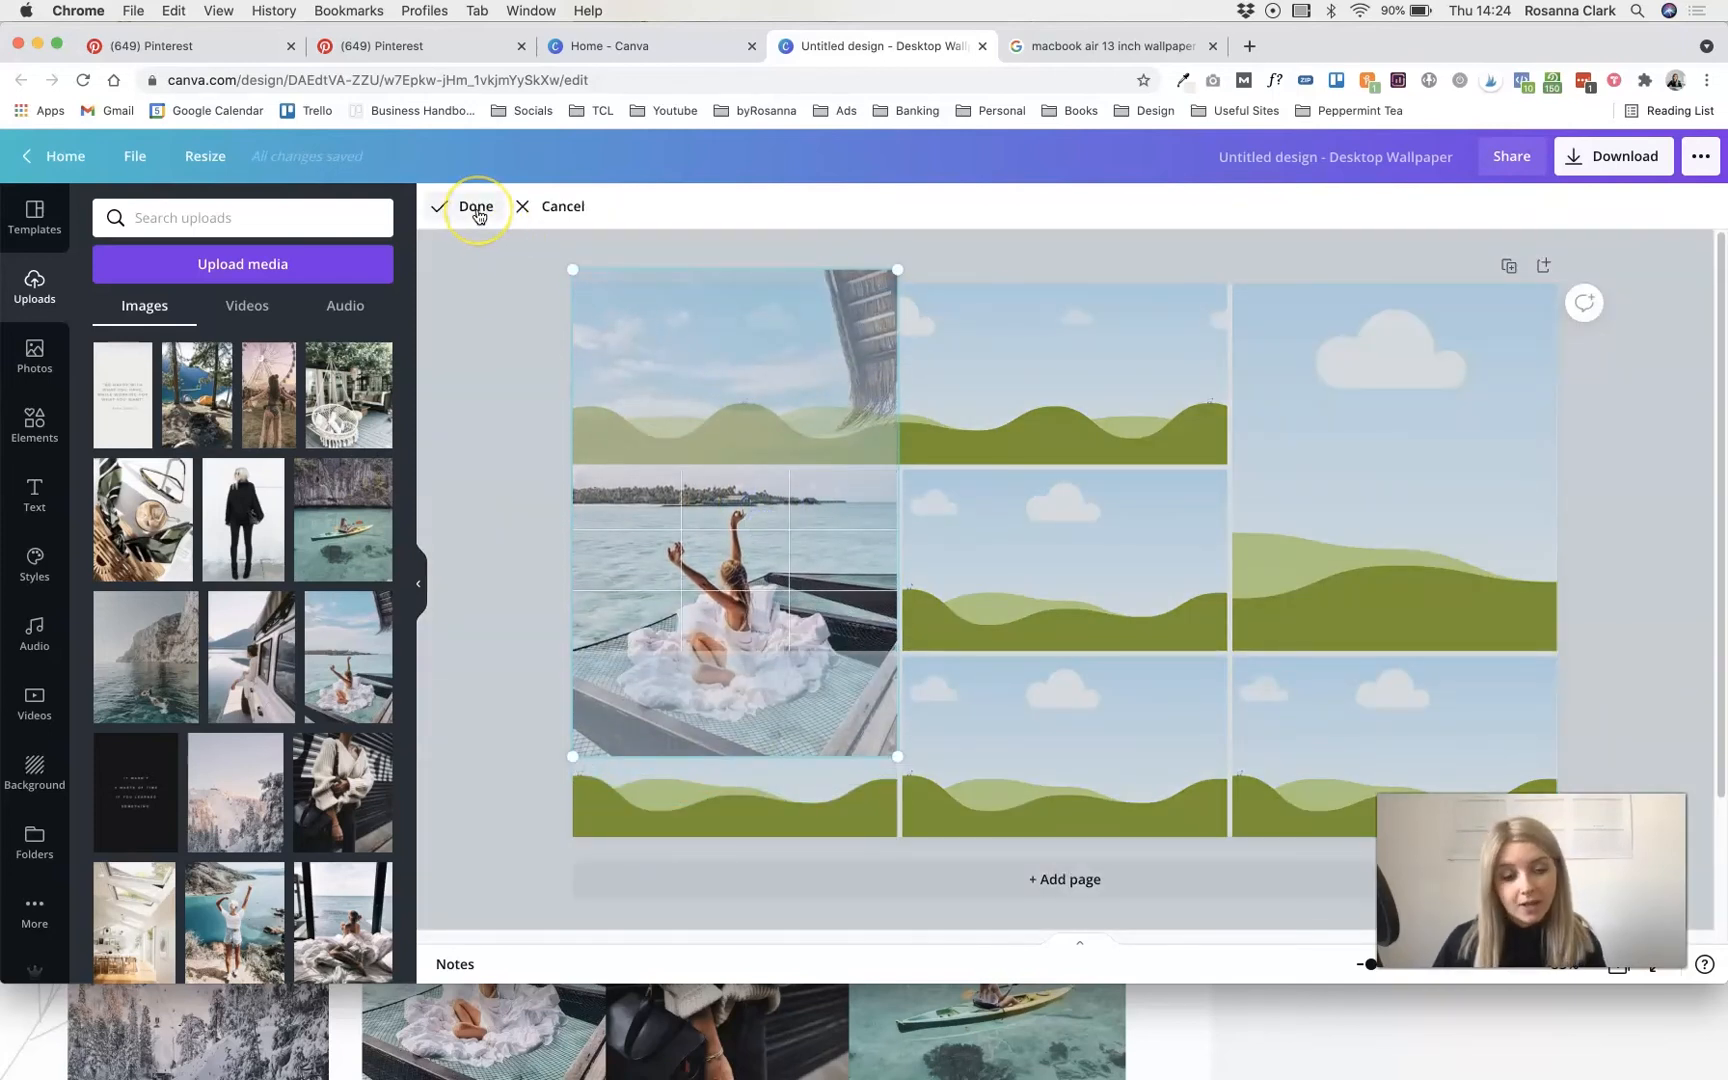
pyautogui.click(475, 206)
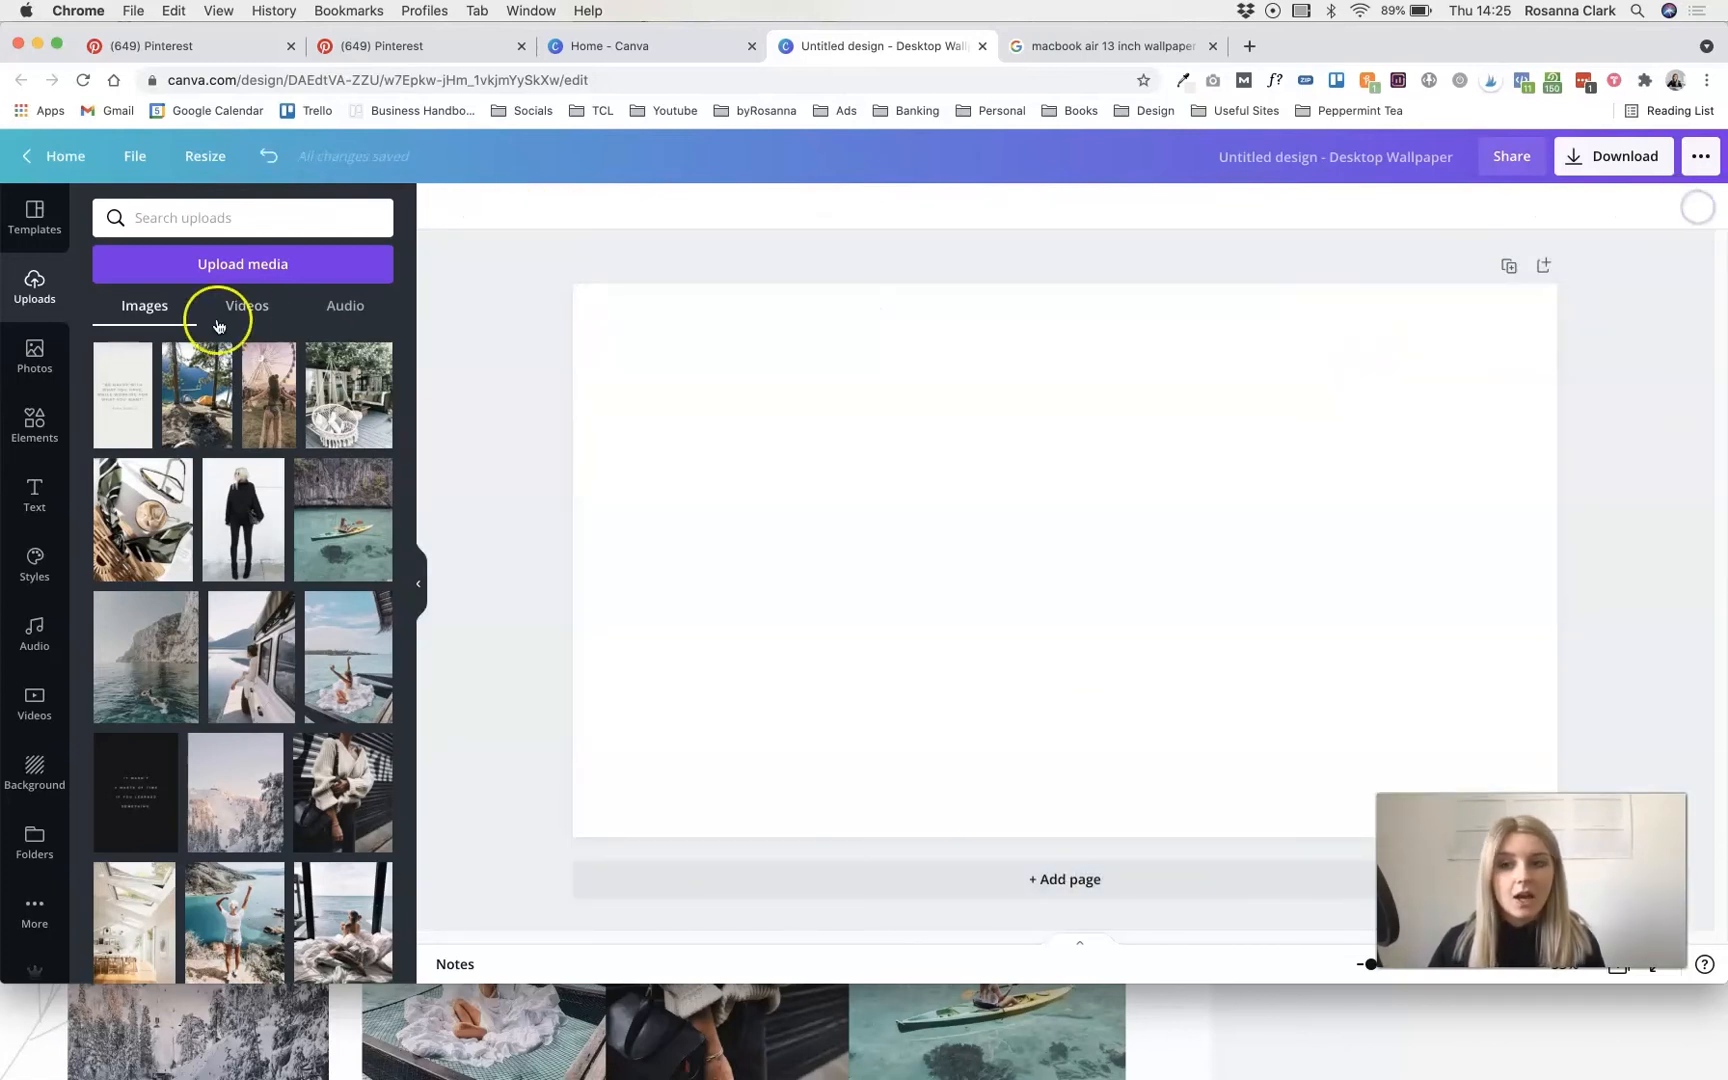
# - Add the woman-in-black photo top-left and shrink the kayak photo beside it
pyautogui.click(241, 519)
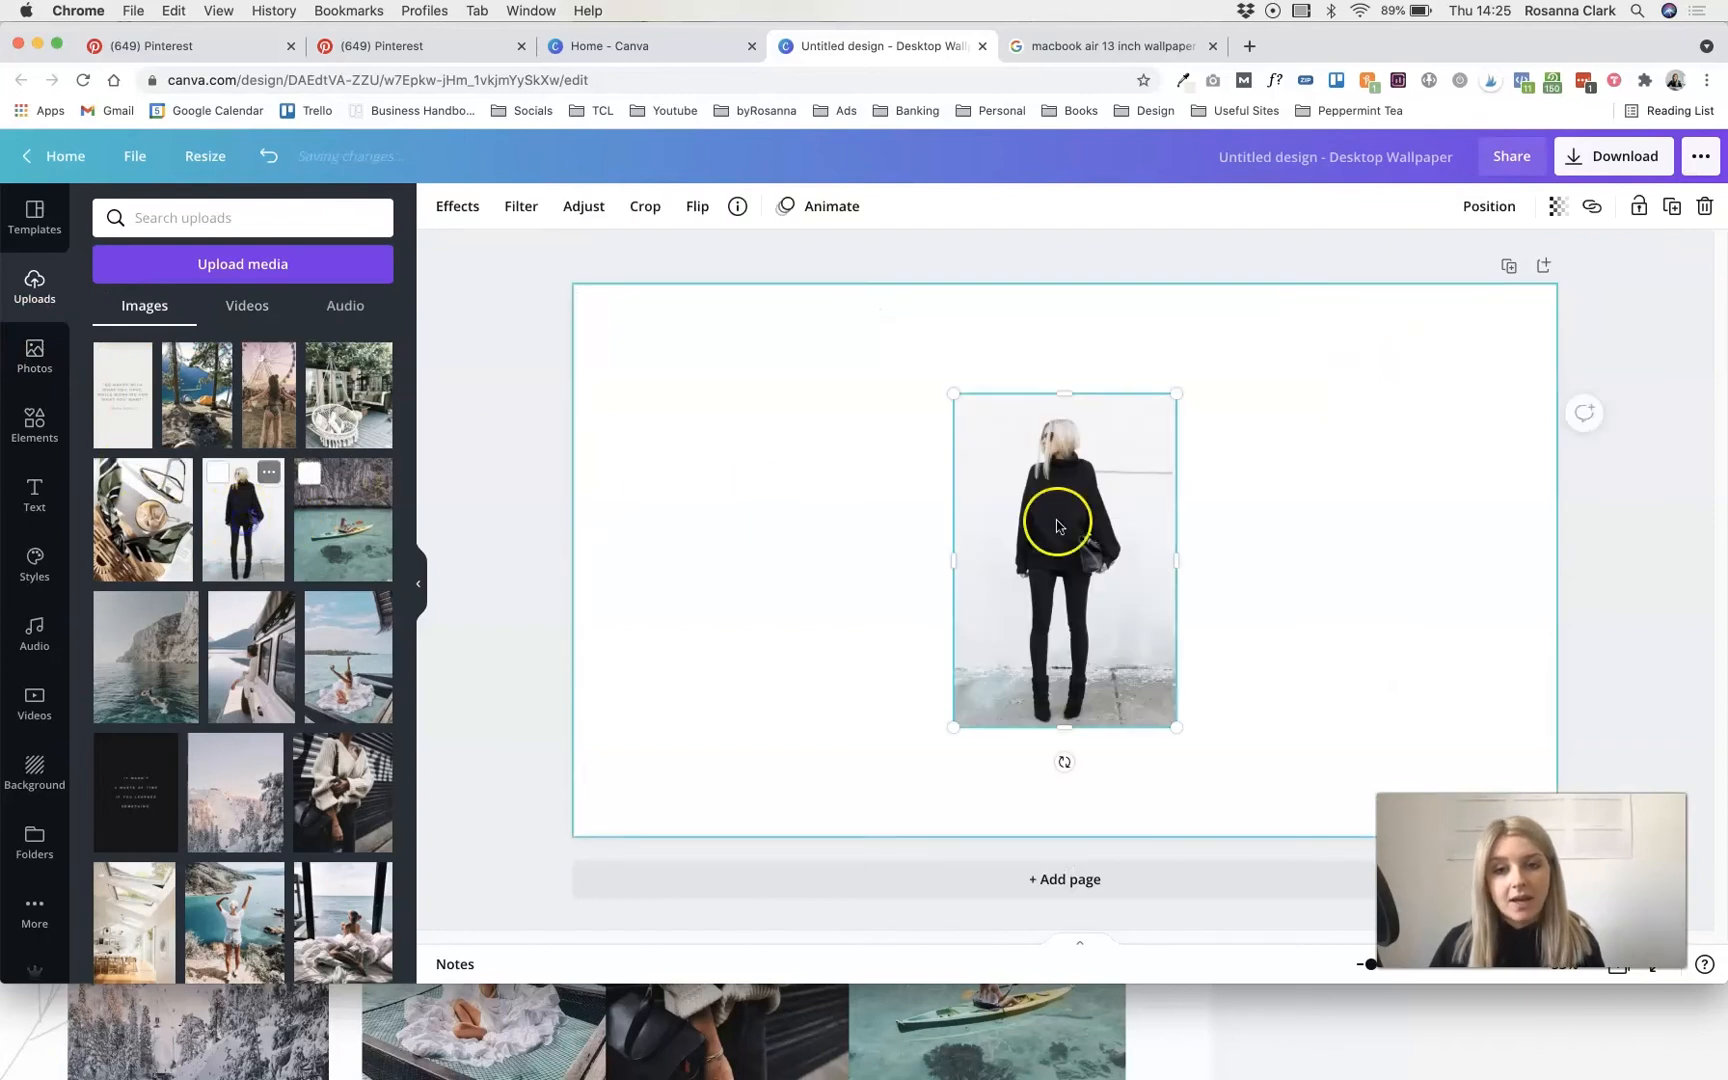
pyautogui.moveTo(1176, 727); pyautogui.dragTo(757, 595)
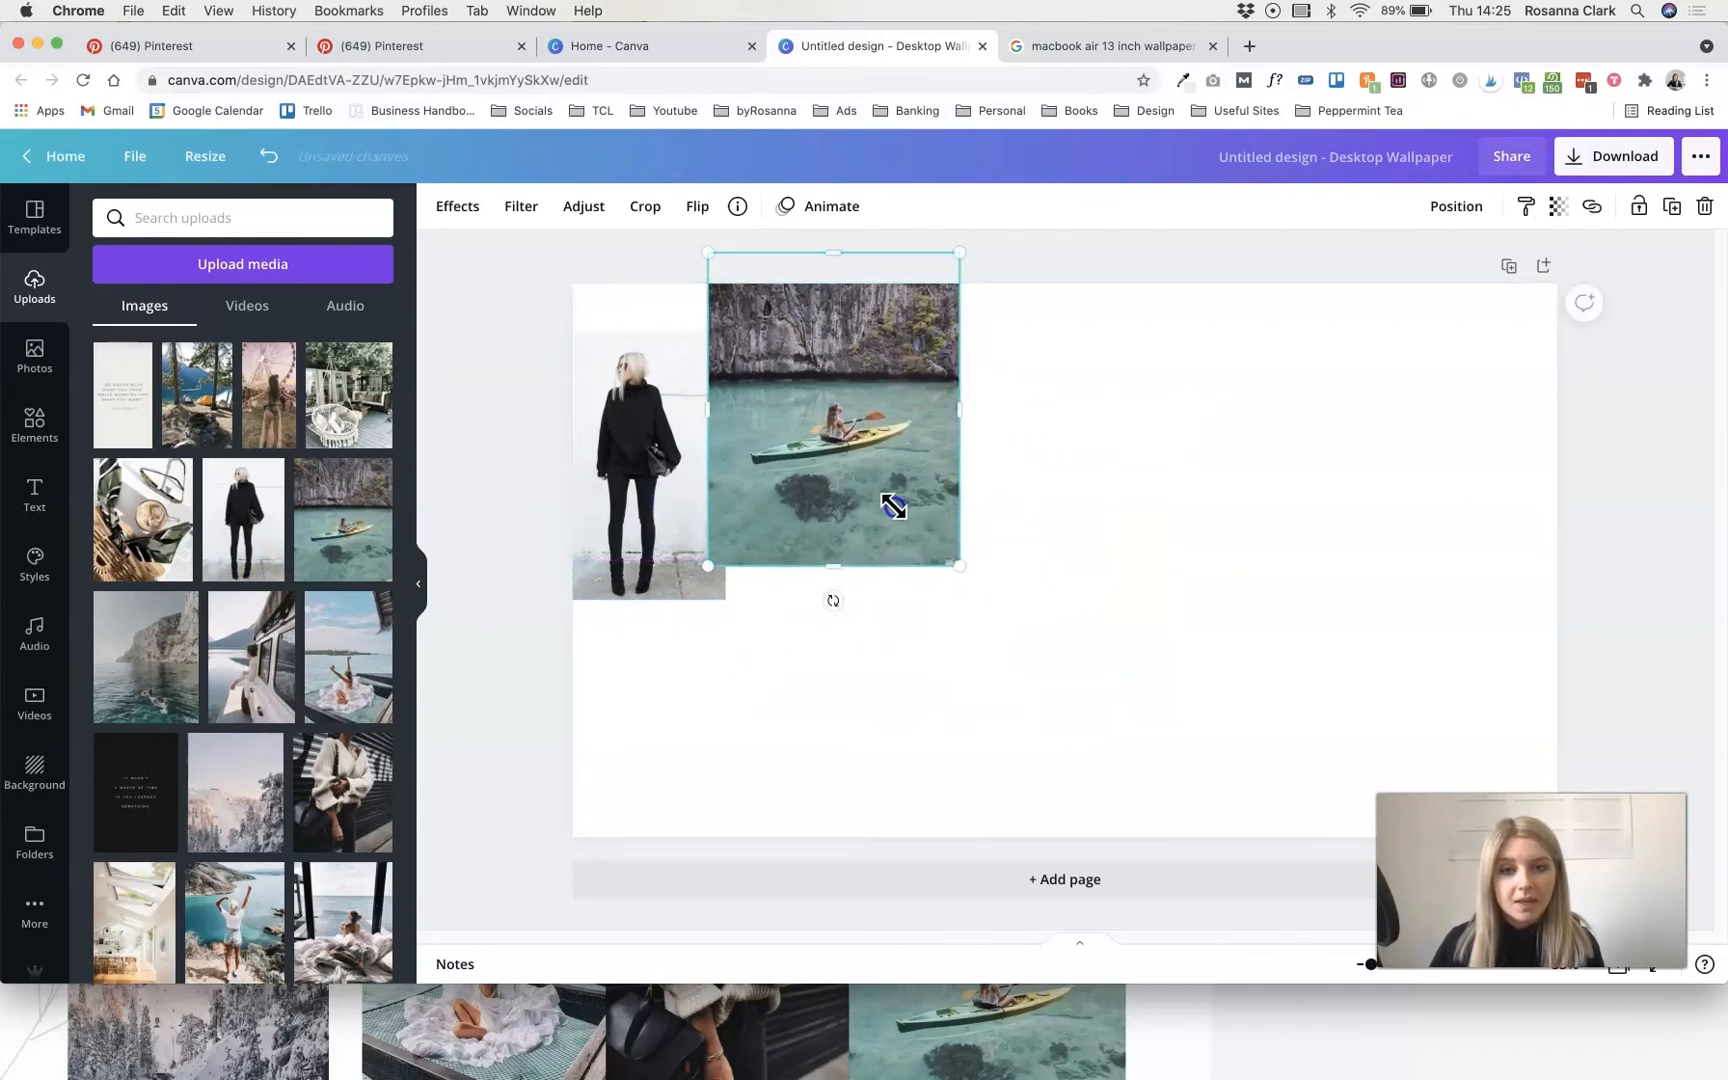
pyautogui.moveTo(958, 565); pyautogui.dragTo(897, 494)
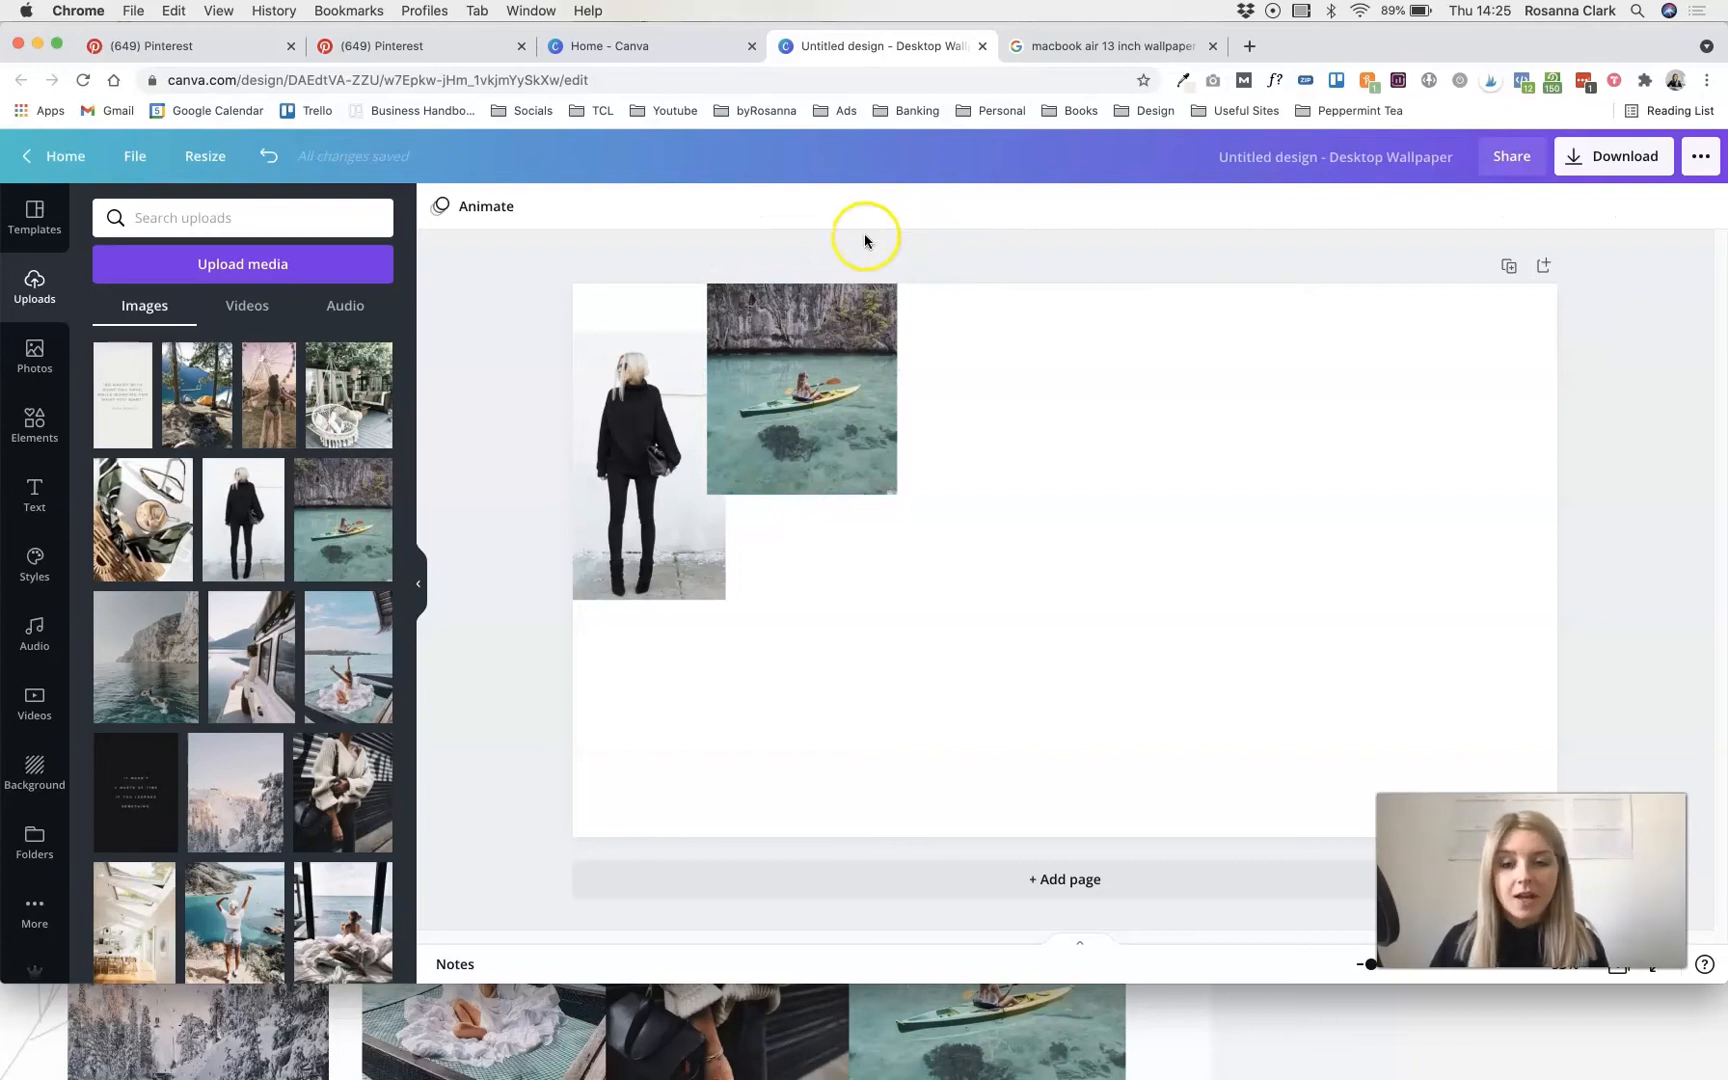
pyautogui.moveTo(569, 315)
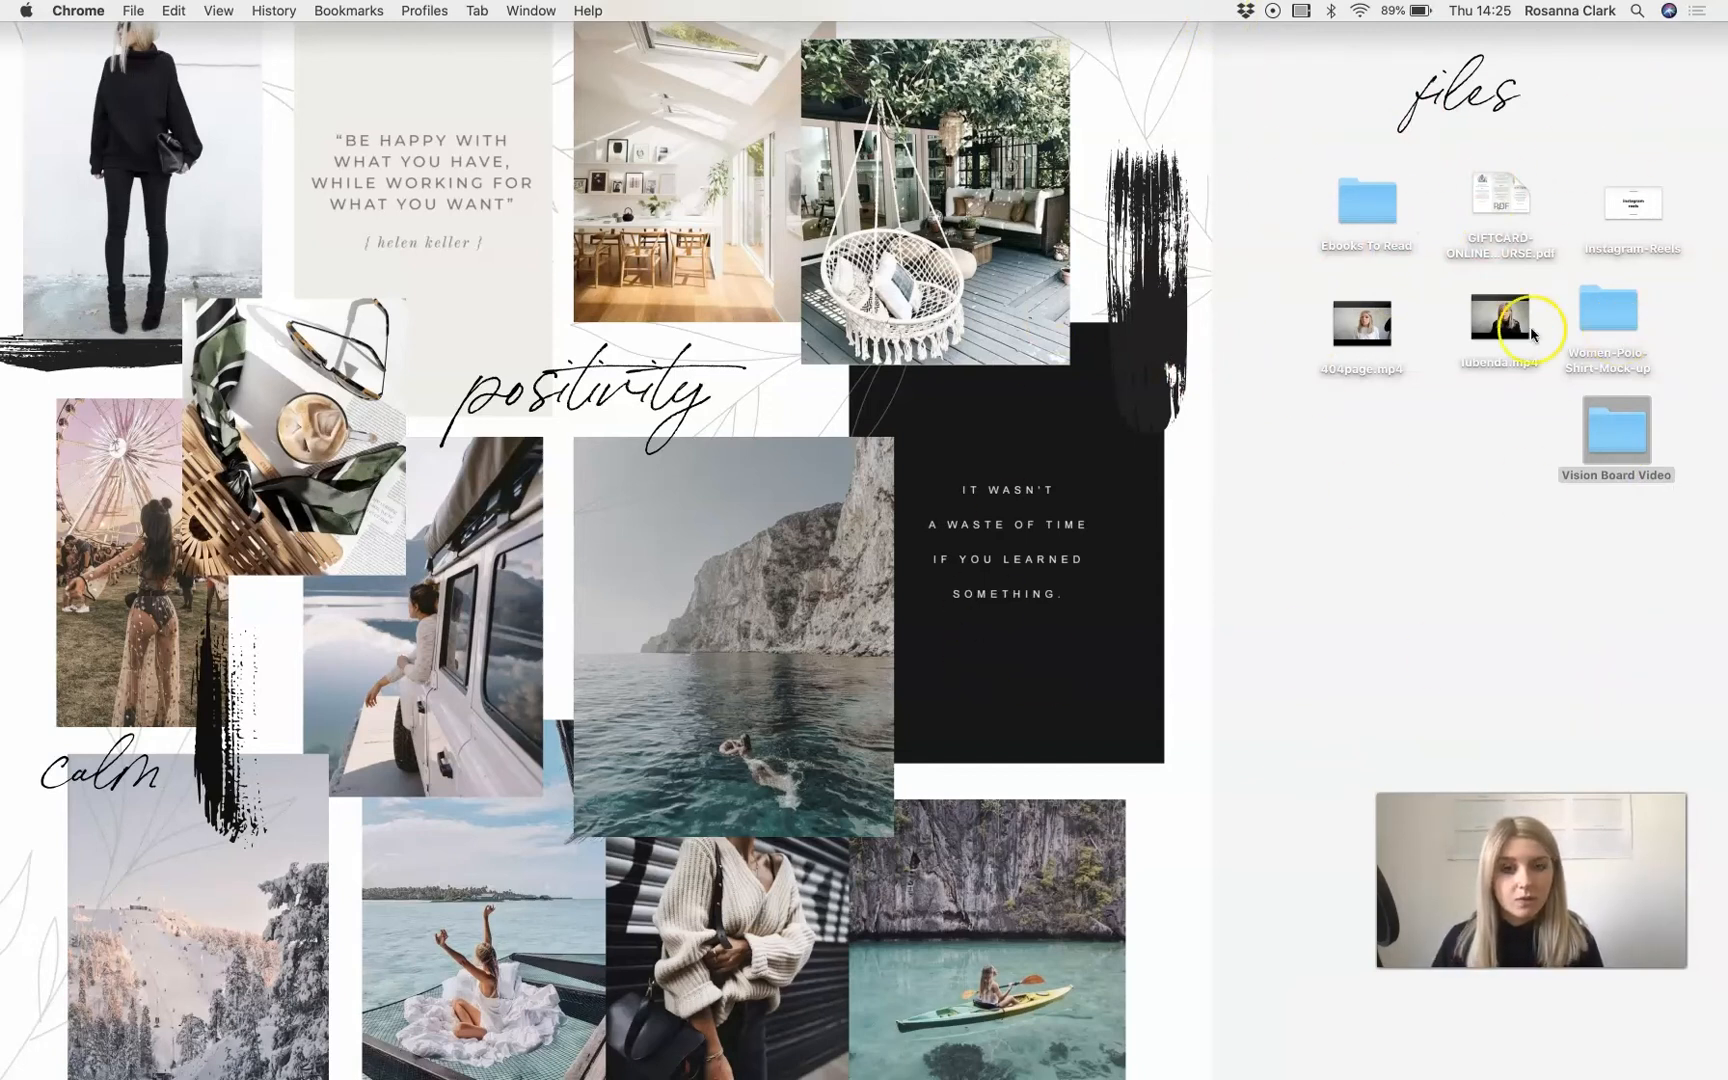
pyautogui.moveTo(910, 647)
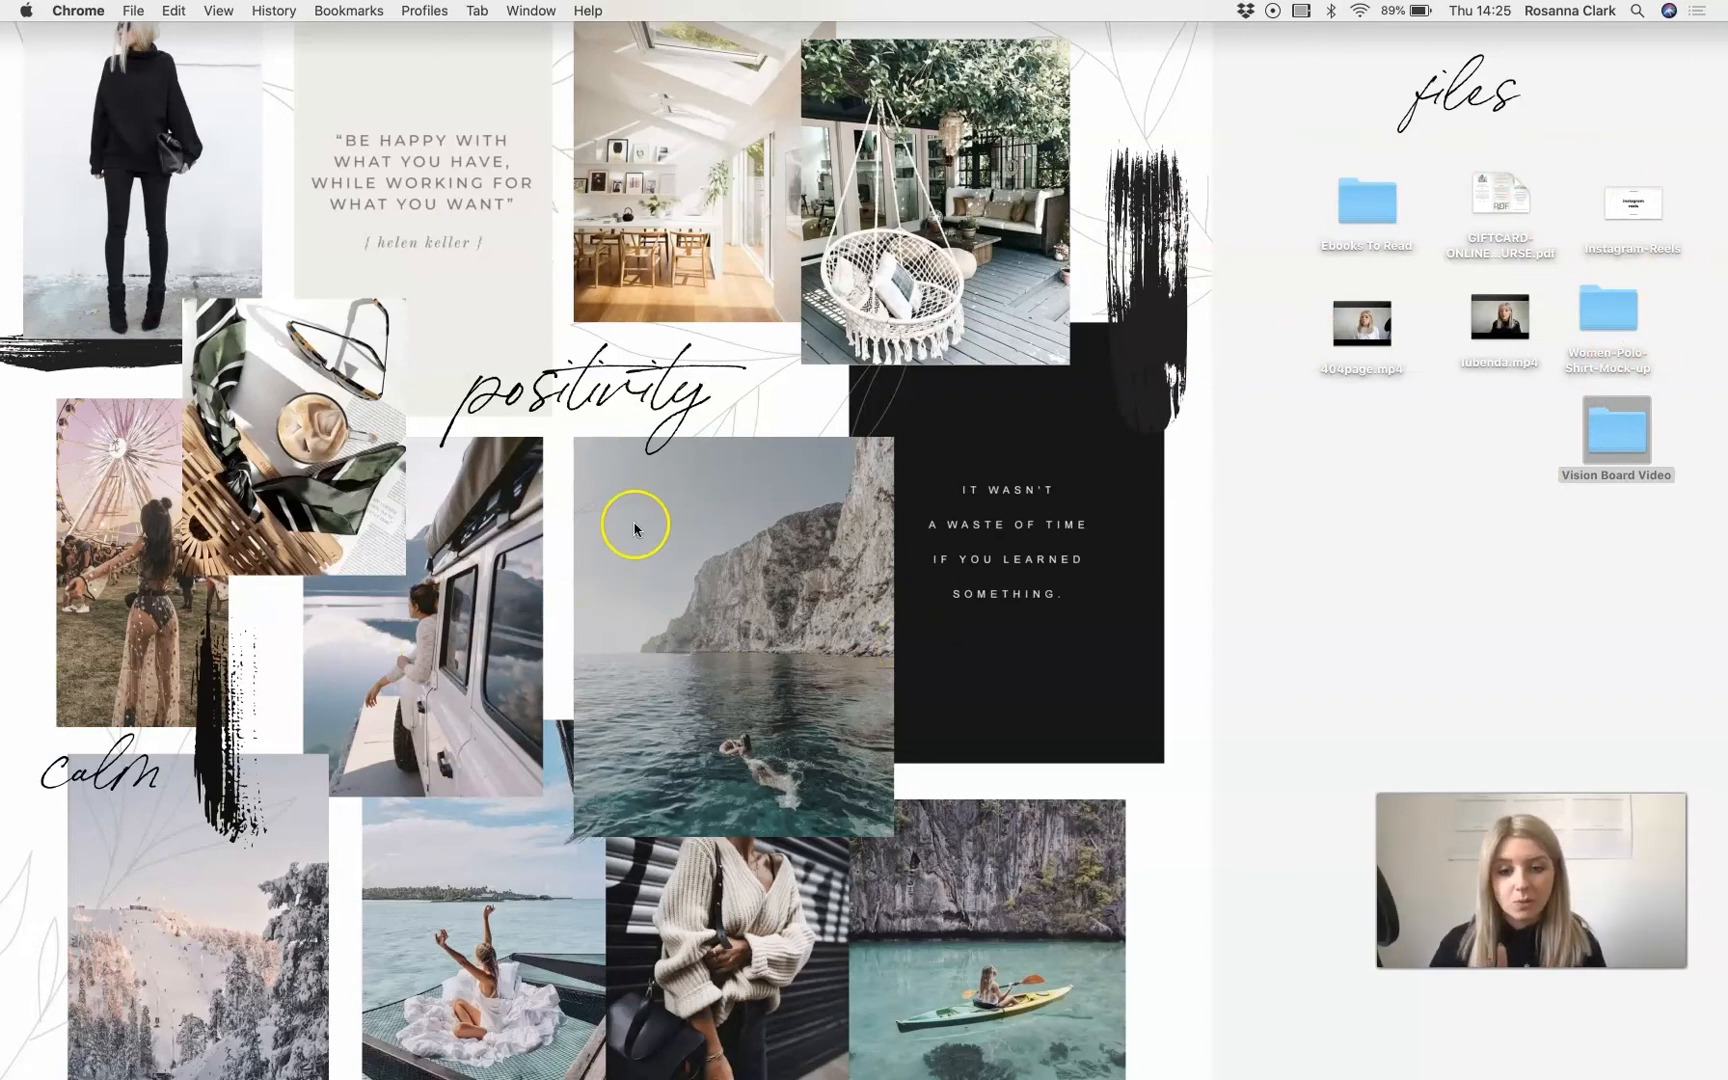
pyautogui.moveTo(1227, 1073)
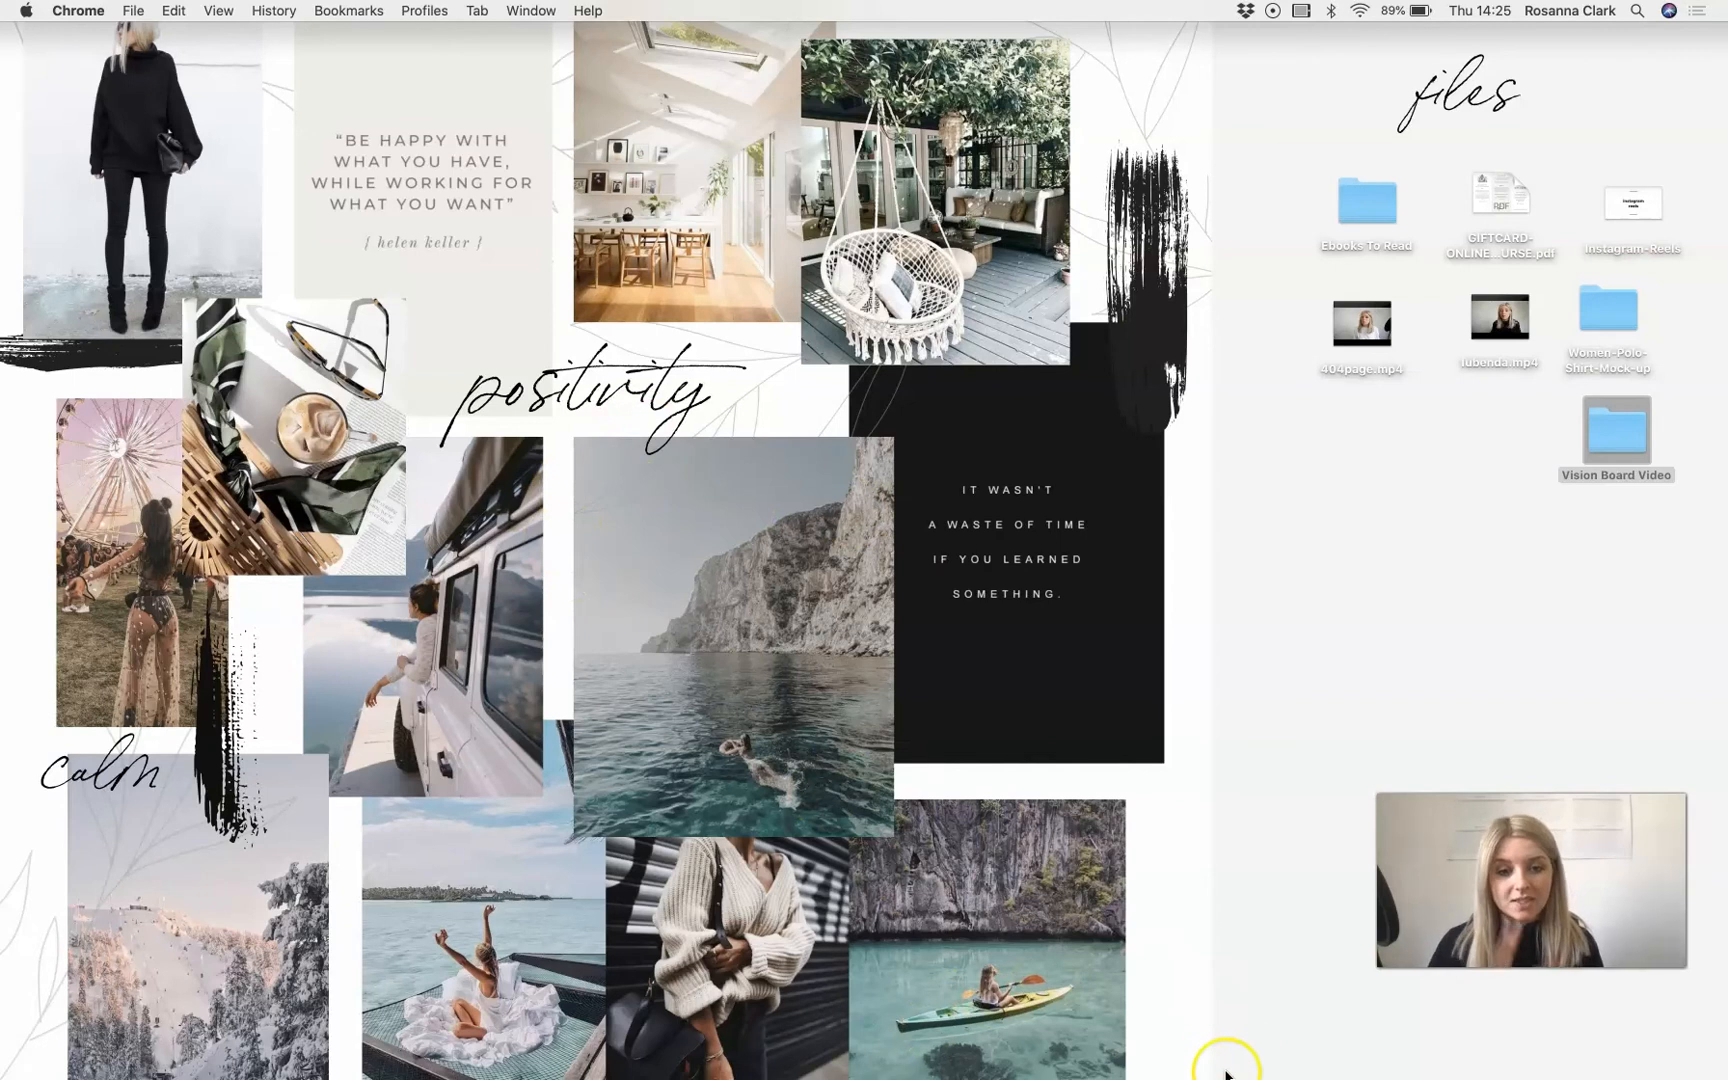
pyautogui.moveTo(1223, 1067)
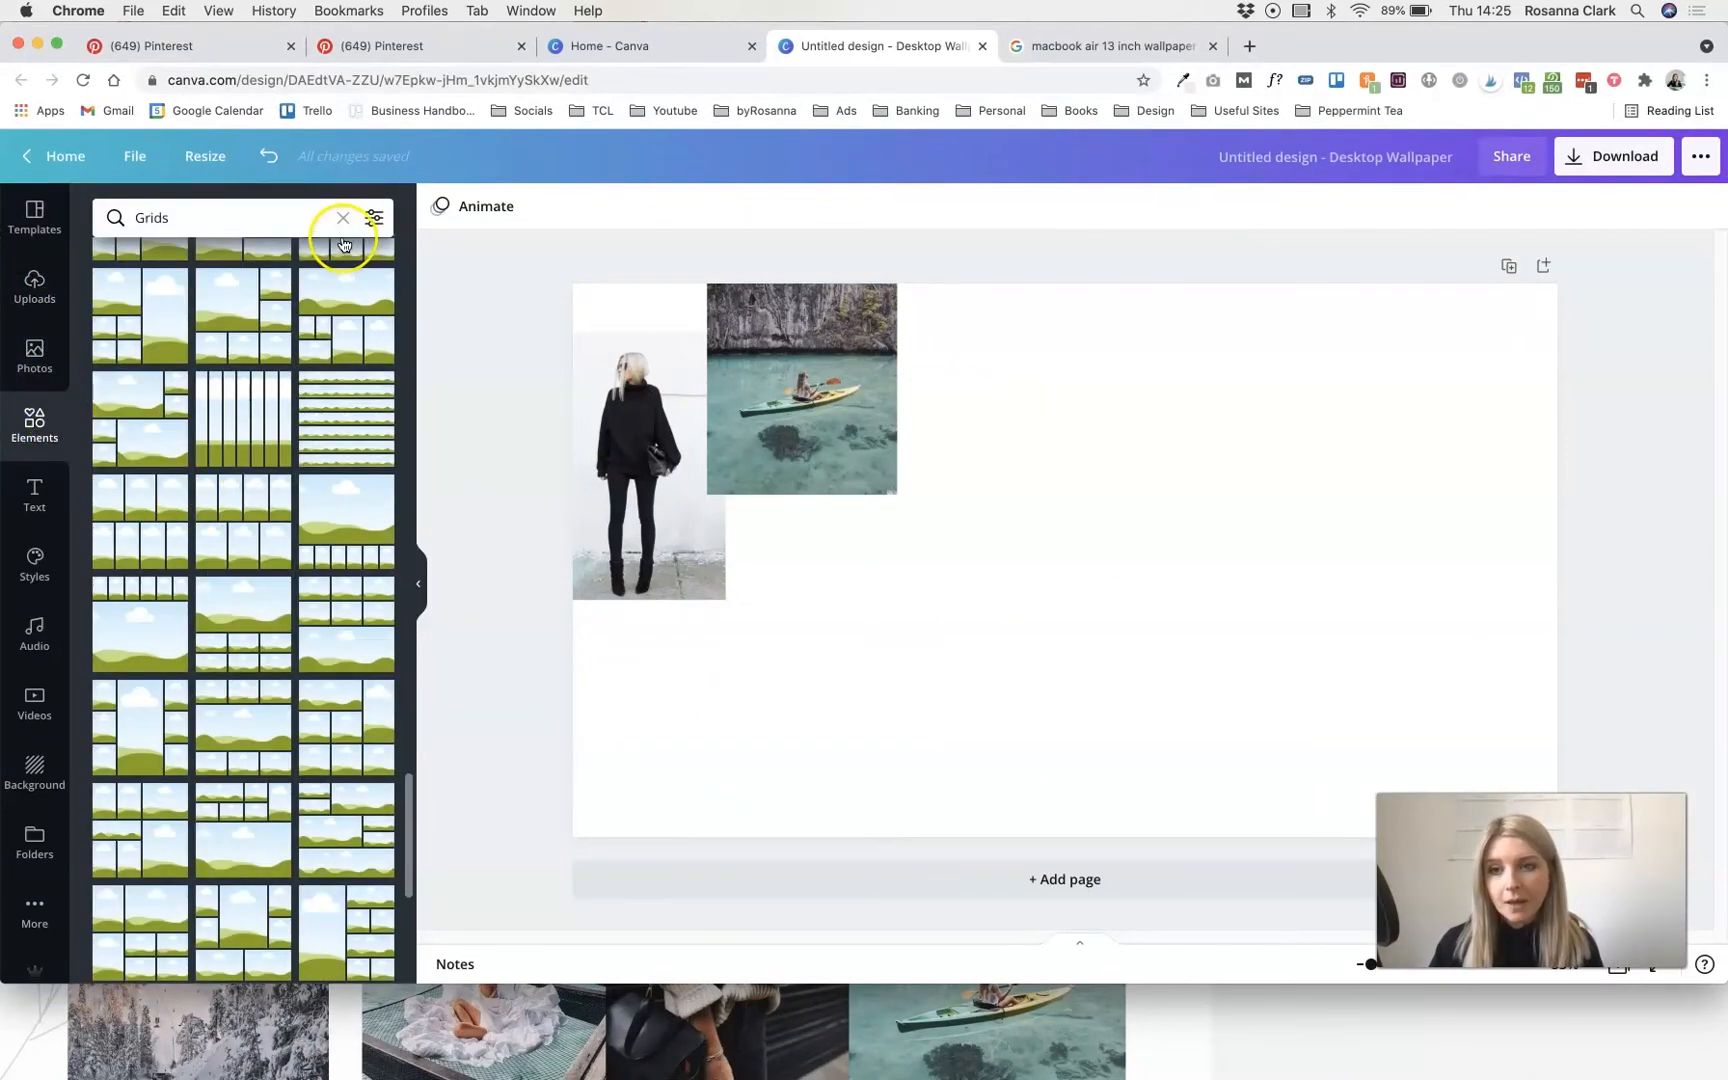
# - Clear the Grids search, add a grey square and show its colour options
pyautogui.click(342, 217)
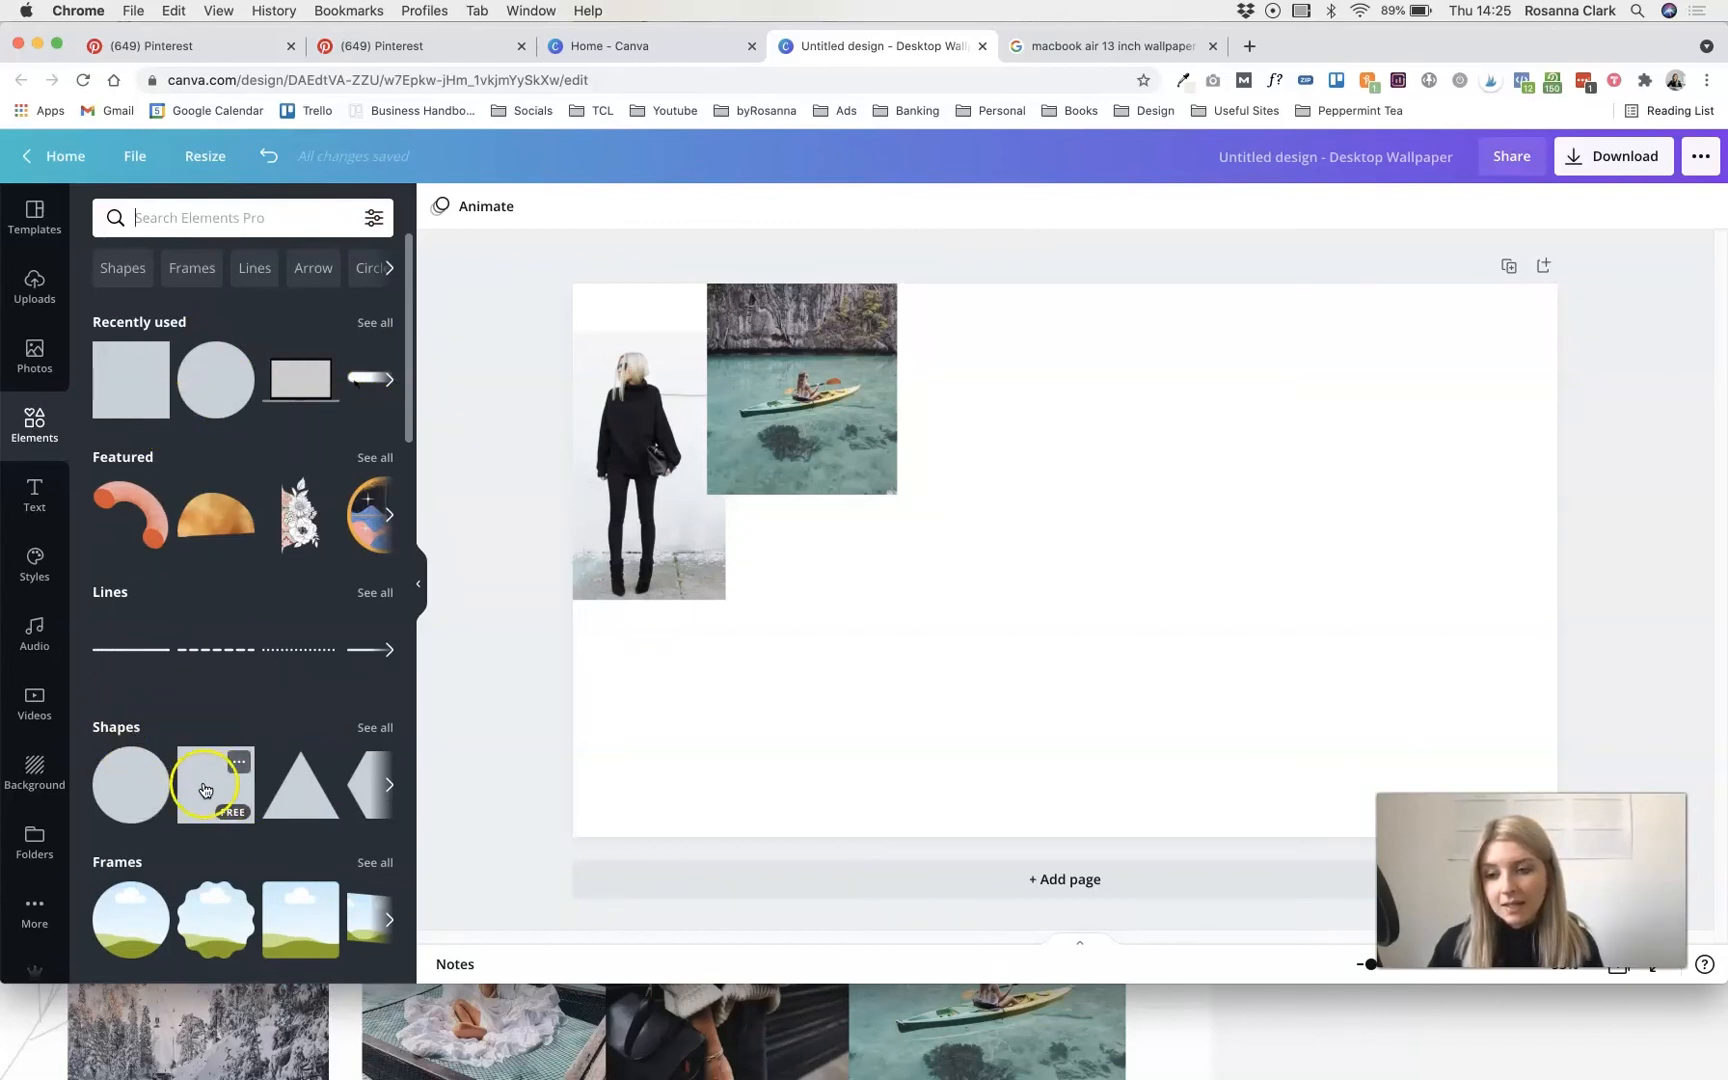
pyautogui.click(215, 785)
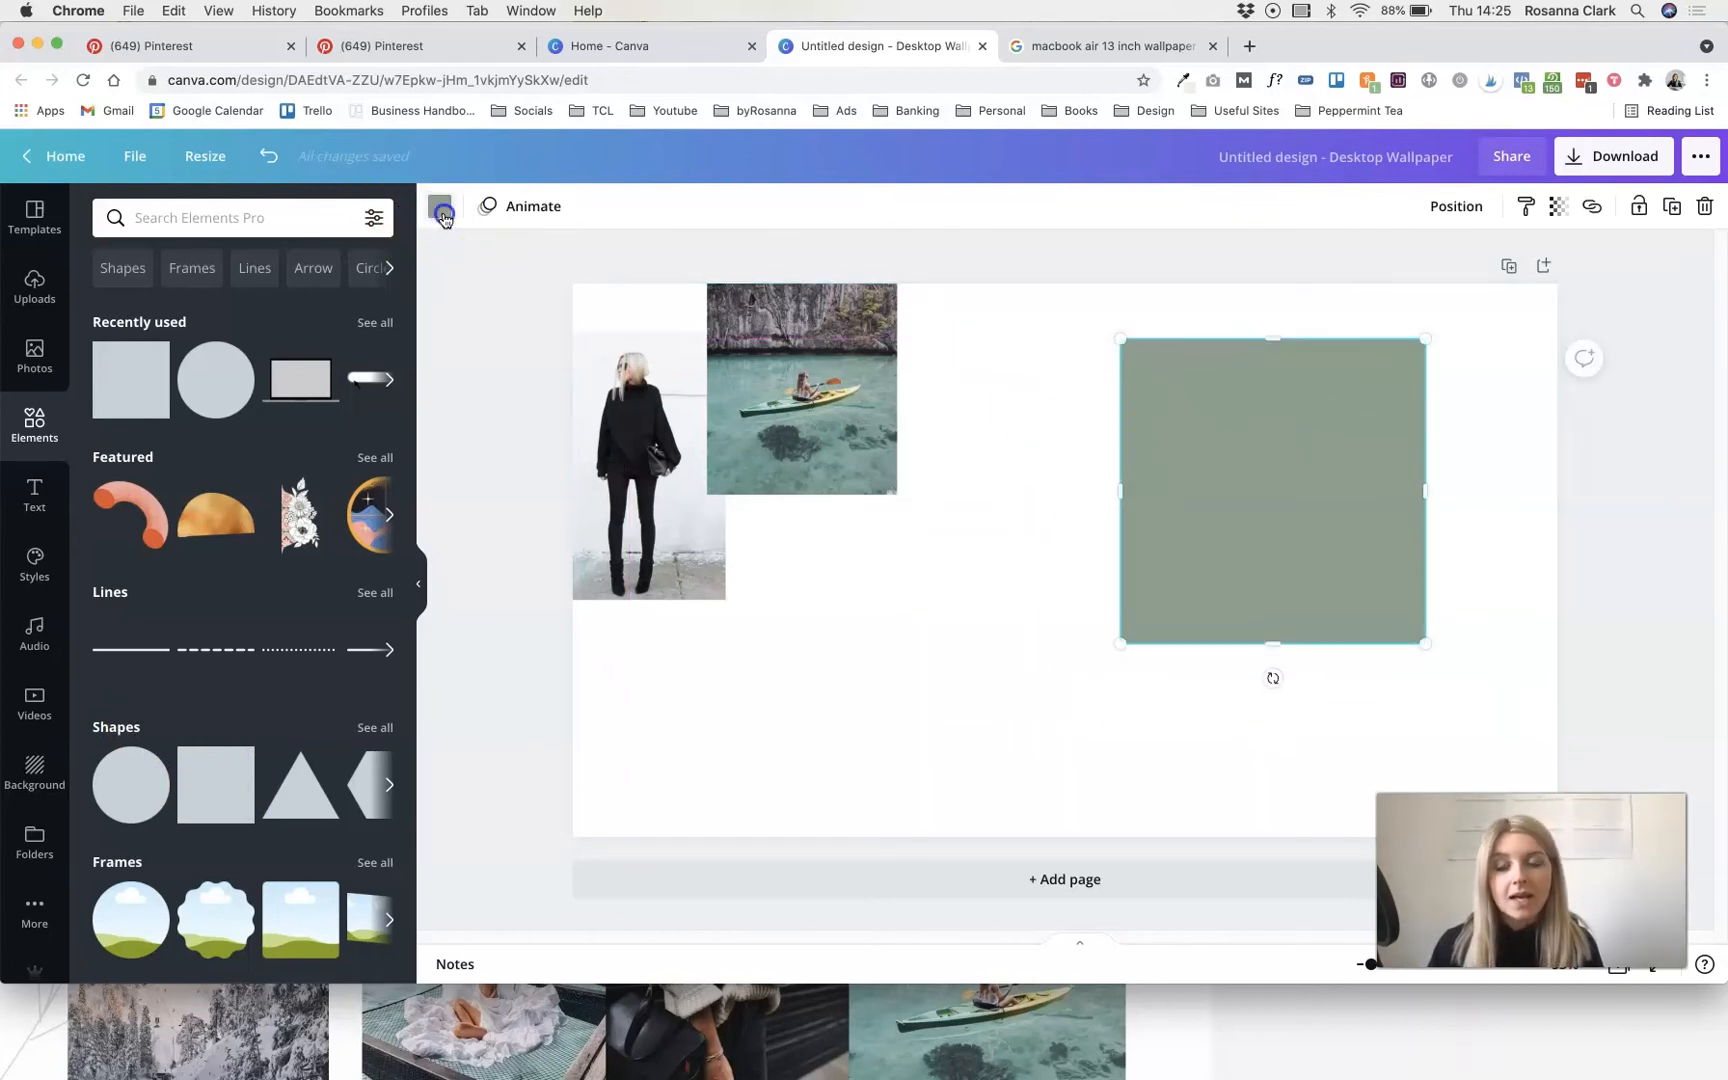
pyautogui.click(439, 207)
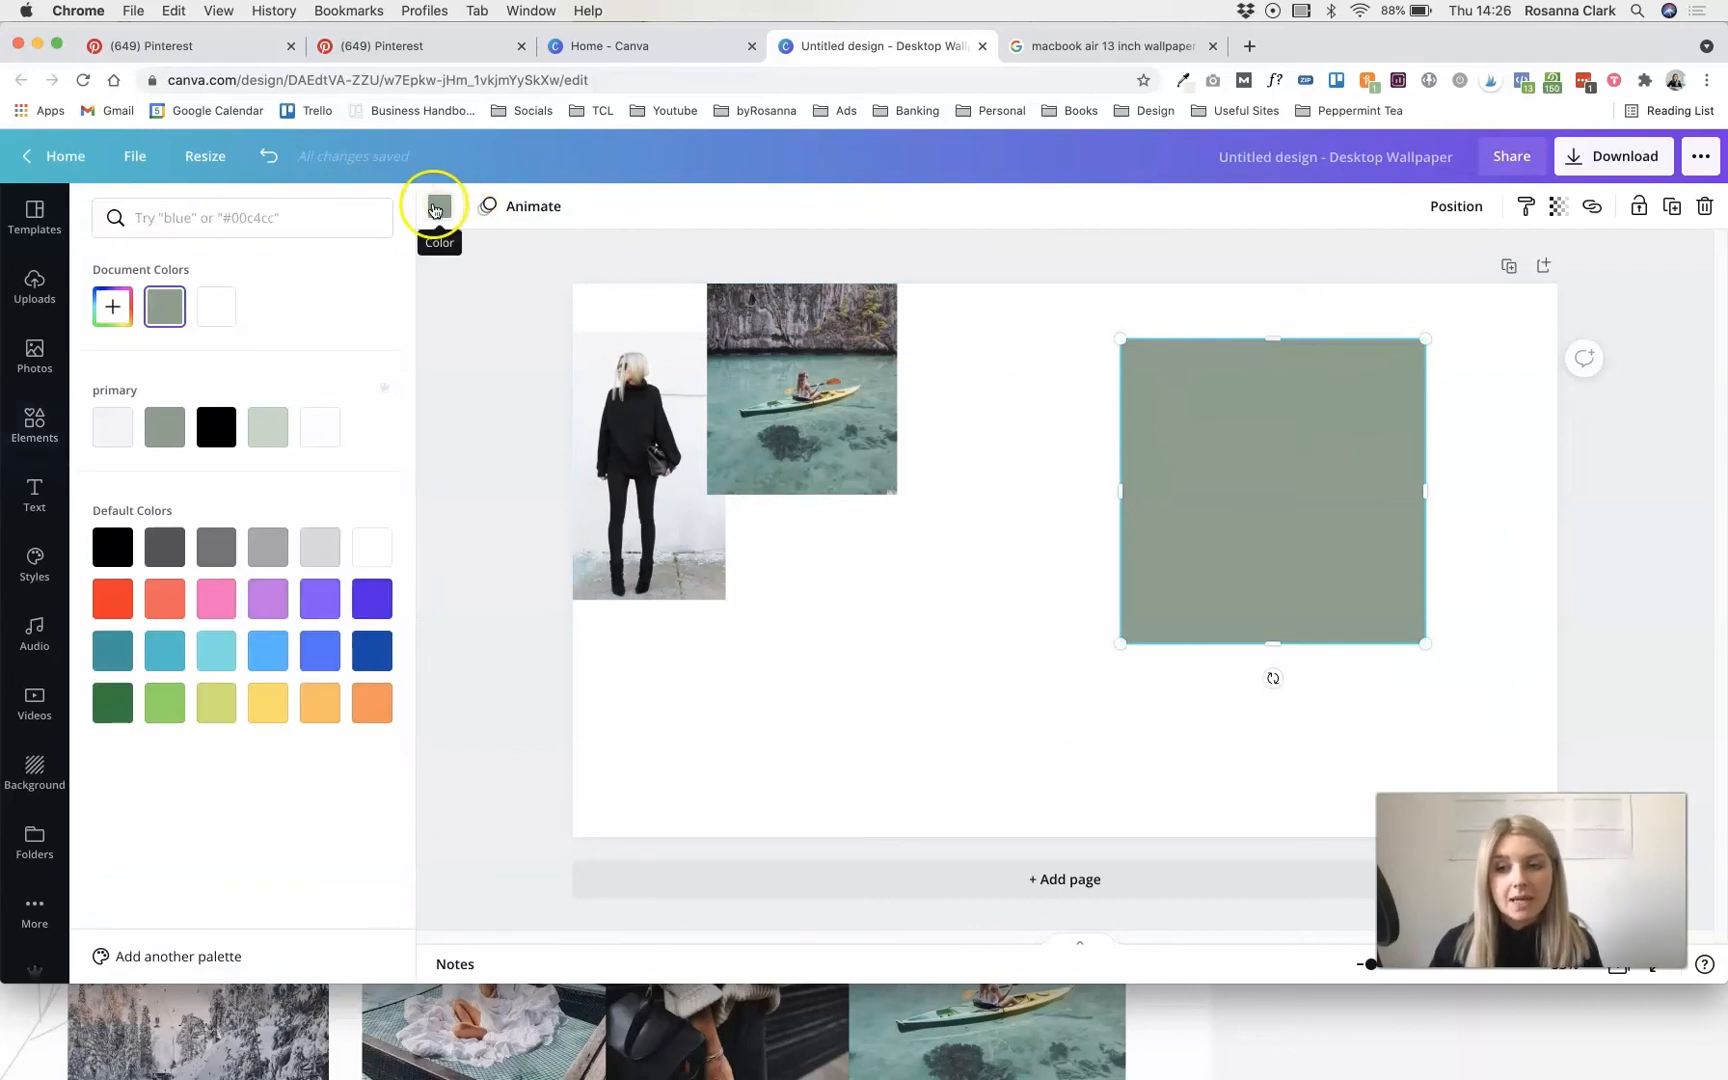
# - Recolour the square from grey to white, then to a very pale grey
pyautogui.click(216, 306)
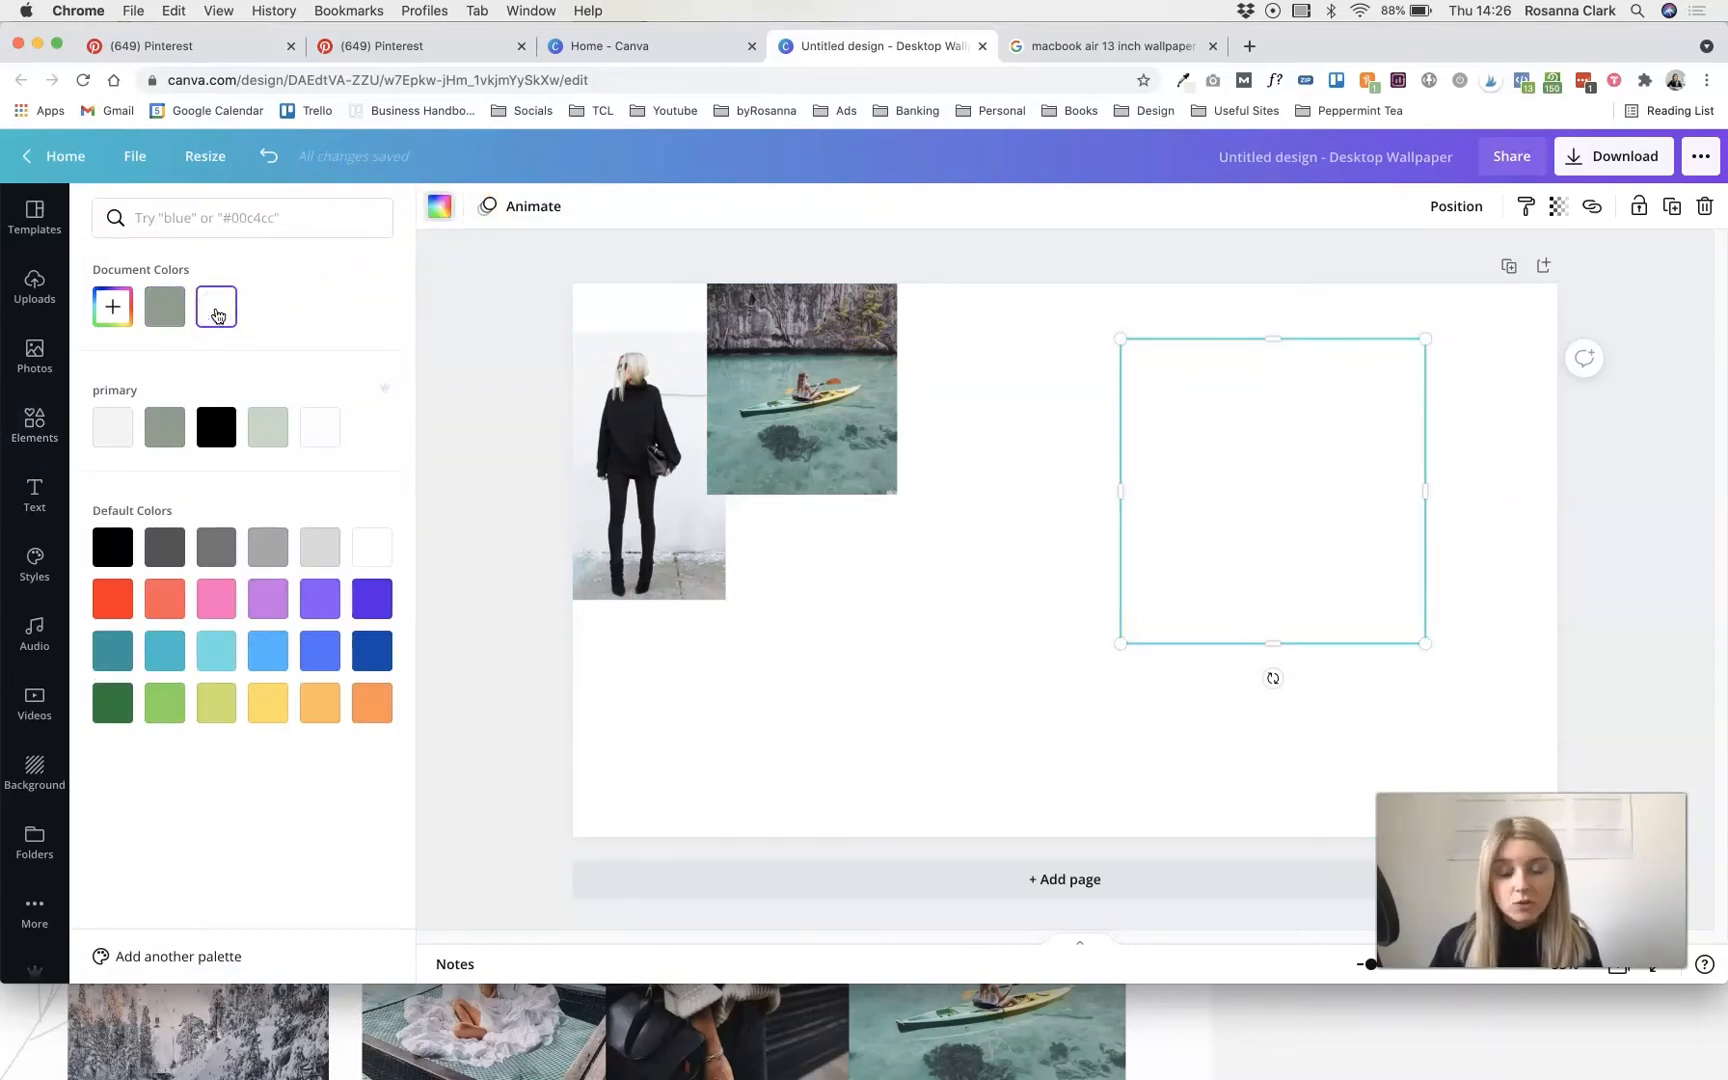
pyautogui.click(111, 426)
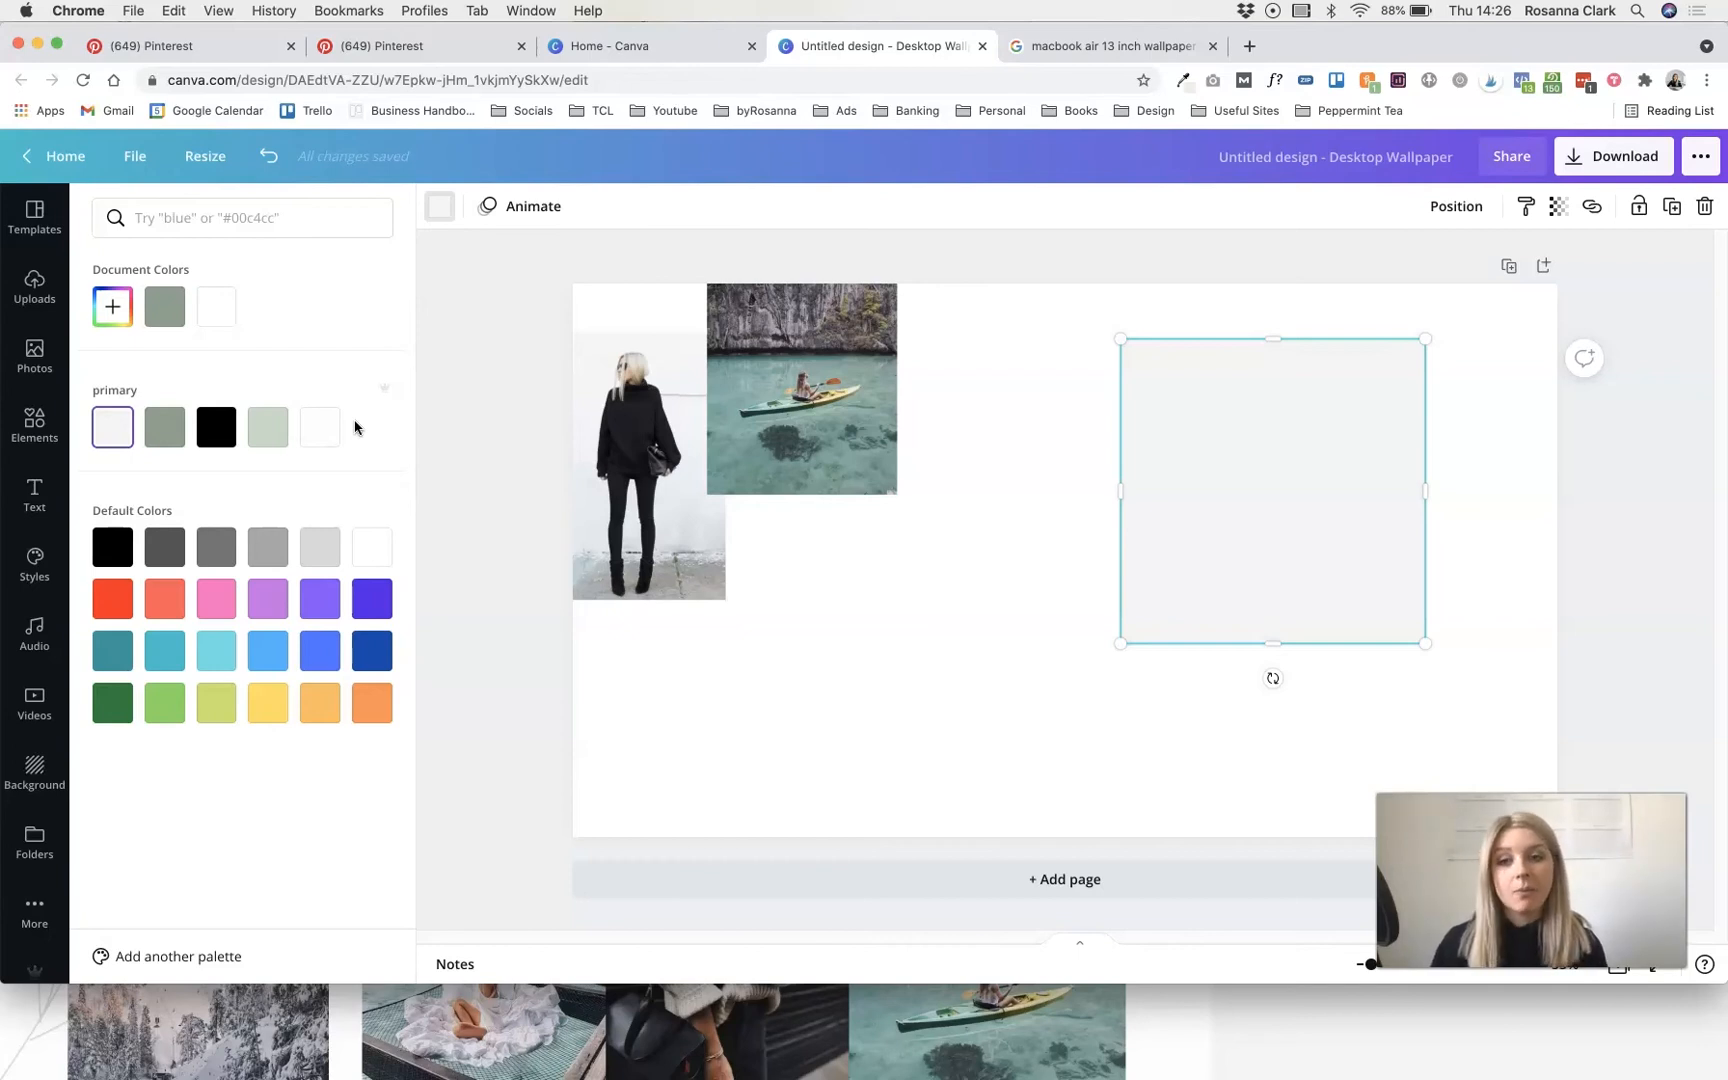
pyautogui.moveTo(386, 386)
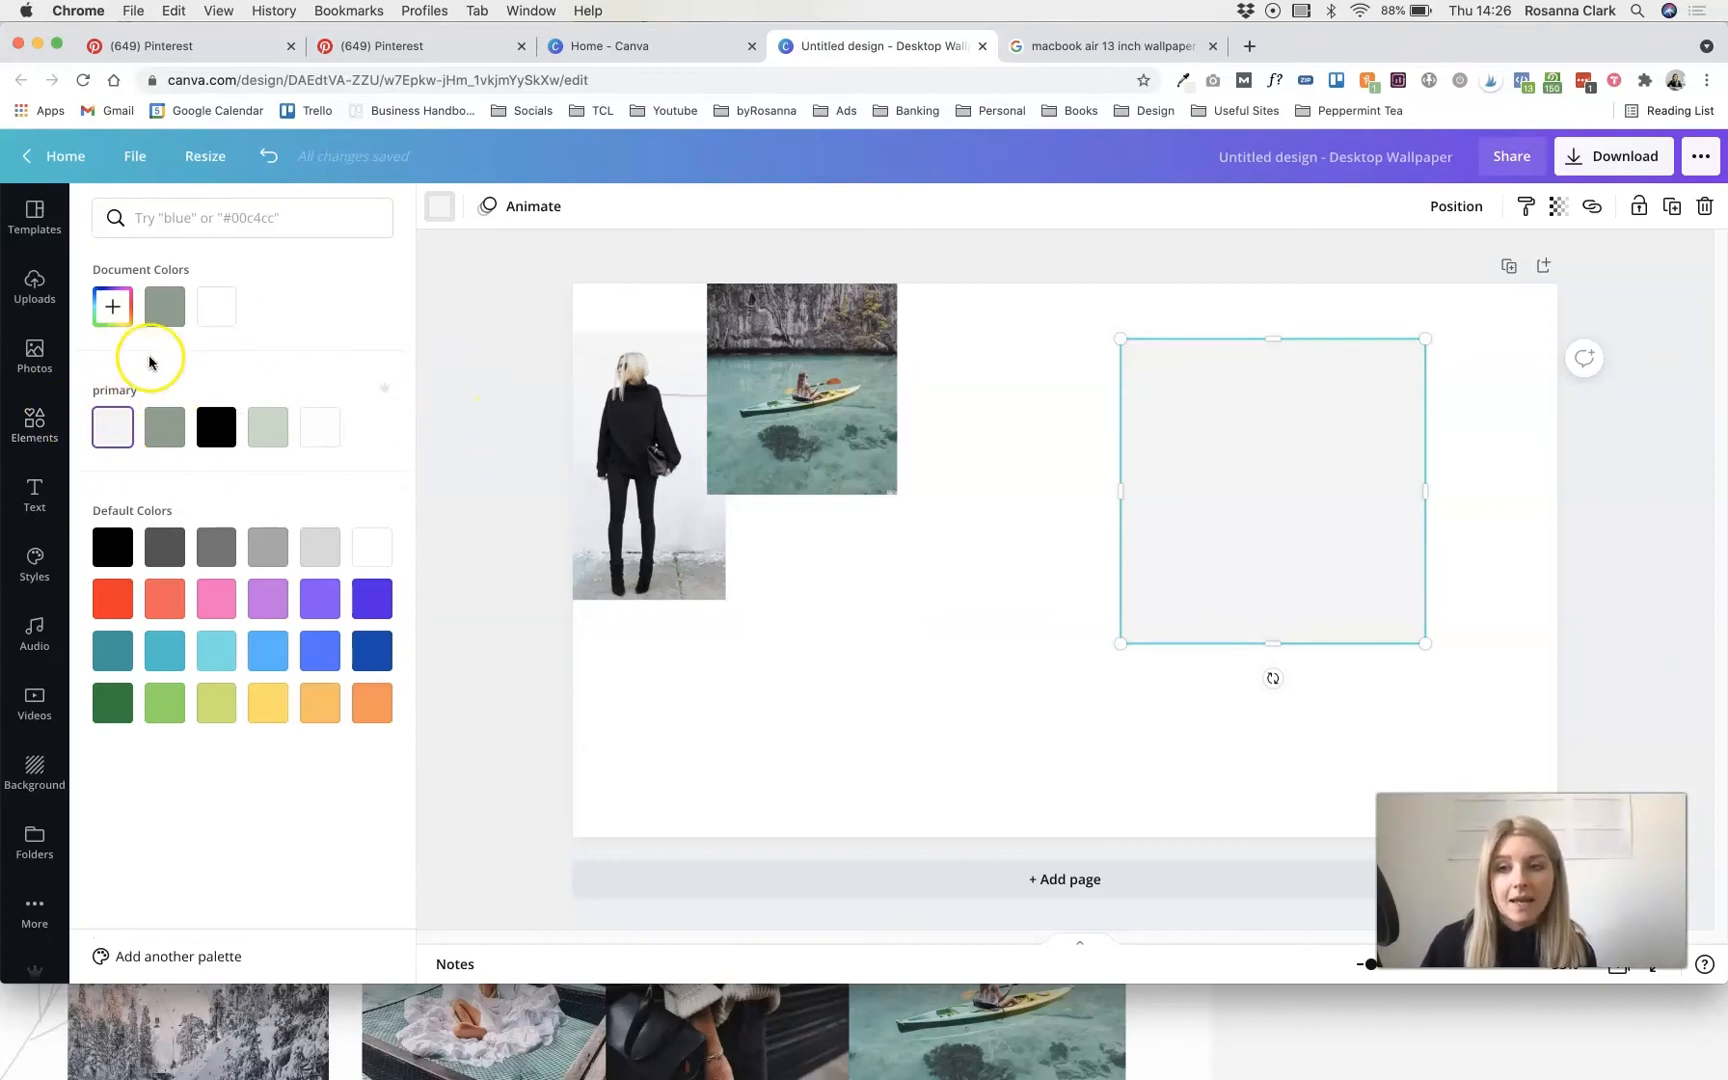
pyautogui.click(111, 306)
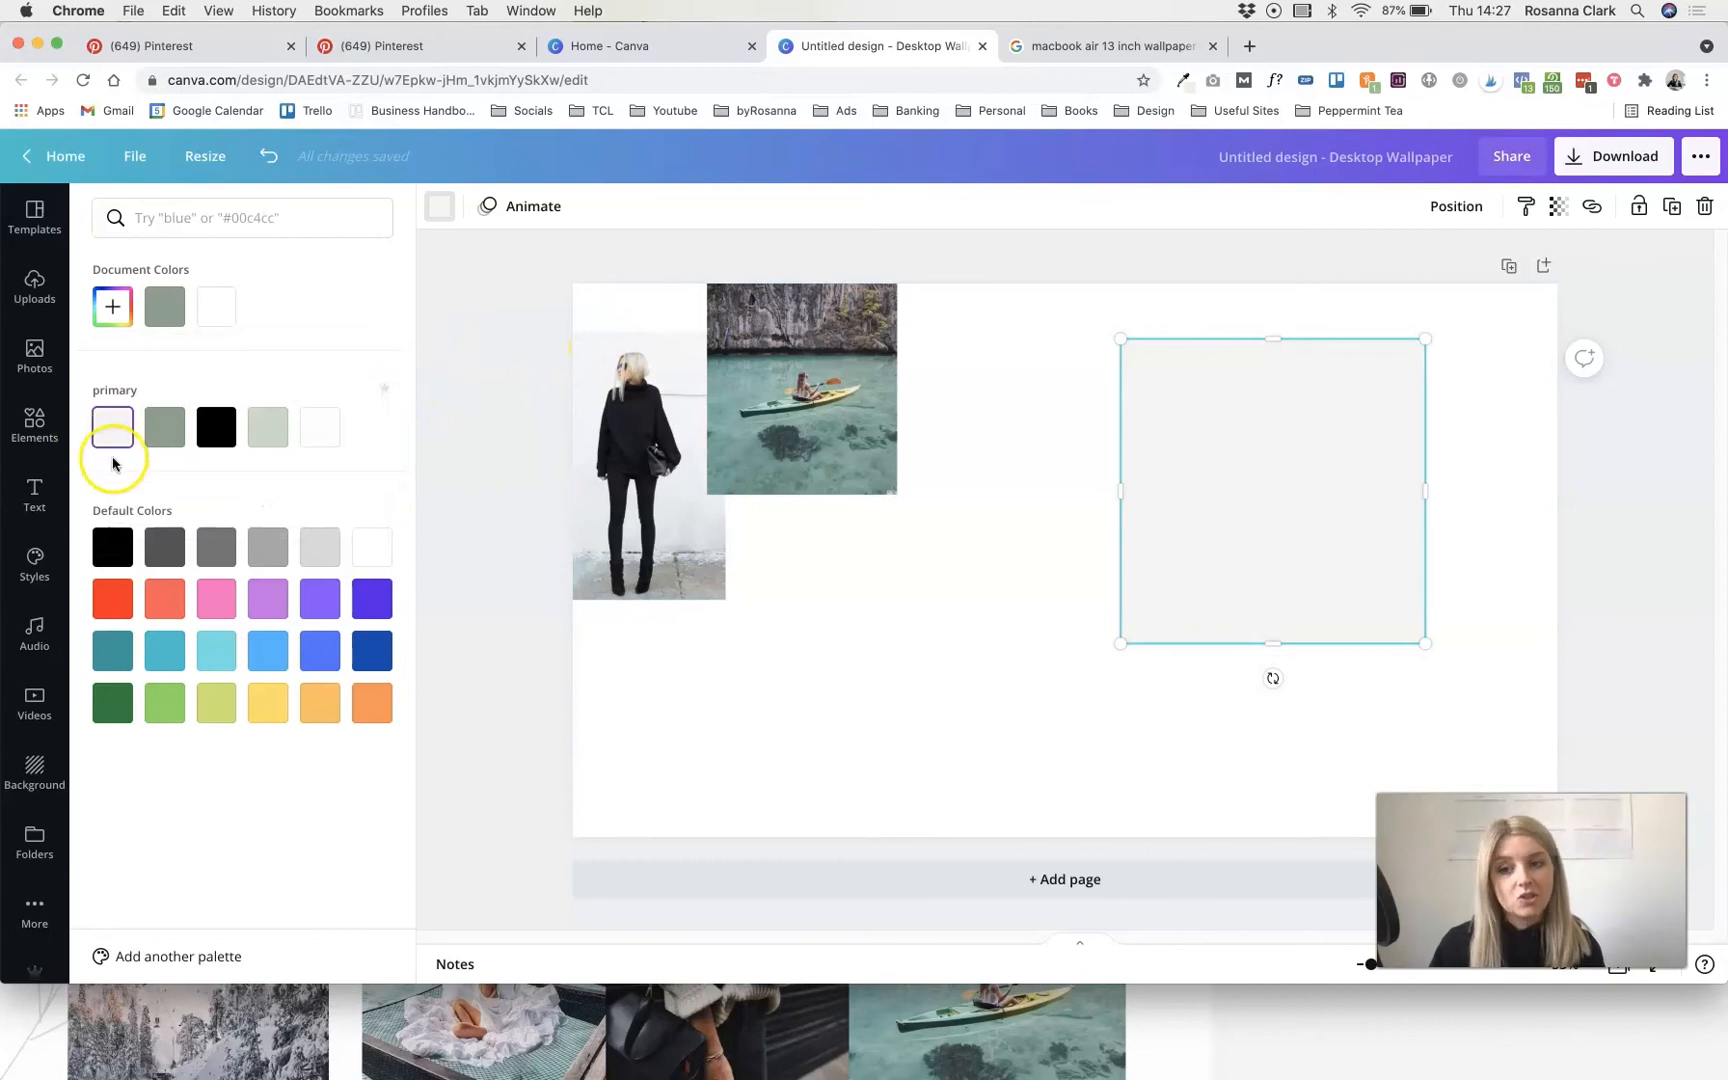
# - Stretch the pale square into a full-height panel along the right edge, then deselect it
pyautogui.moveTo(1273, 490); pyautogui.dragTo(1374, 446)
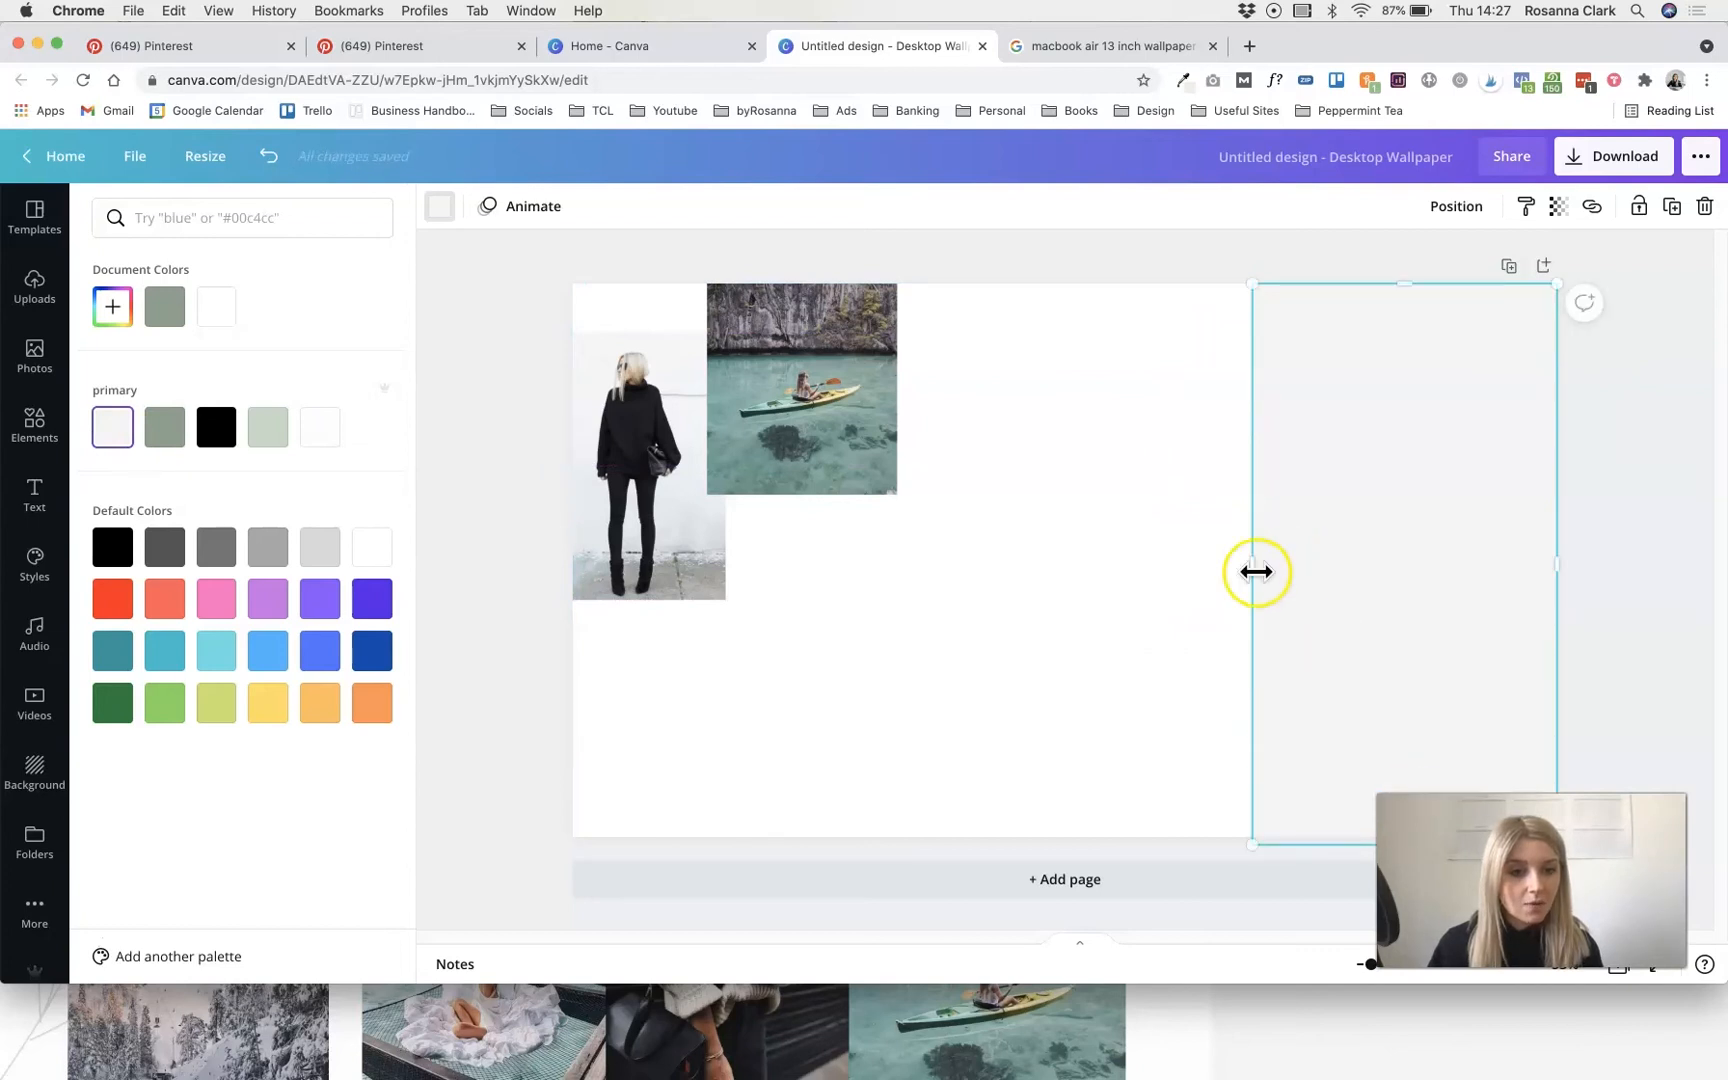
pyautogui.click(34, 426)
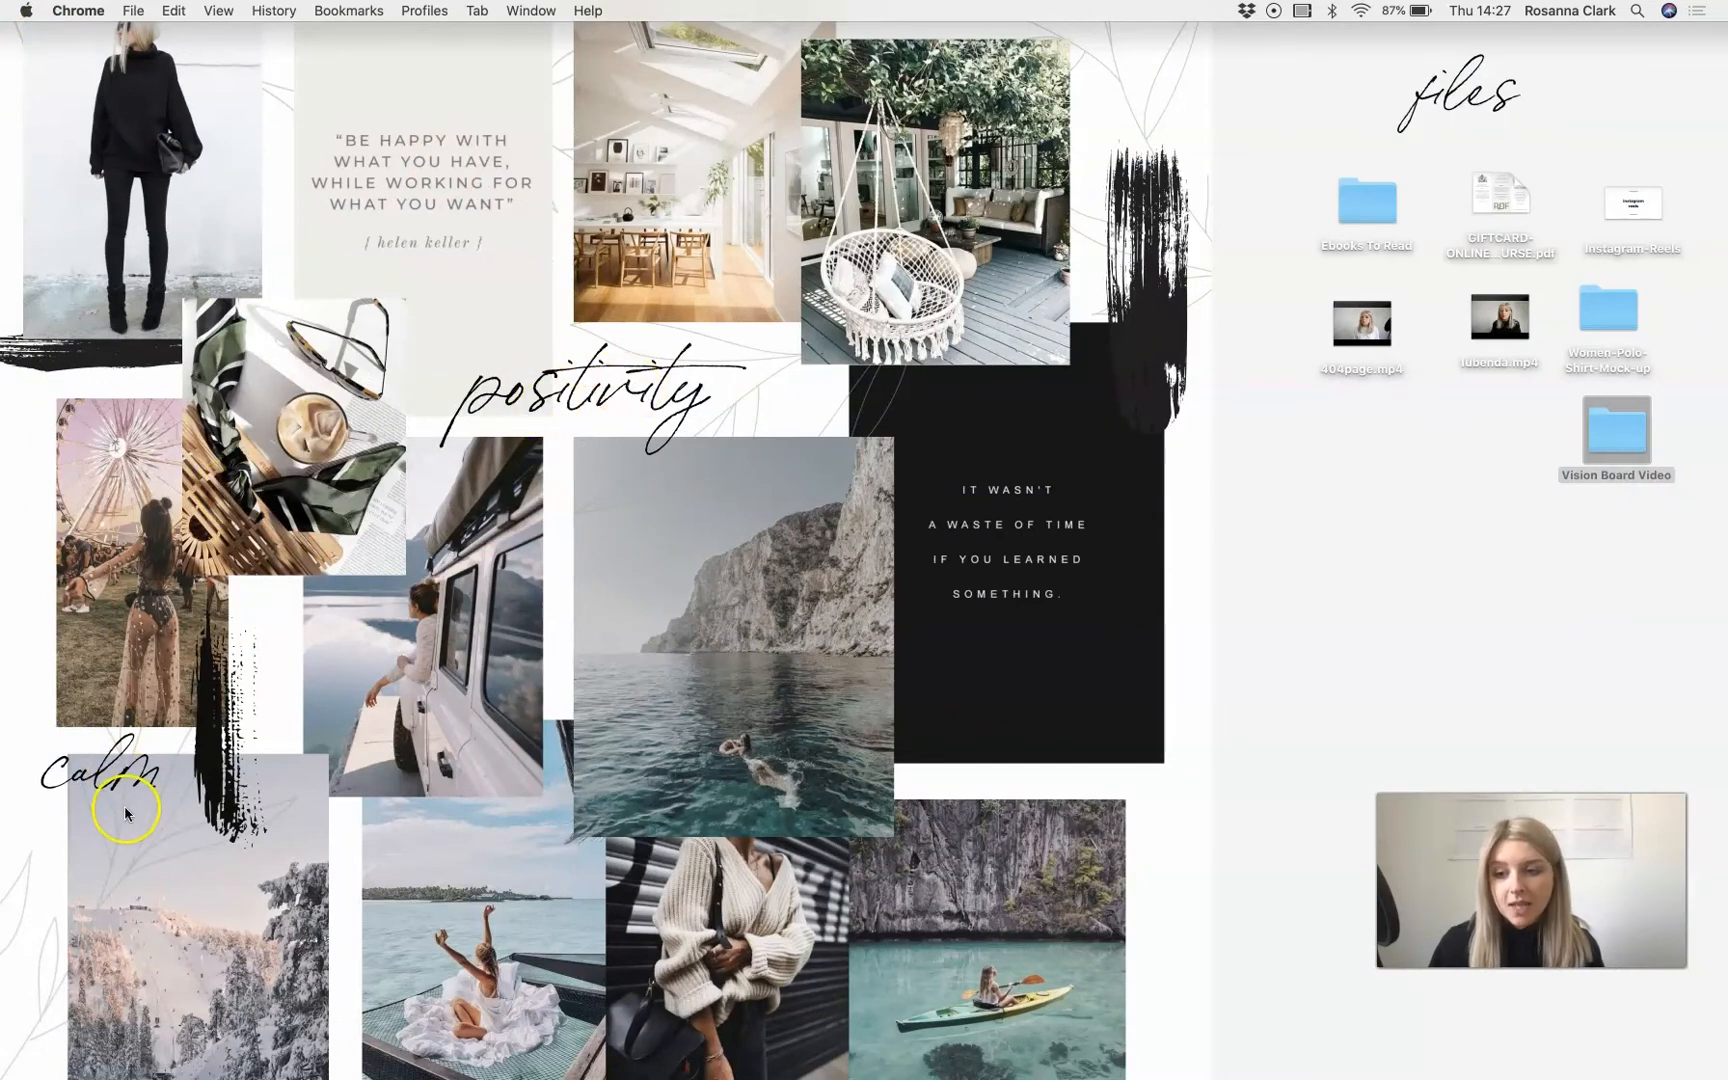
pyautogui.moveTo(927, 654)
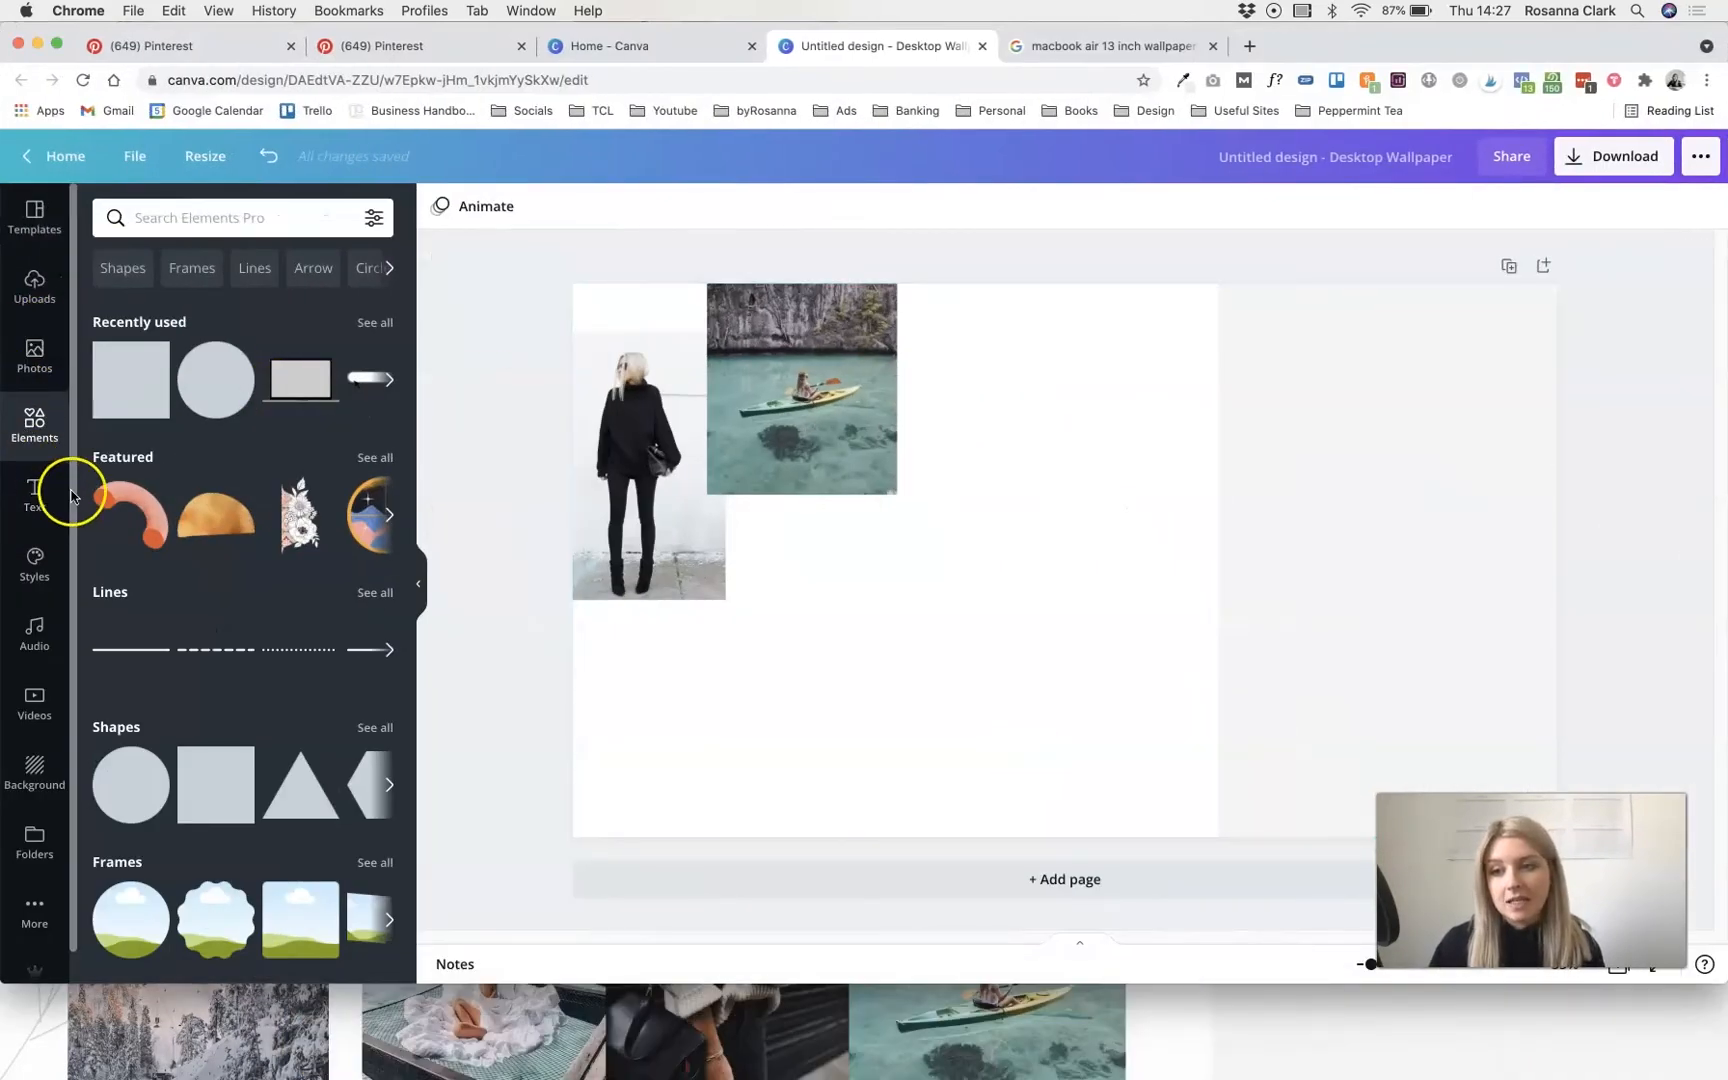
# - Add a subheading text box and browse the font list for a script font
pyautogui.click(34, 495)
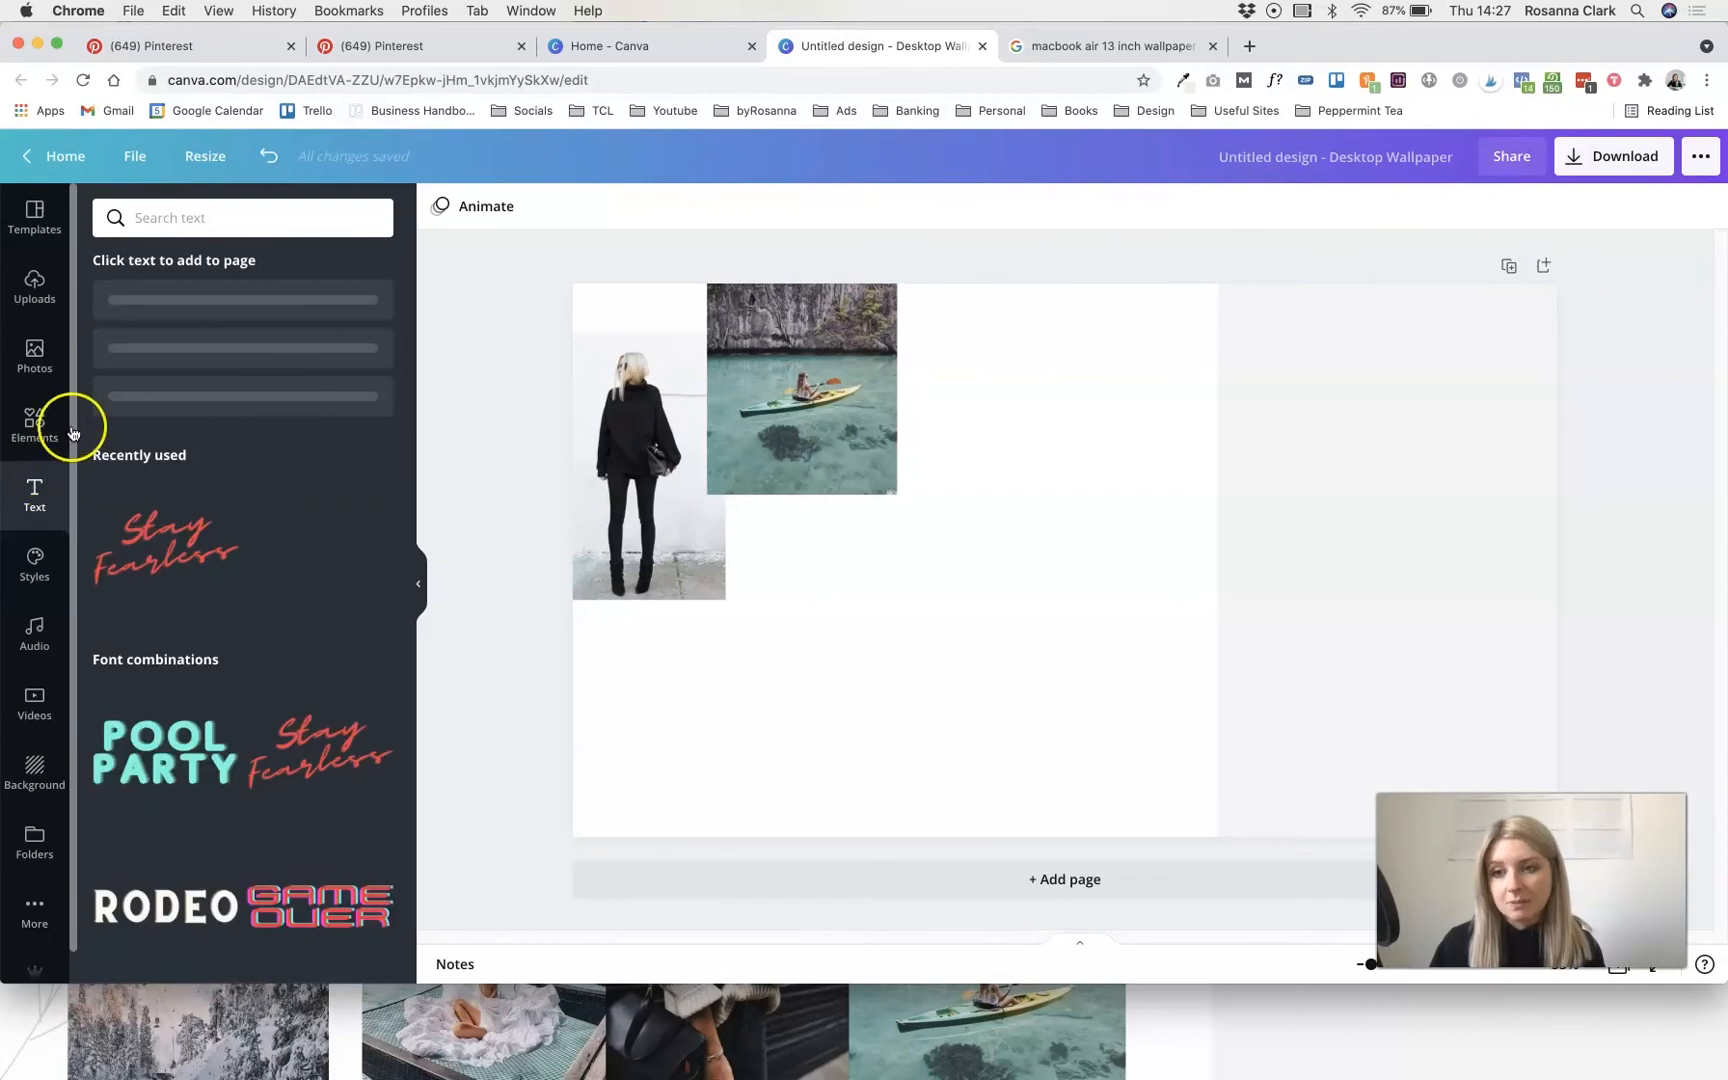
pyautogui.scroll(-3)
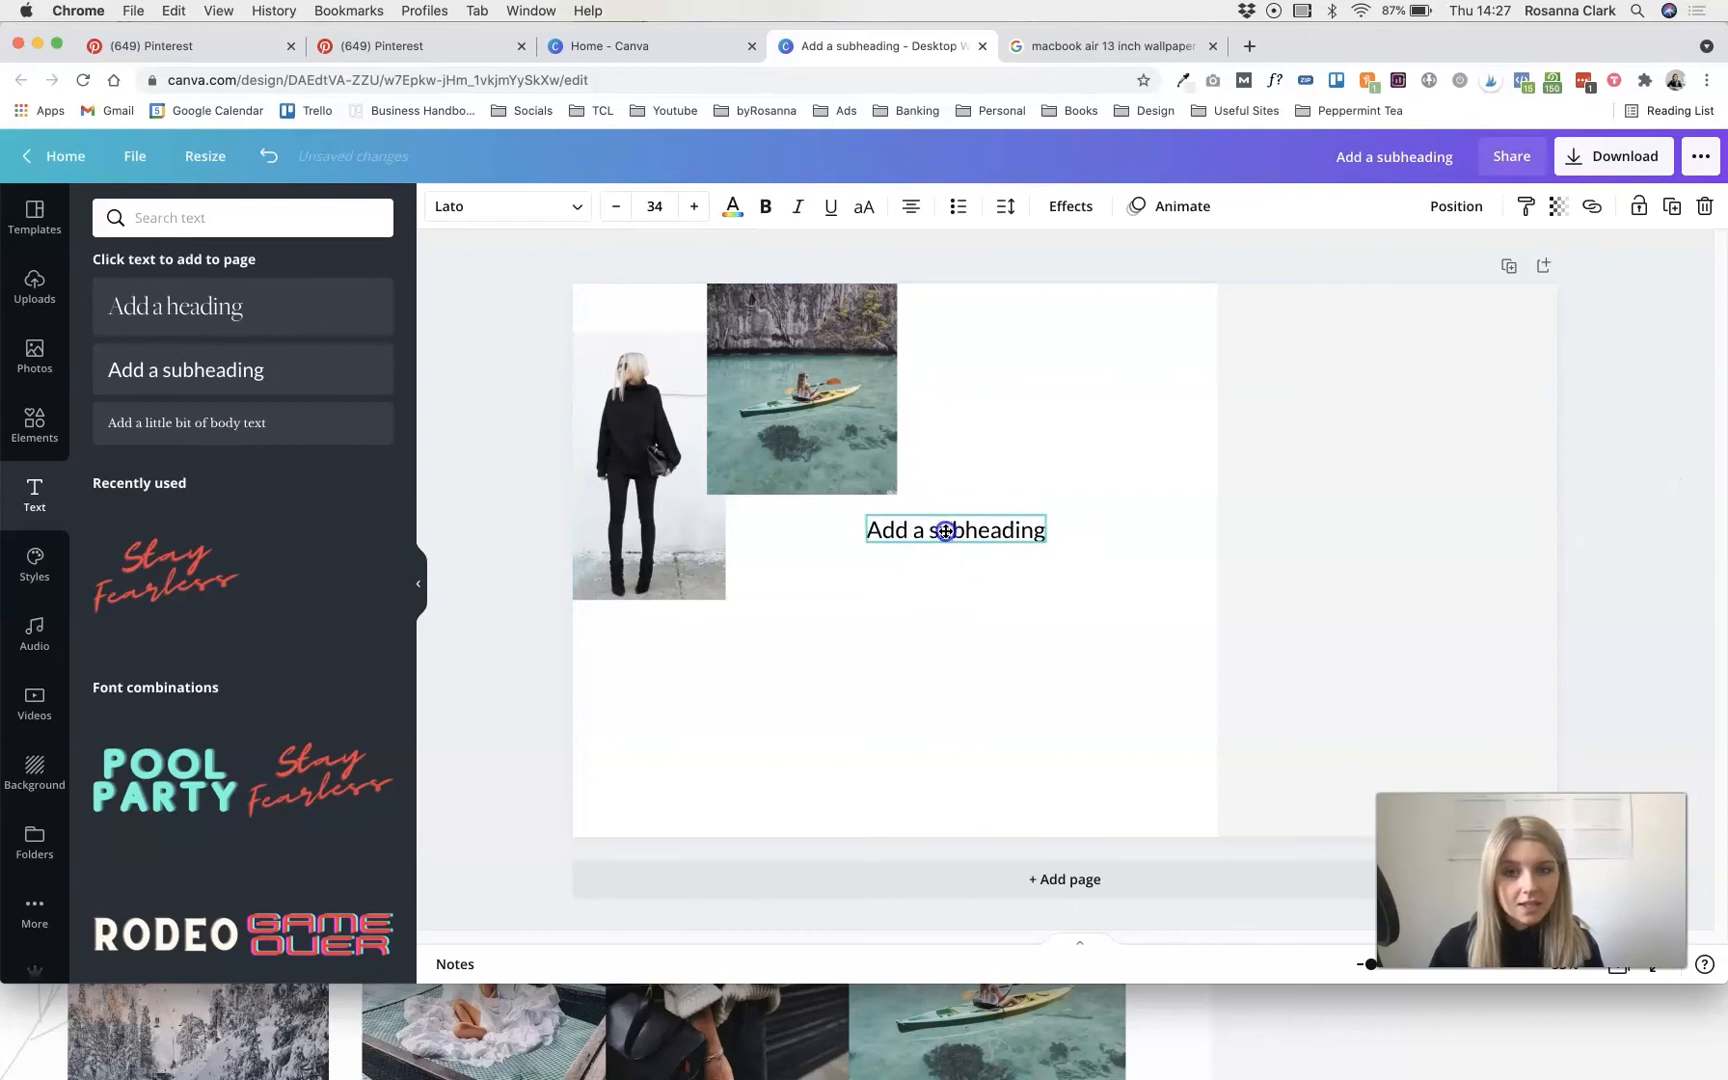
pyautogui.click(506, 206)
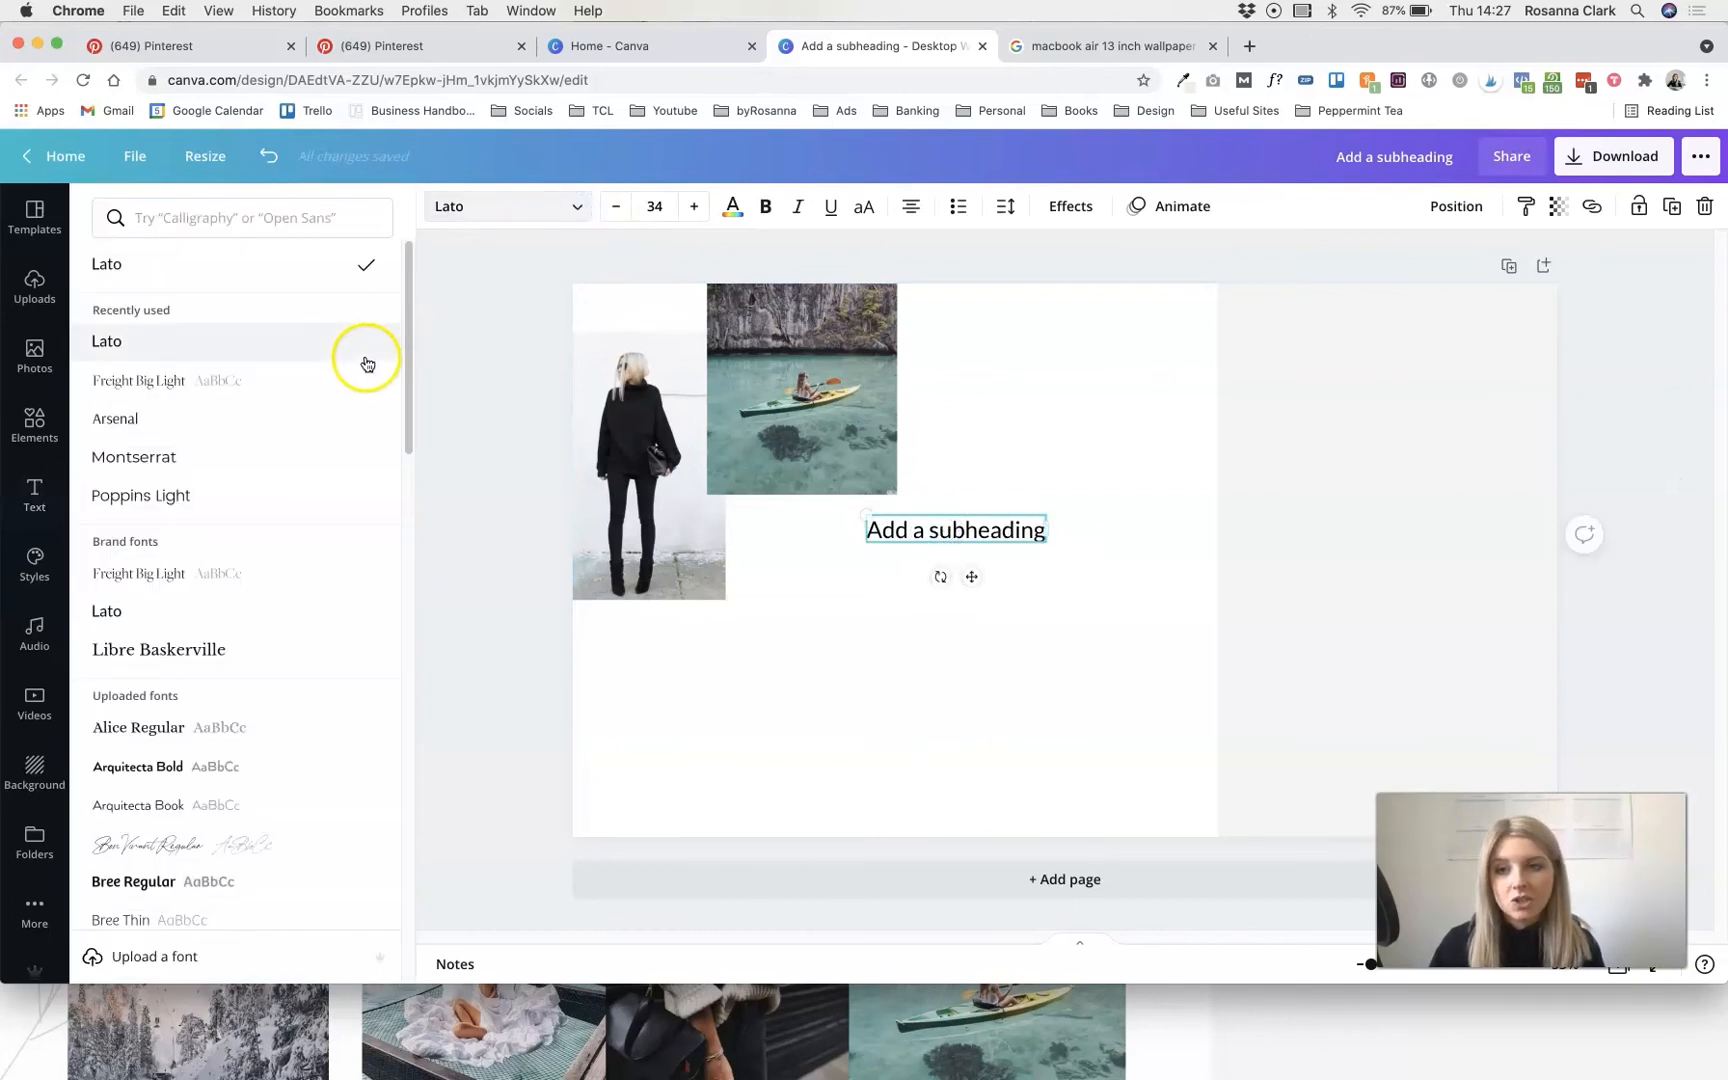
pyautogui.scroll(-3)
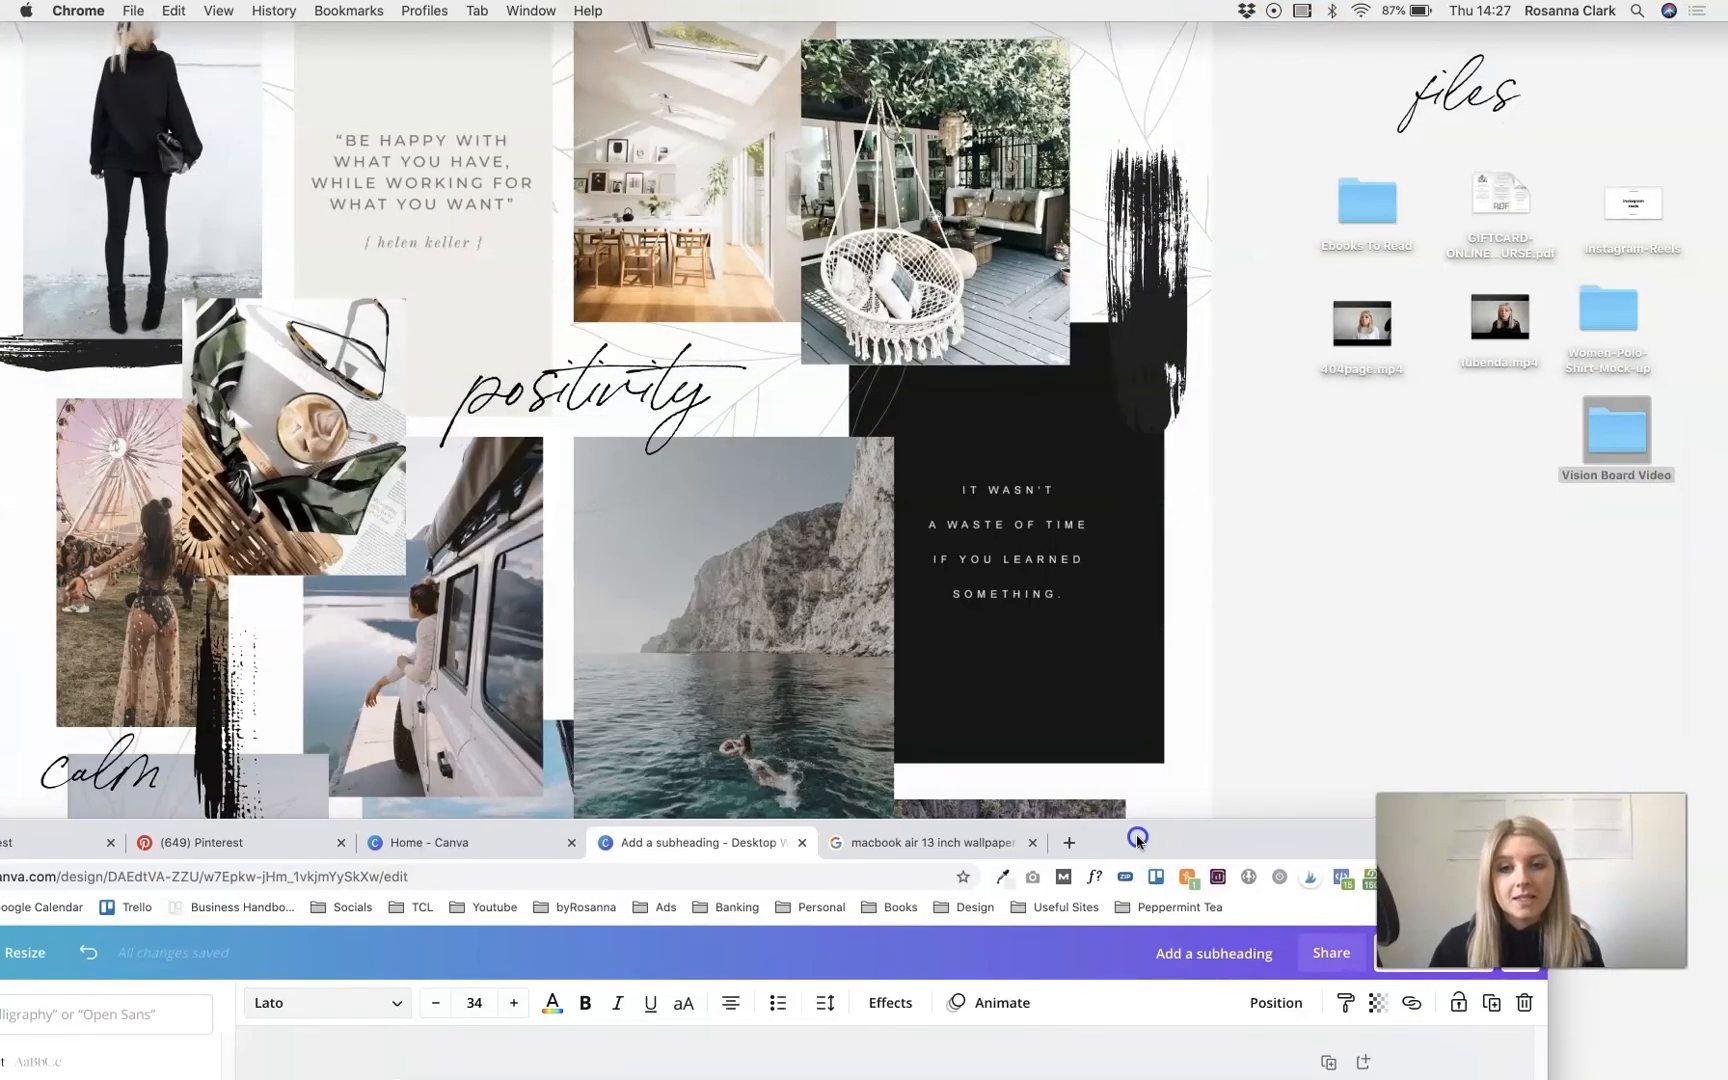
pyautogui.moveTo(1229, 663)
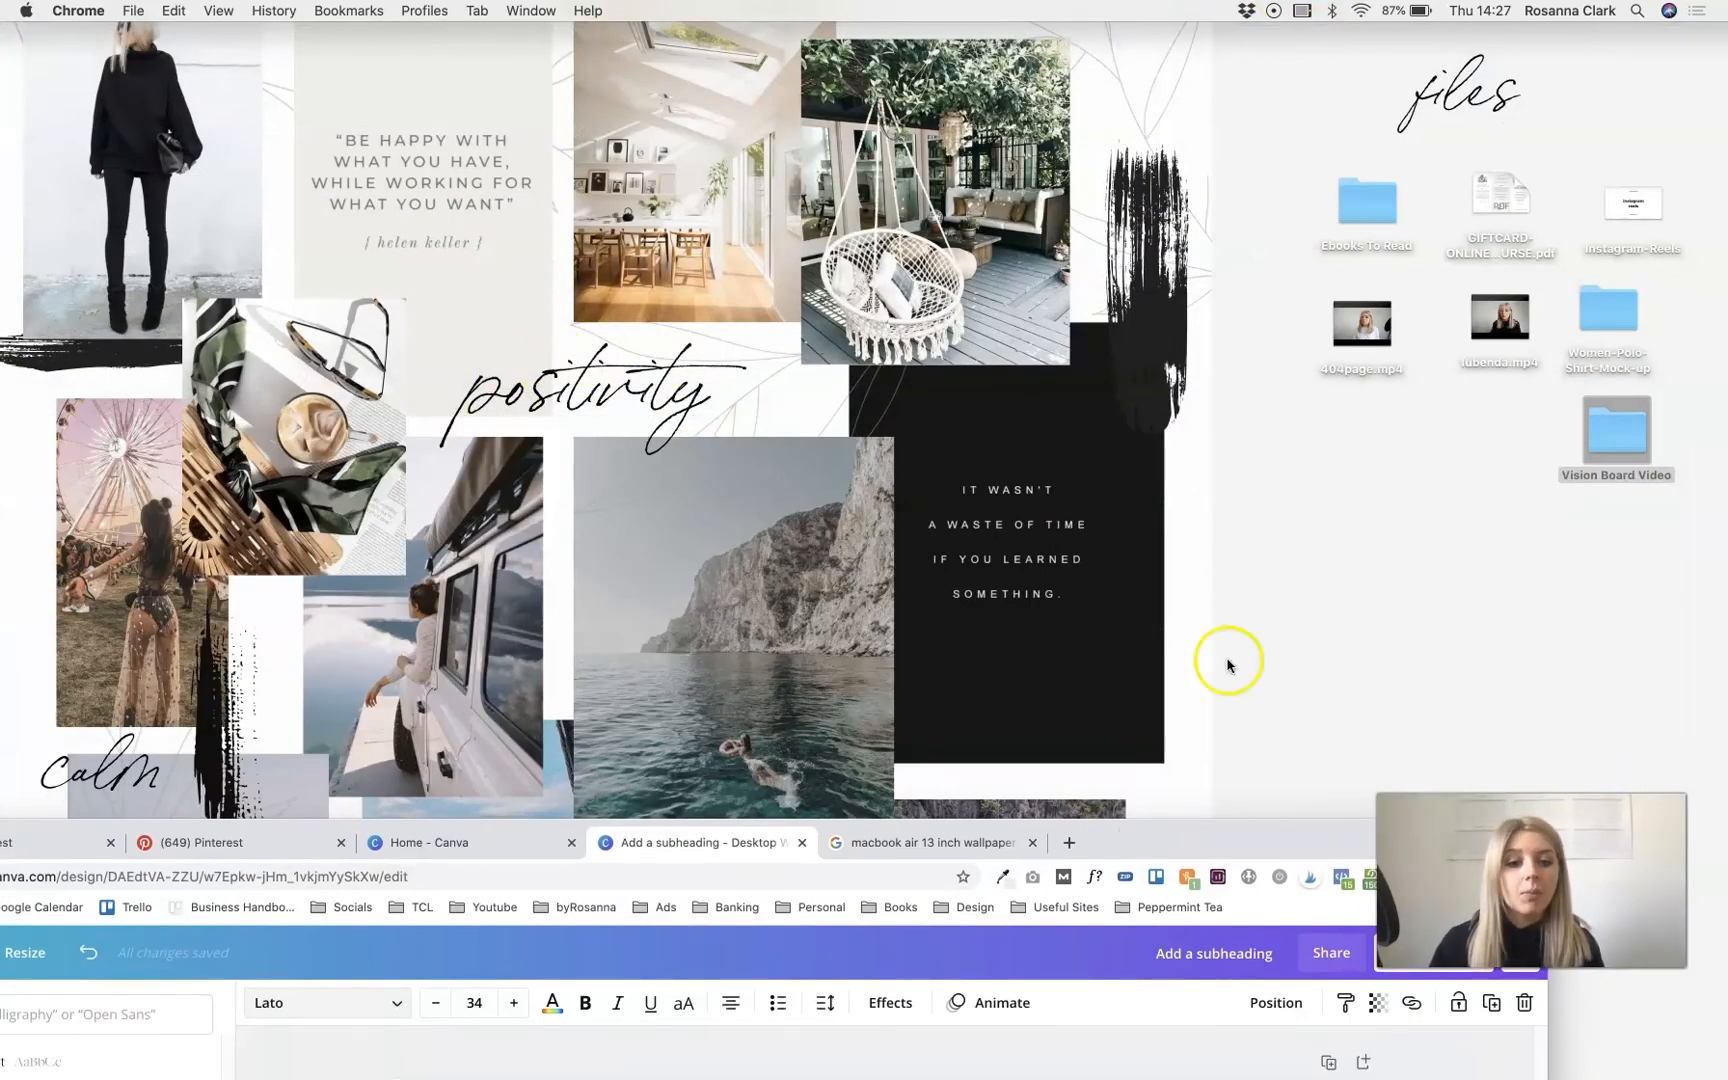
pyautogui.moveTo(1153, 846)
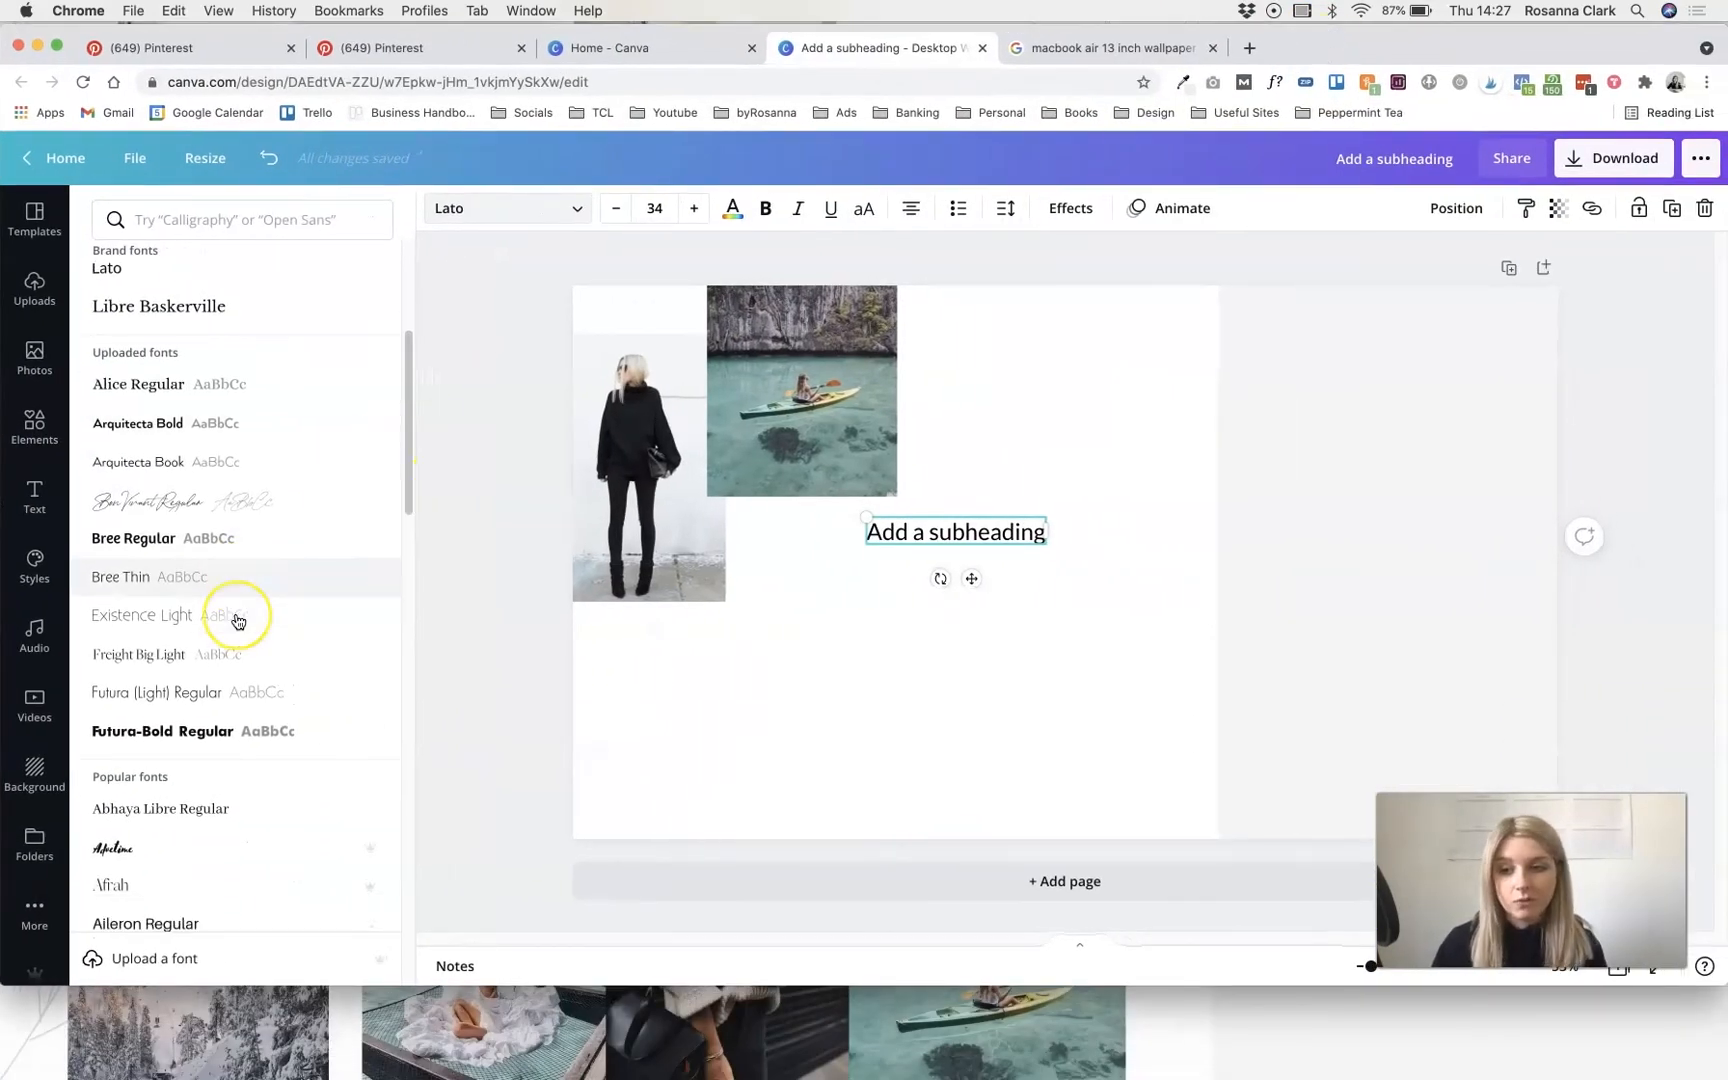
pyautogui.scroll(-3)
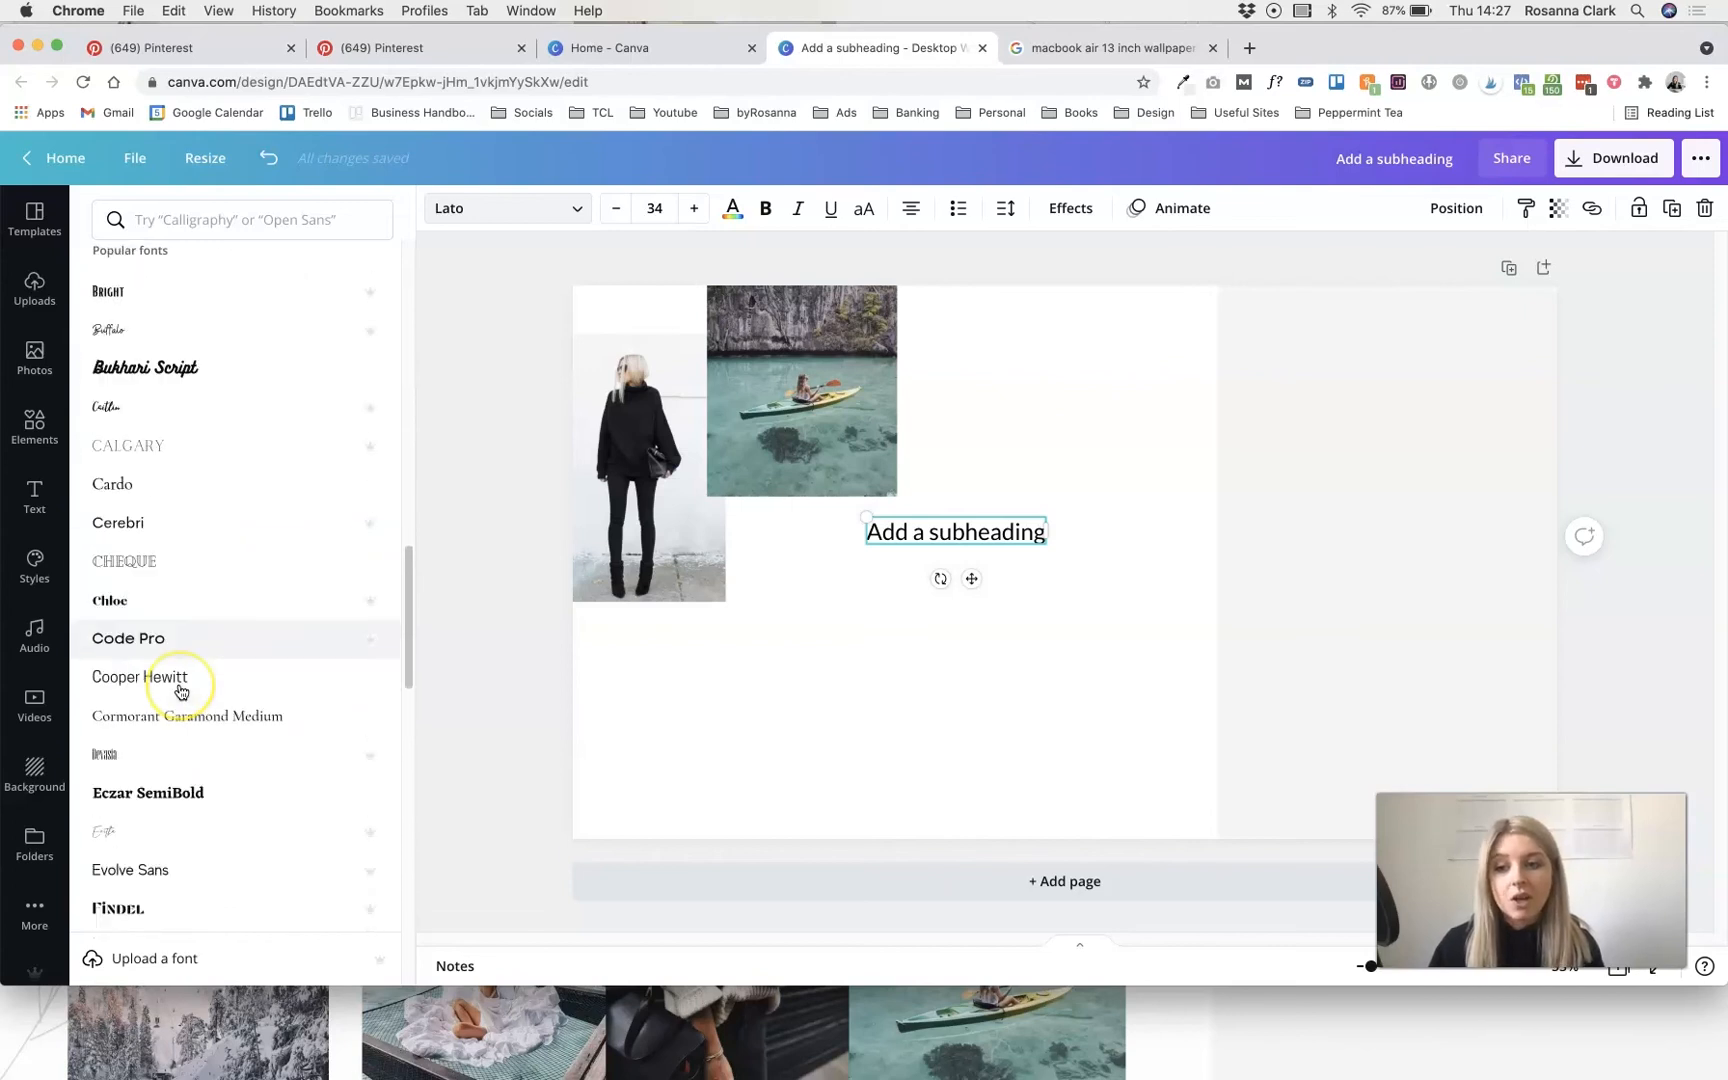
pyautogui.scroll(-3)
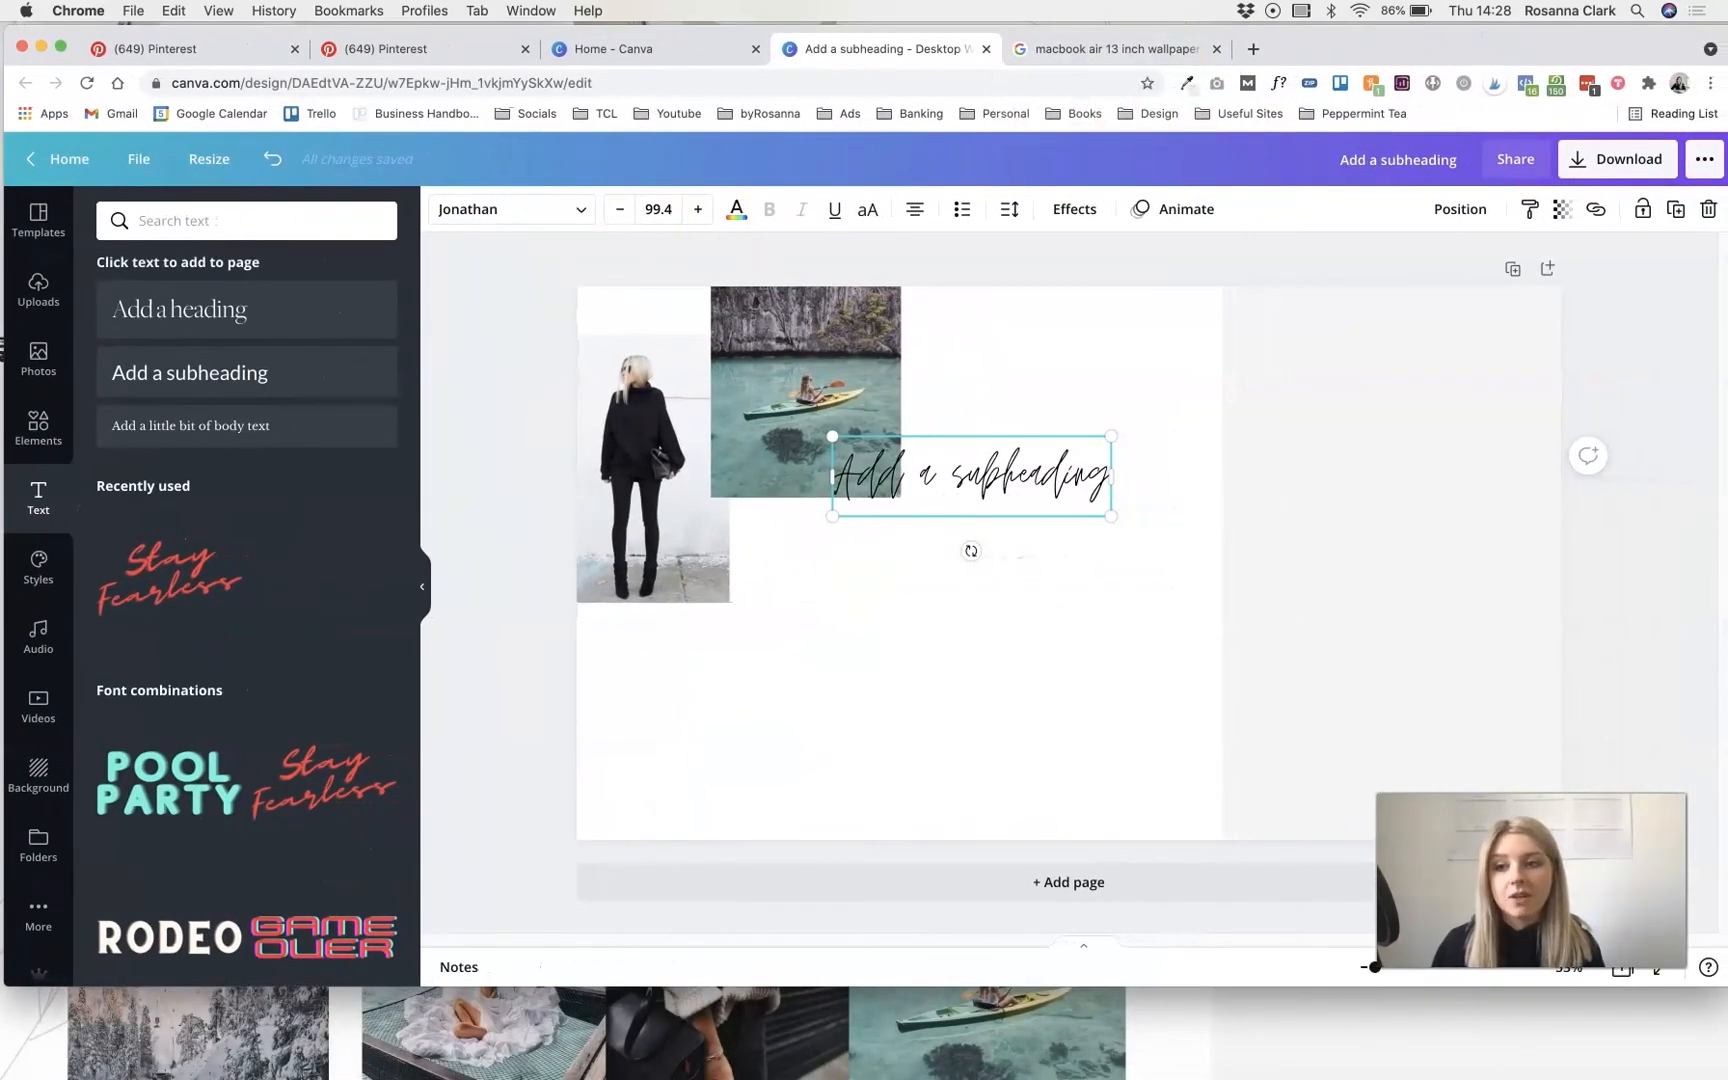
# - Search elements for 'heart' and add the black scribbled heart below the woman's photo
pyautogui.click(37, 428)
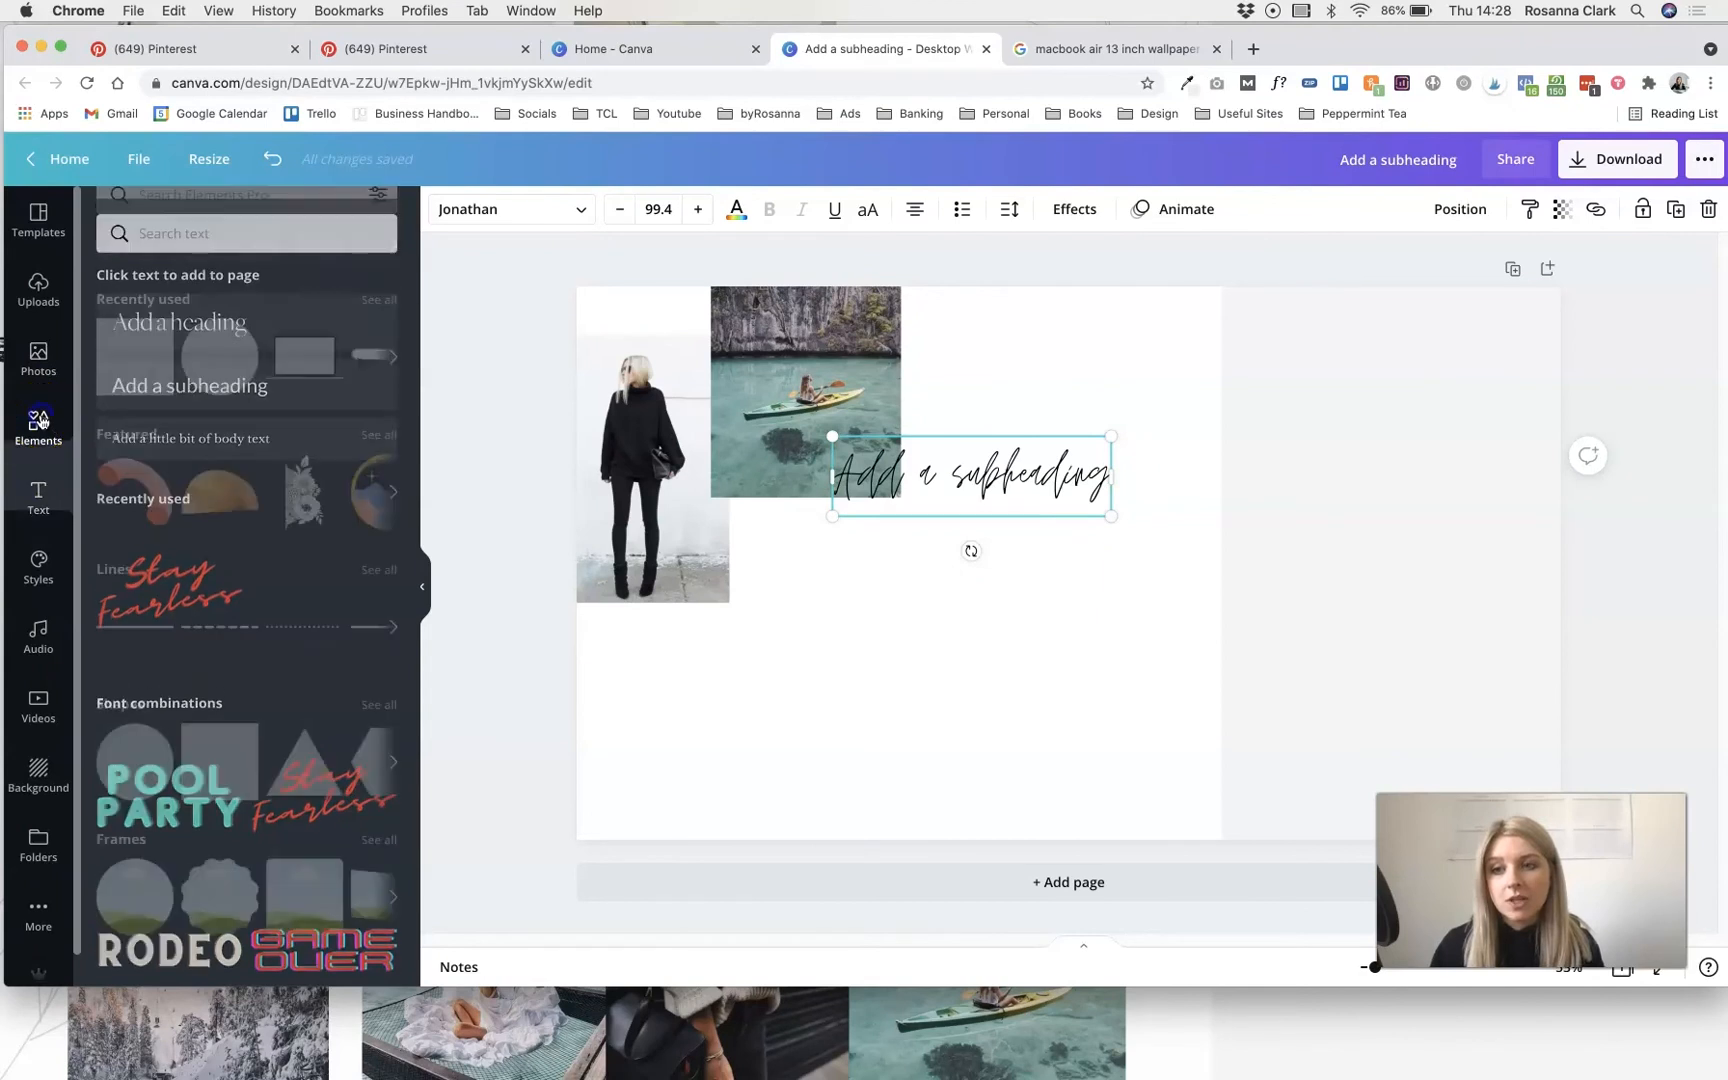
pyautogui.click(231, 220)
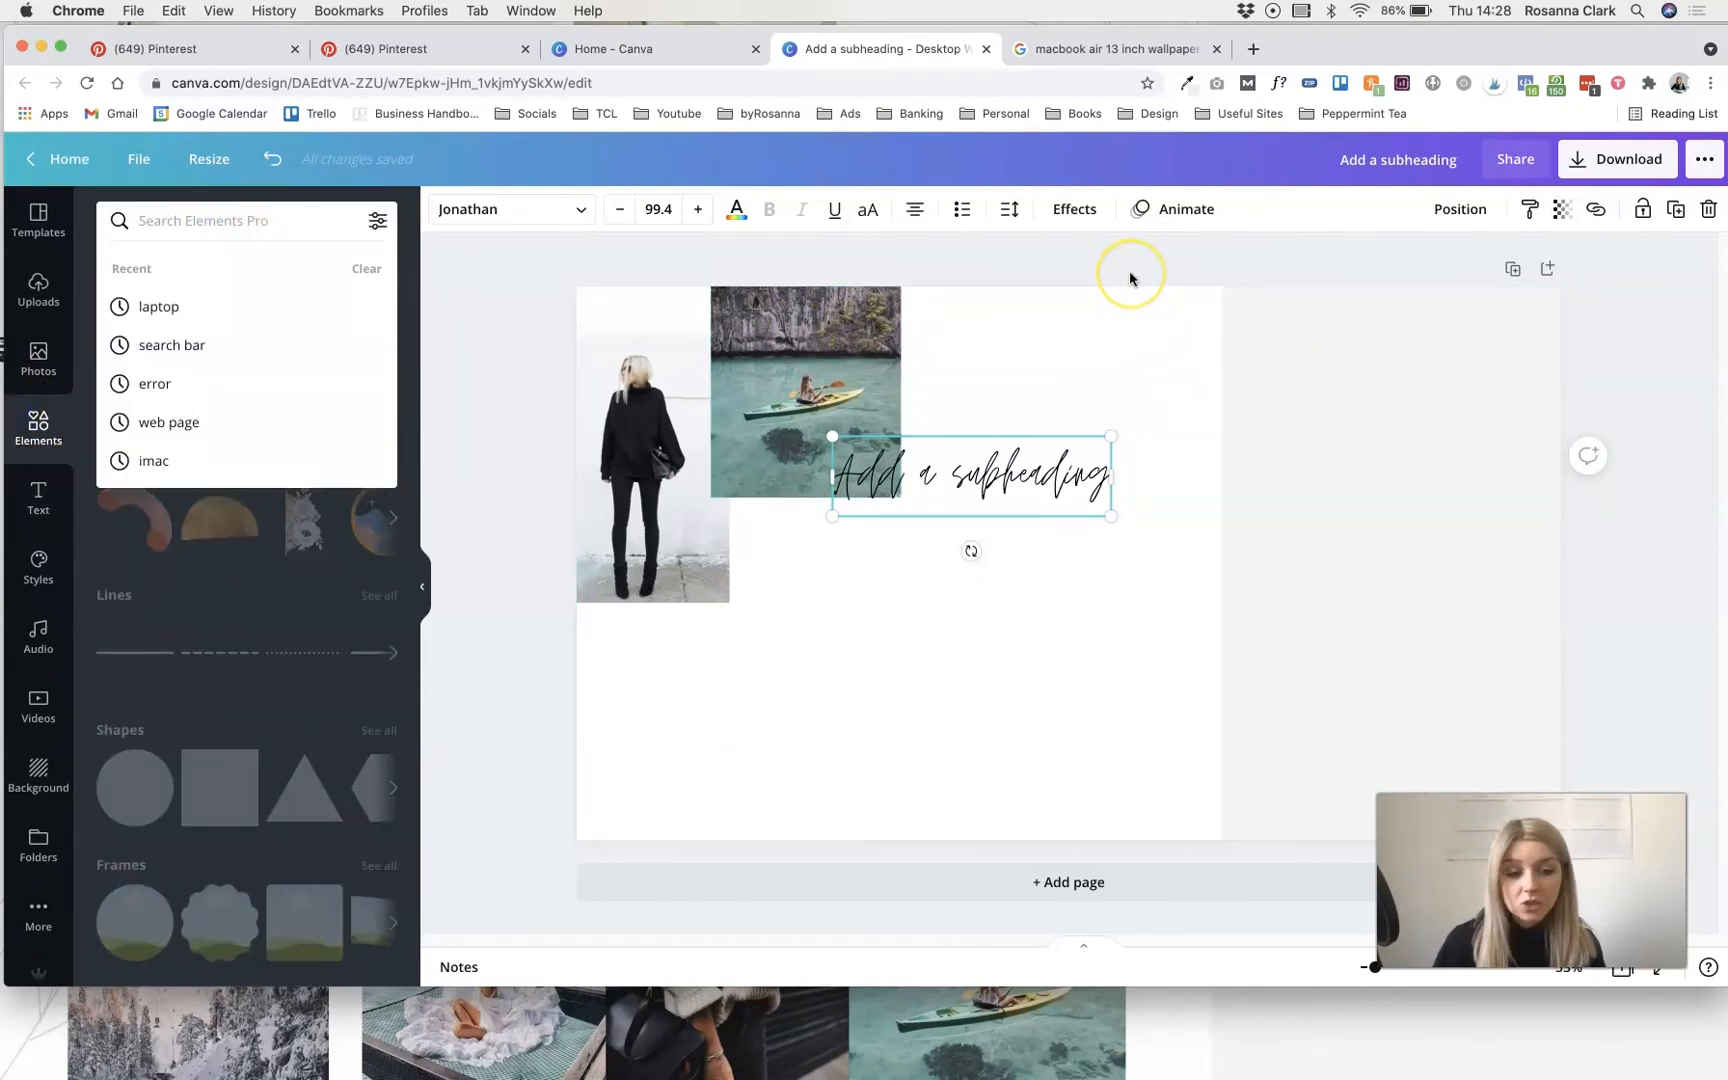
pyautogui.write('heart')
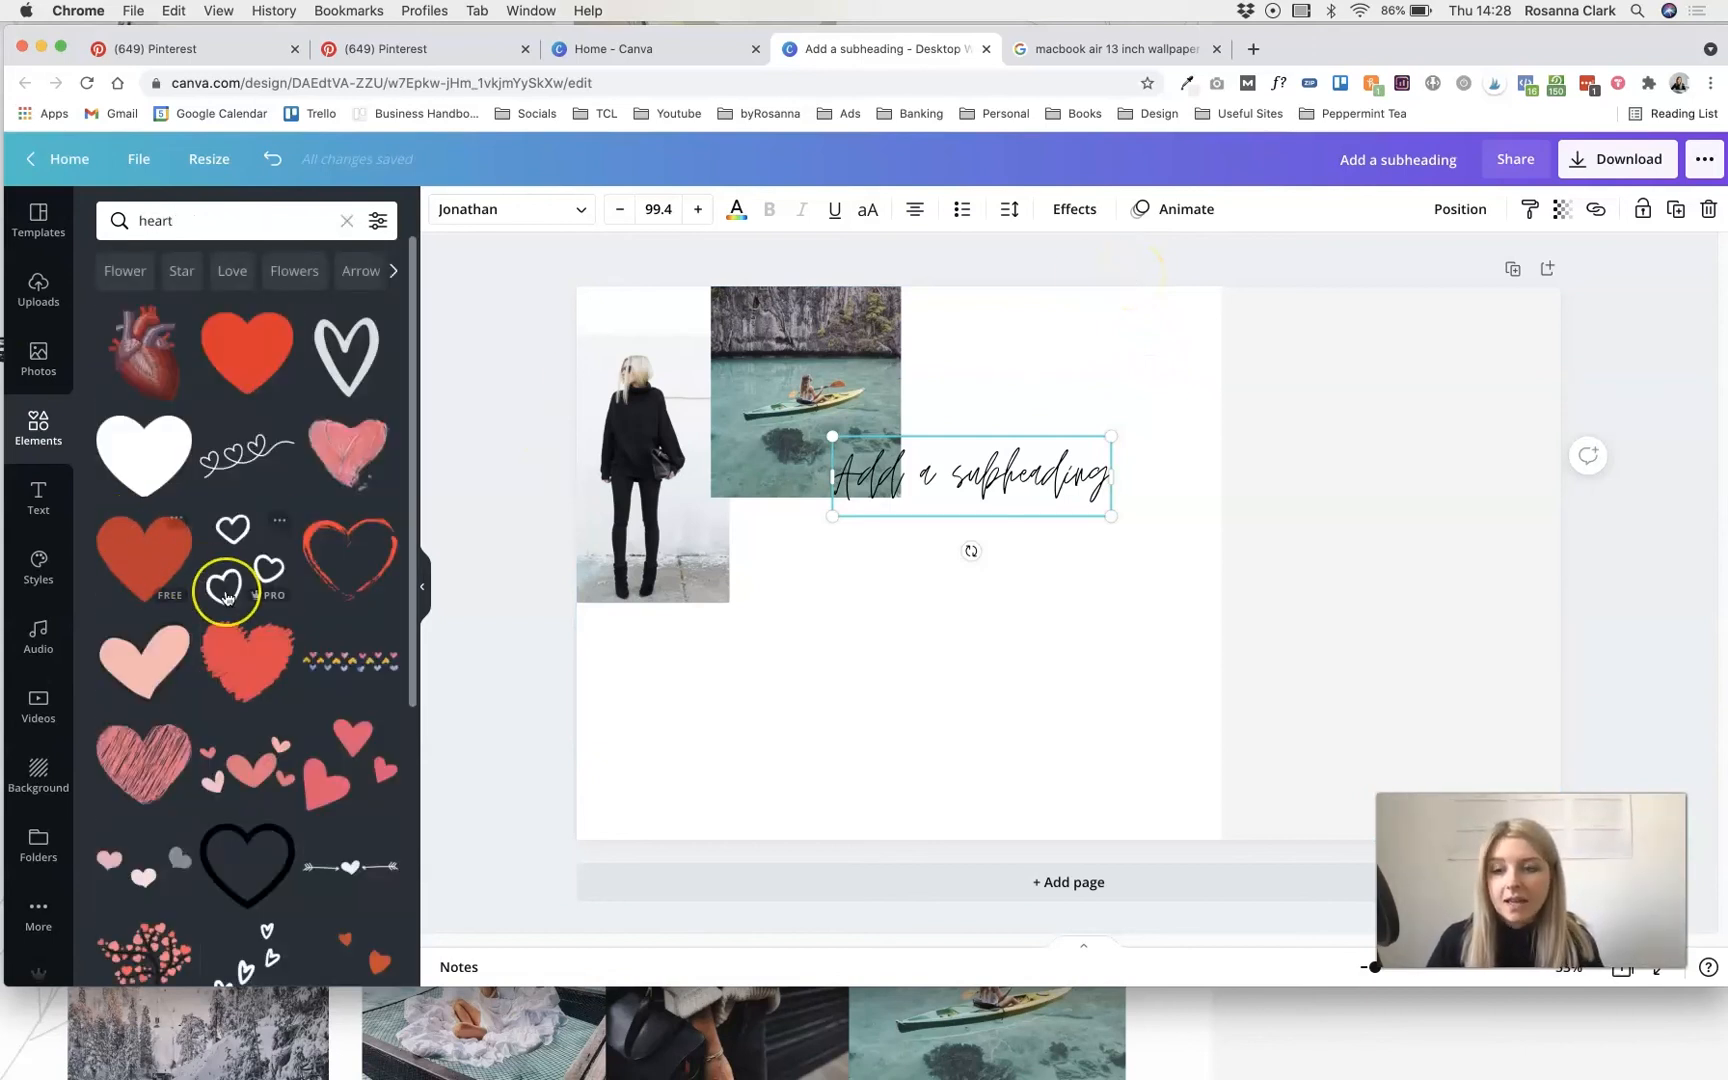
pyautogui.scroll(-3)
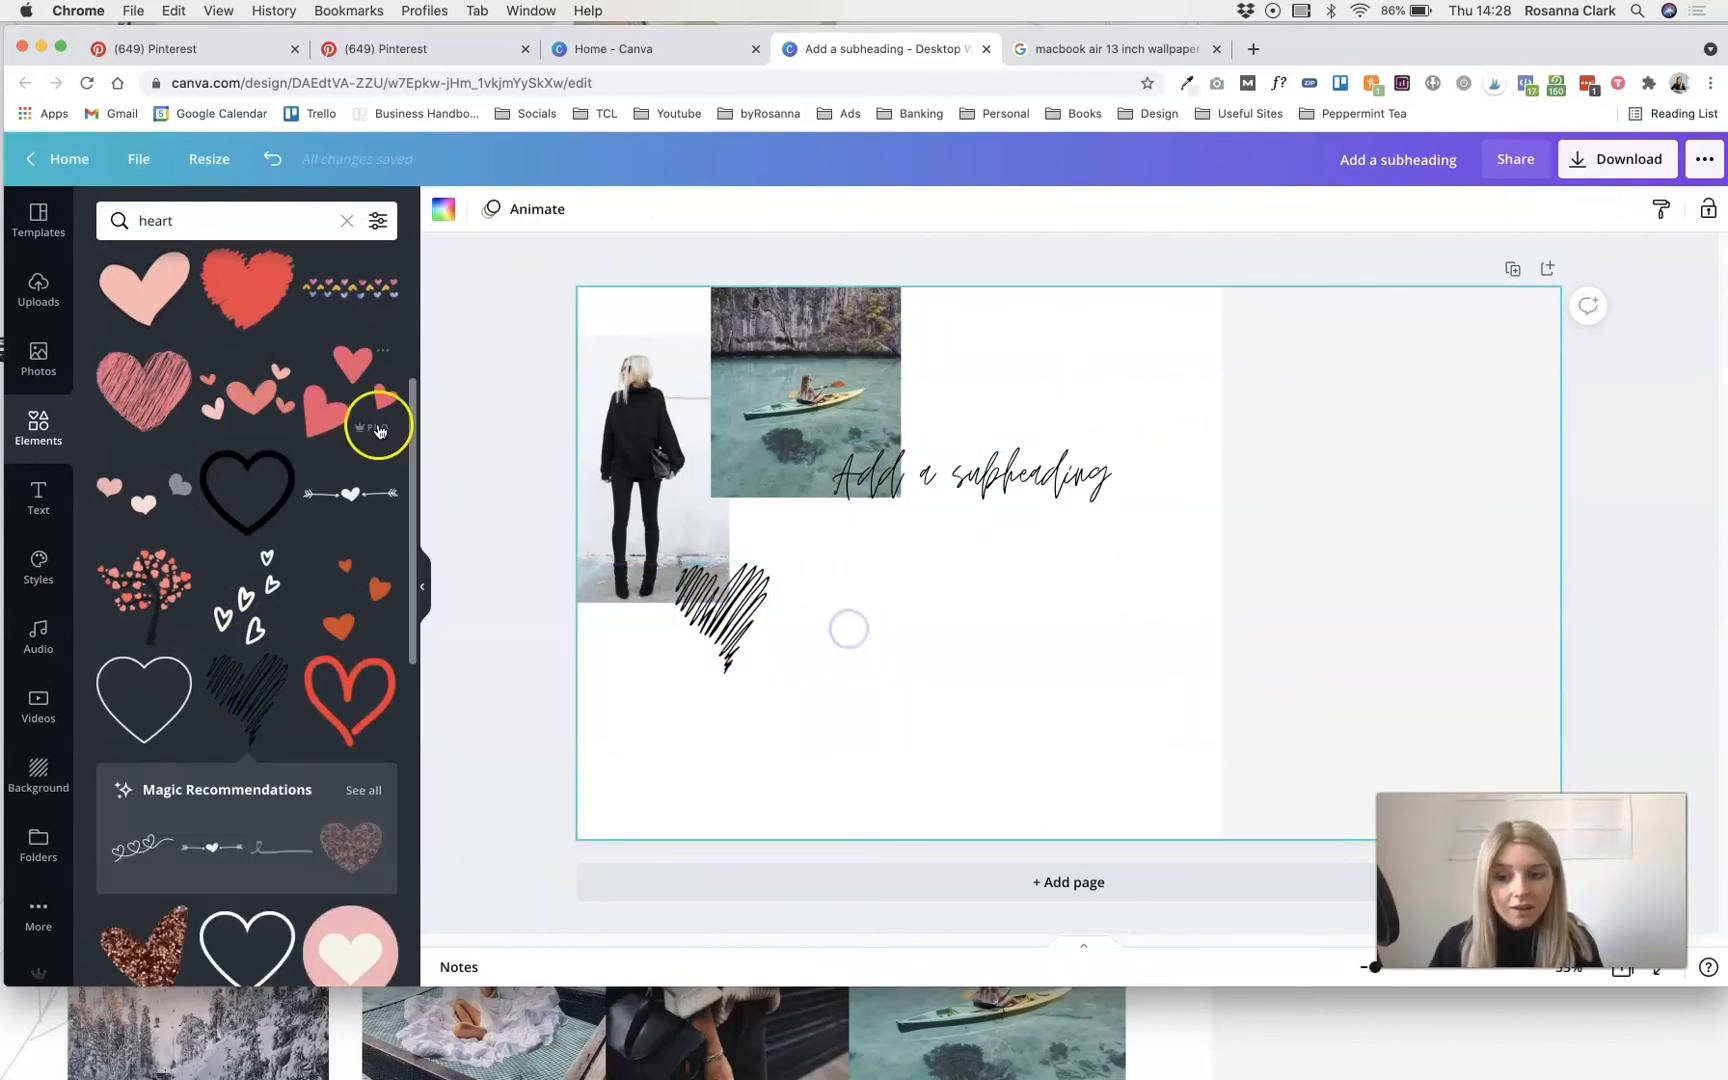
# - Search elements for 'brush stroke', add the pink stroke and recolour it grey-green
pyautogui.click(346, 220)
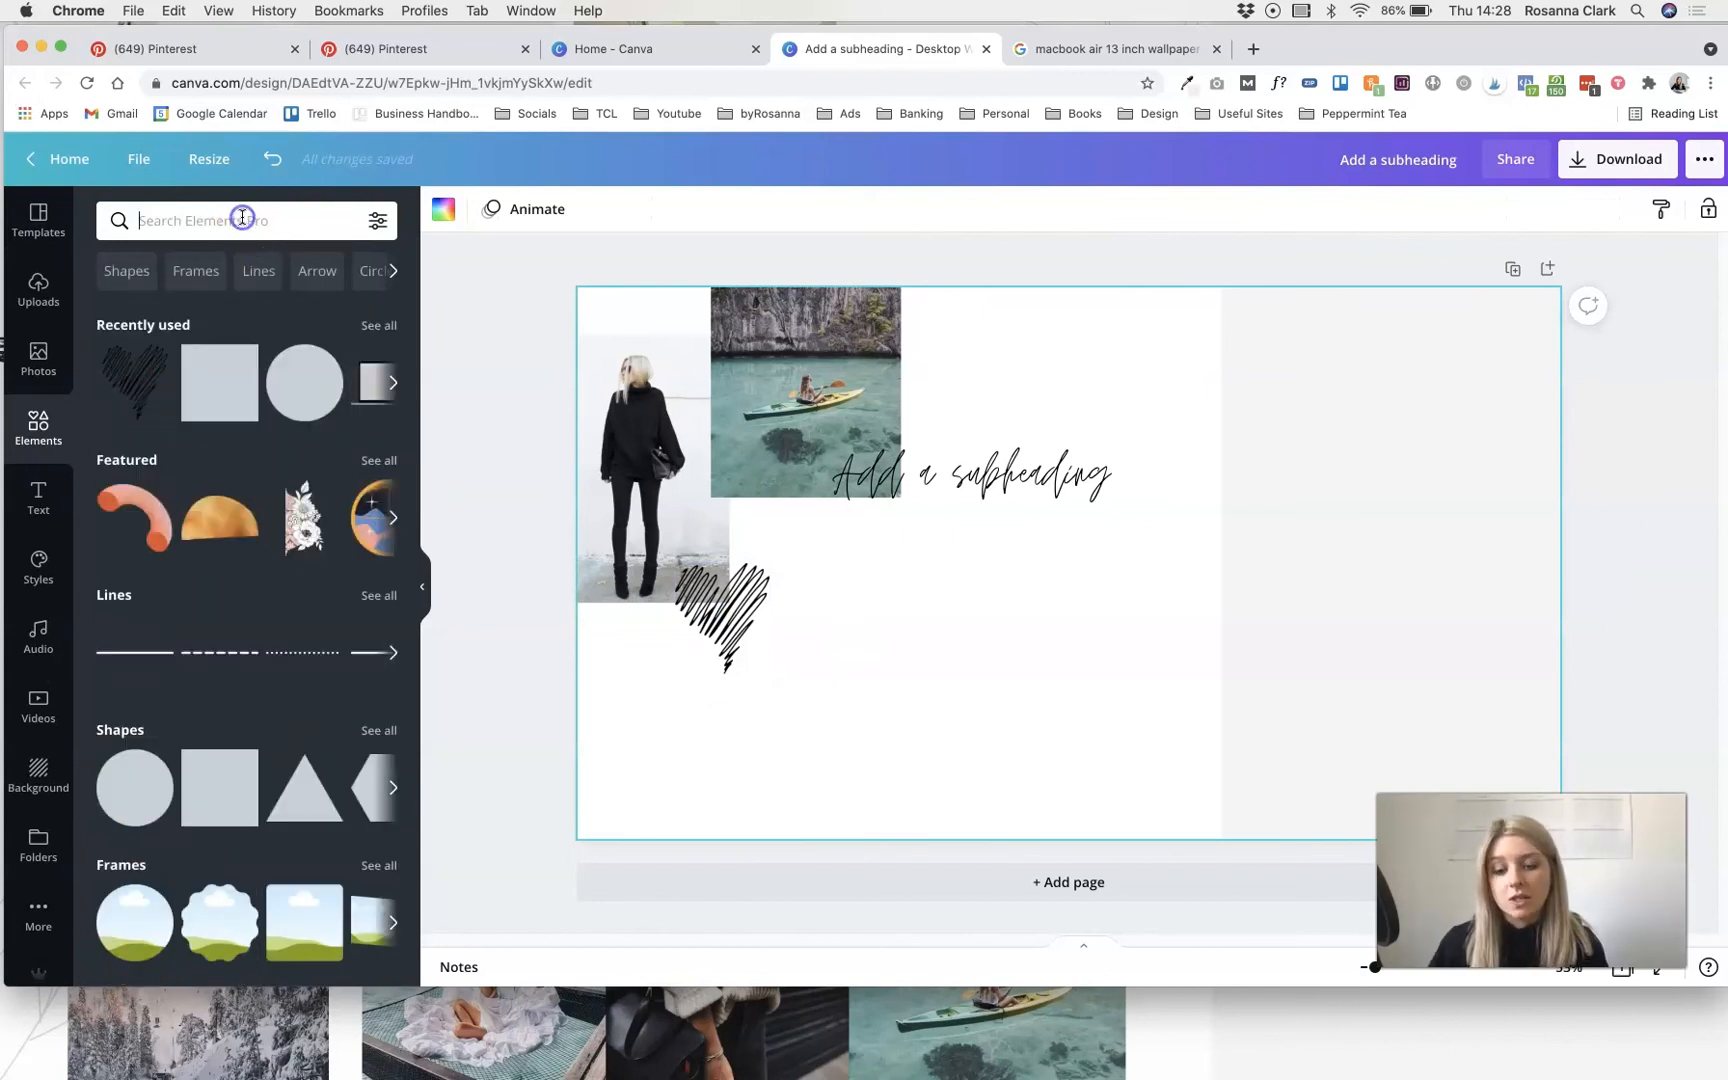
pyautogui.write('brush stroke')
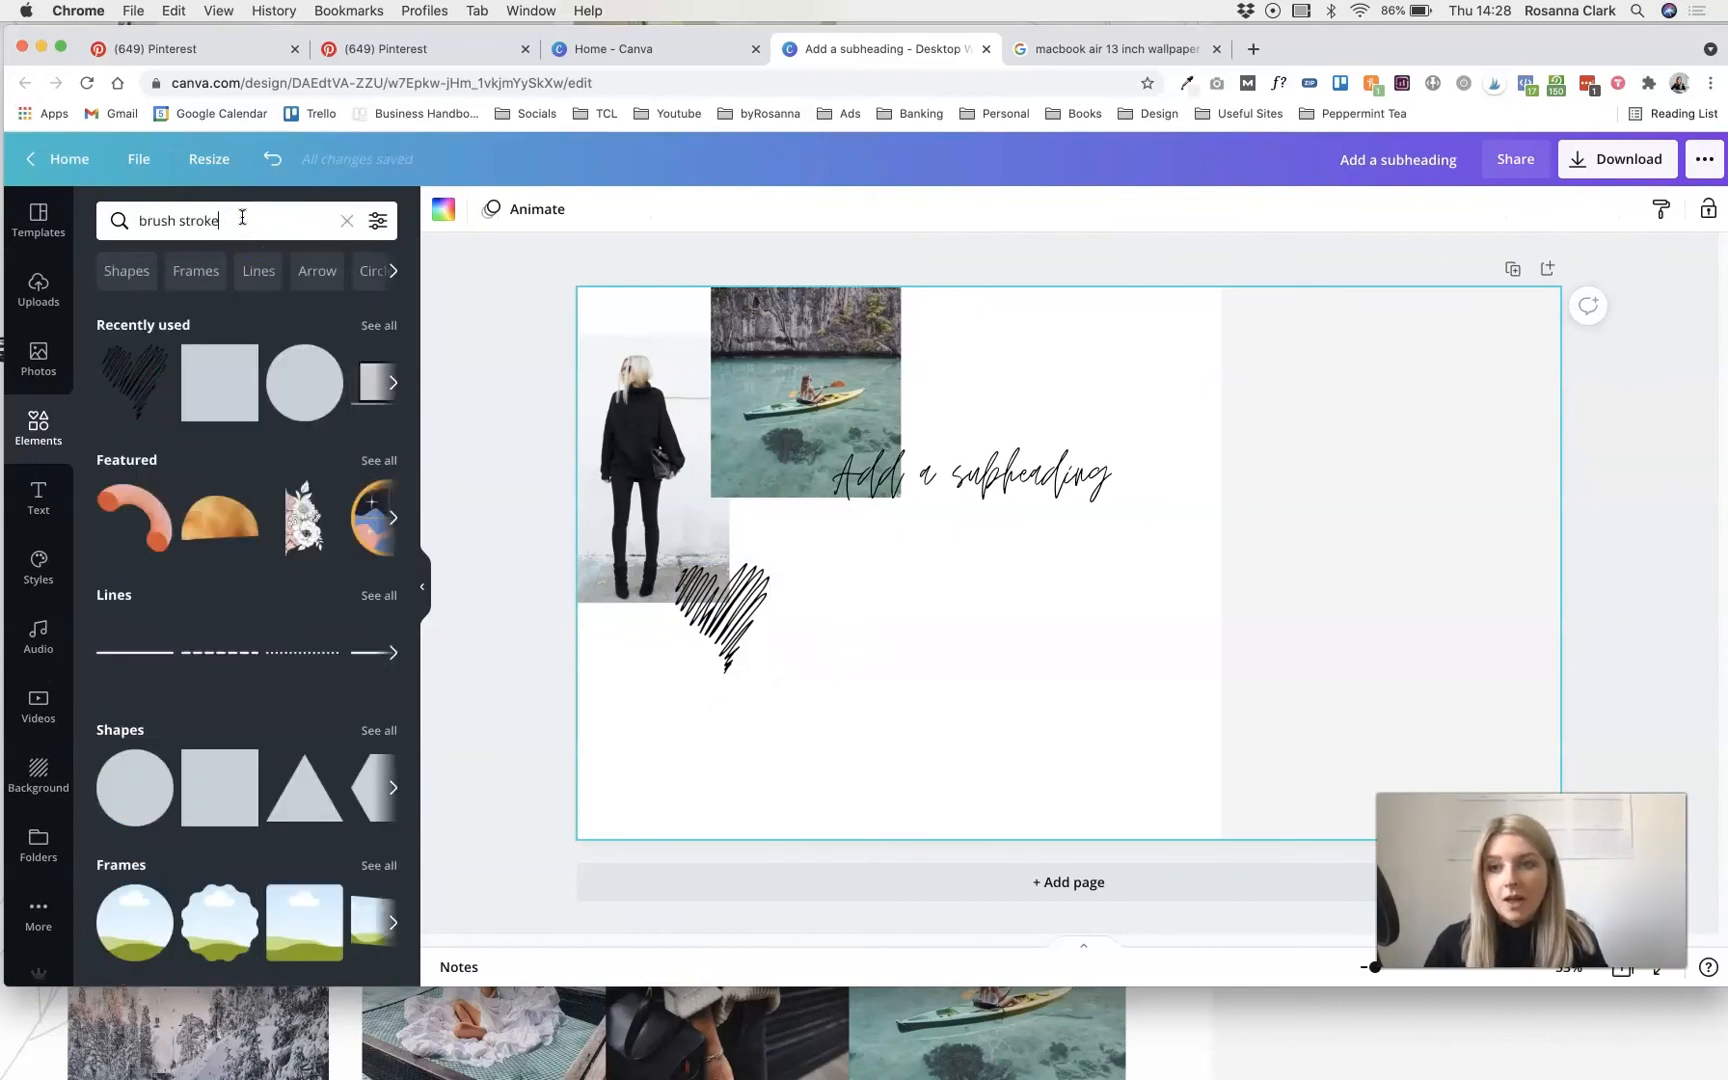
pyautogui.press('enter')
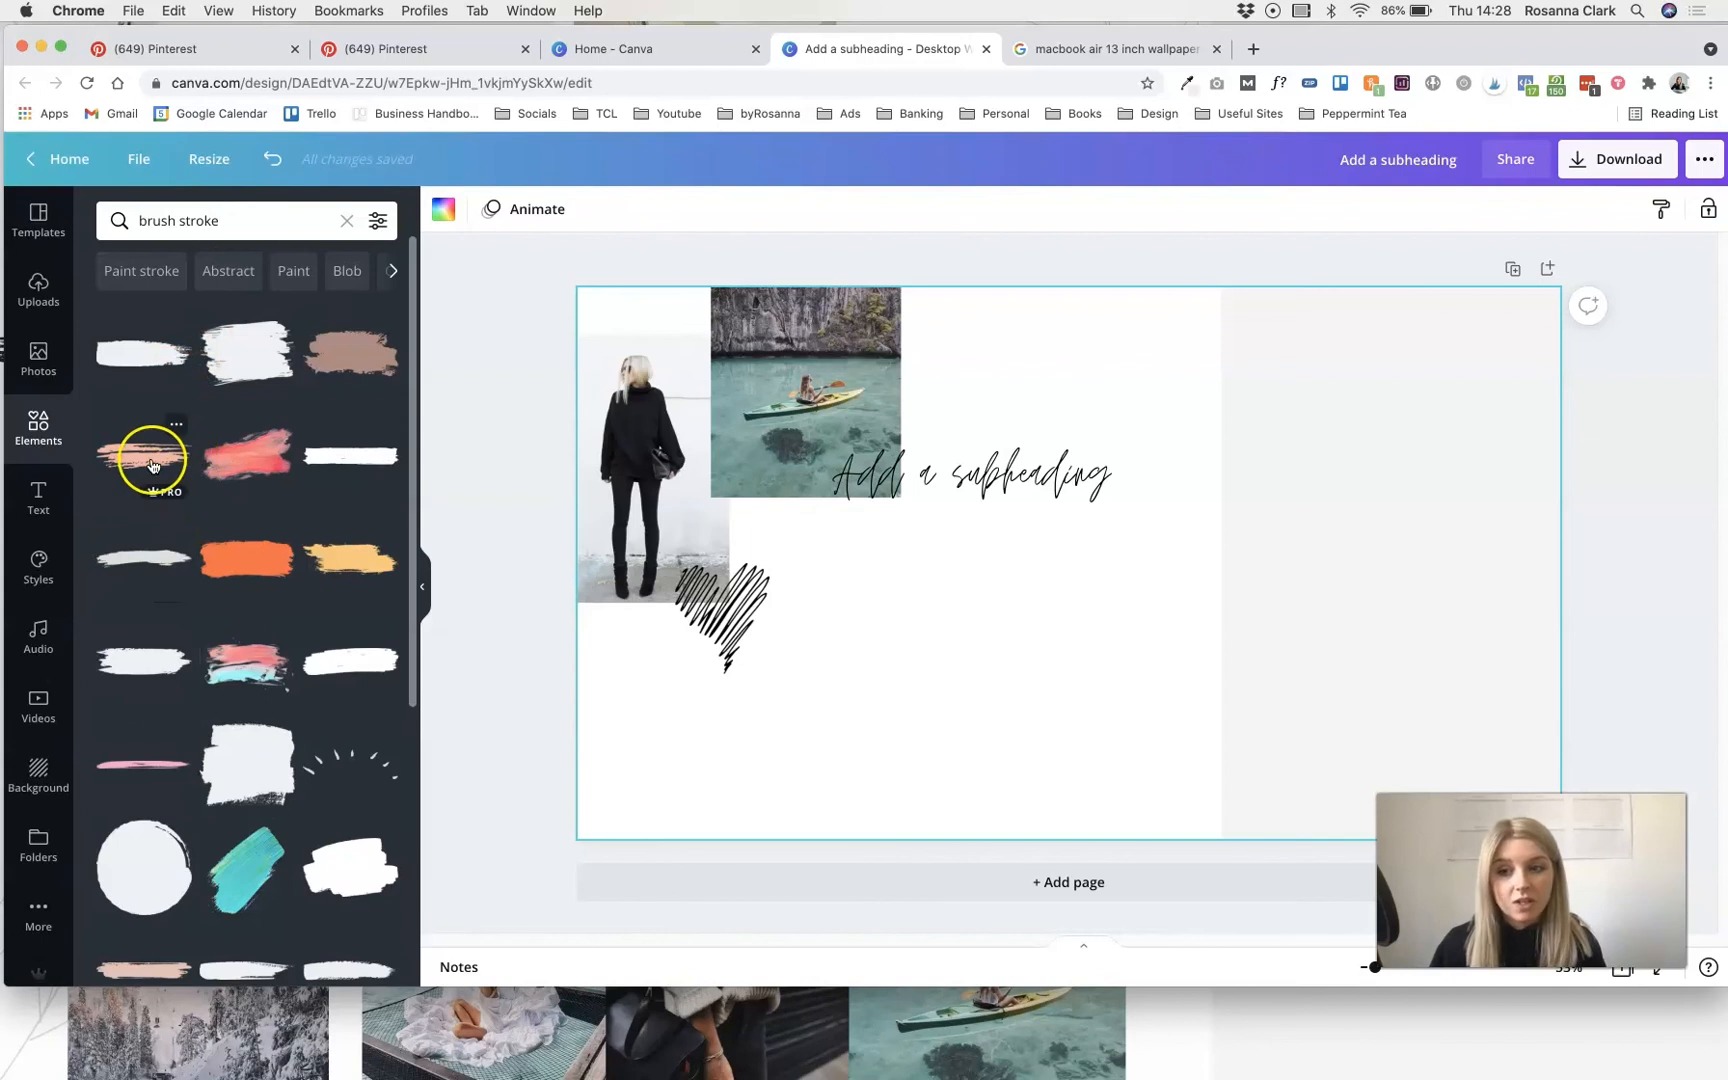
pyautogui.click(142, 455)
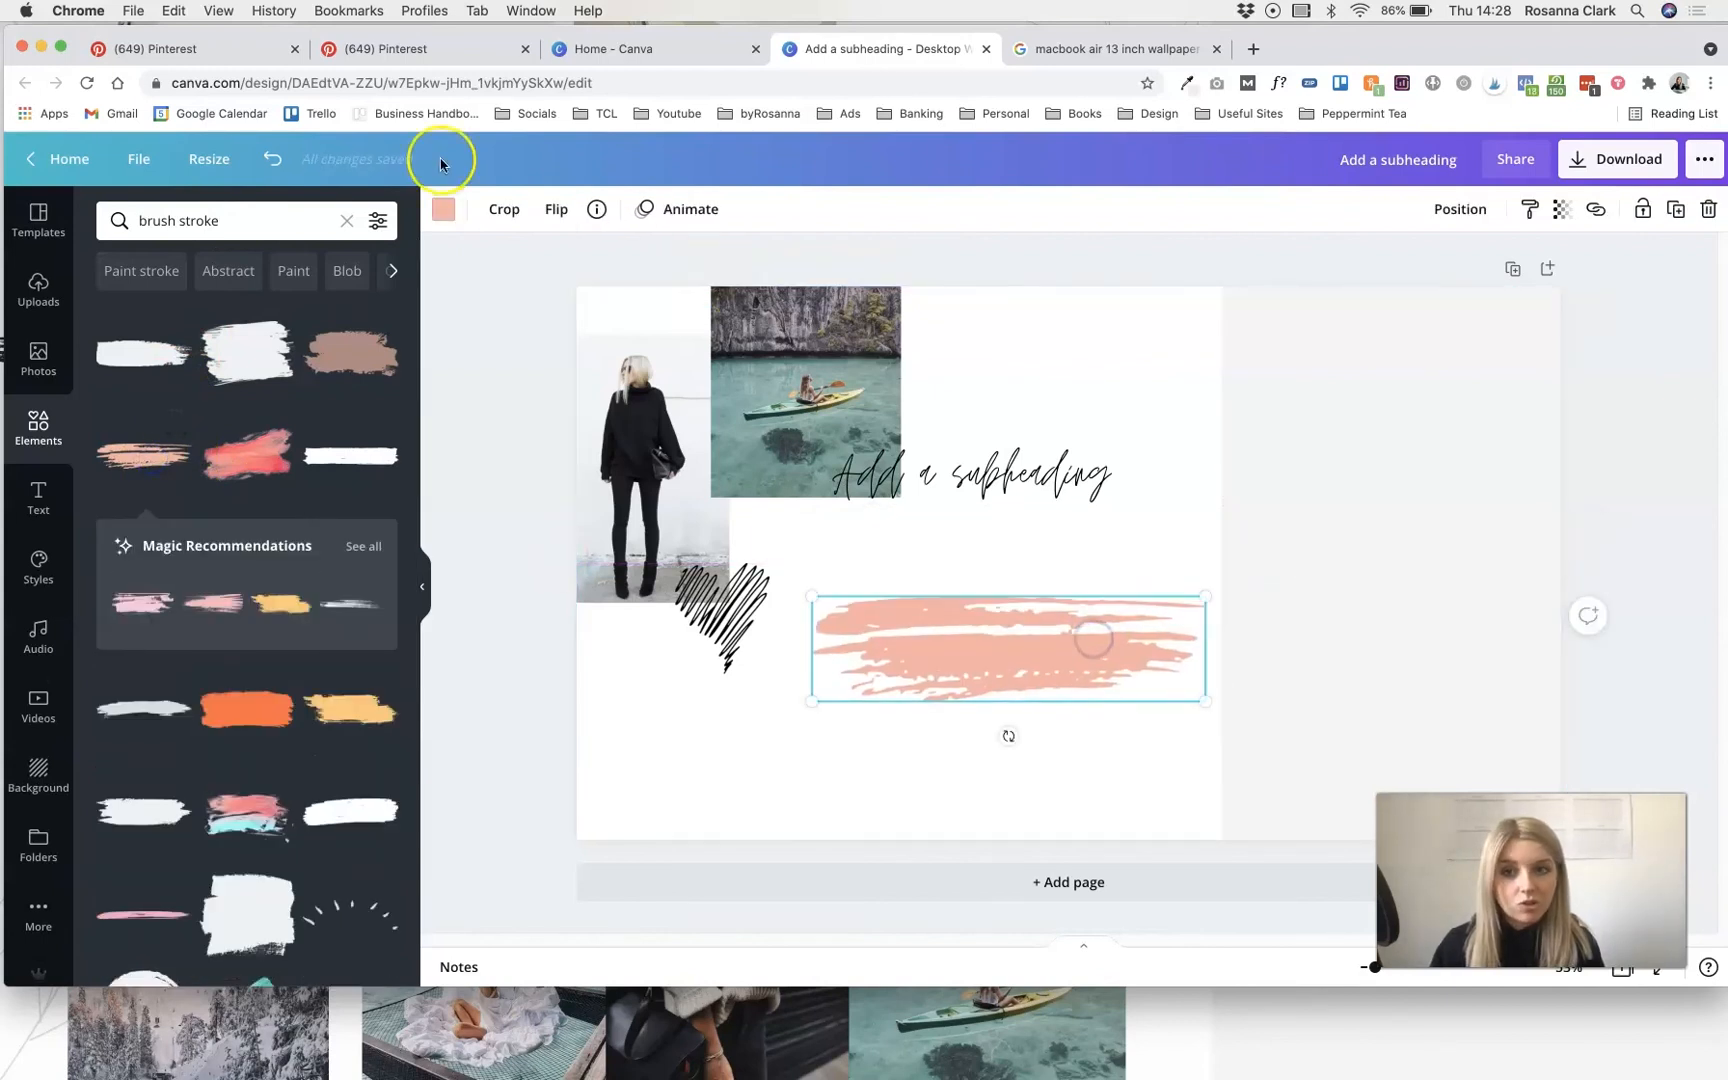
pyautogui.click(444, 209)
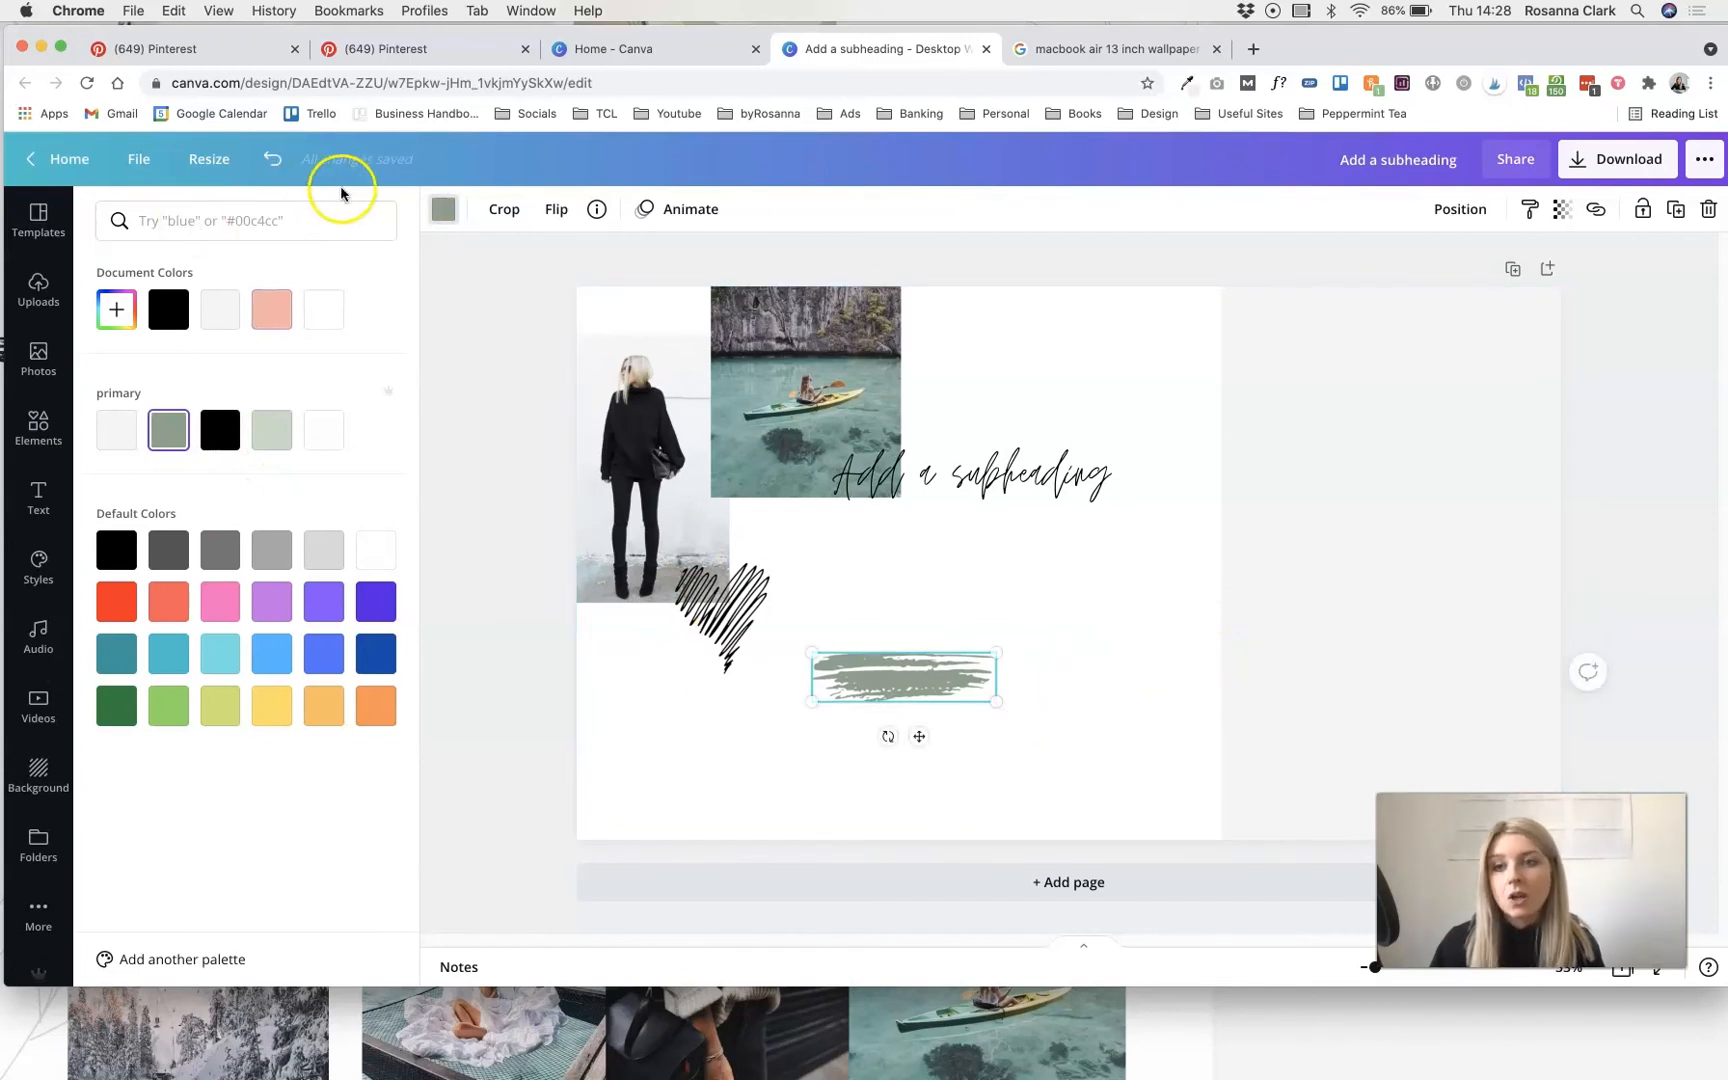
pyautogui.click(37, 428)
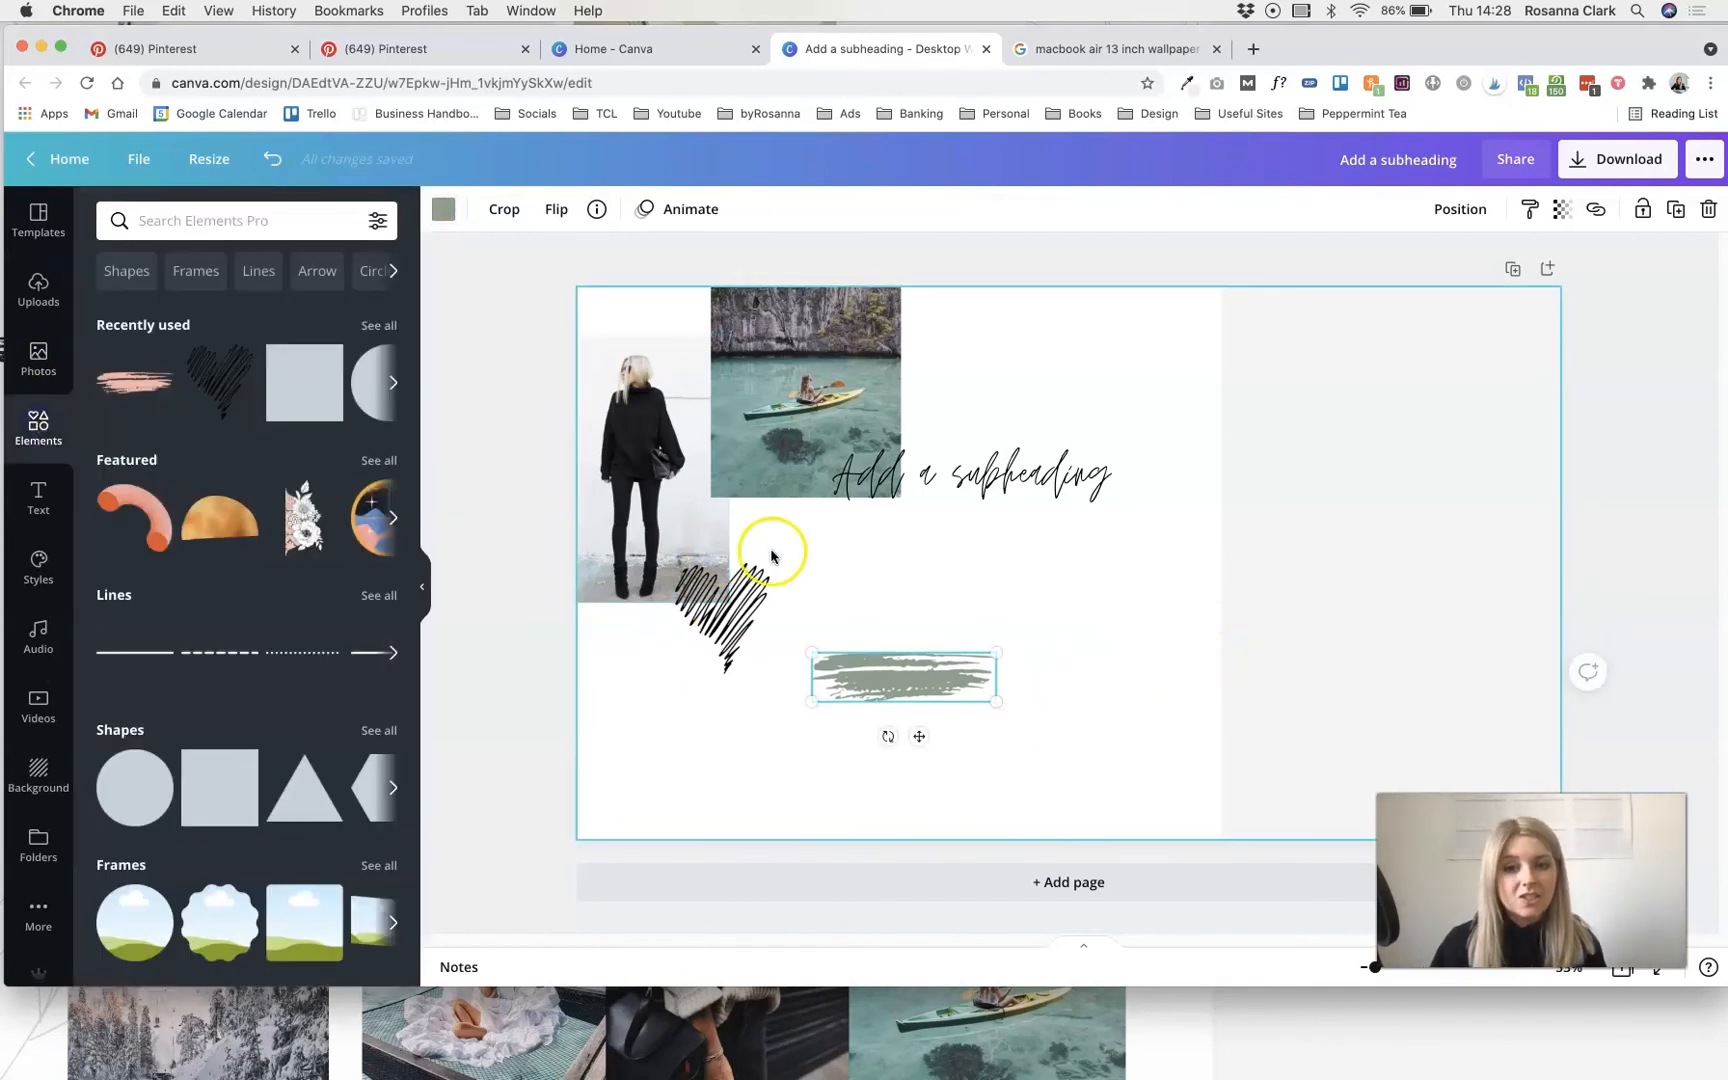
# - Move the brush stroke behind the subheading text, overlapping the woman's photo
pyautogui.moveTo(903, 676); pyautogui.dragTo(746, 698)
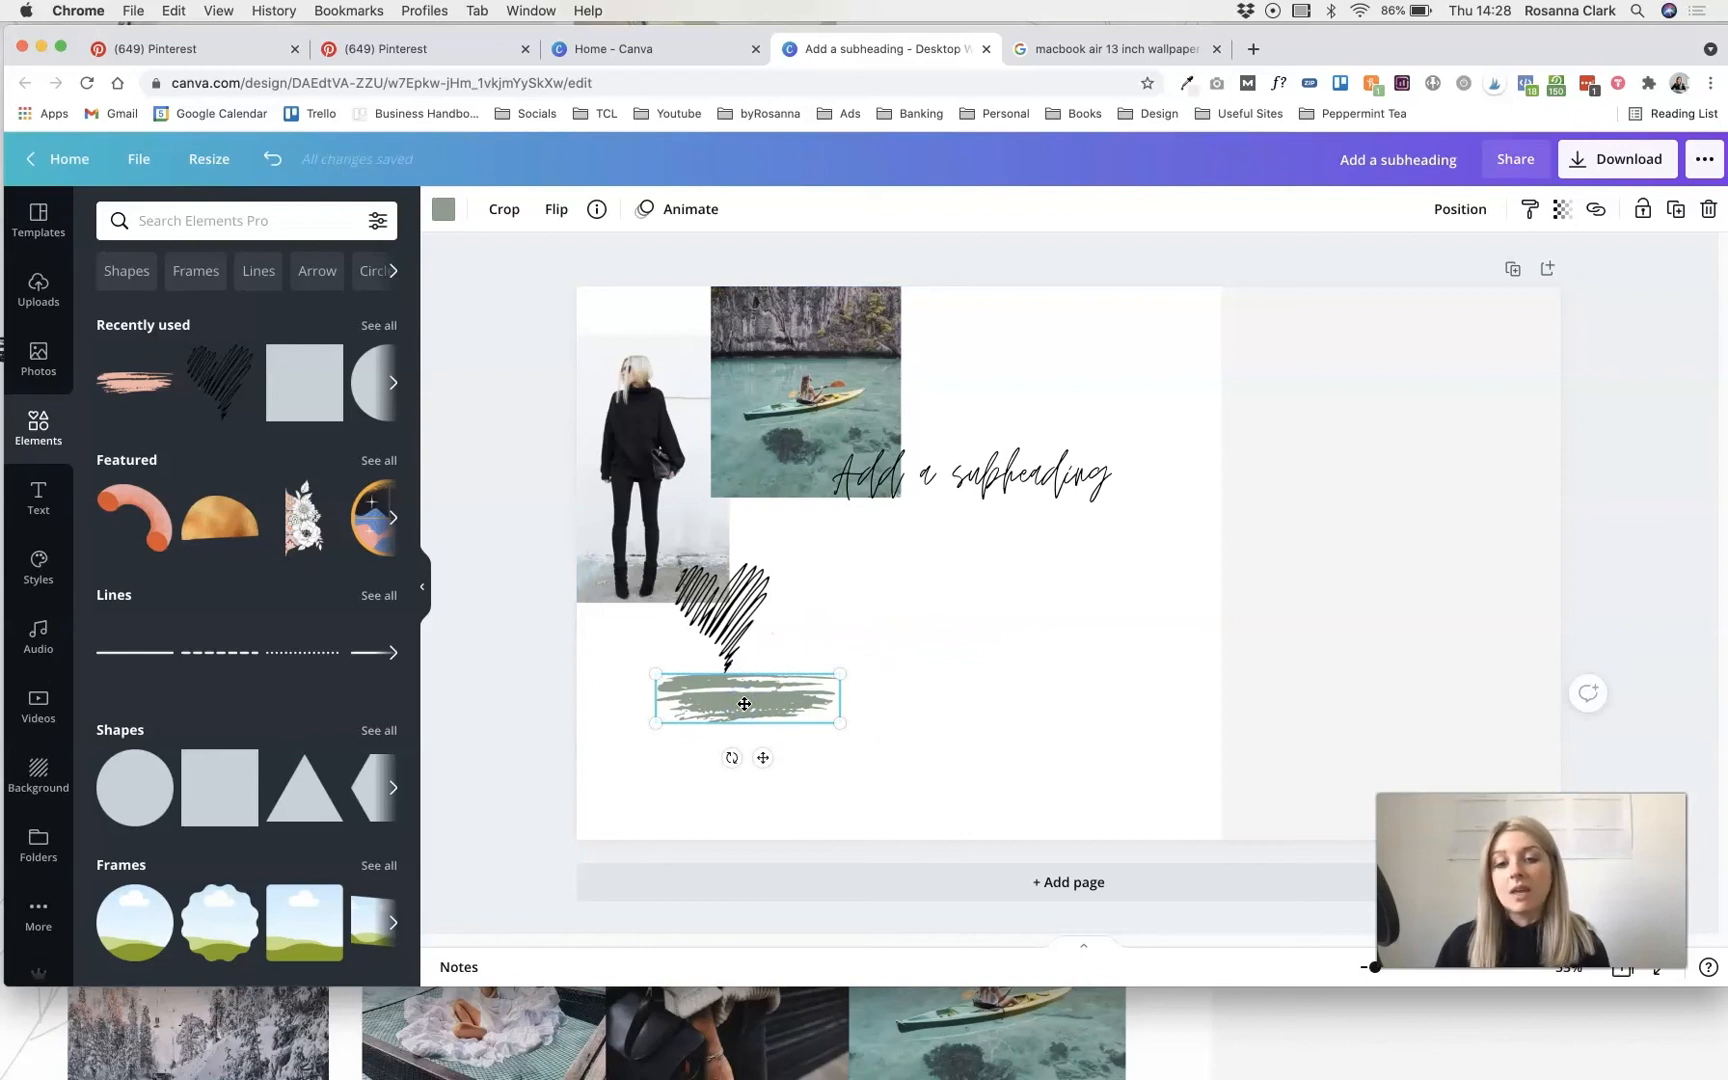
pyautogui.moveTo(746, 698); pyautogui.dragTo(763, 505)
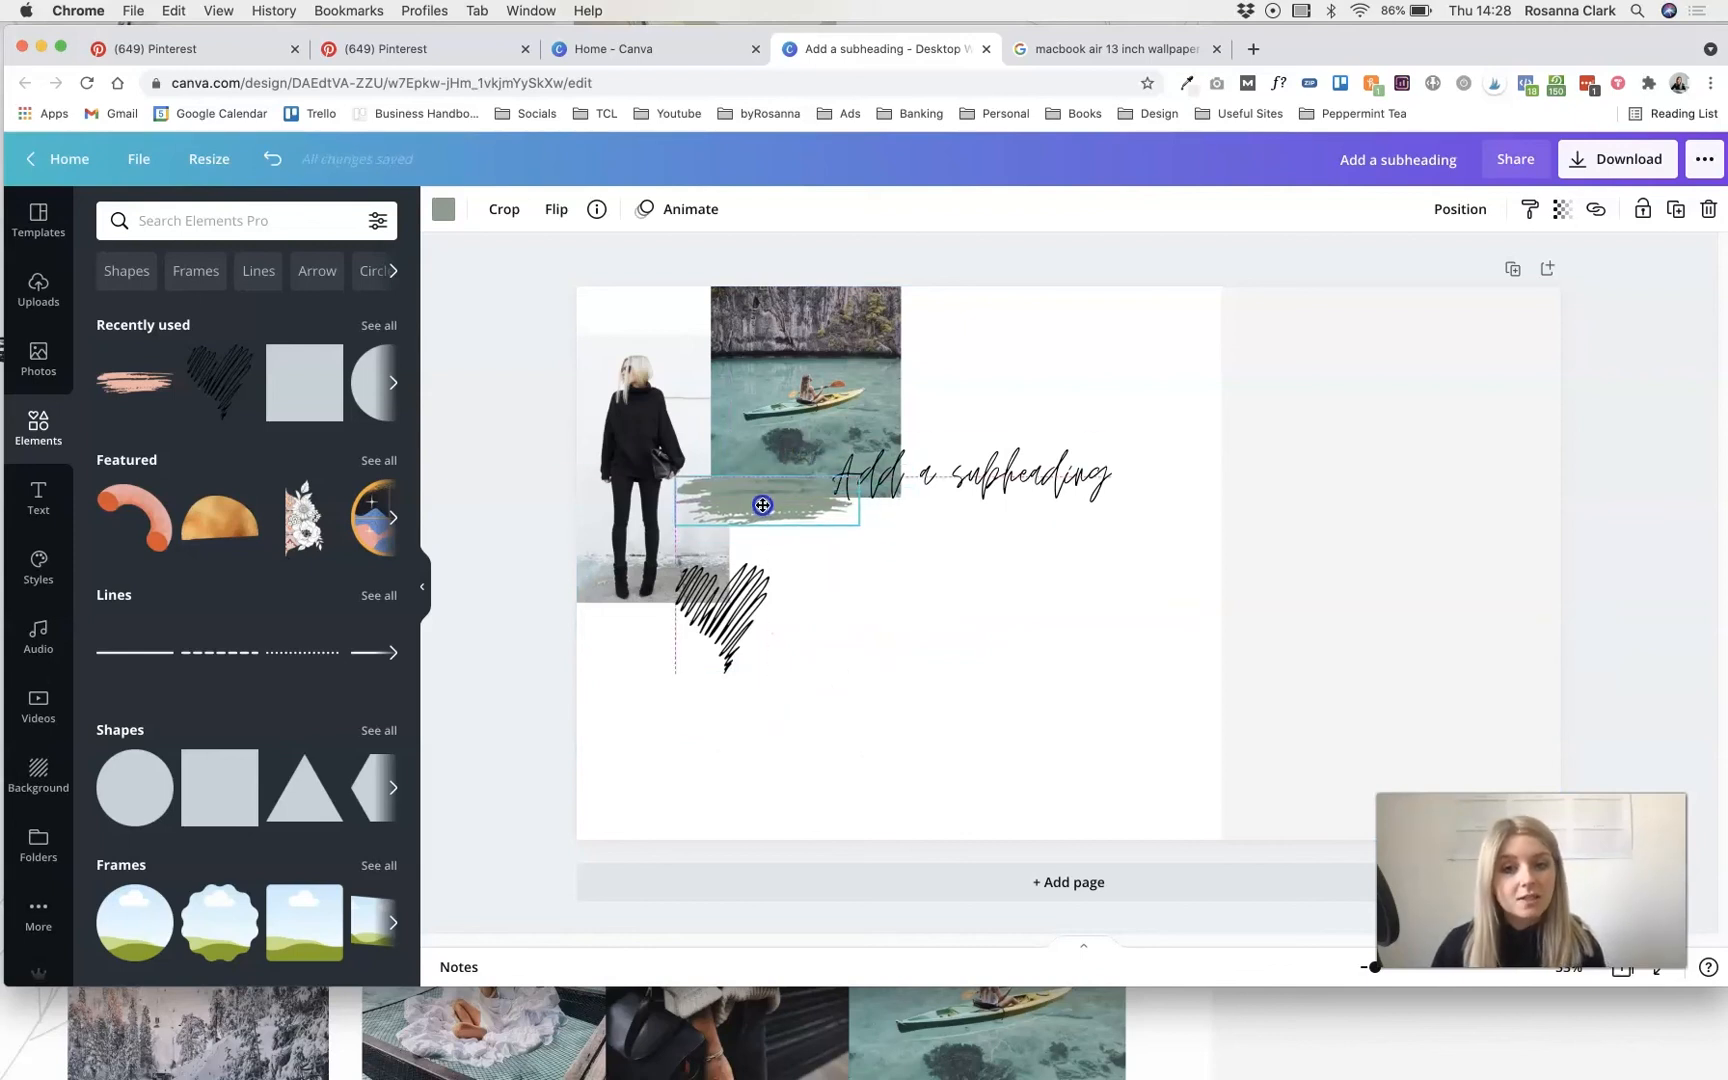
pyautogui.click(921, 568)
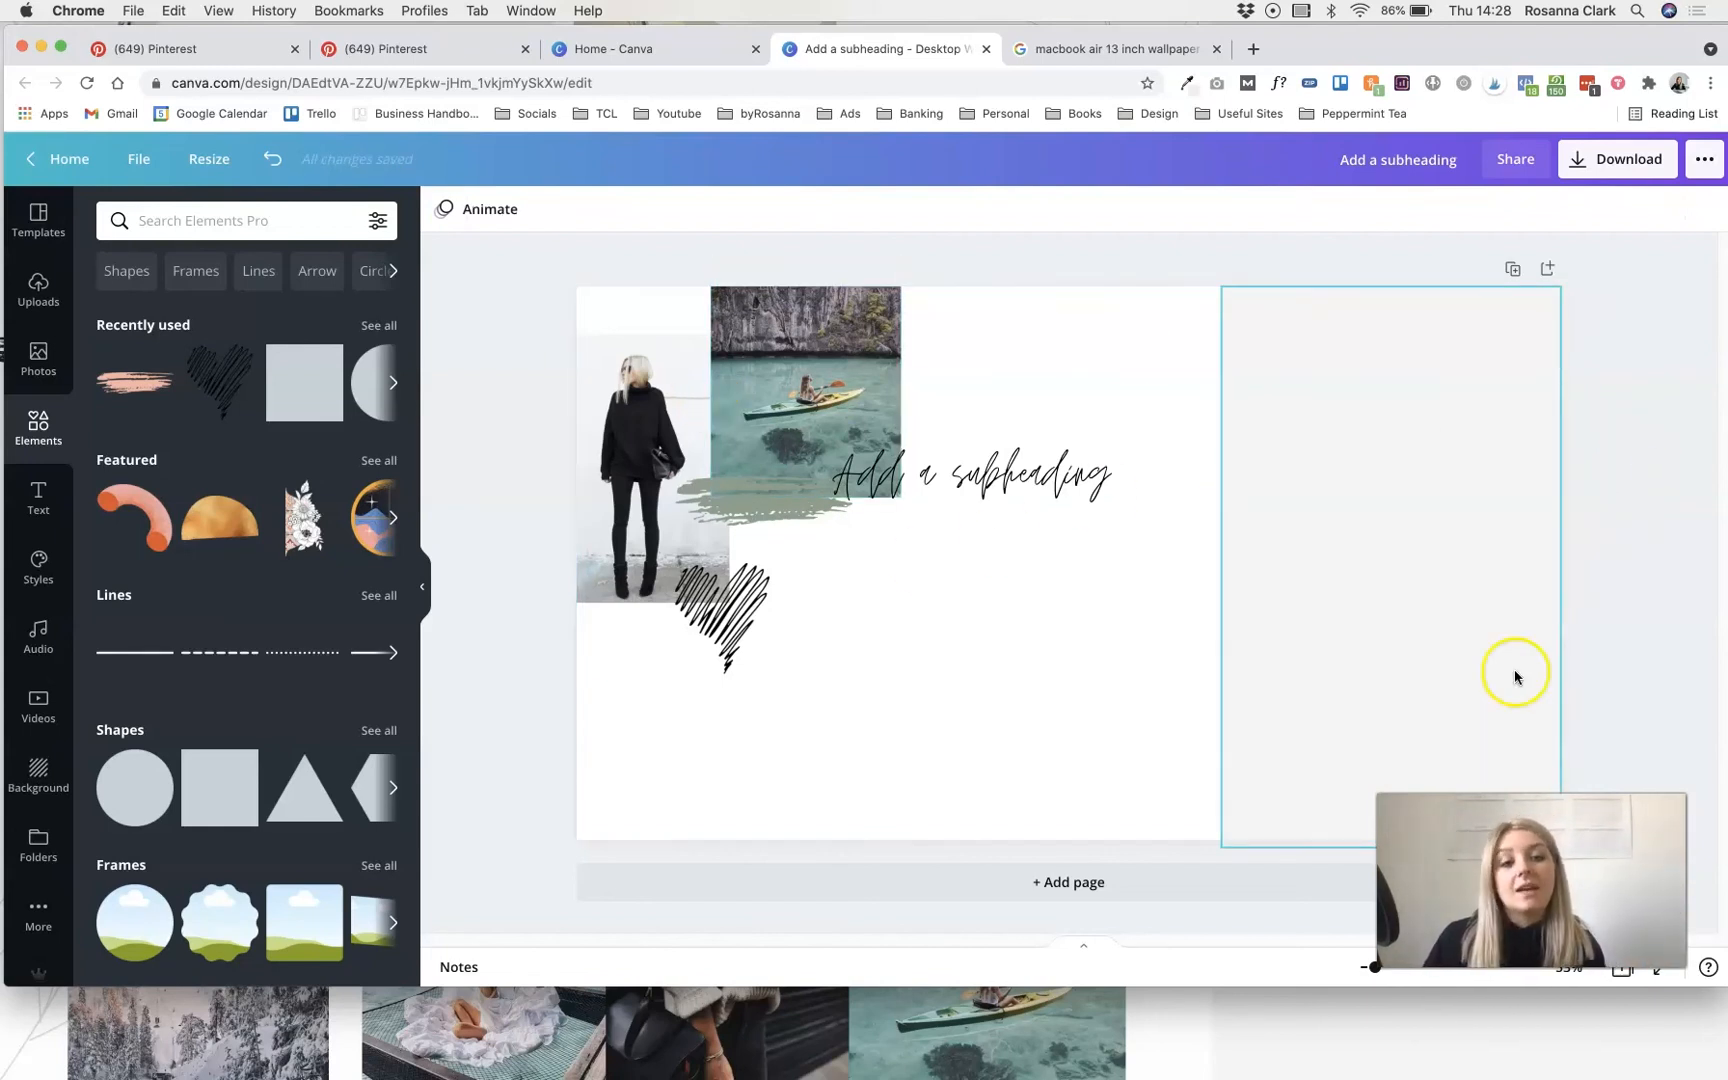
pyautogui.moveTo(1304, 512)
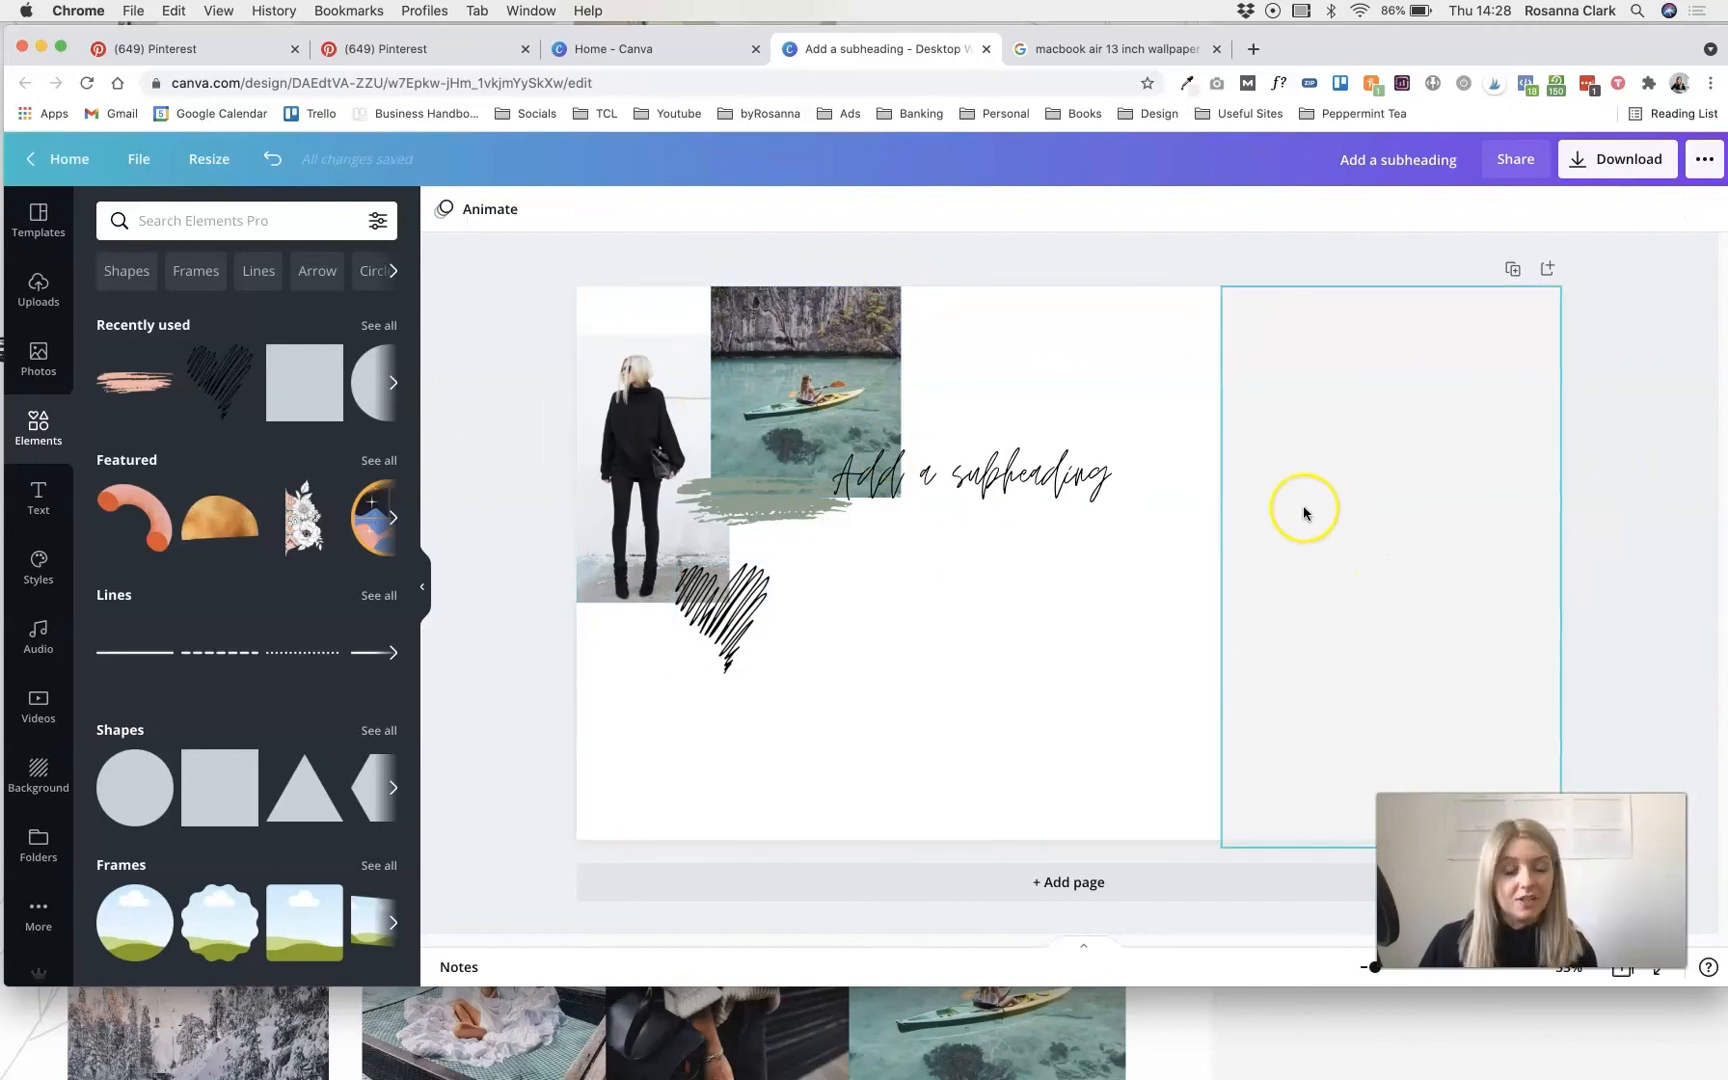
pyautogui.moveTo(1305, 486)
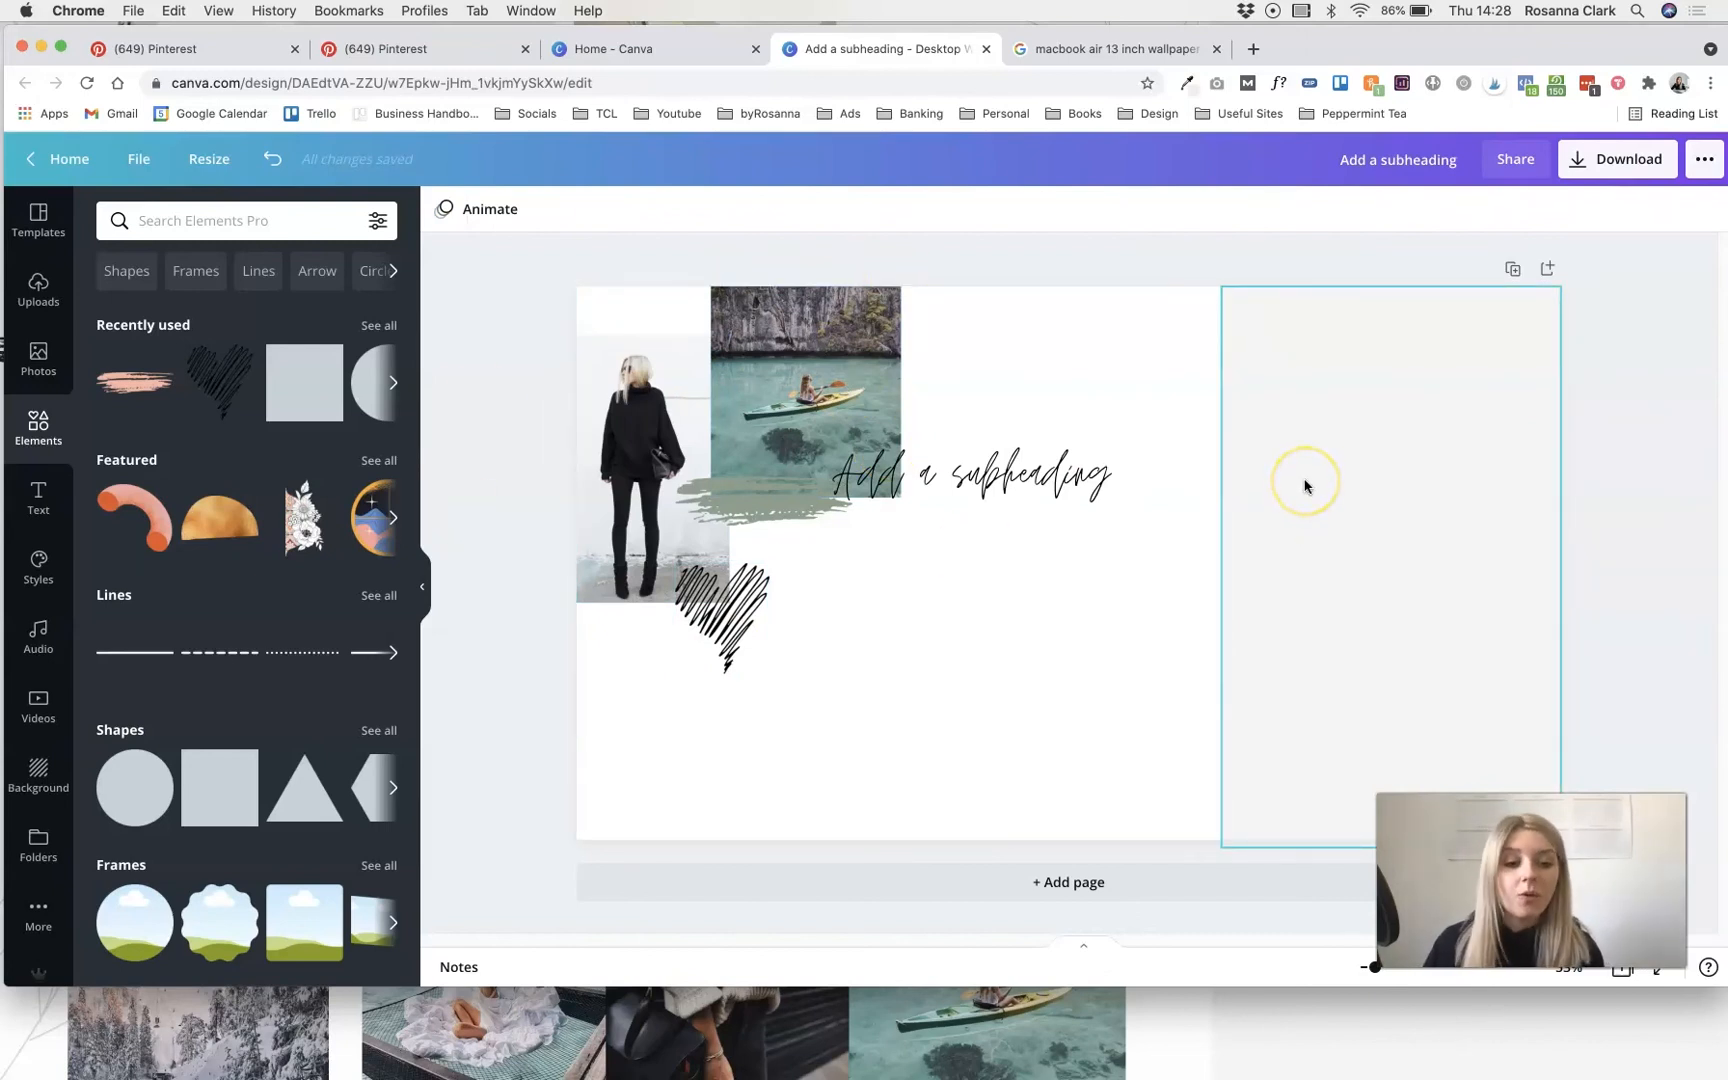
pyautogui.moveTo(1337, 345)
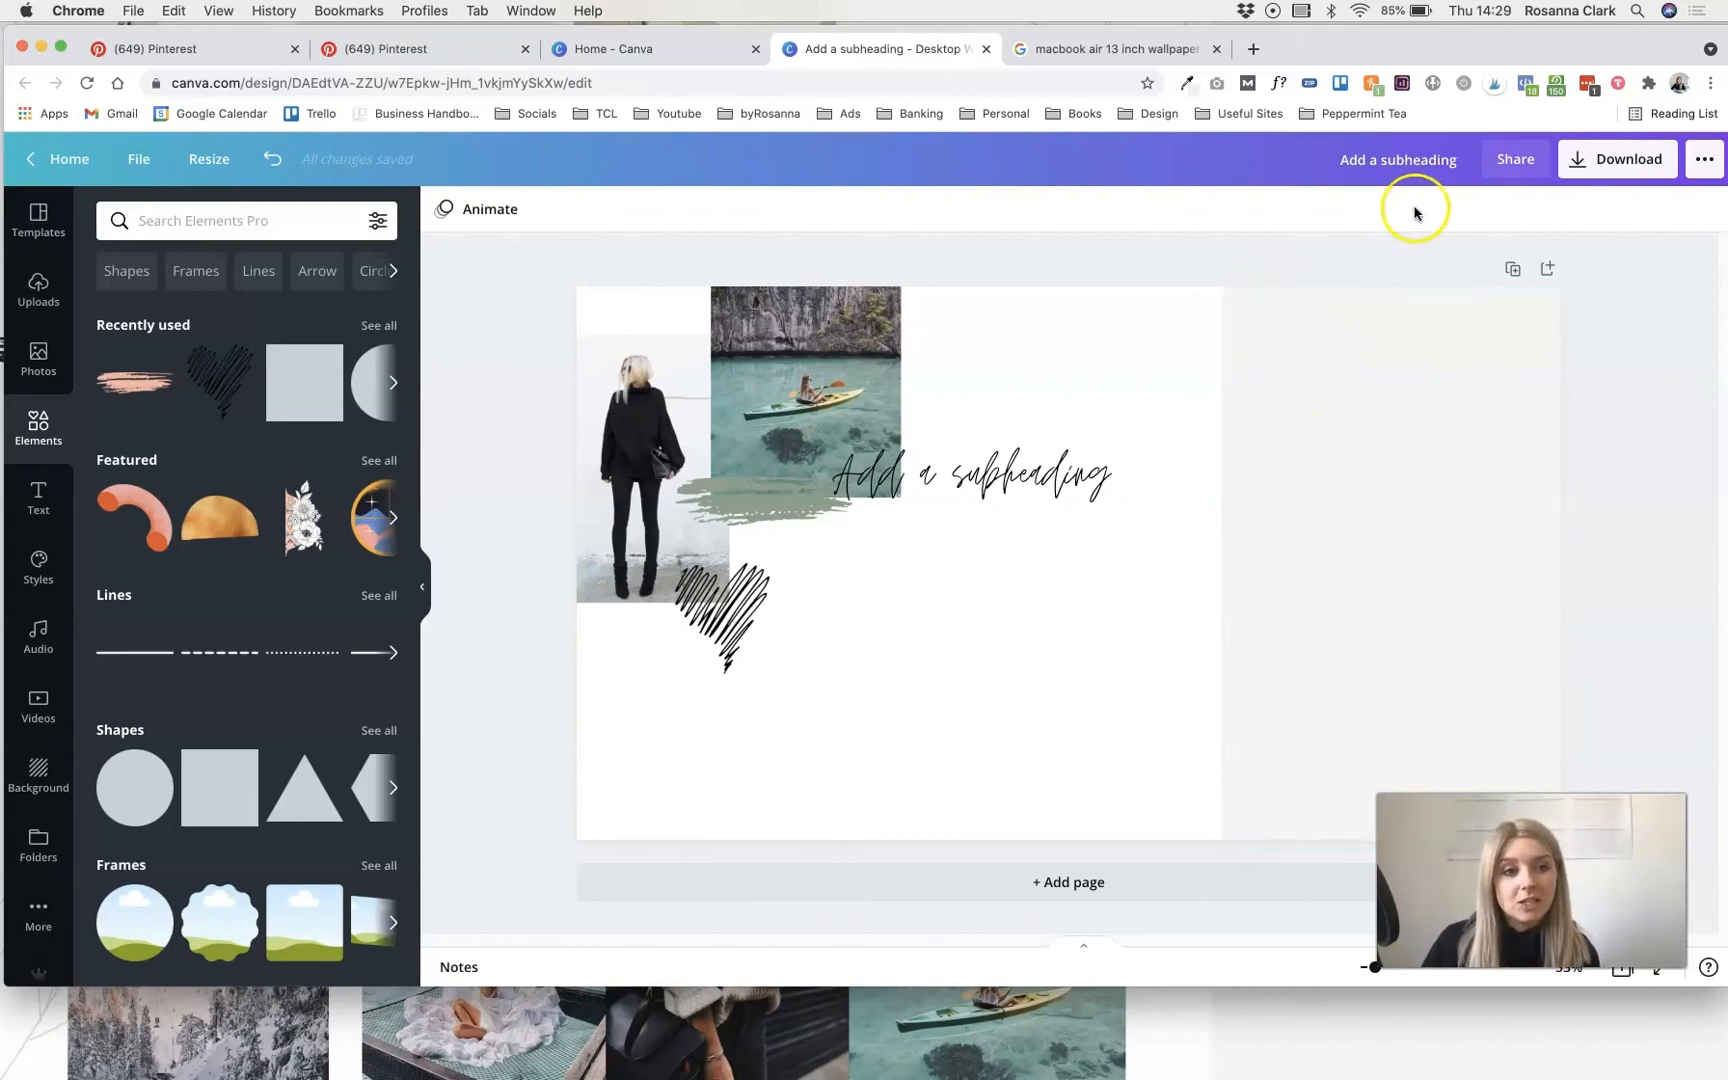
# - Download the vision-board design as a PNG file
pyautogui.click(1616, 159)
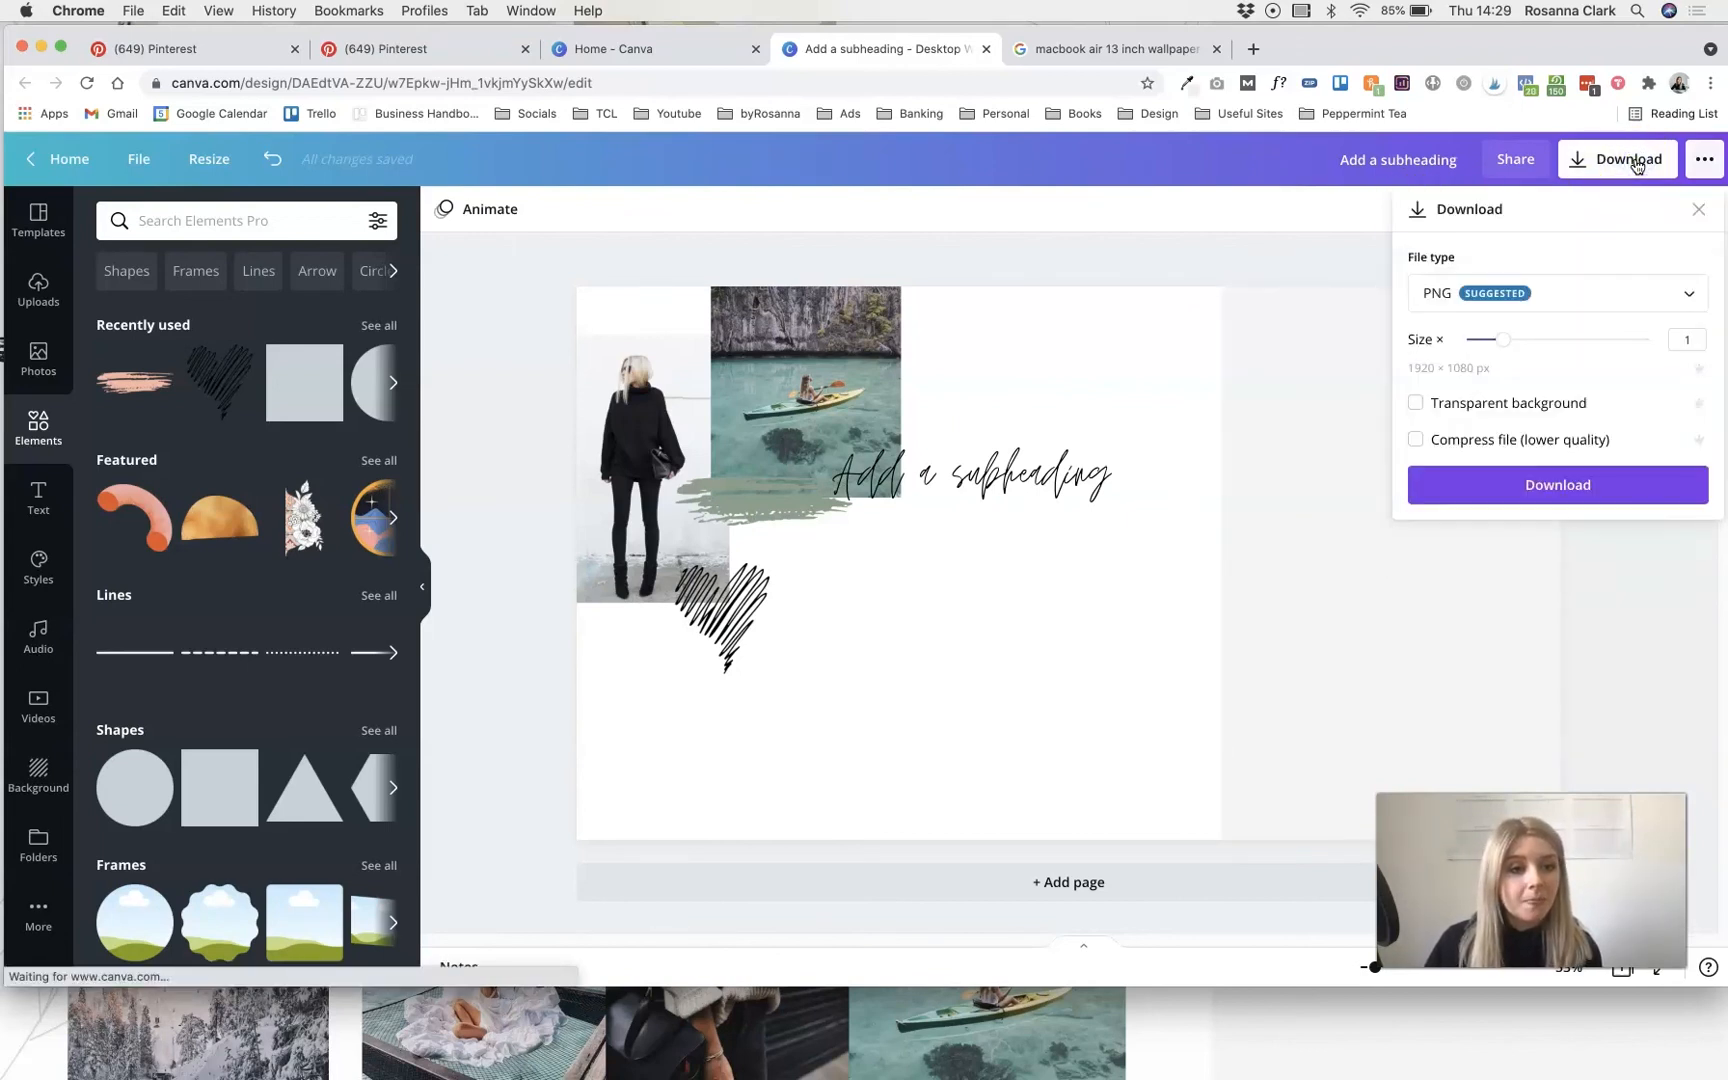
pyautogui.click(1556, 485)
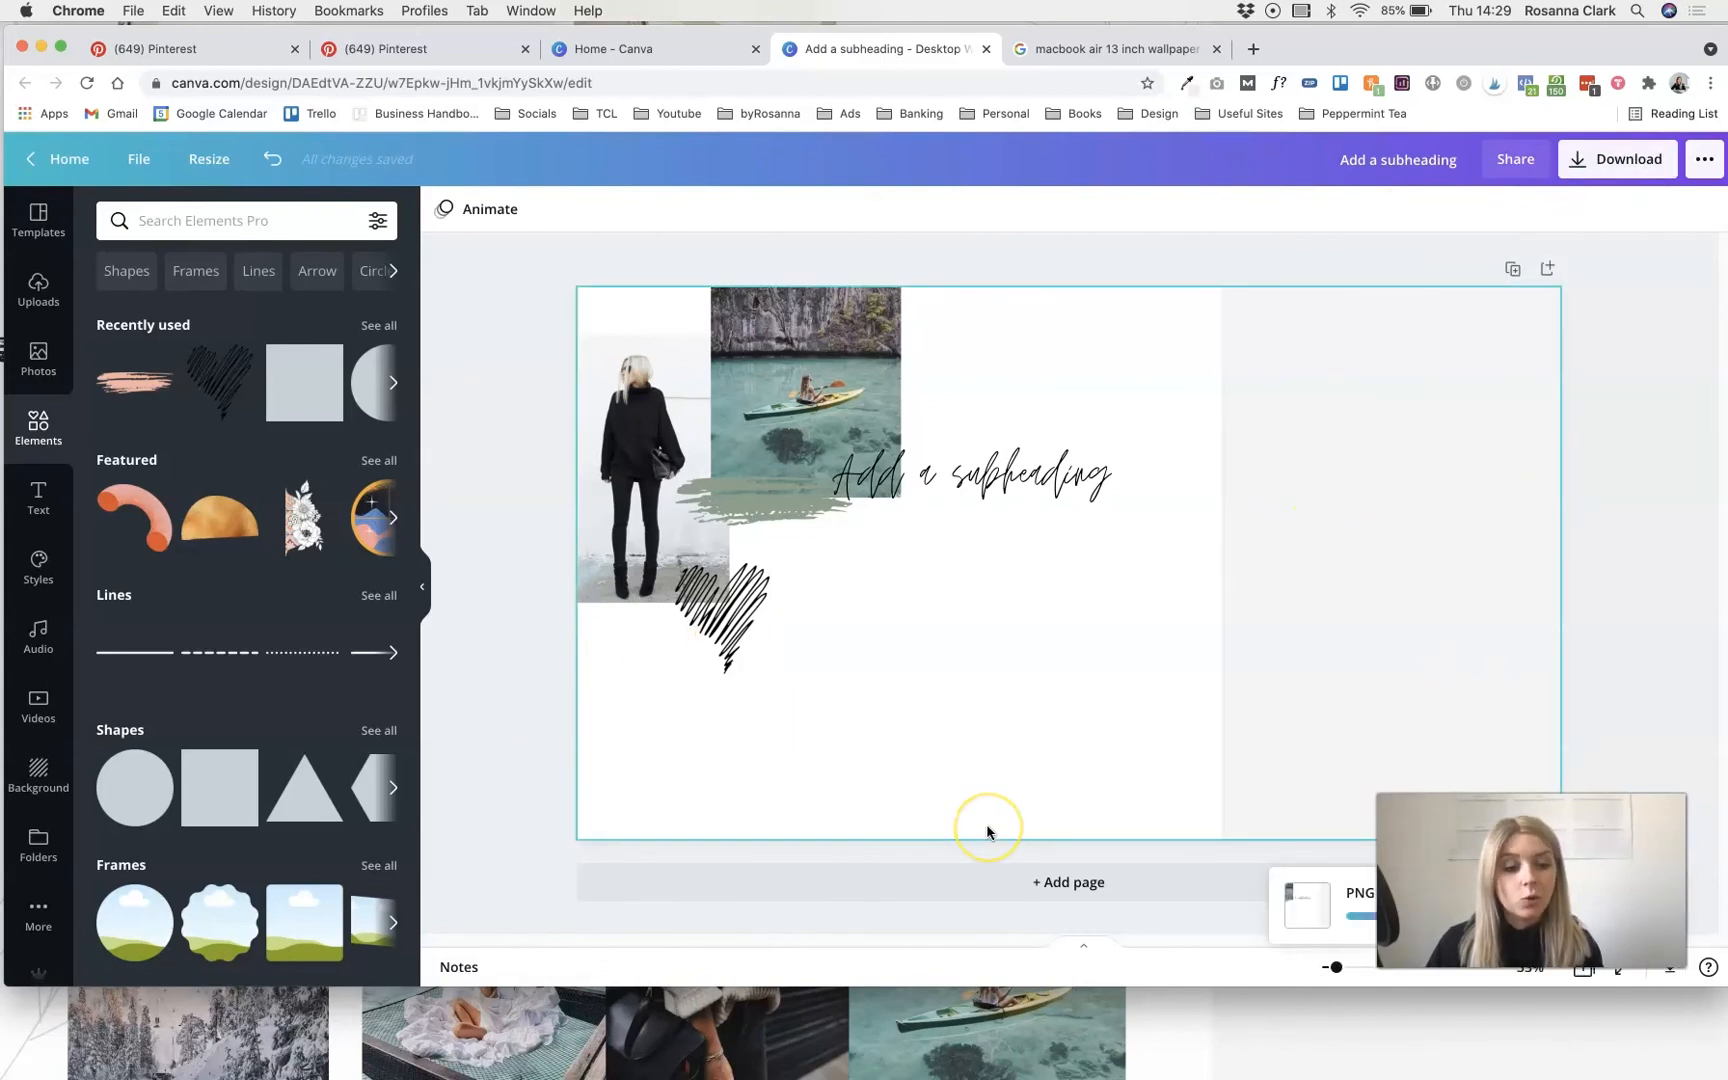
pyautogui.click(1616, 159)
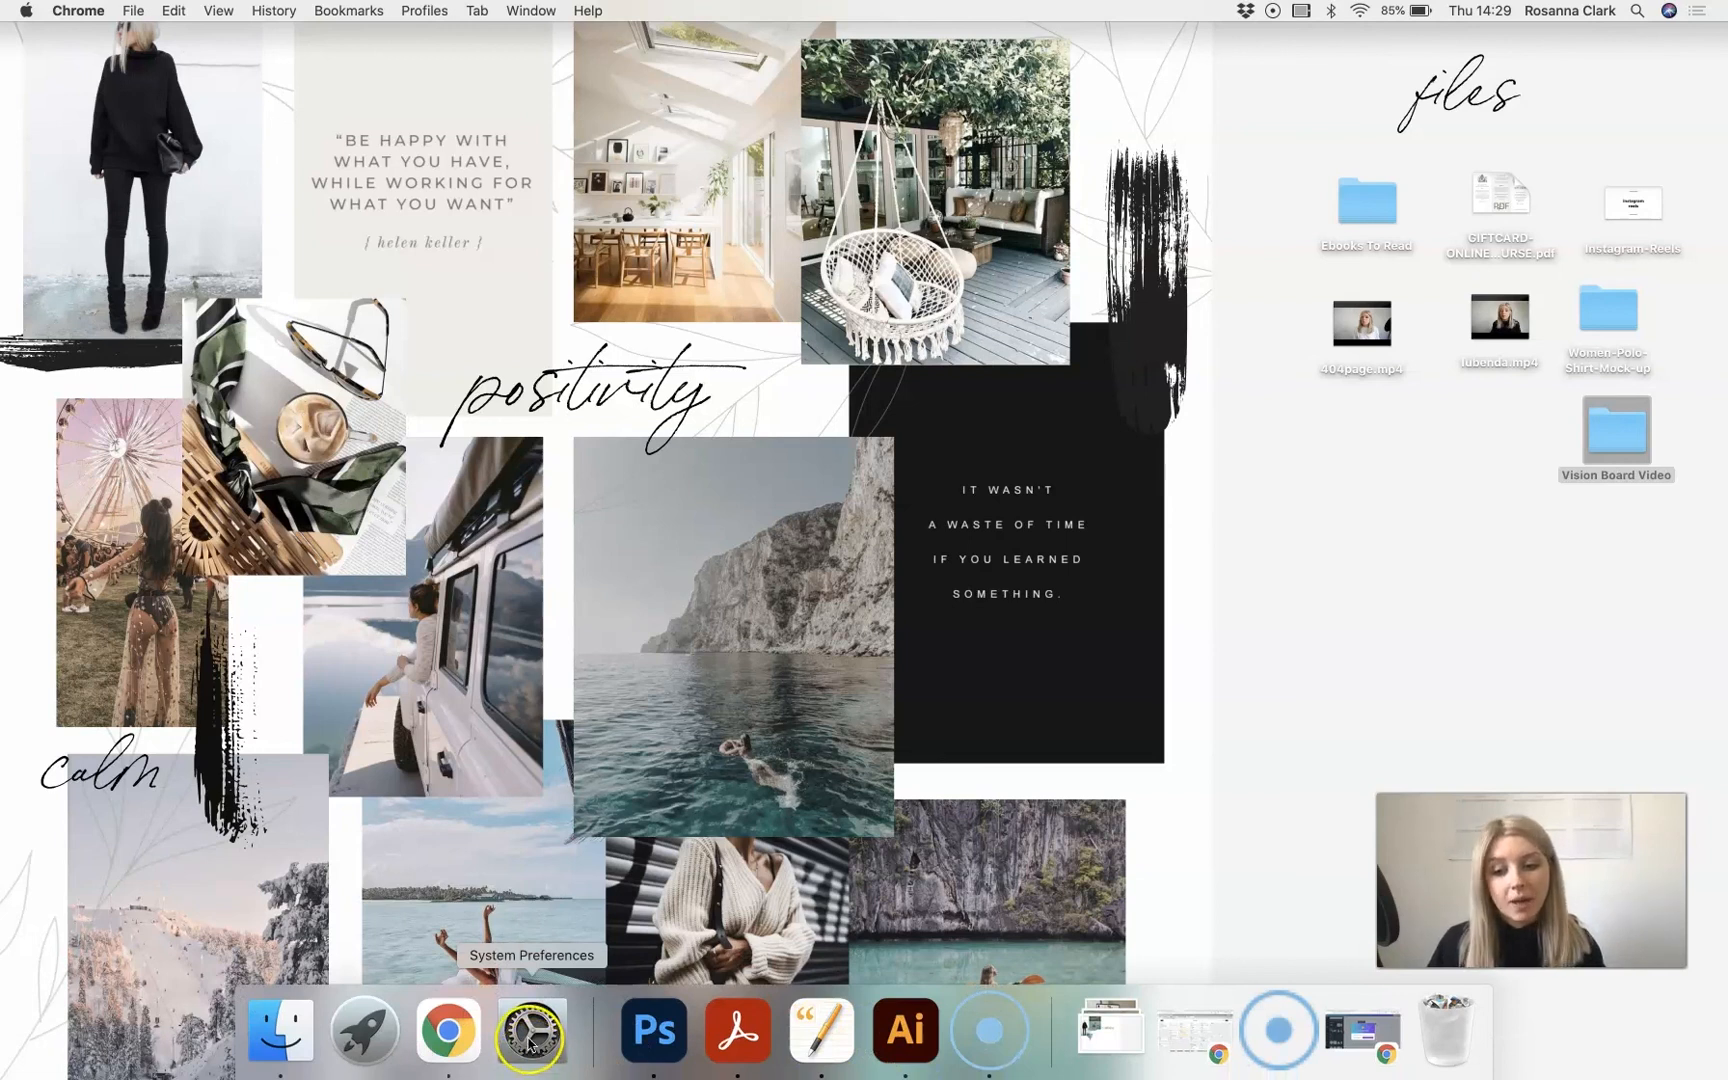
# - Open Desktop & Screen Saver settings showing the current Vision Board 2021 wallpaper
pyautogui.click(530, 1029)
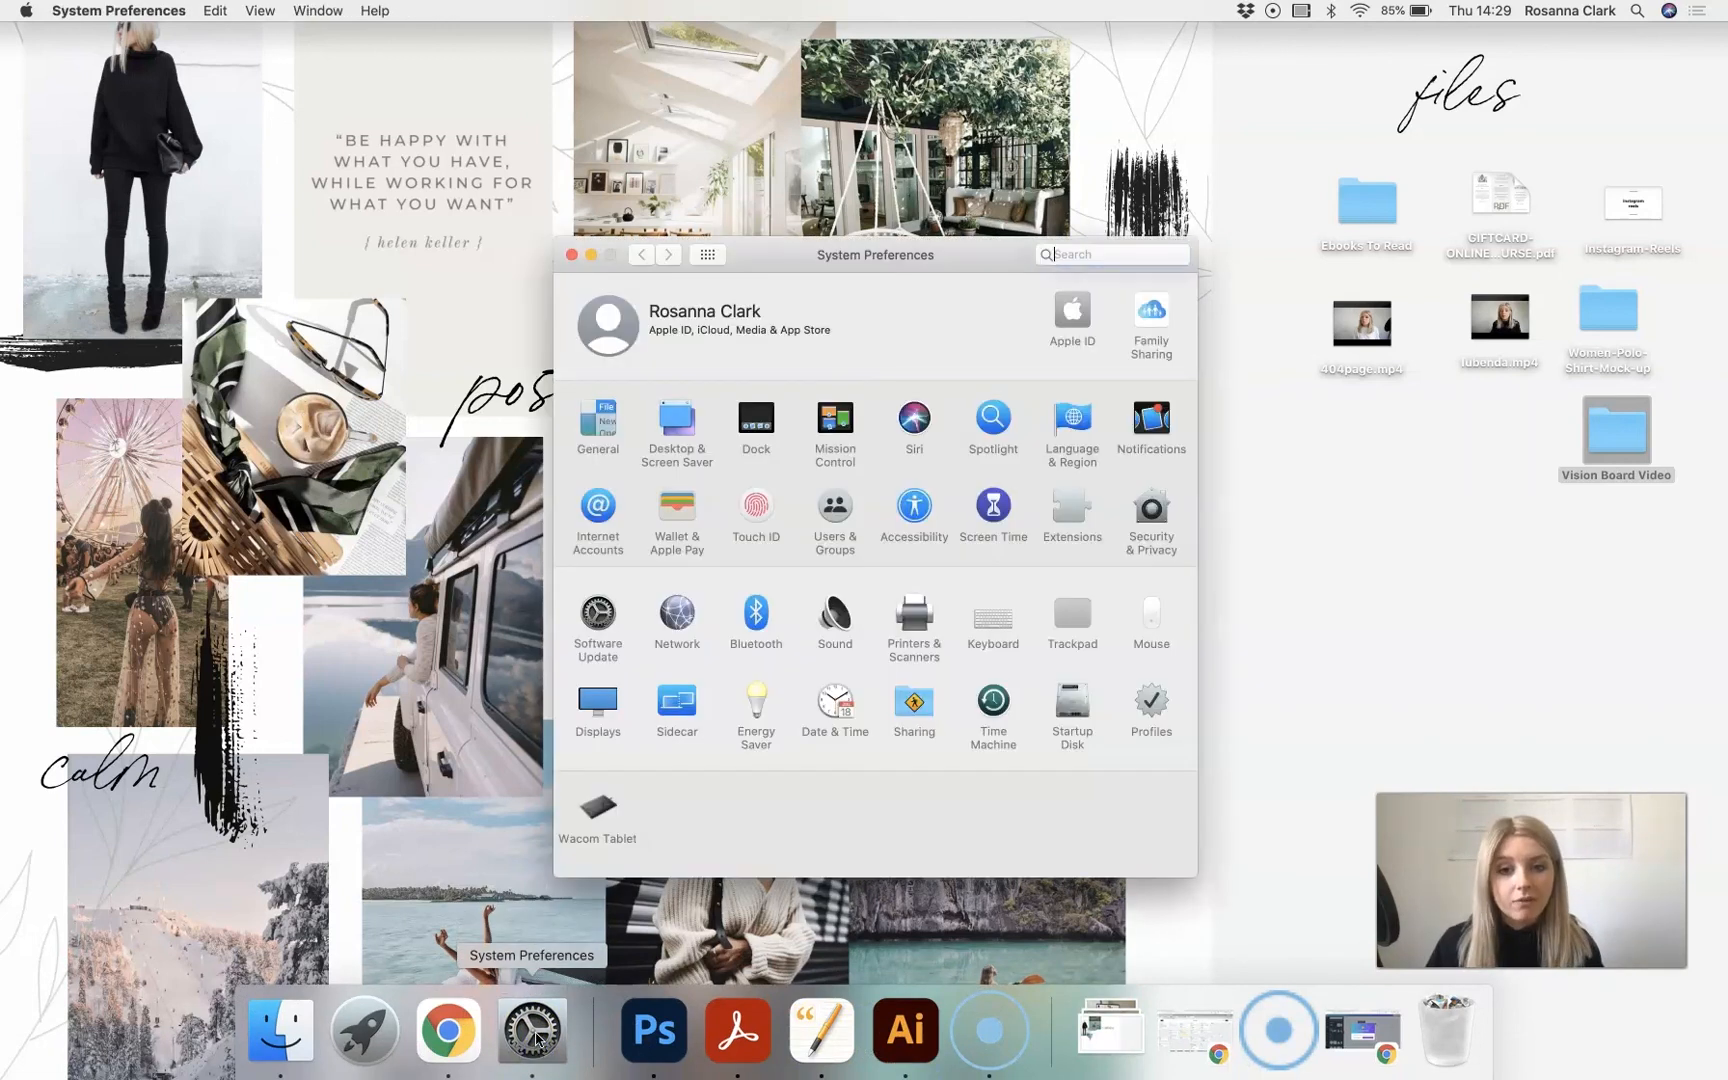
pyautogui.click(1111, 253)
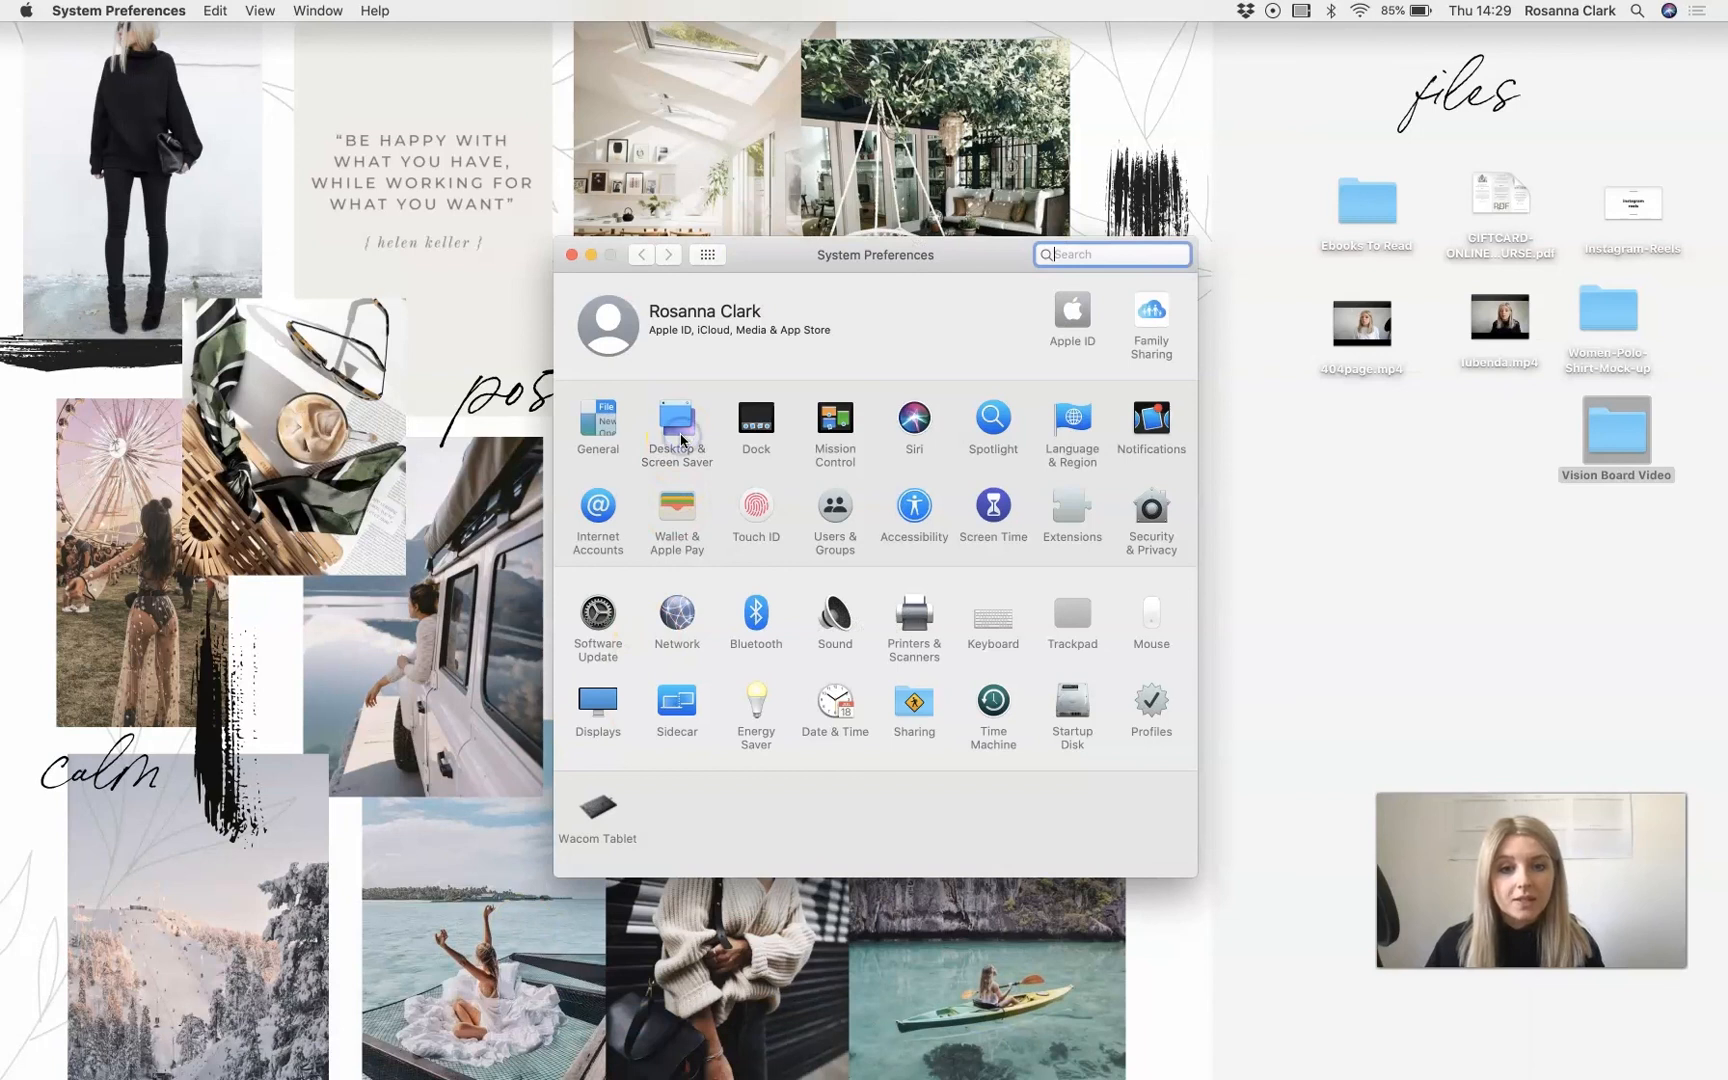
pyautogui.click(677, 424)
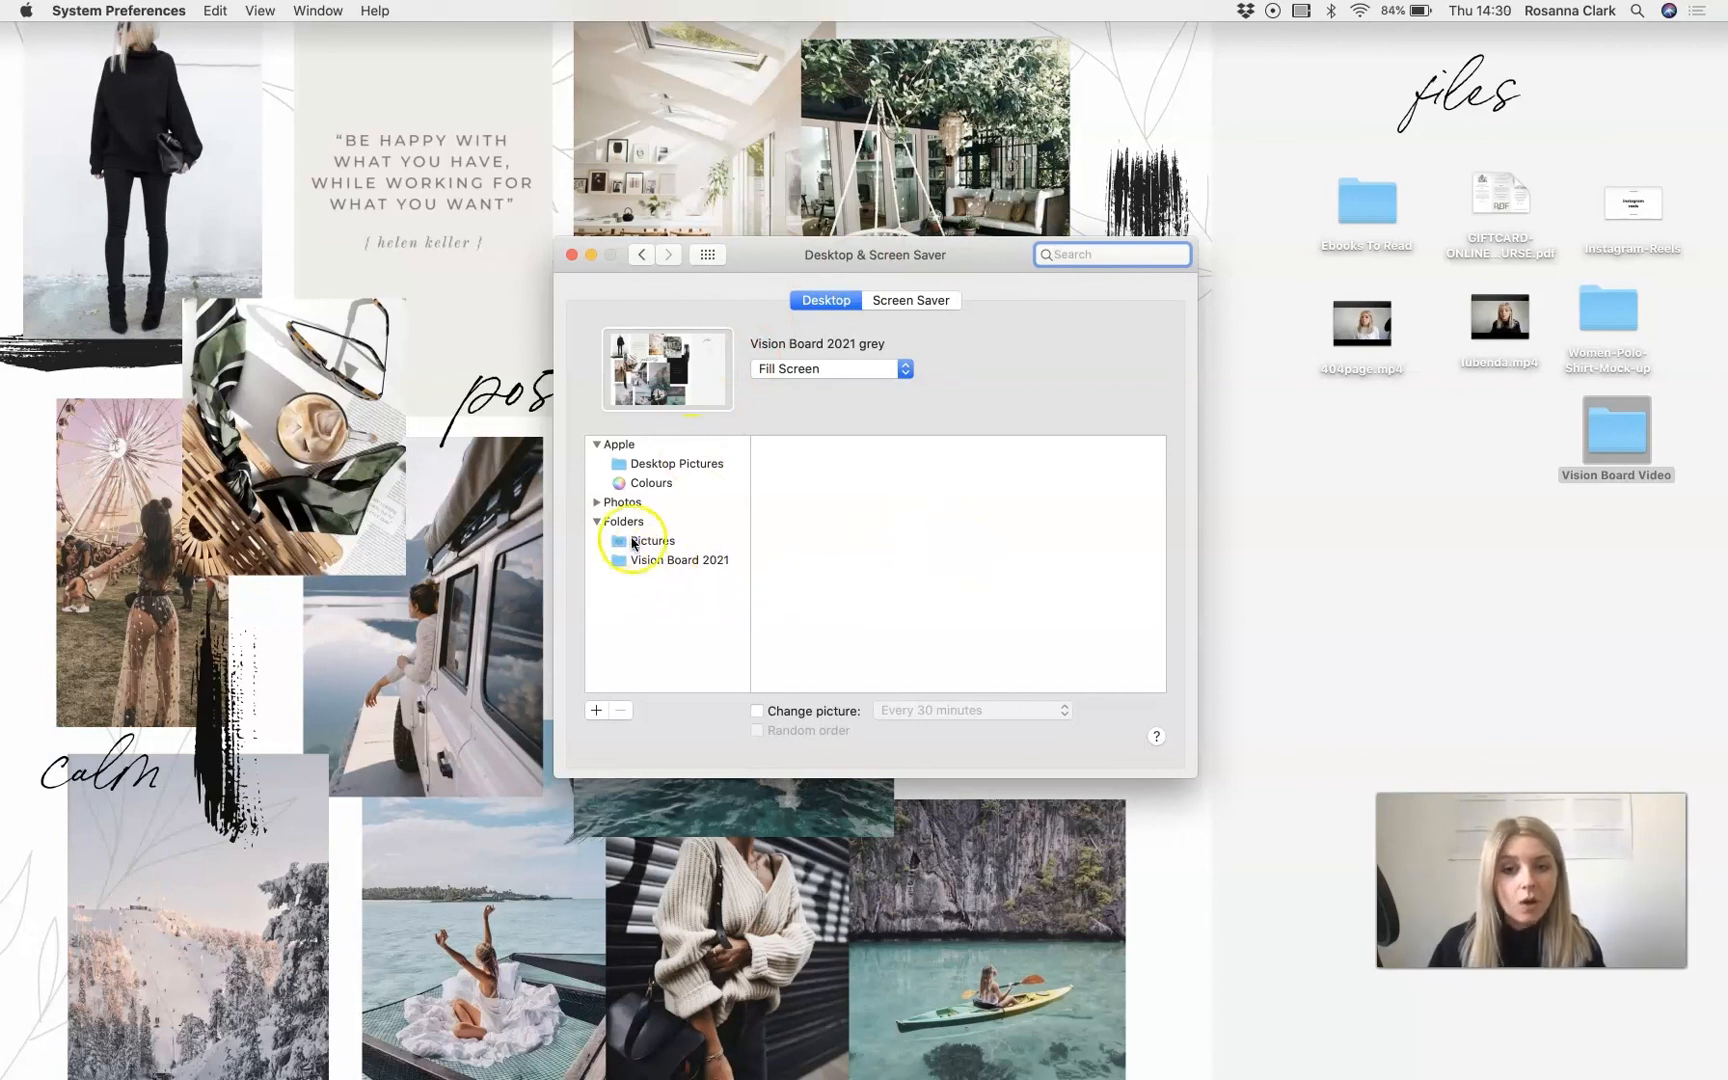
pyautogui.moveTo(603, 680)
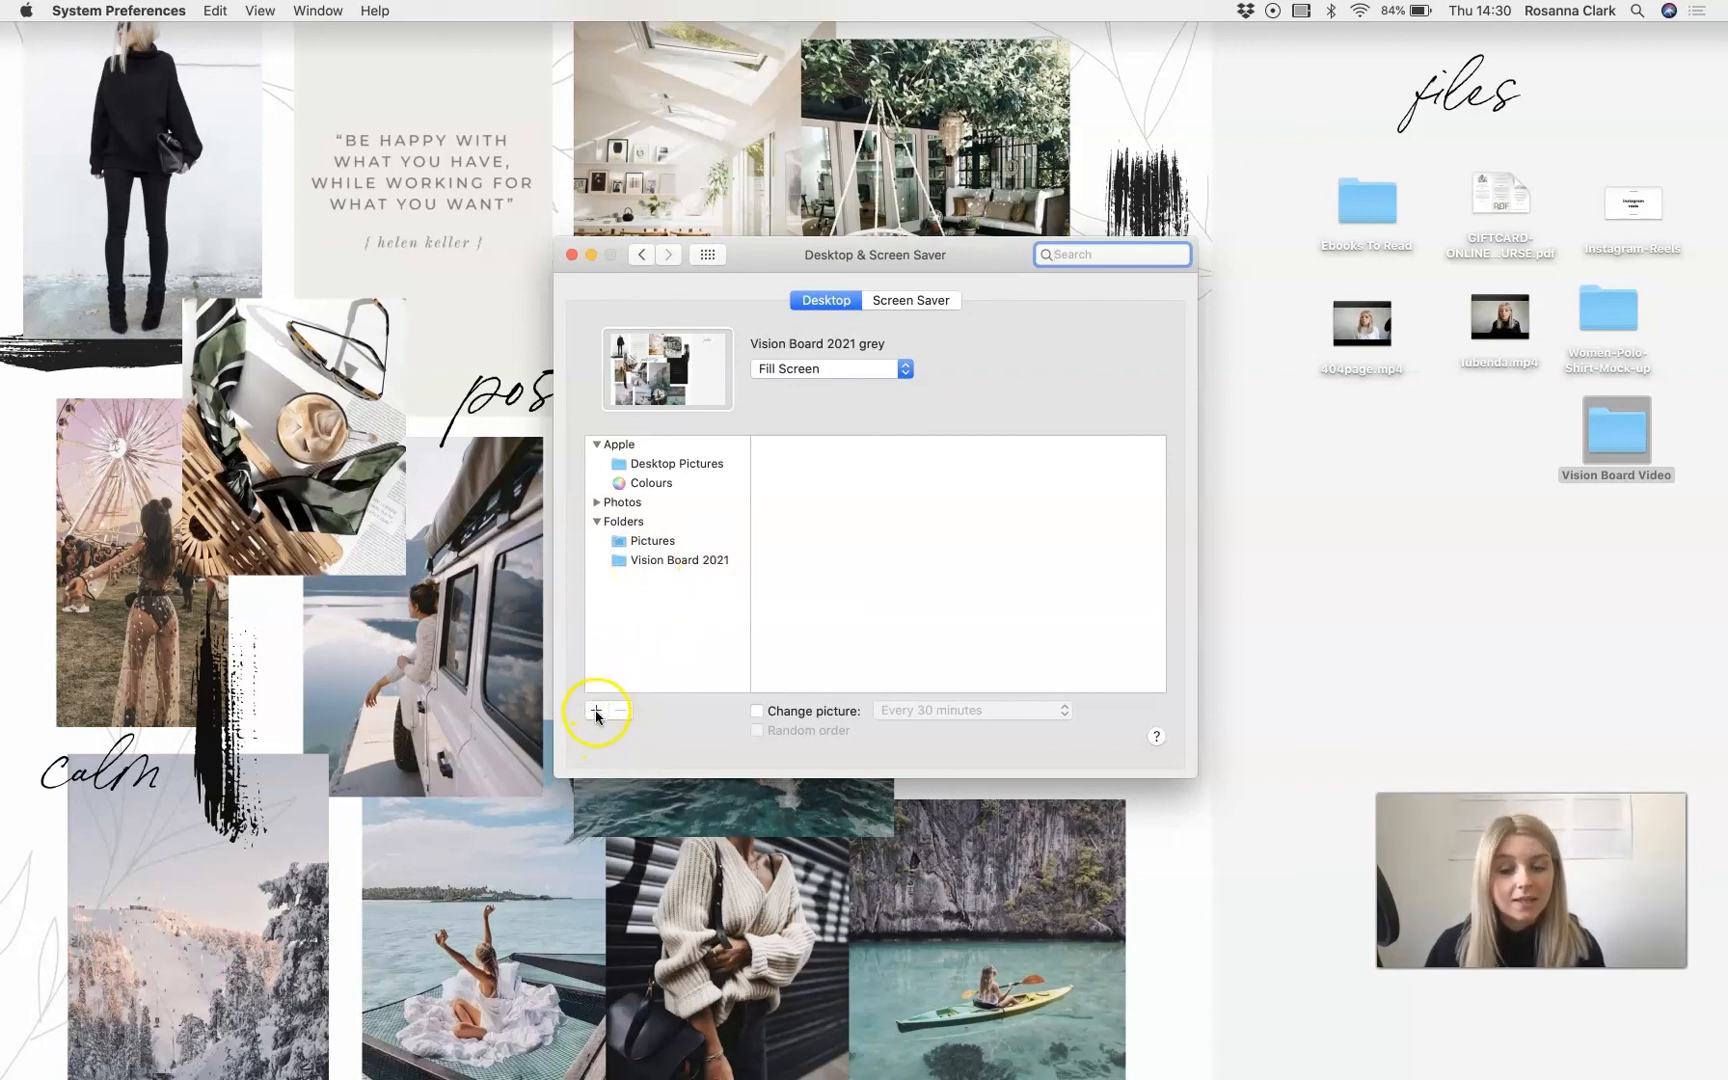
# - Add 'Add a subheading.png' from Downloads as the desktop picture source and close the picker
pyautogui.click(596, 710)
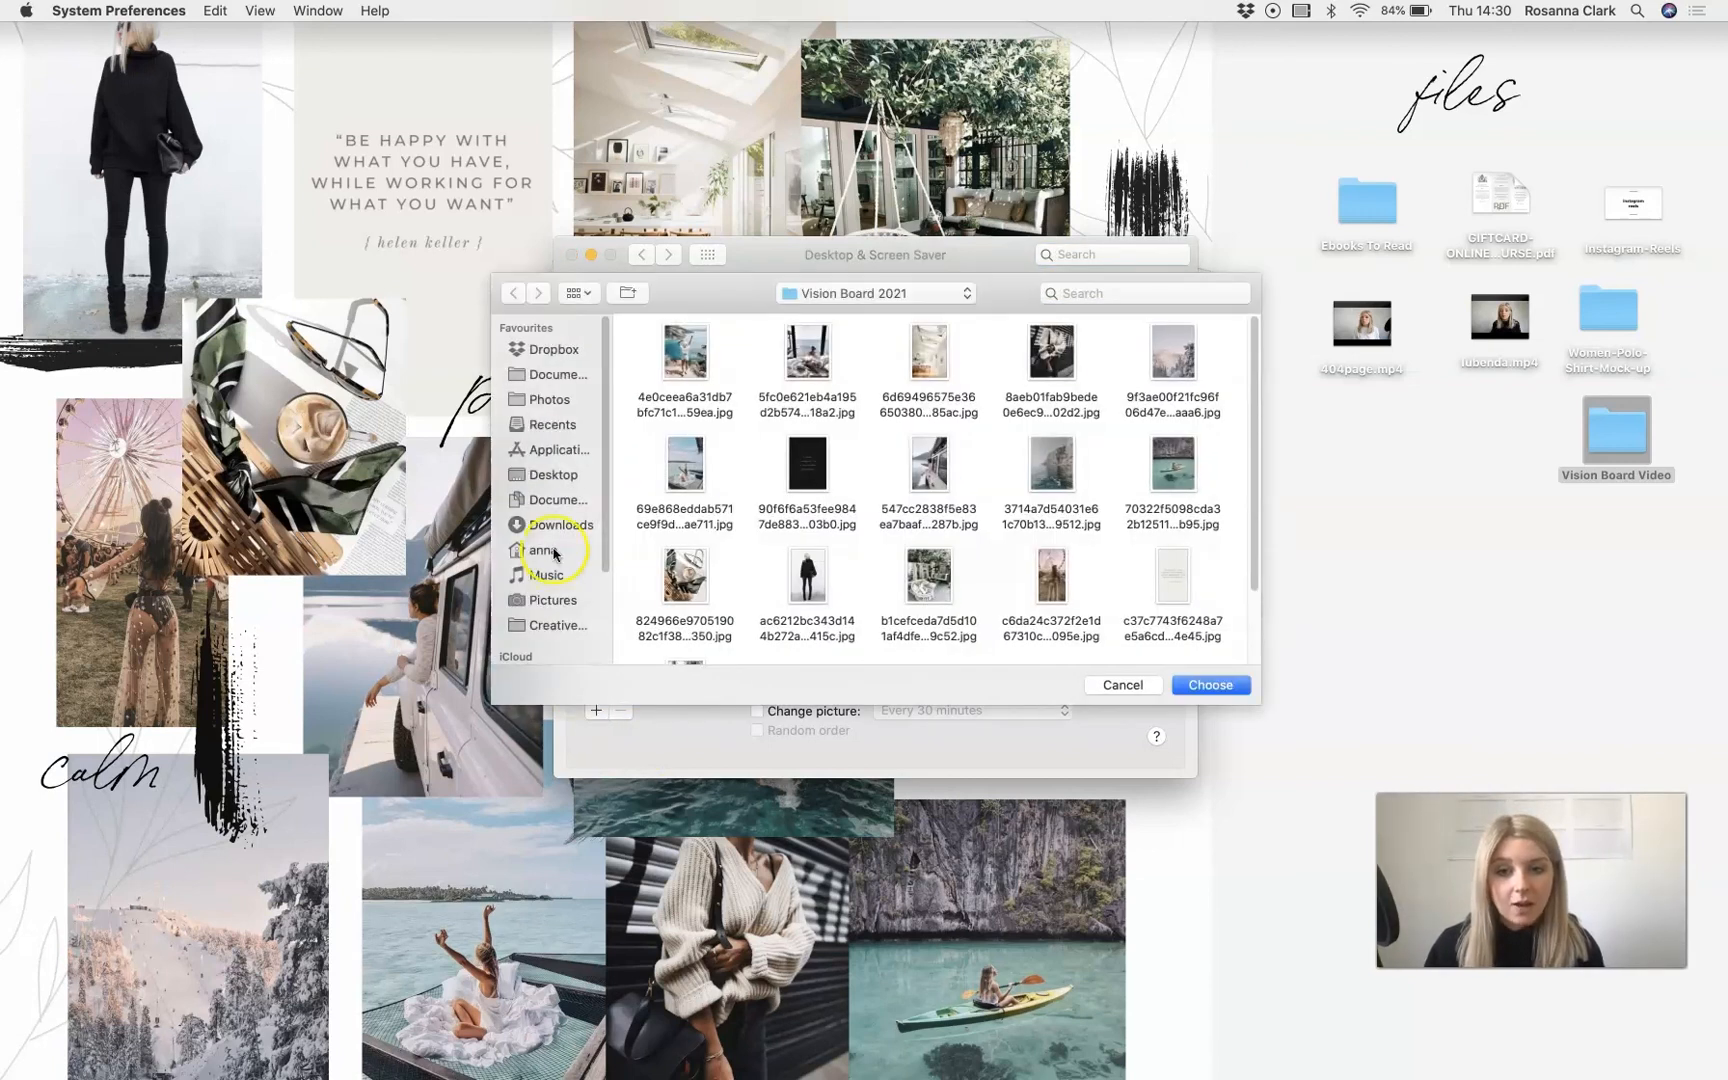
pyautogui.click(560, 419)
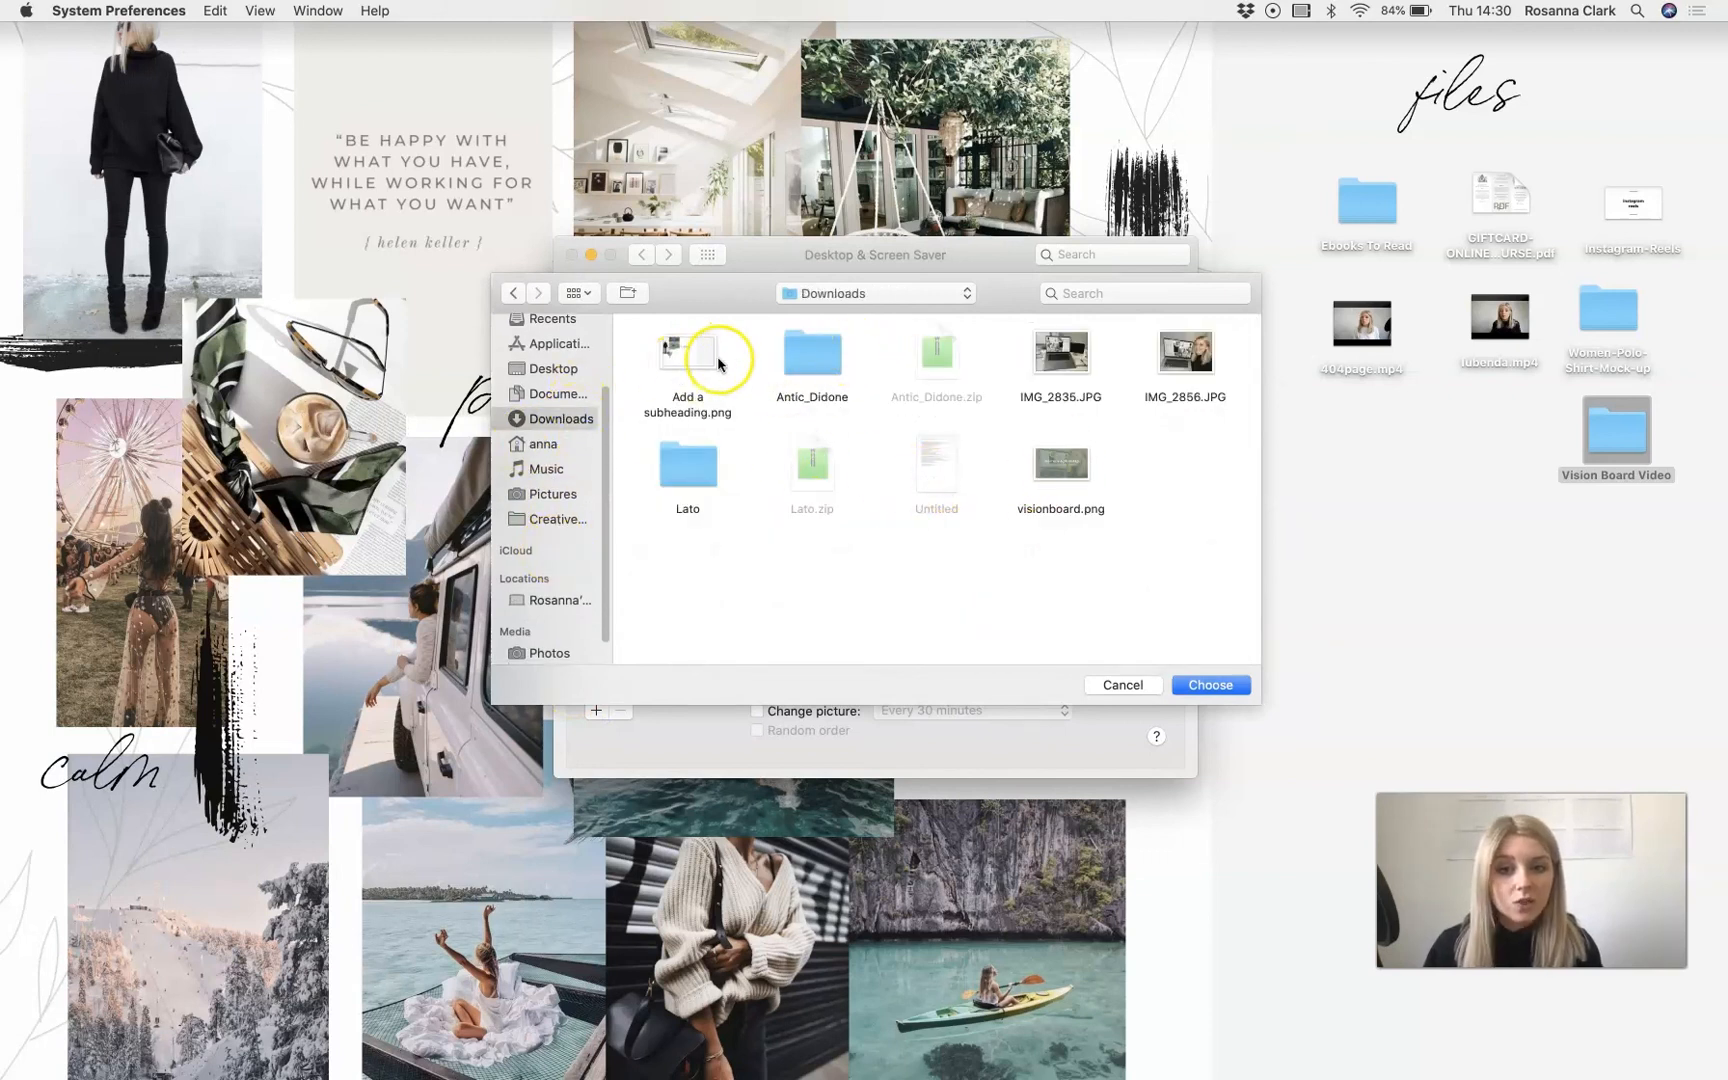
pyautogui.click(688, 364)
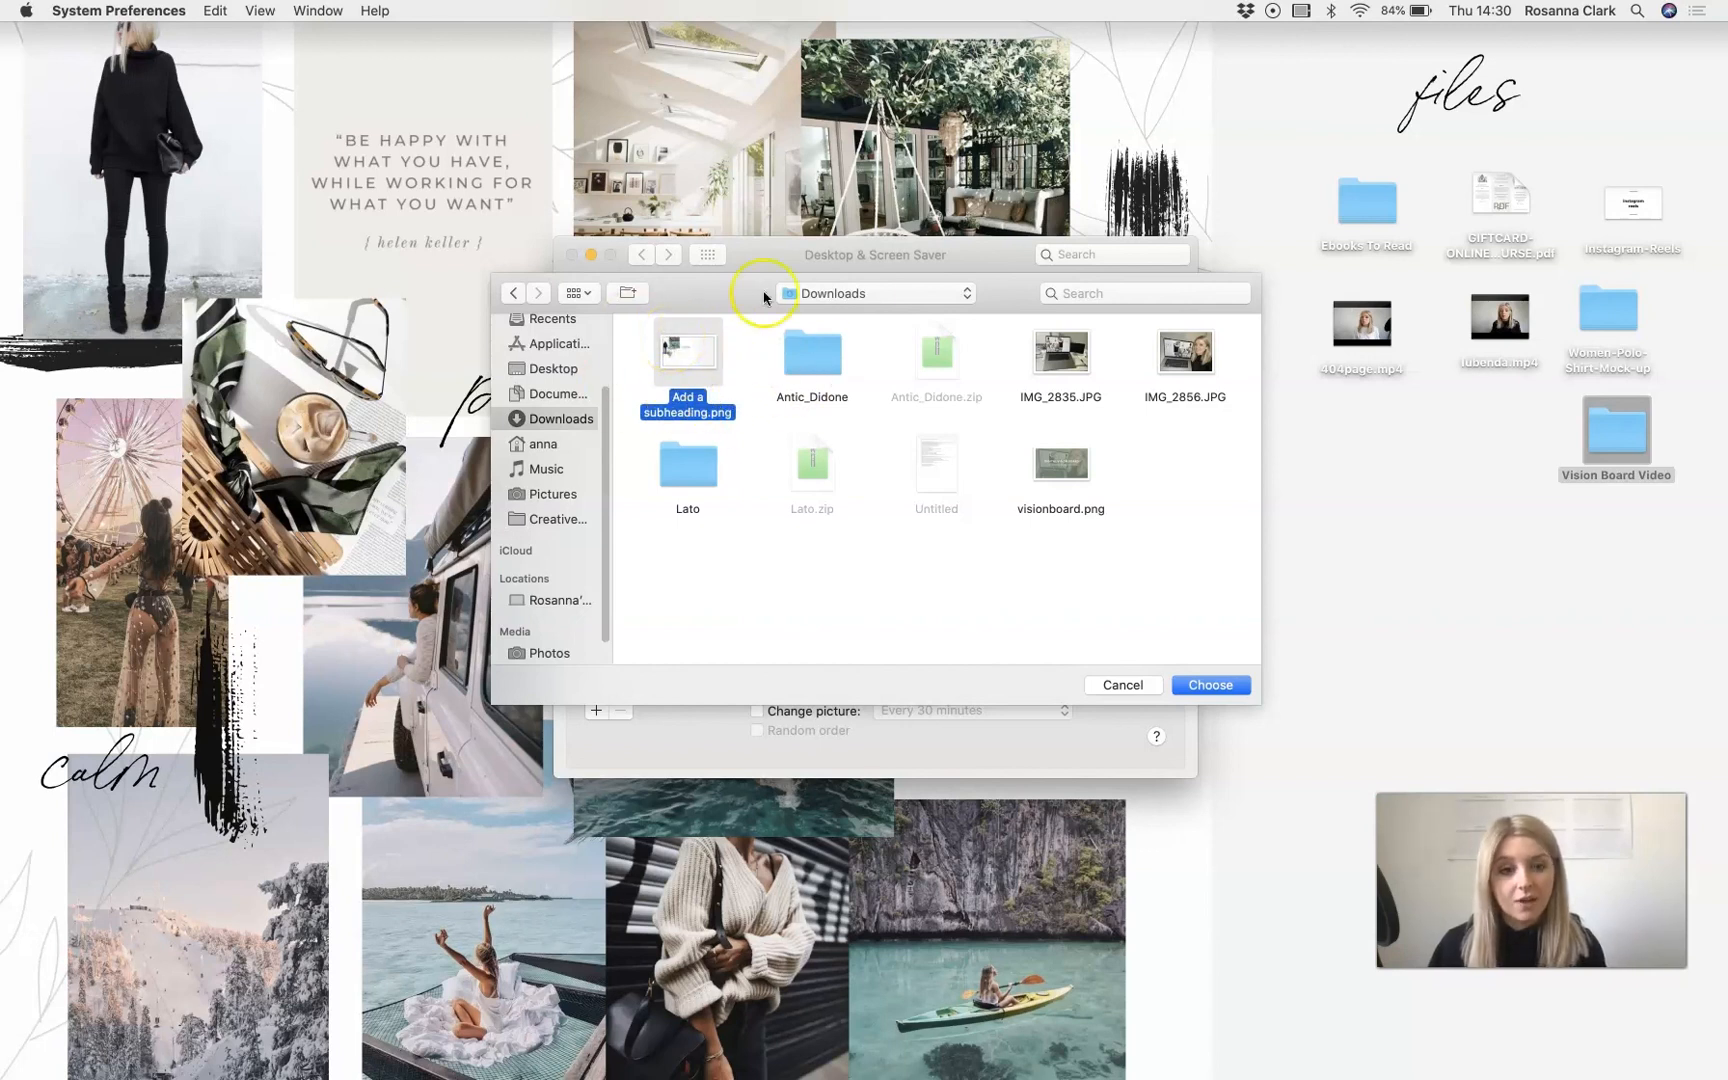
pyautogui.click(1122, 684)
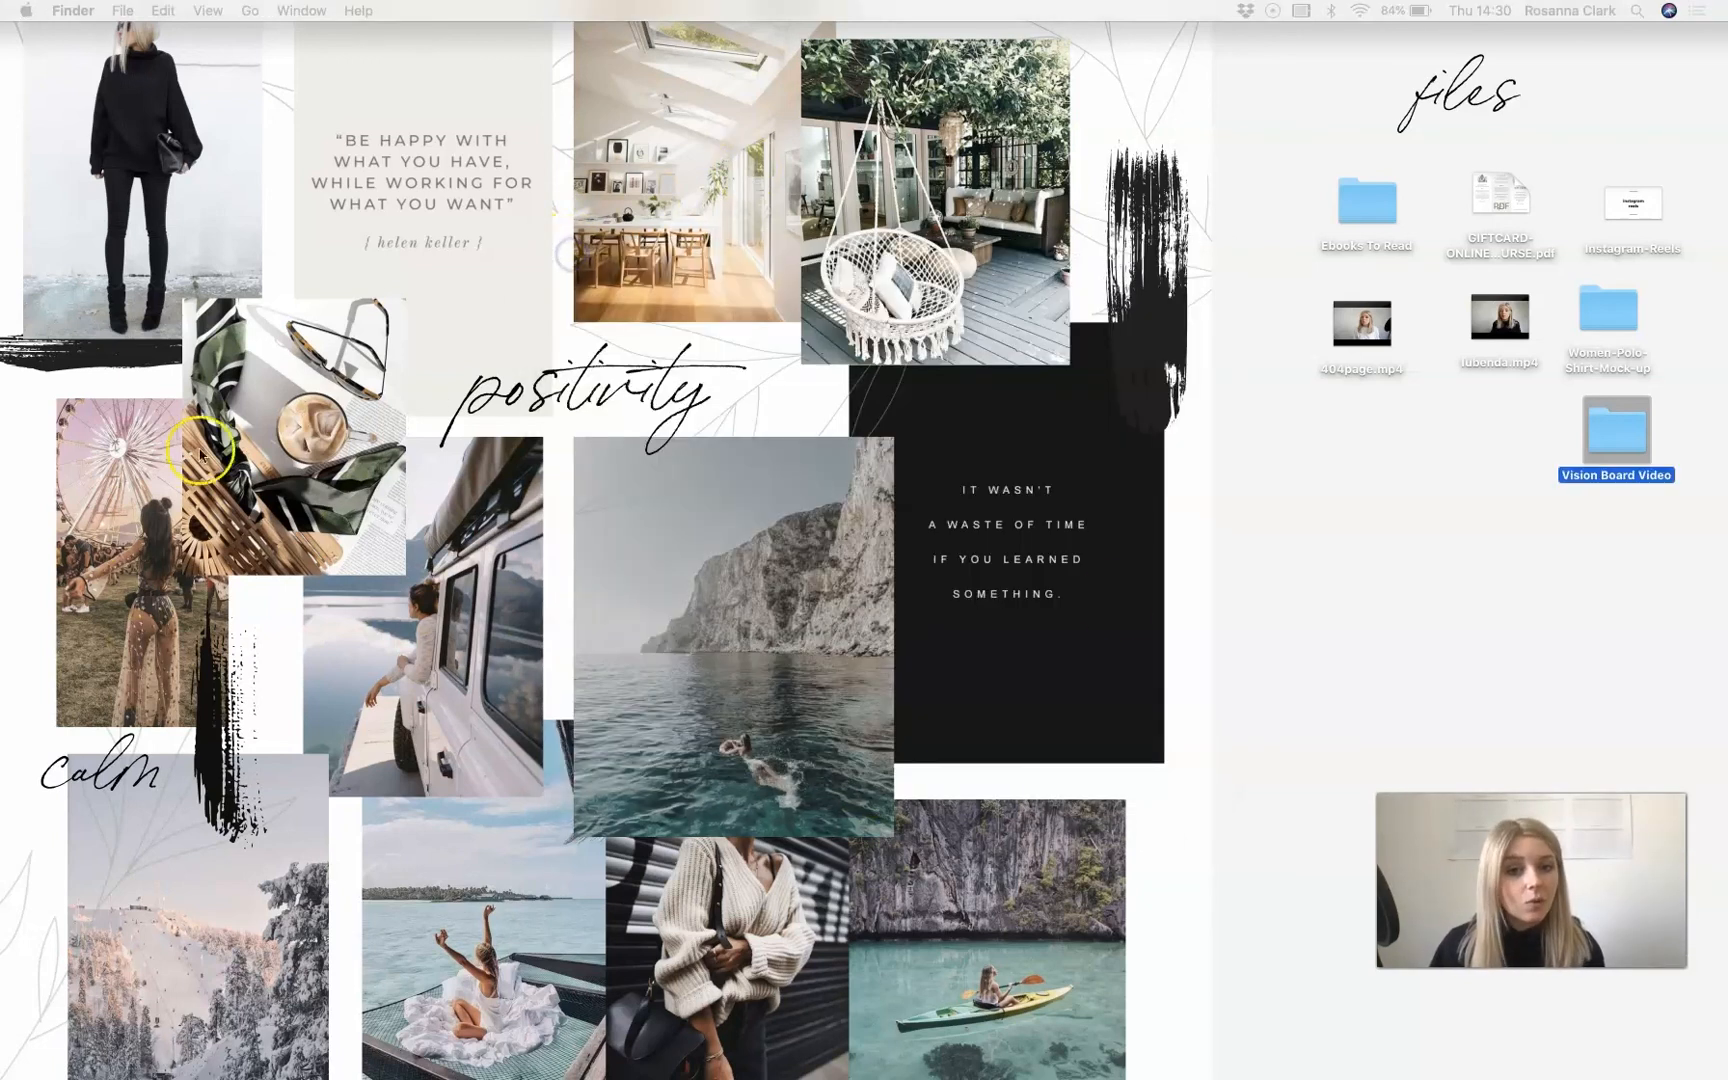
pyautogui.moveTo(1284, 576)
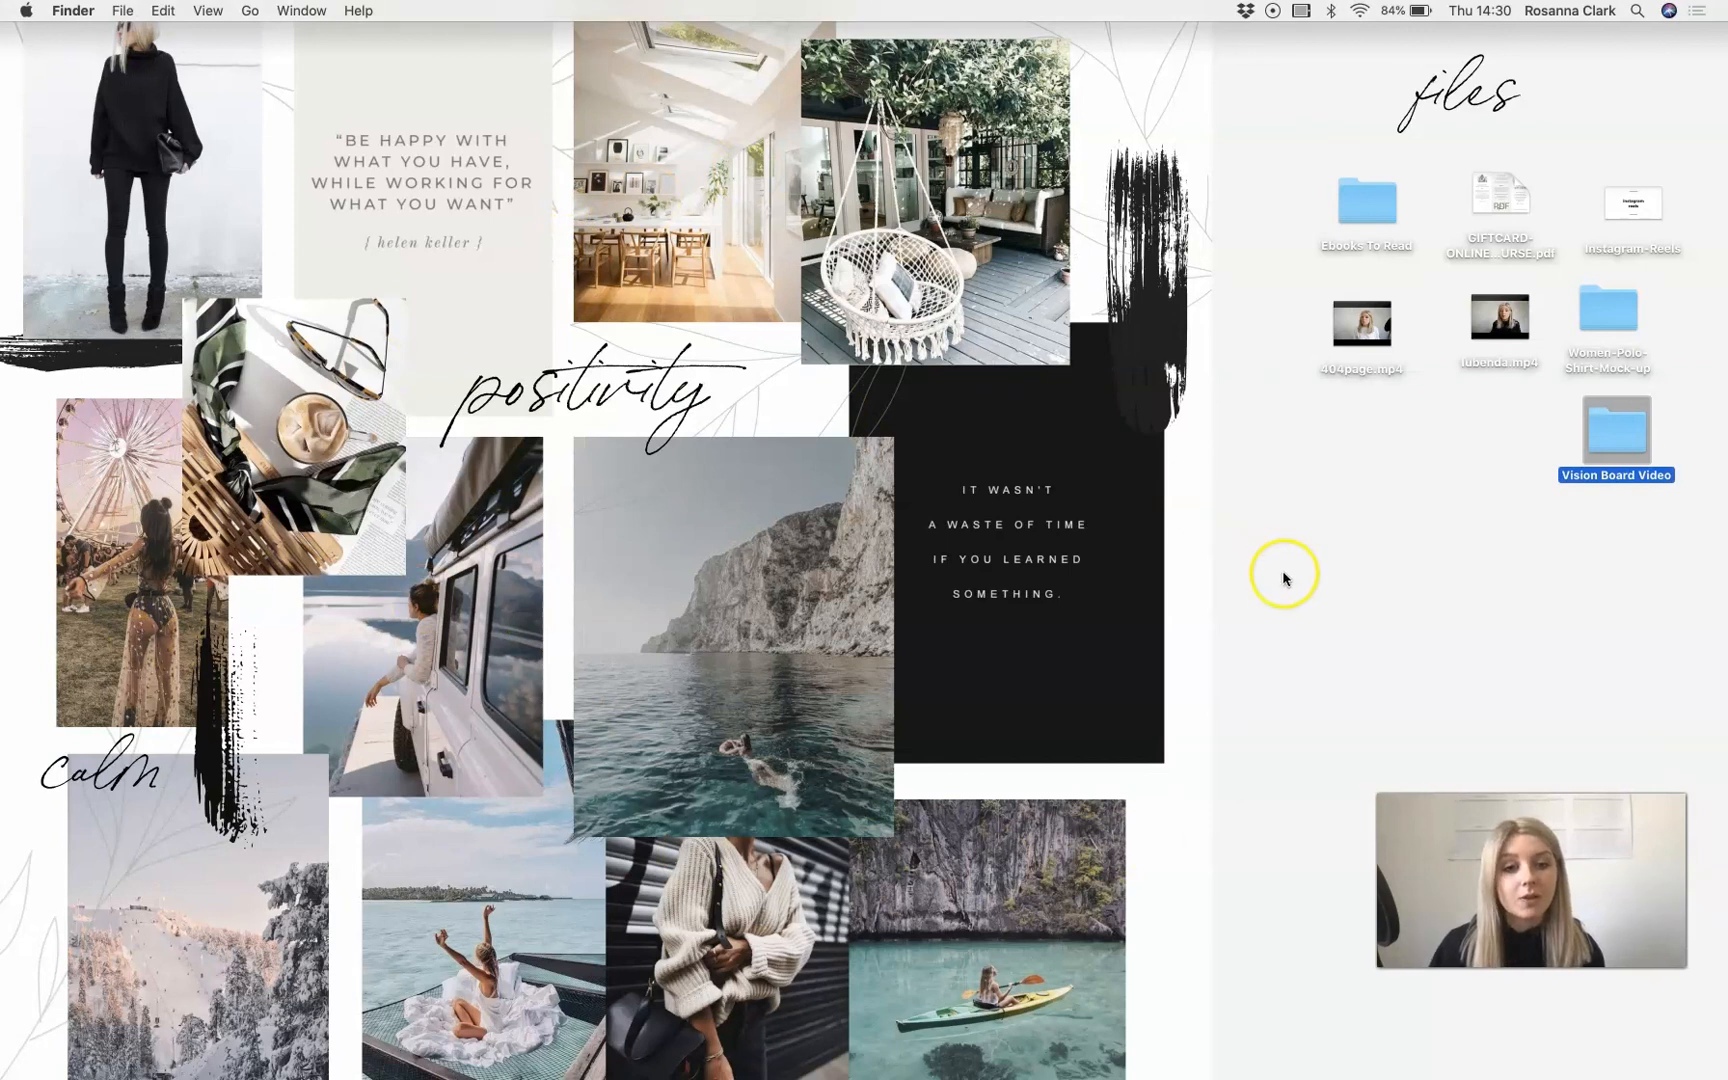
pyautogui.moveTo(870, 1047)
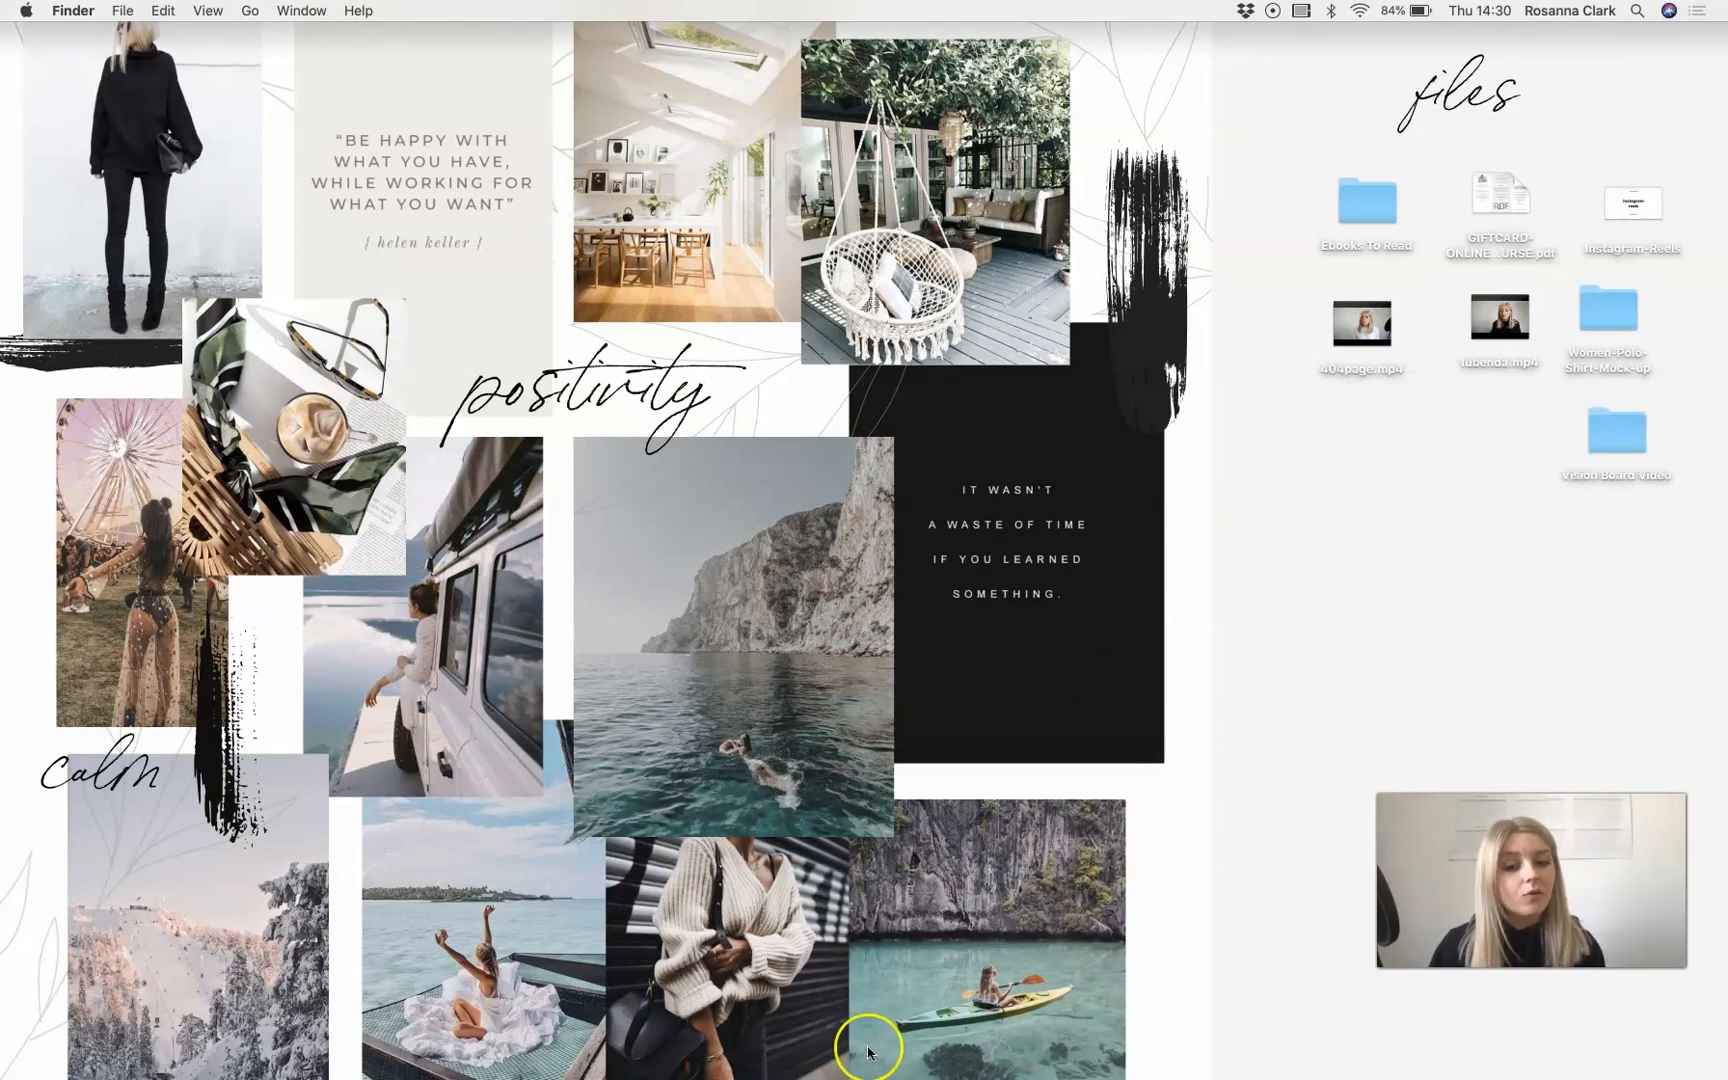
pyautogui.moveTo(1045, 745)
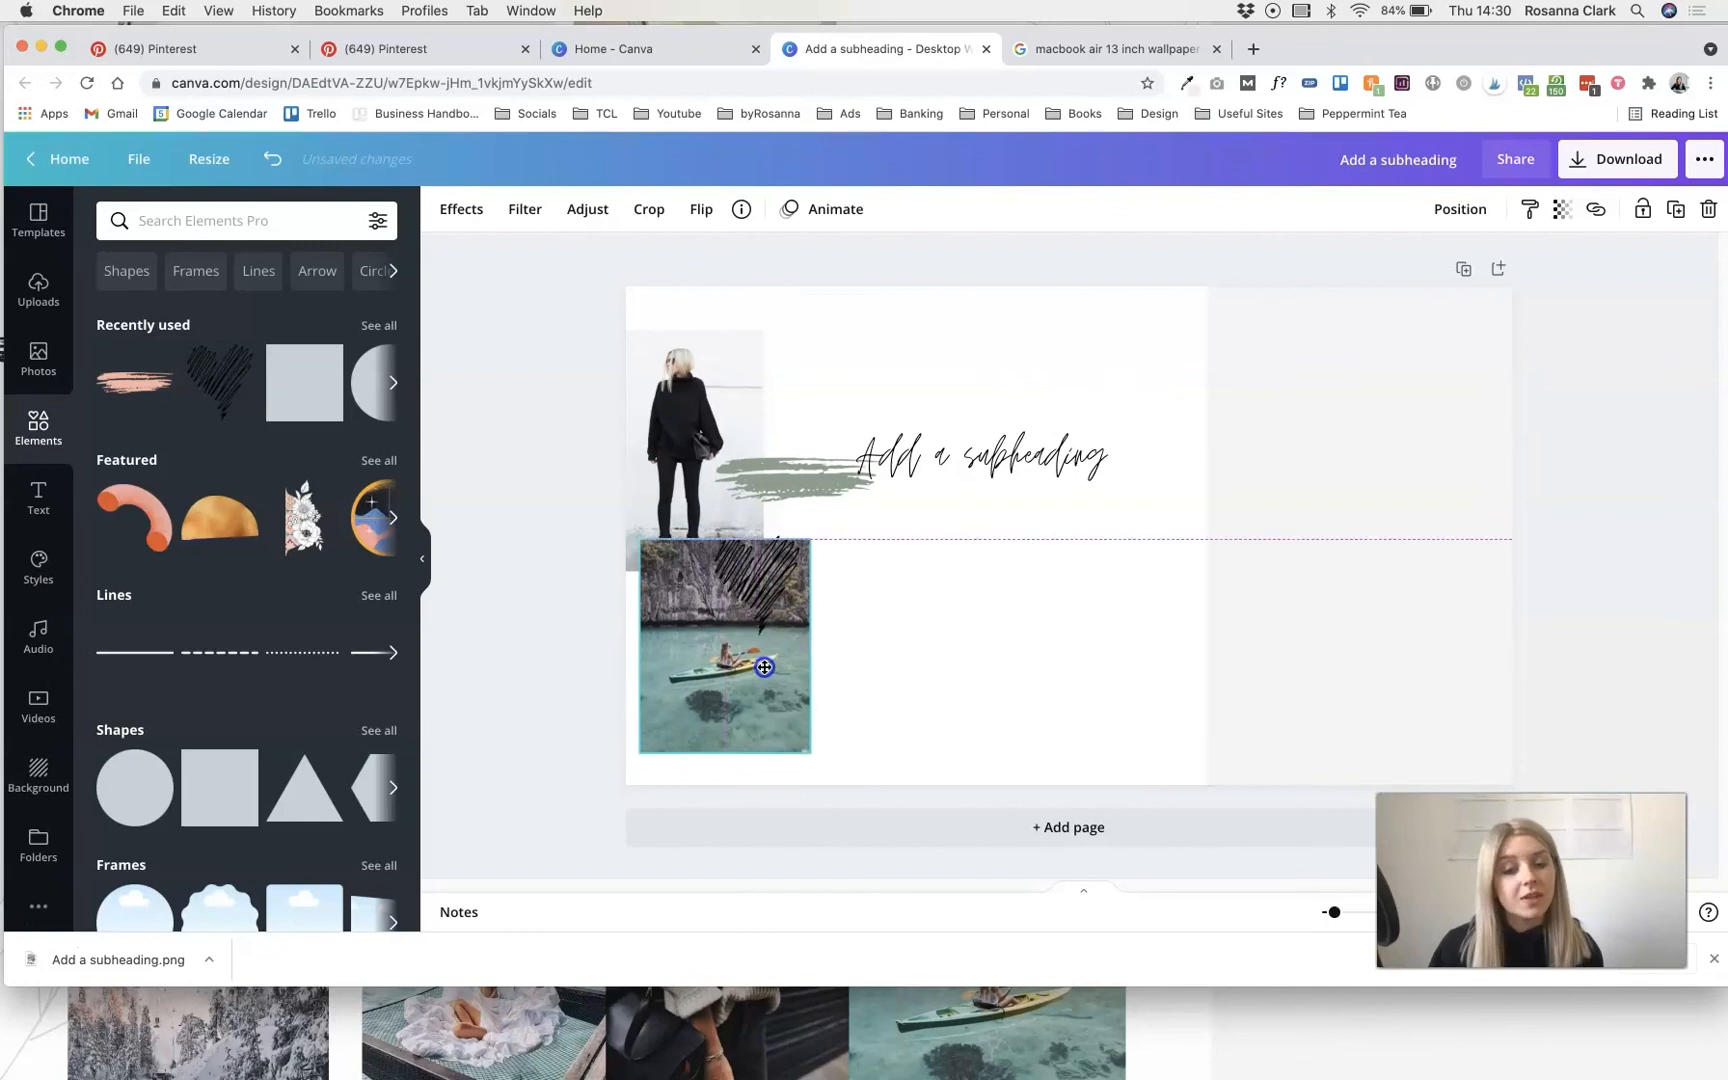
# - Drag the kayak photo up beside the woman-in-black photo, over the script subheading
pyautogui.moveTo(724, 647); pyautogui.dragTo(830, 435)
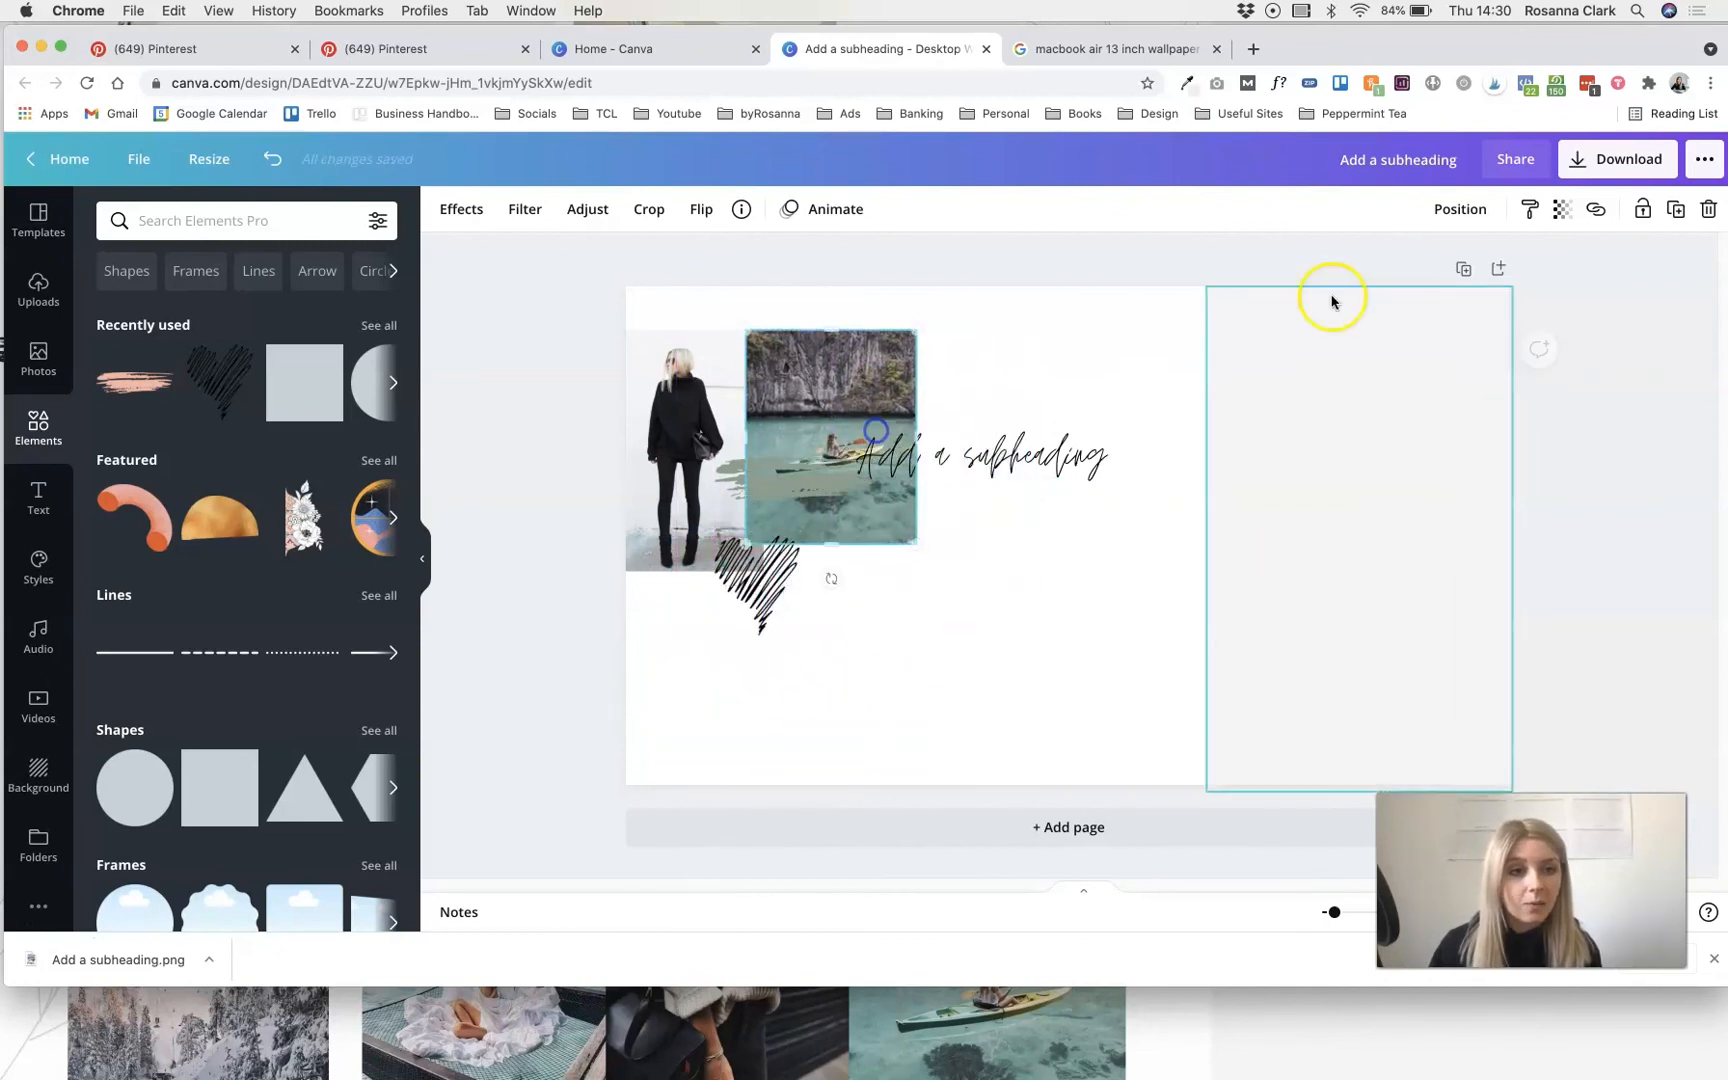